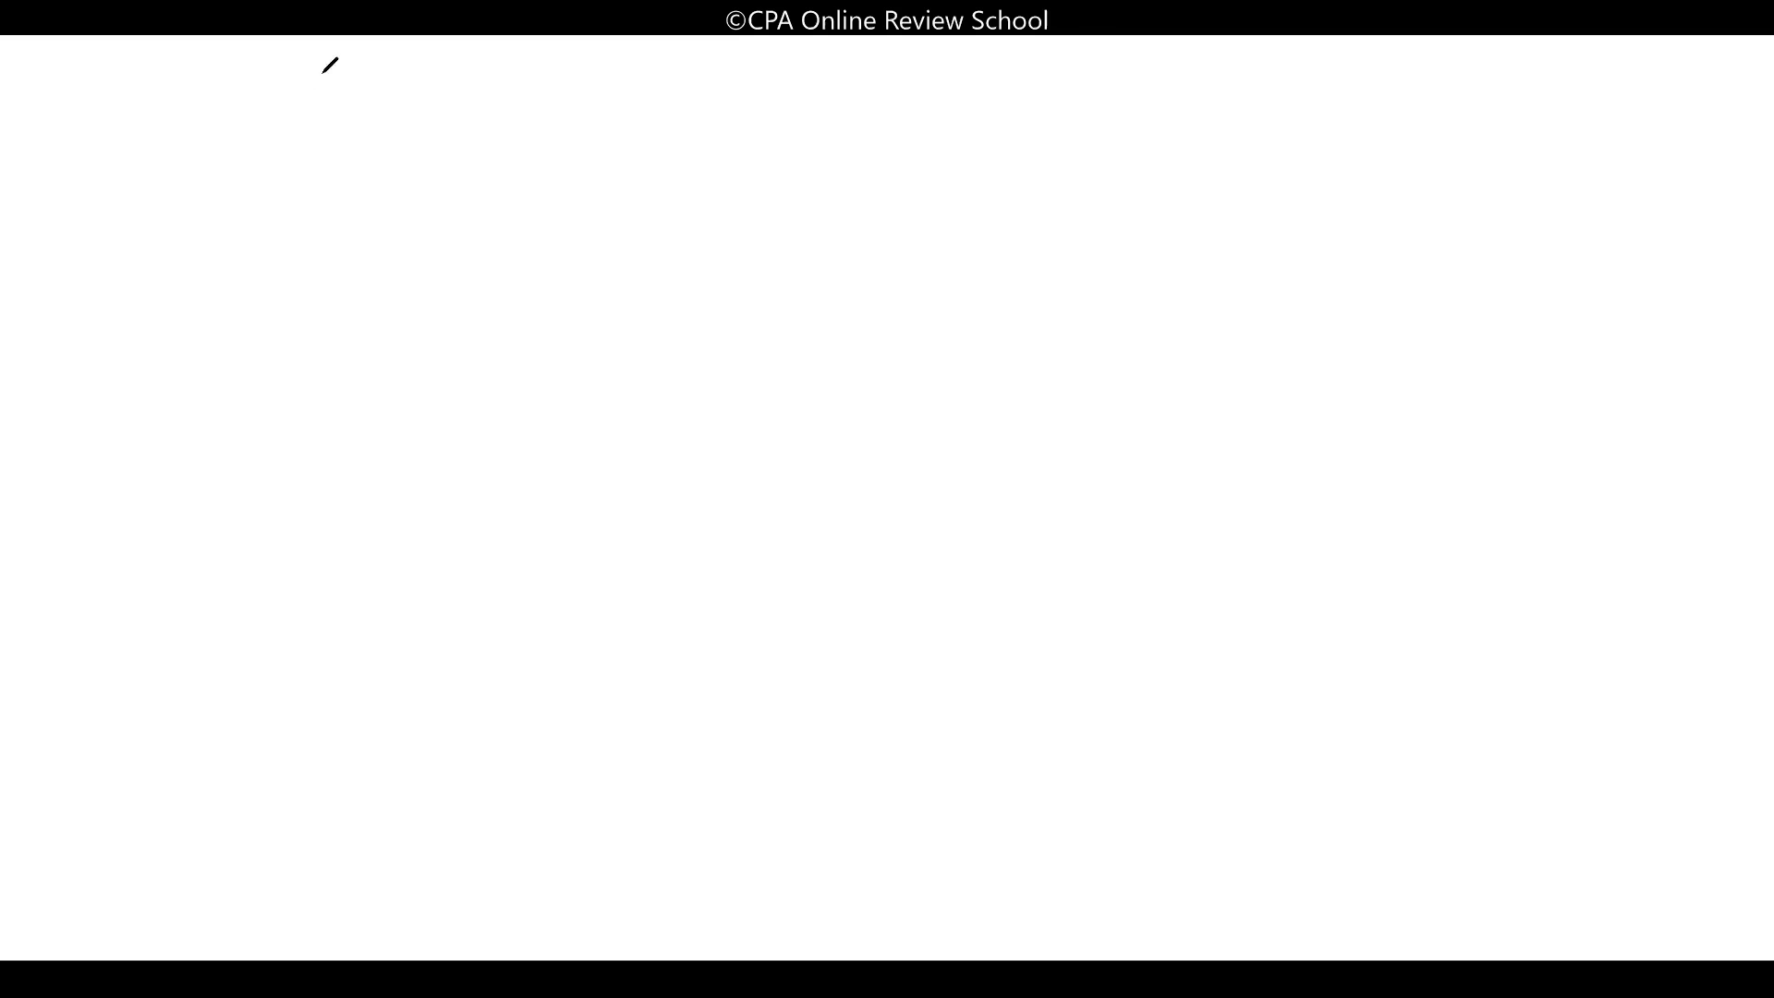
mouse_move(303, 104)
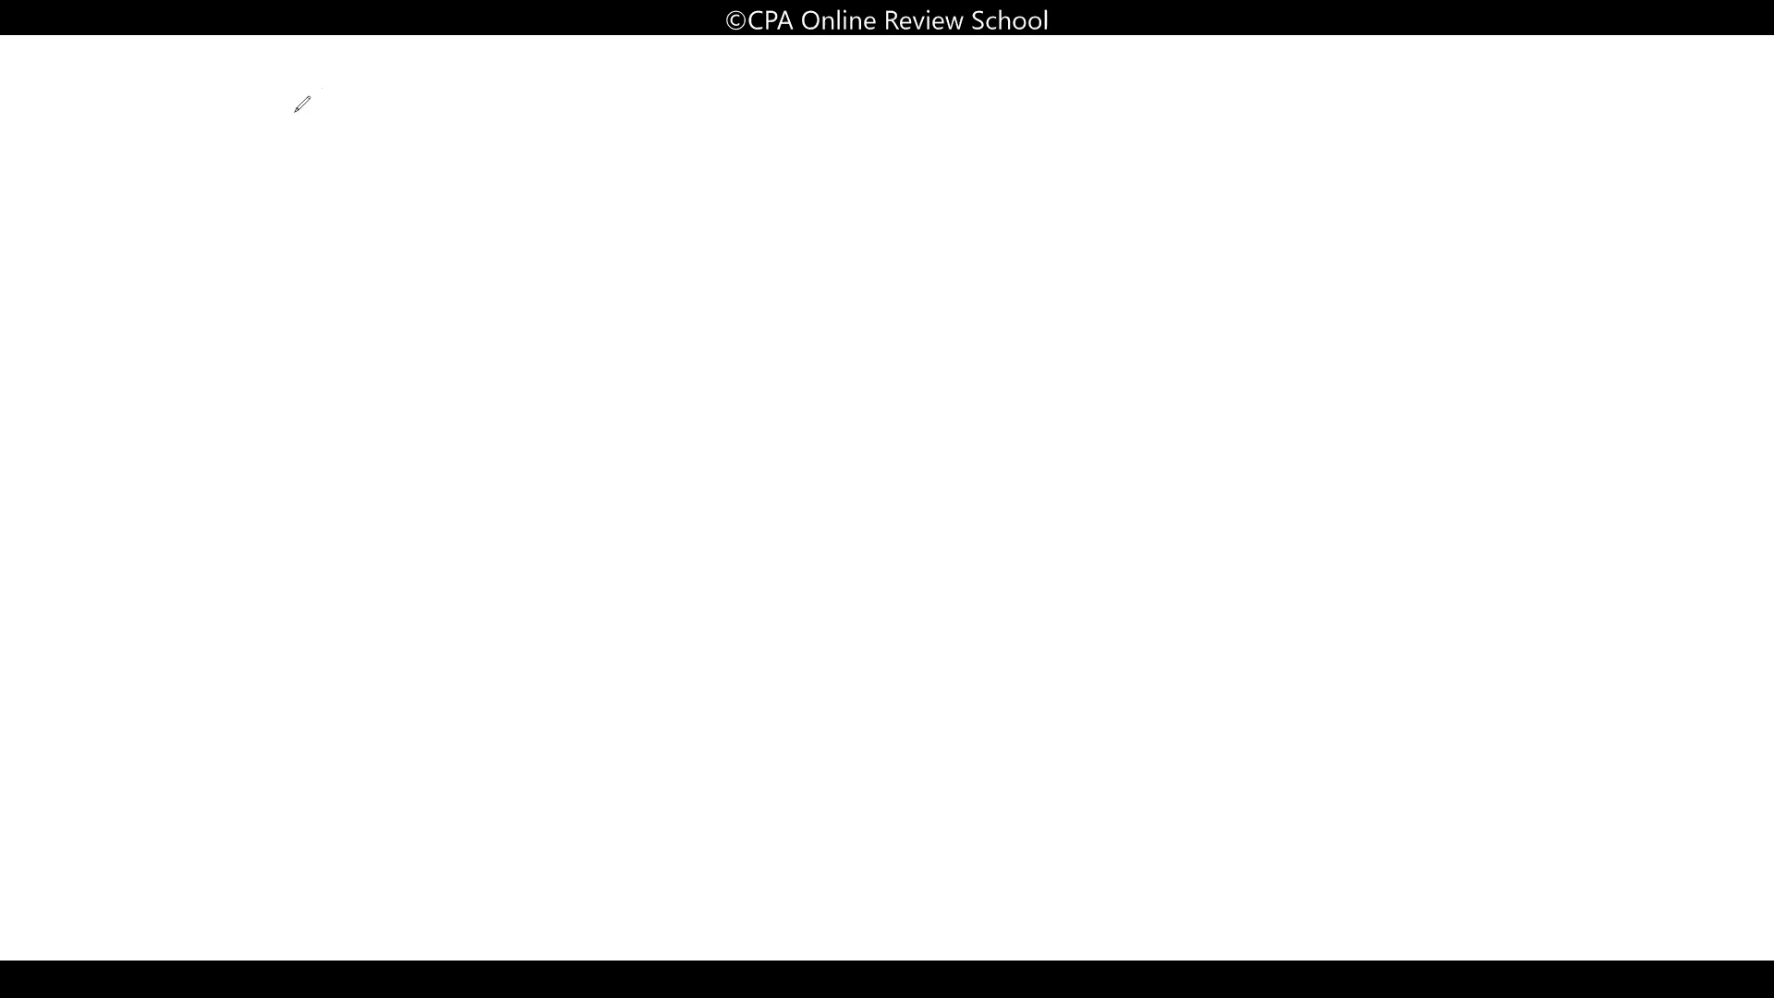
mouse_move(387, 166)
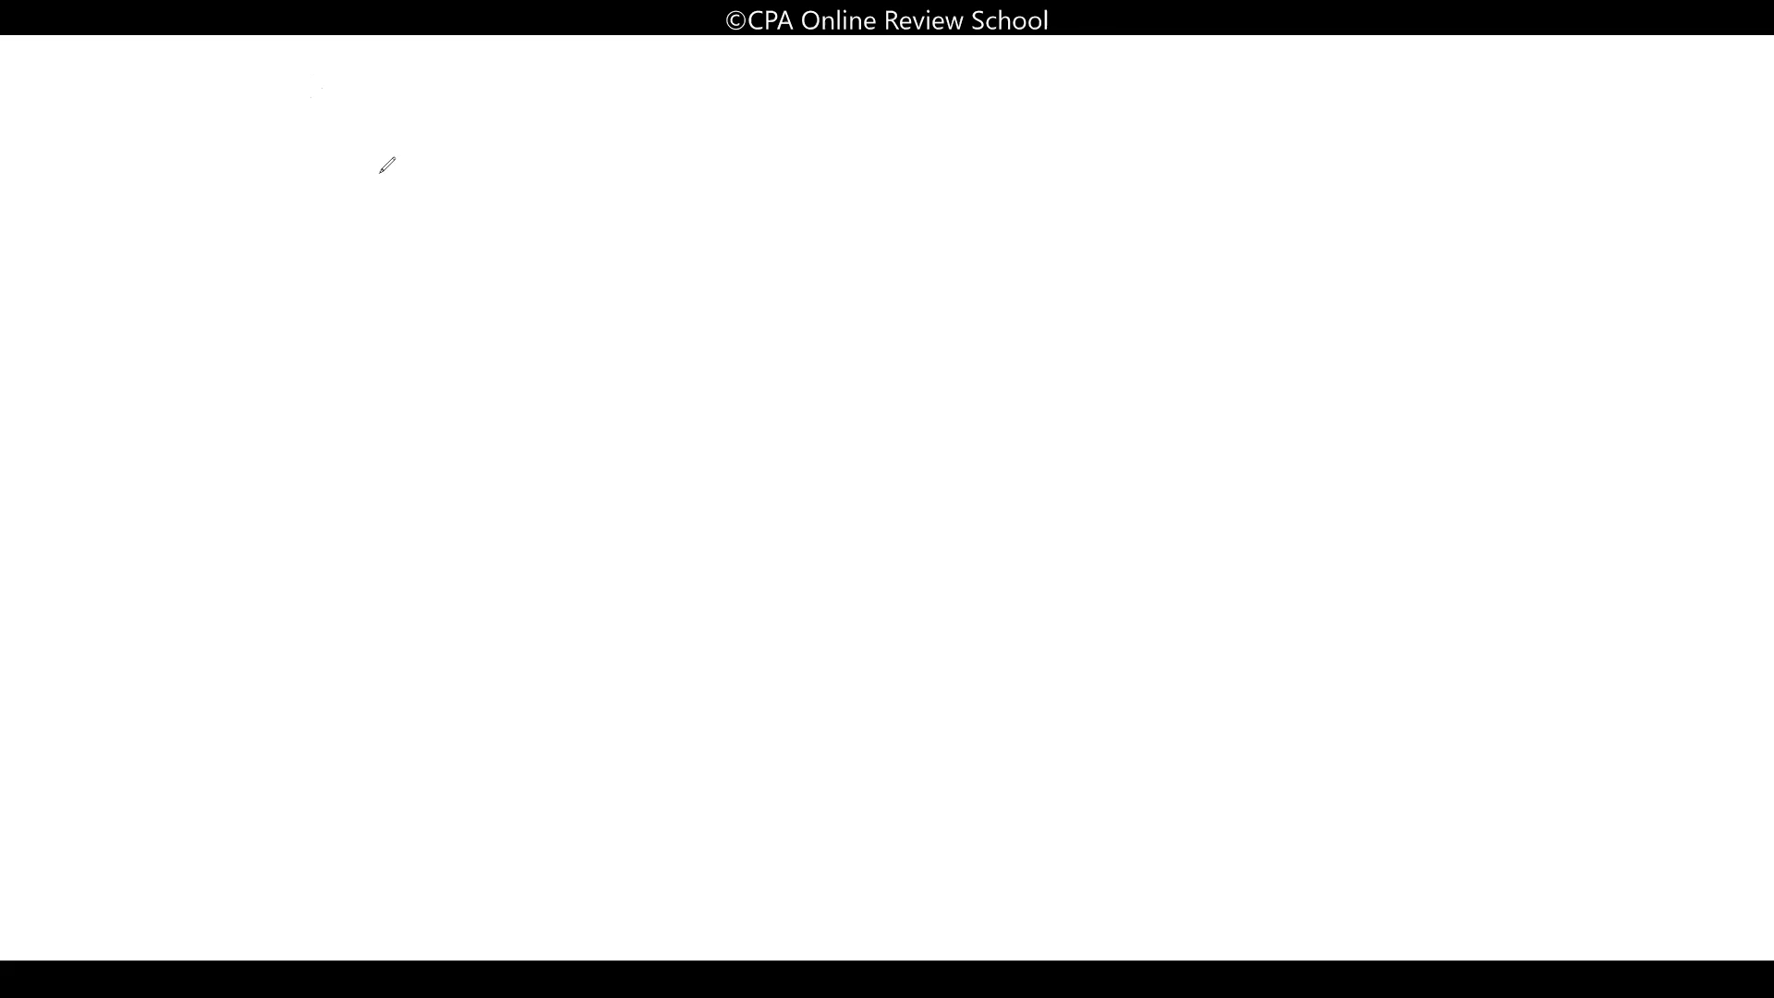
mouse_move(449, 76)
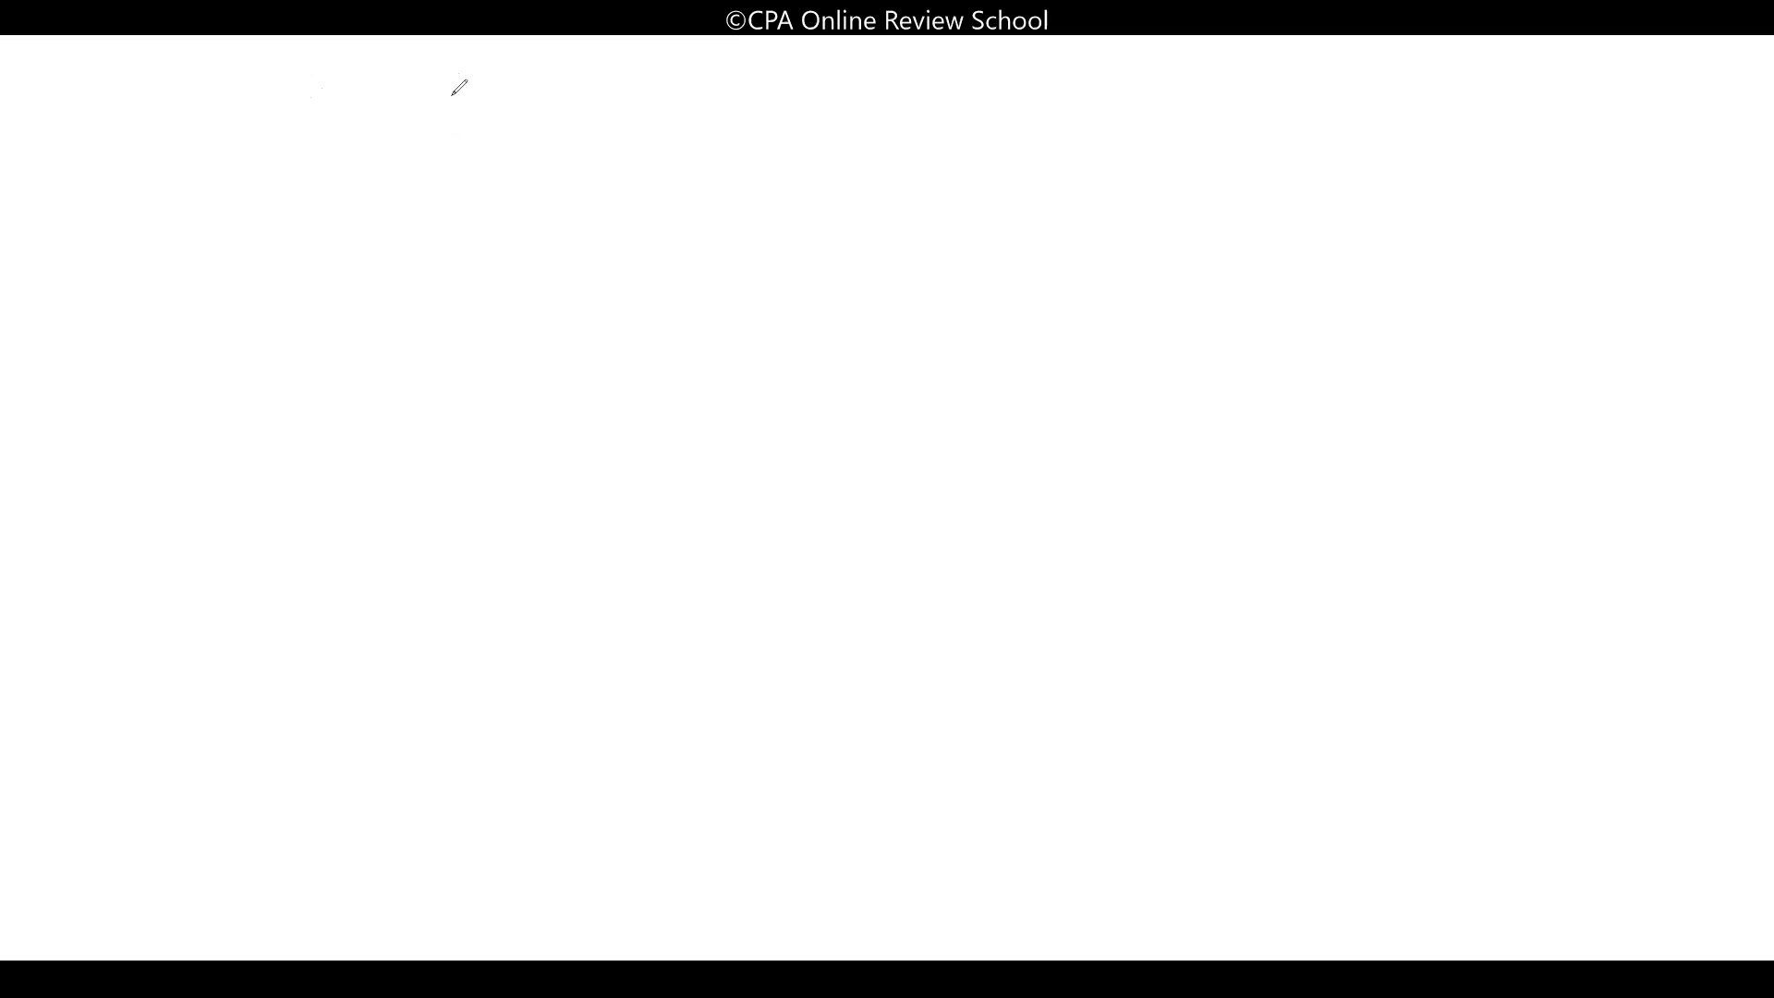
mouse_move(523, 87)
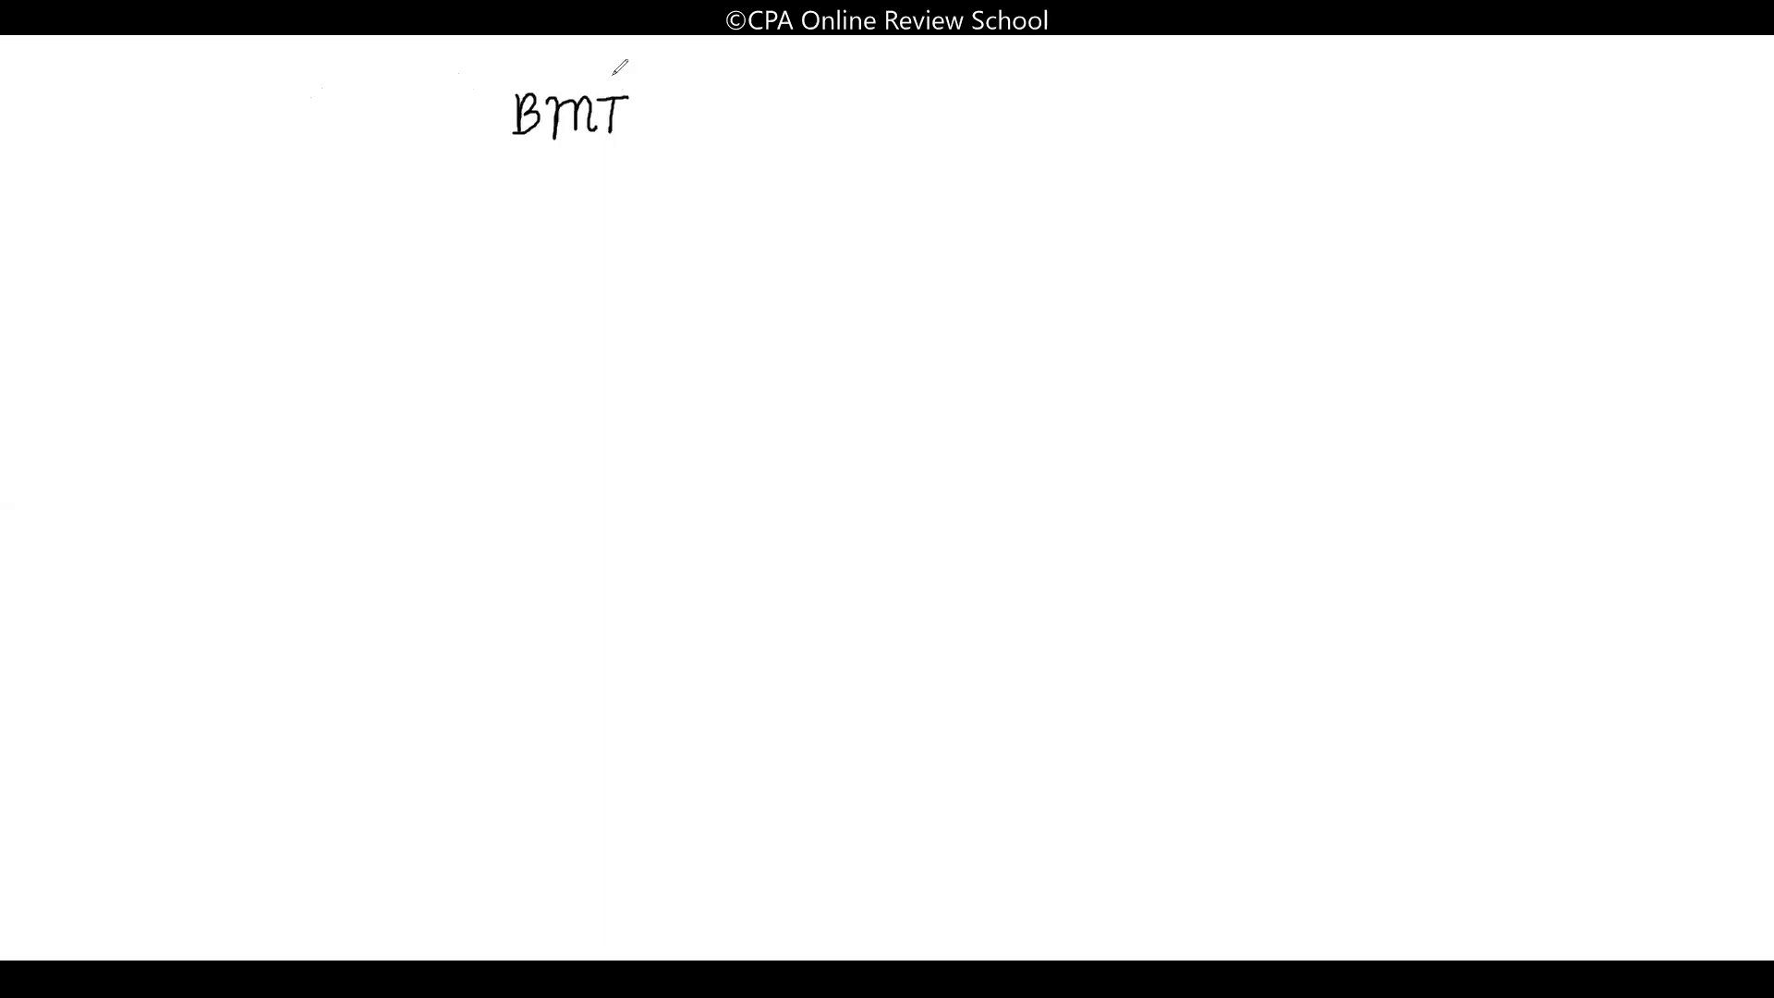
mouse_move(304, 378)
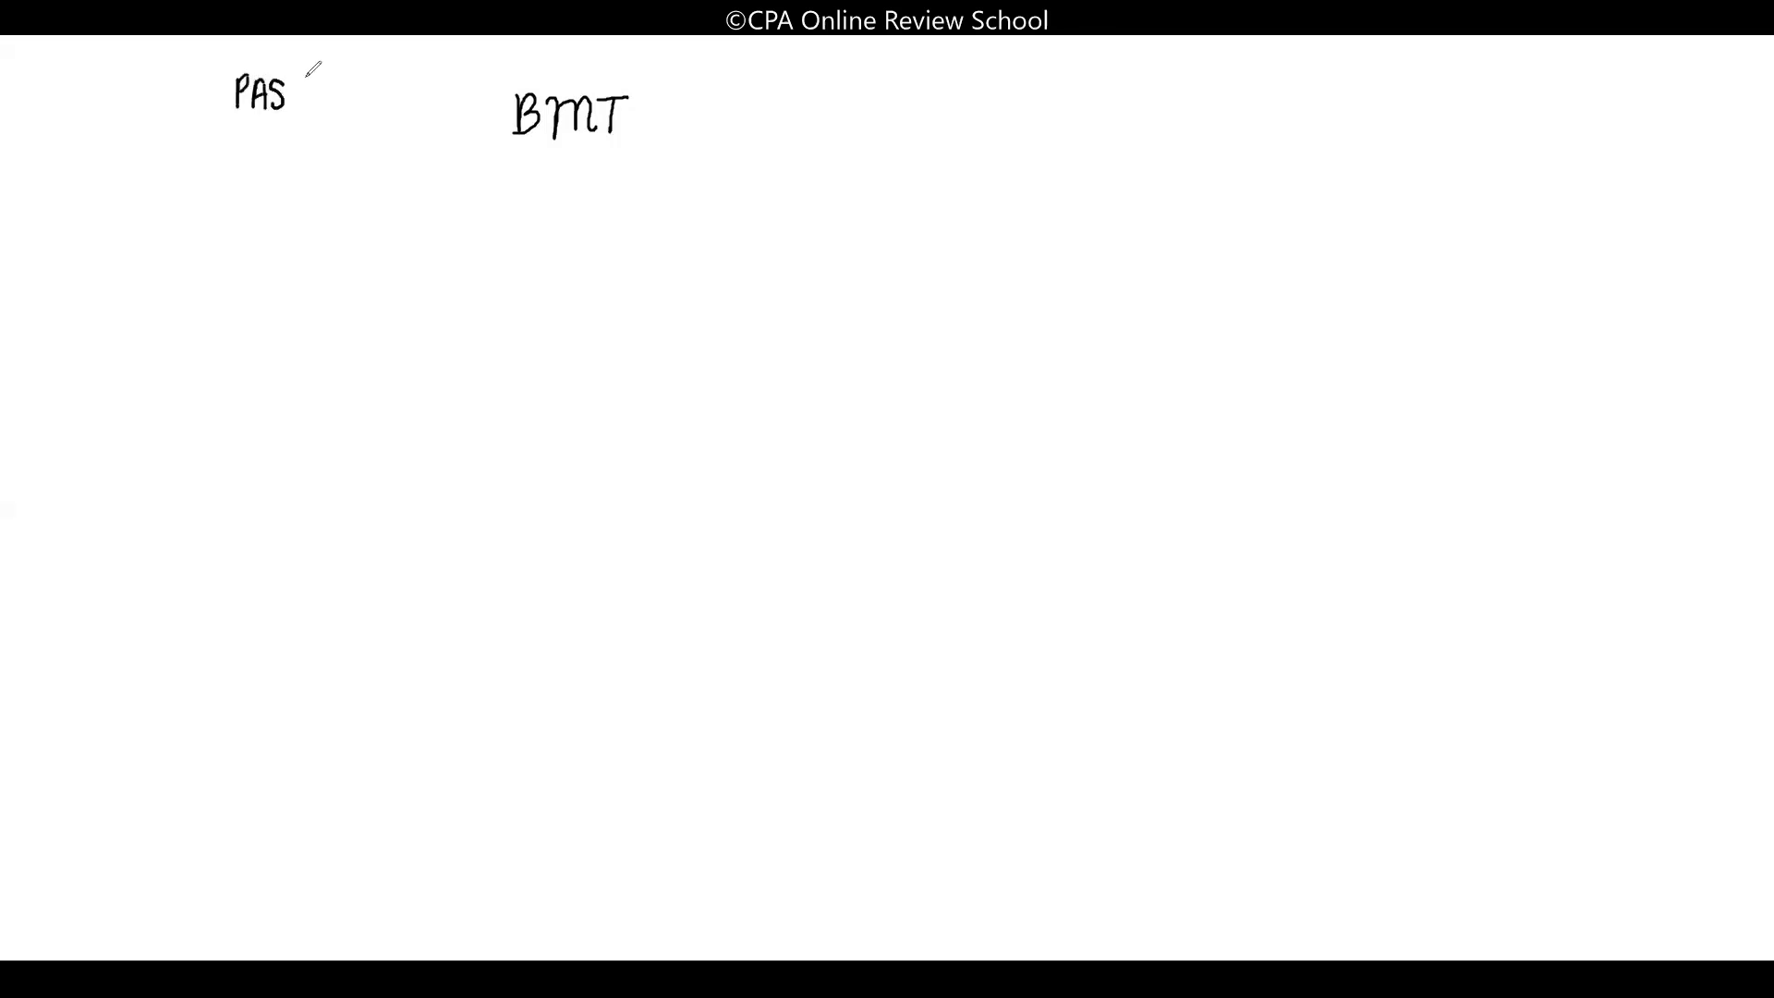
Write starred PAS 32 and PAS 39, bracket them, and label the brace with double-underlined IFRS 9
type("32")
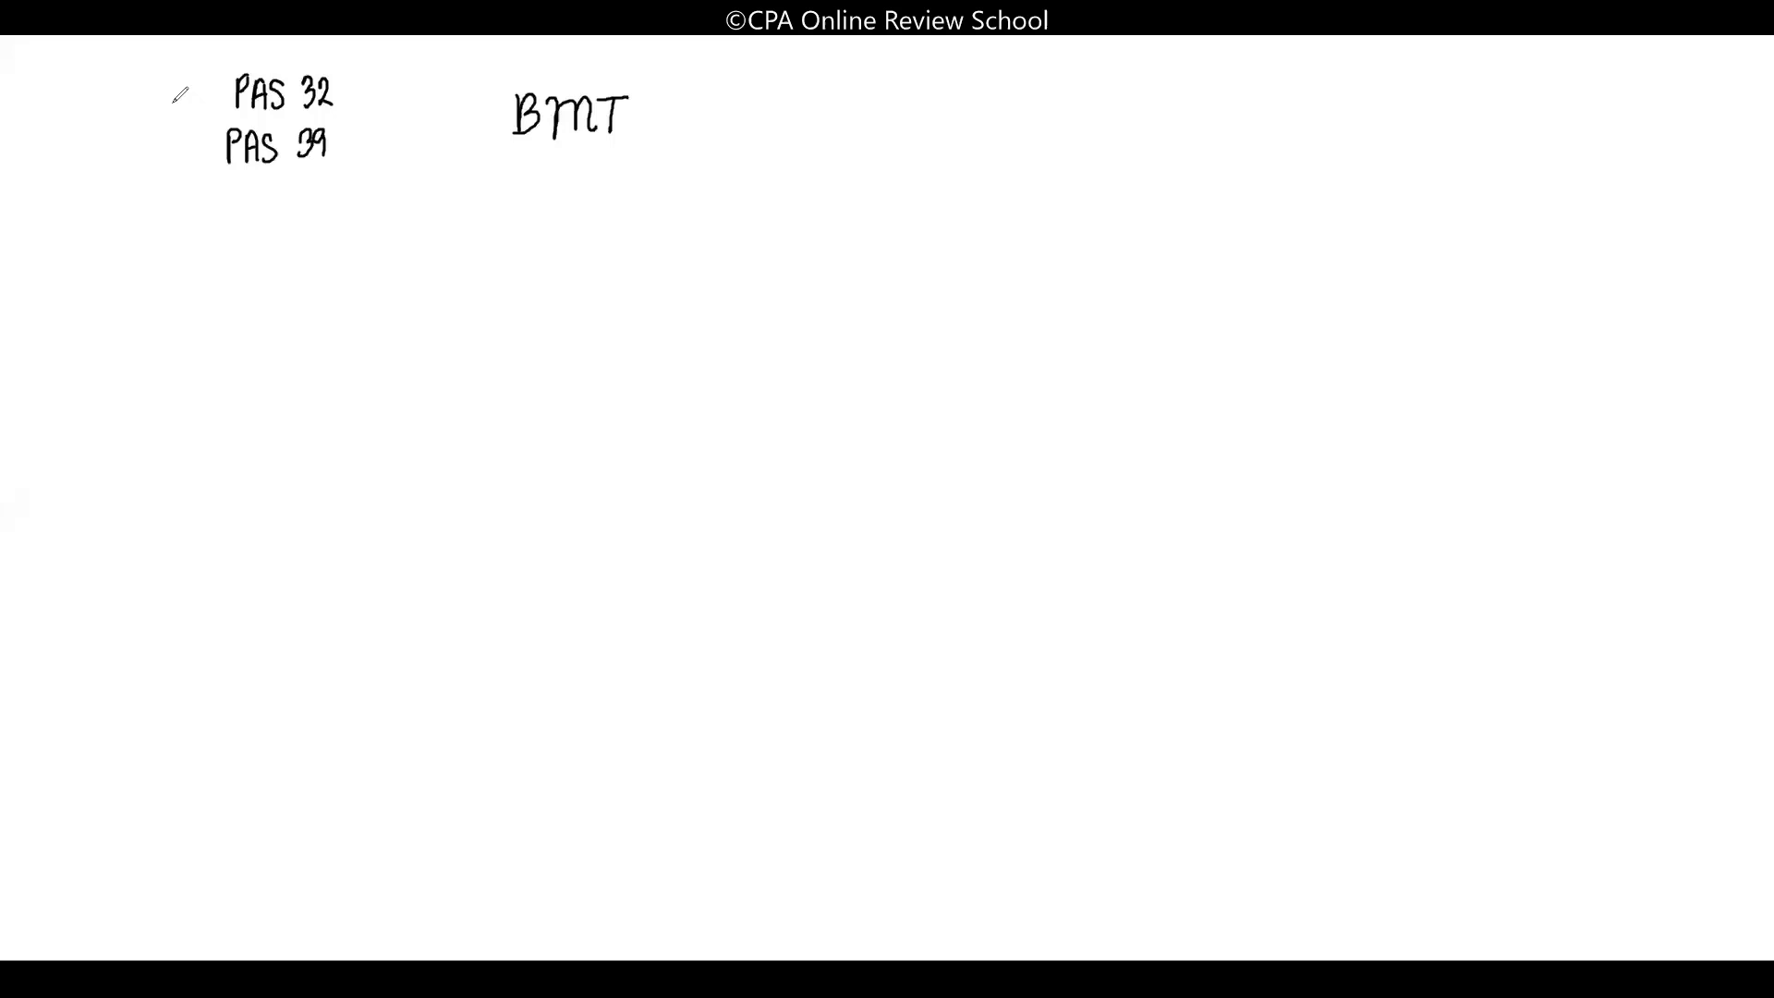
left_click(176, 97)
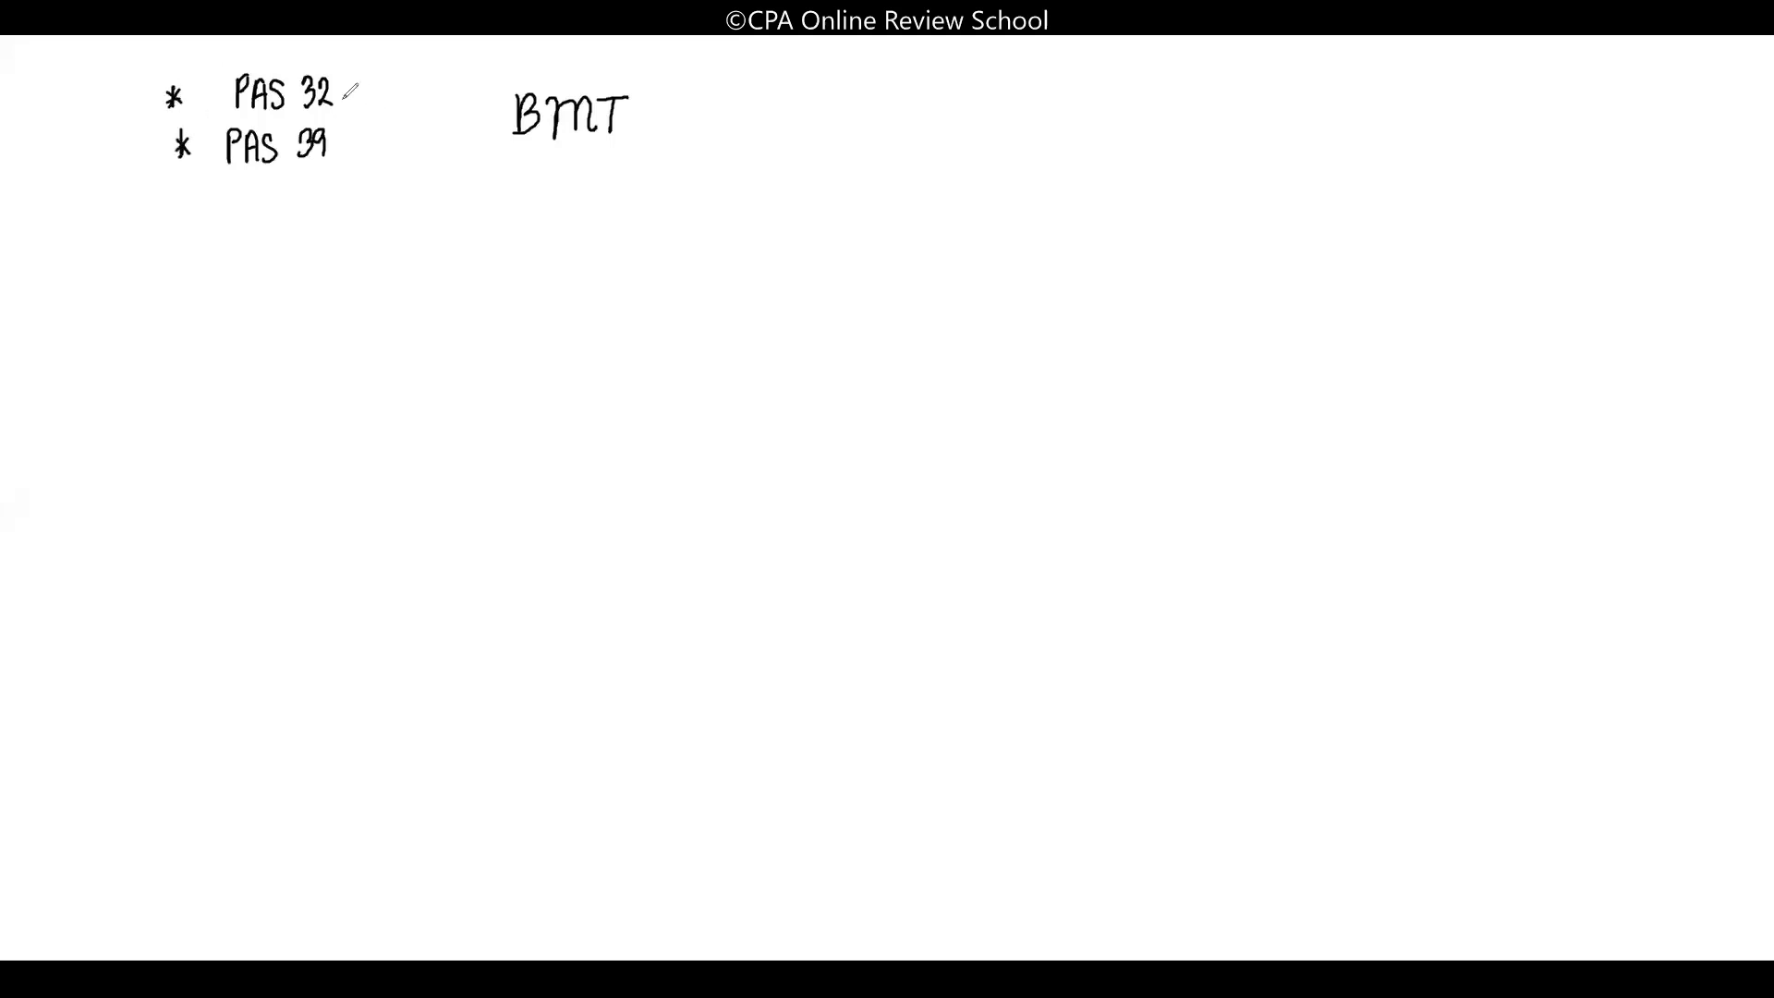
left_click_drag(351, 85, 356, 152)
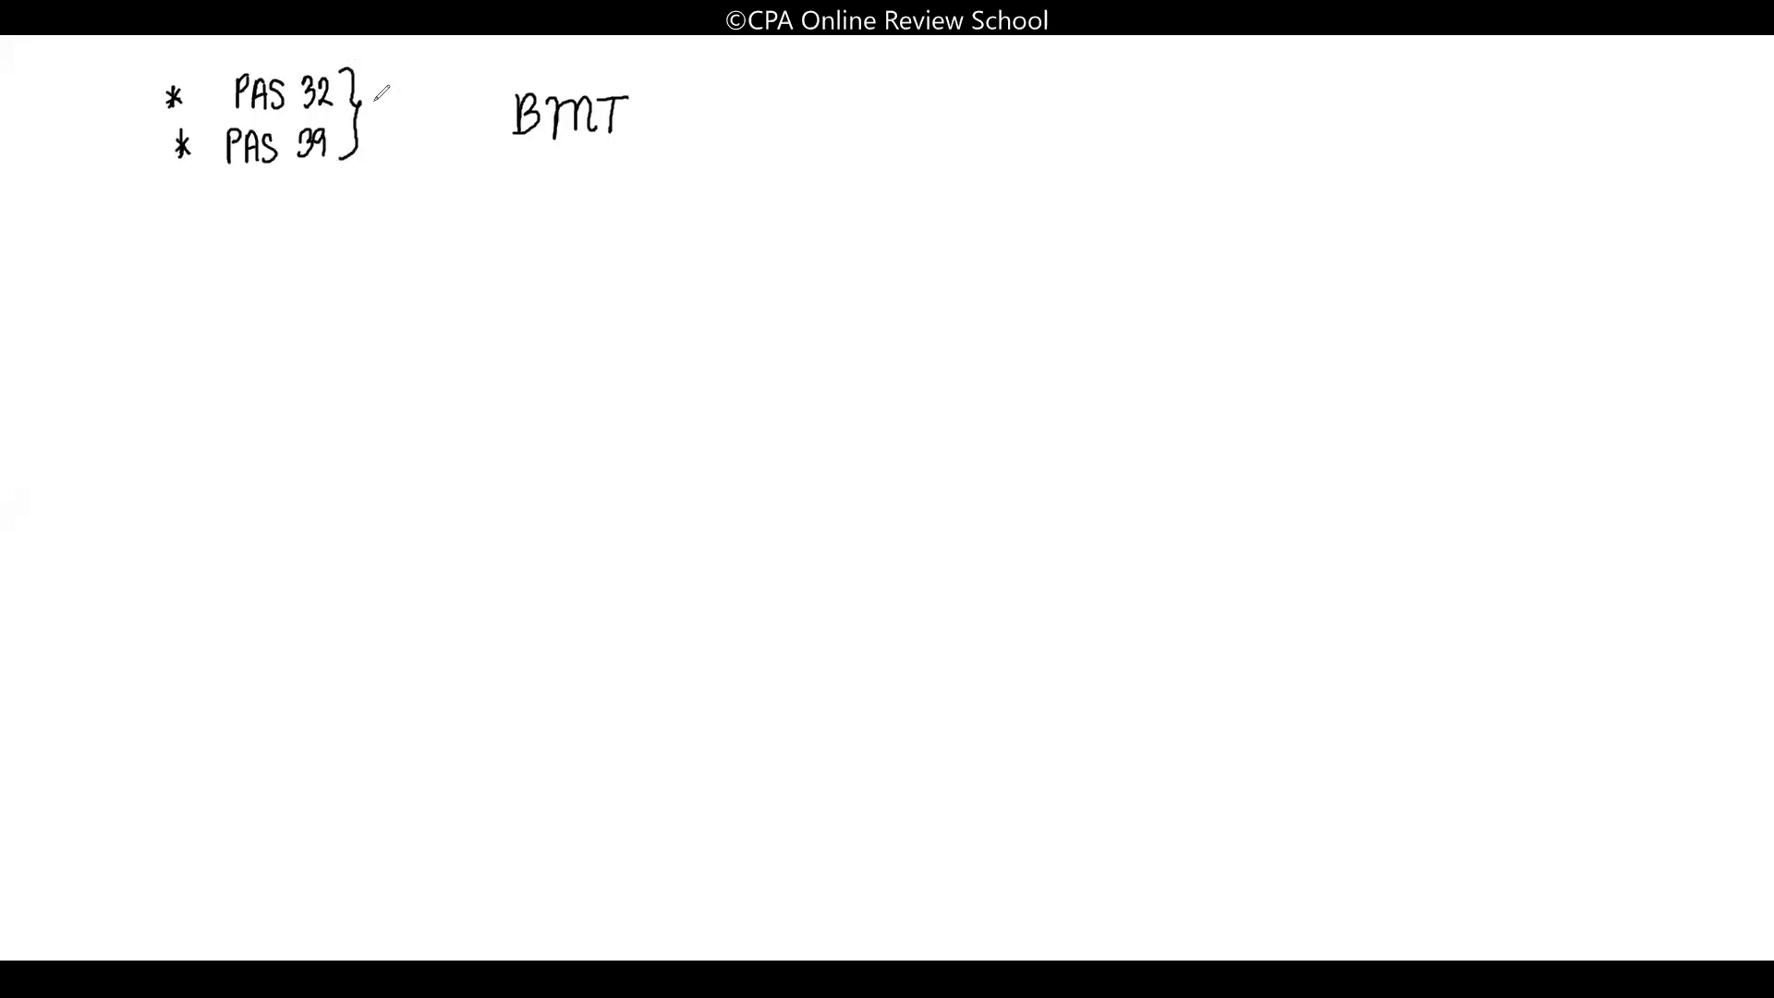
type("IFP")
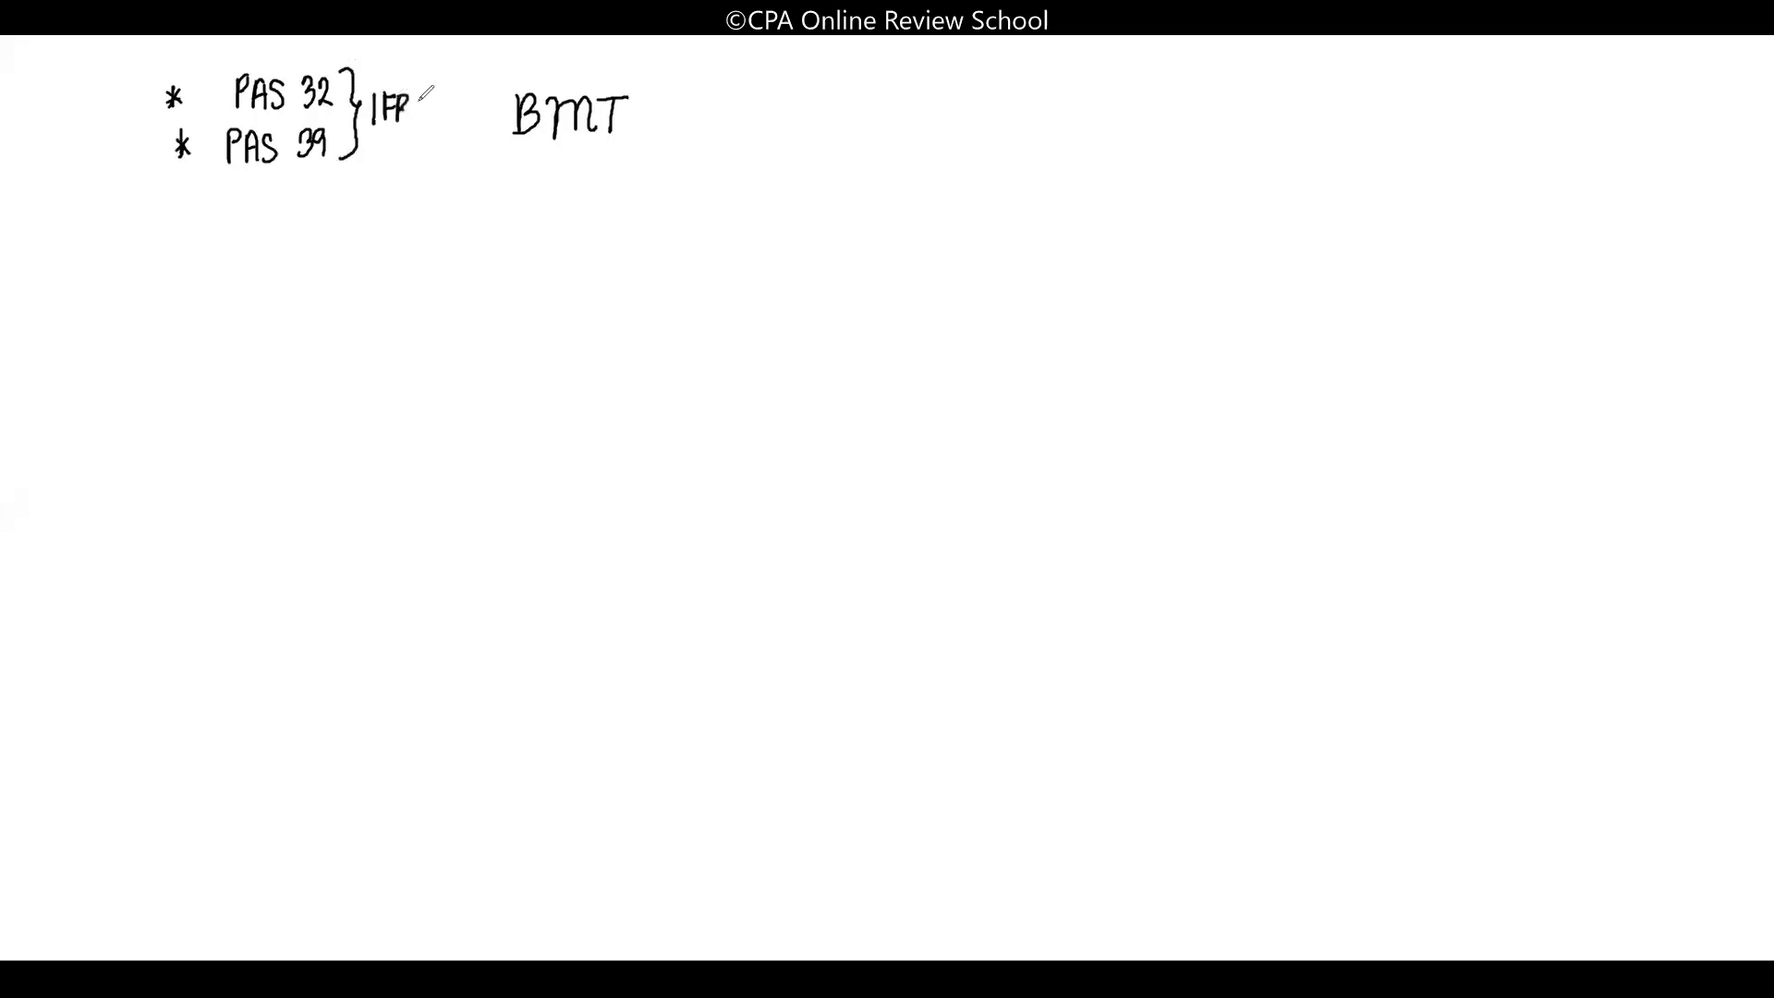
type("IFRS 9")
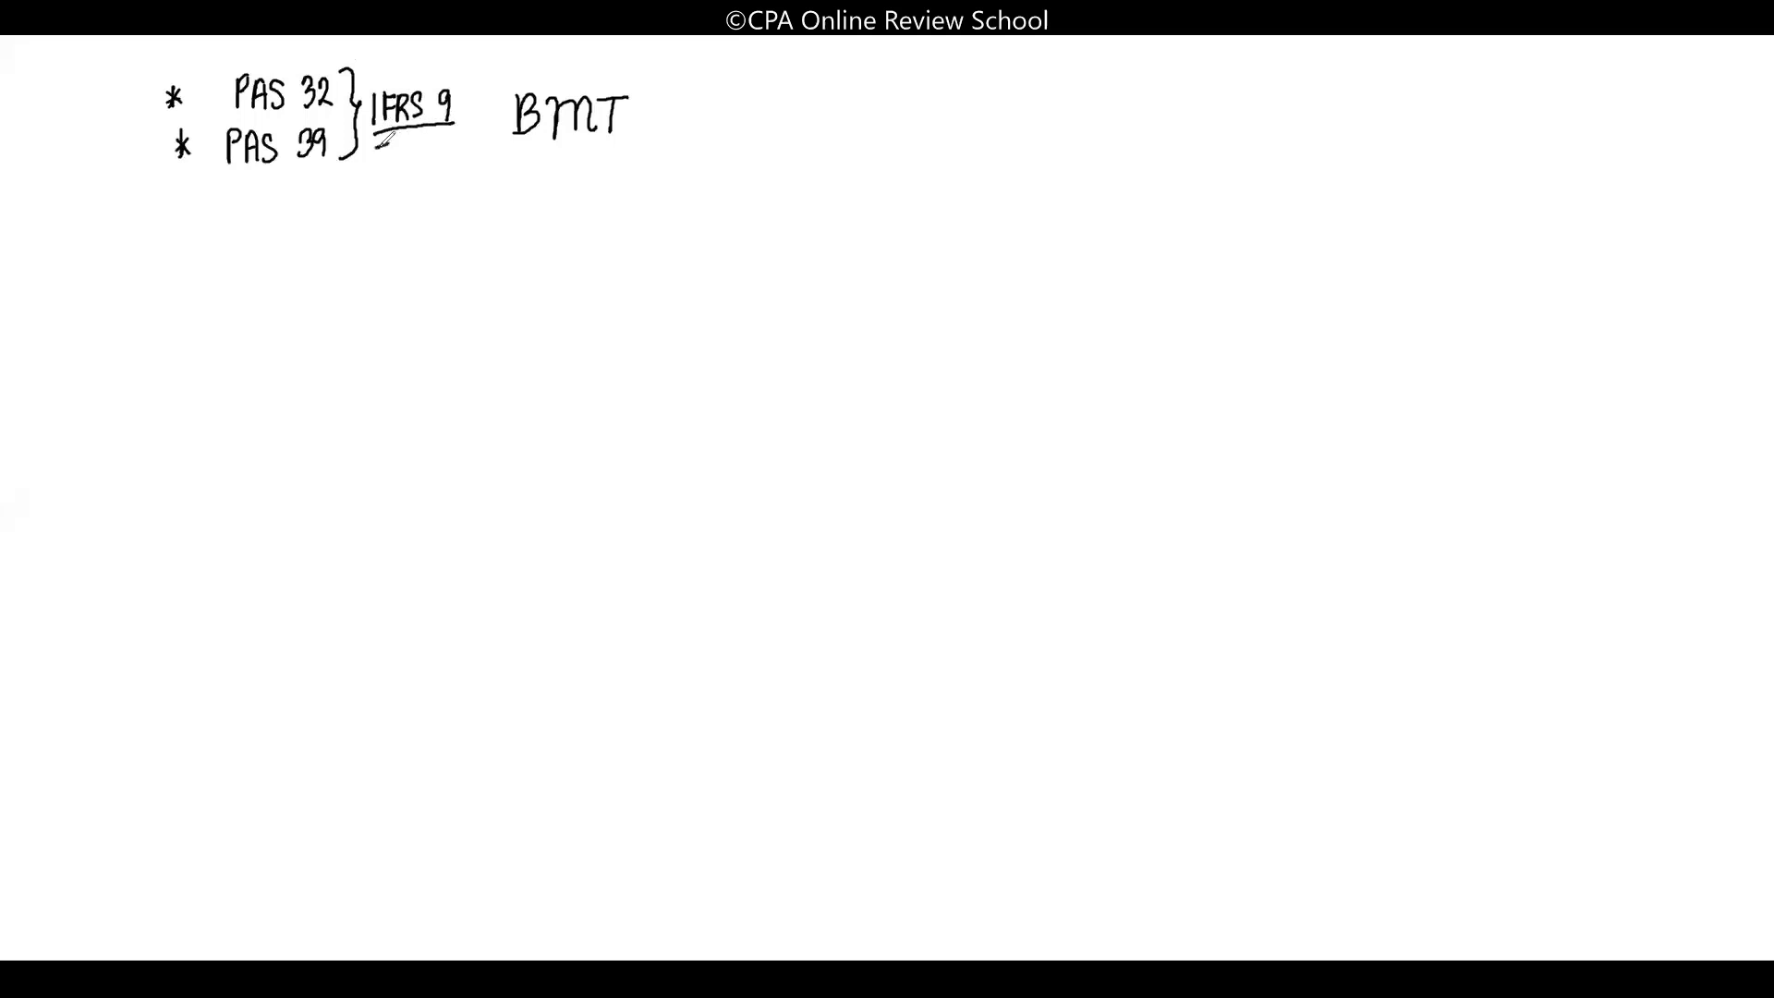
left_click_drag(379, 137, 453, 133)
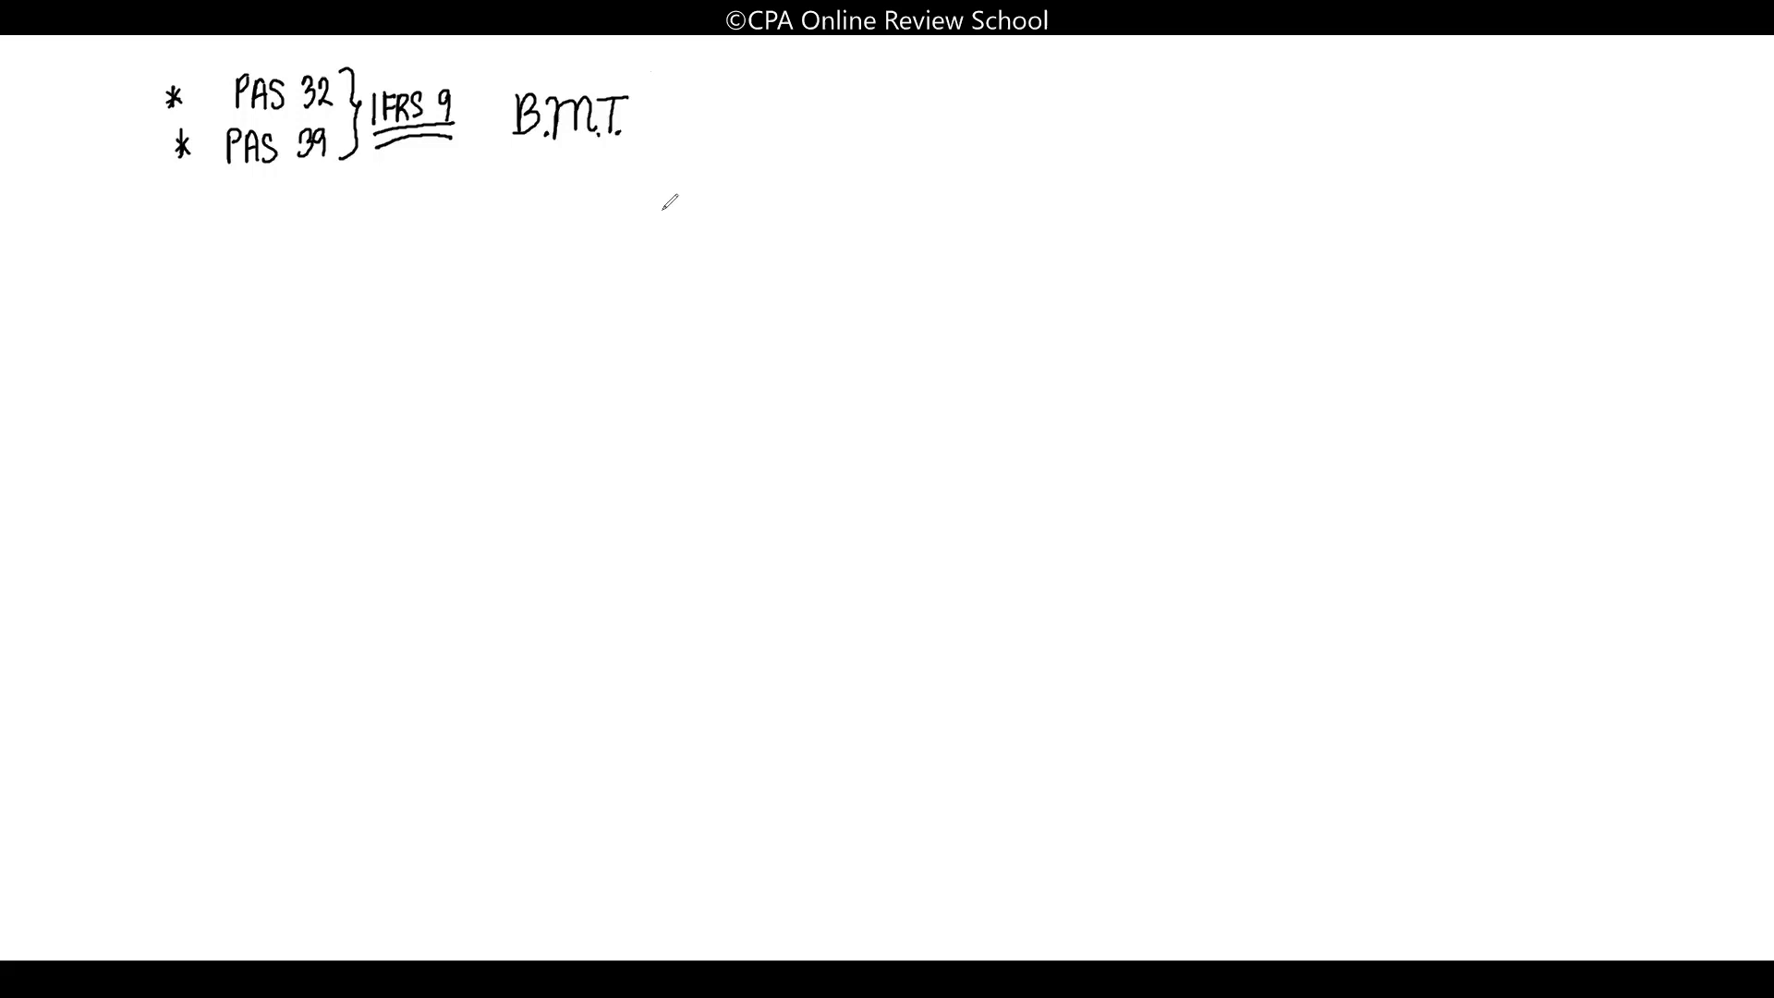
mouse_move(650, 101)
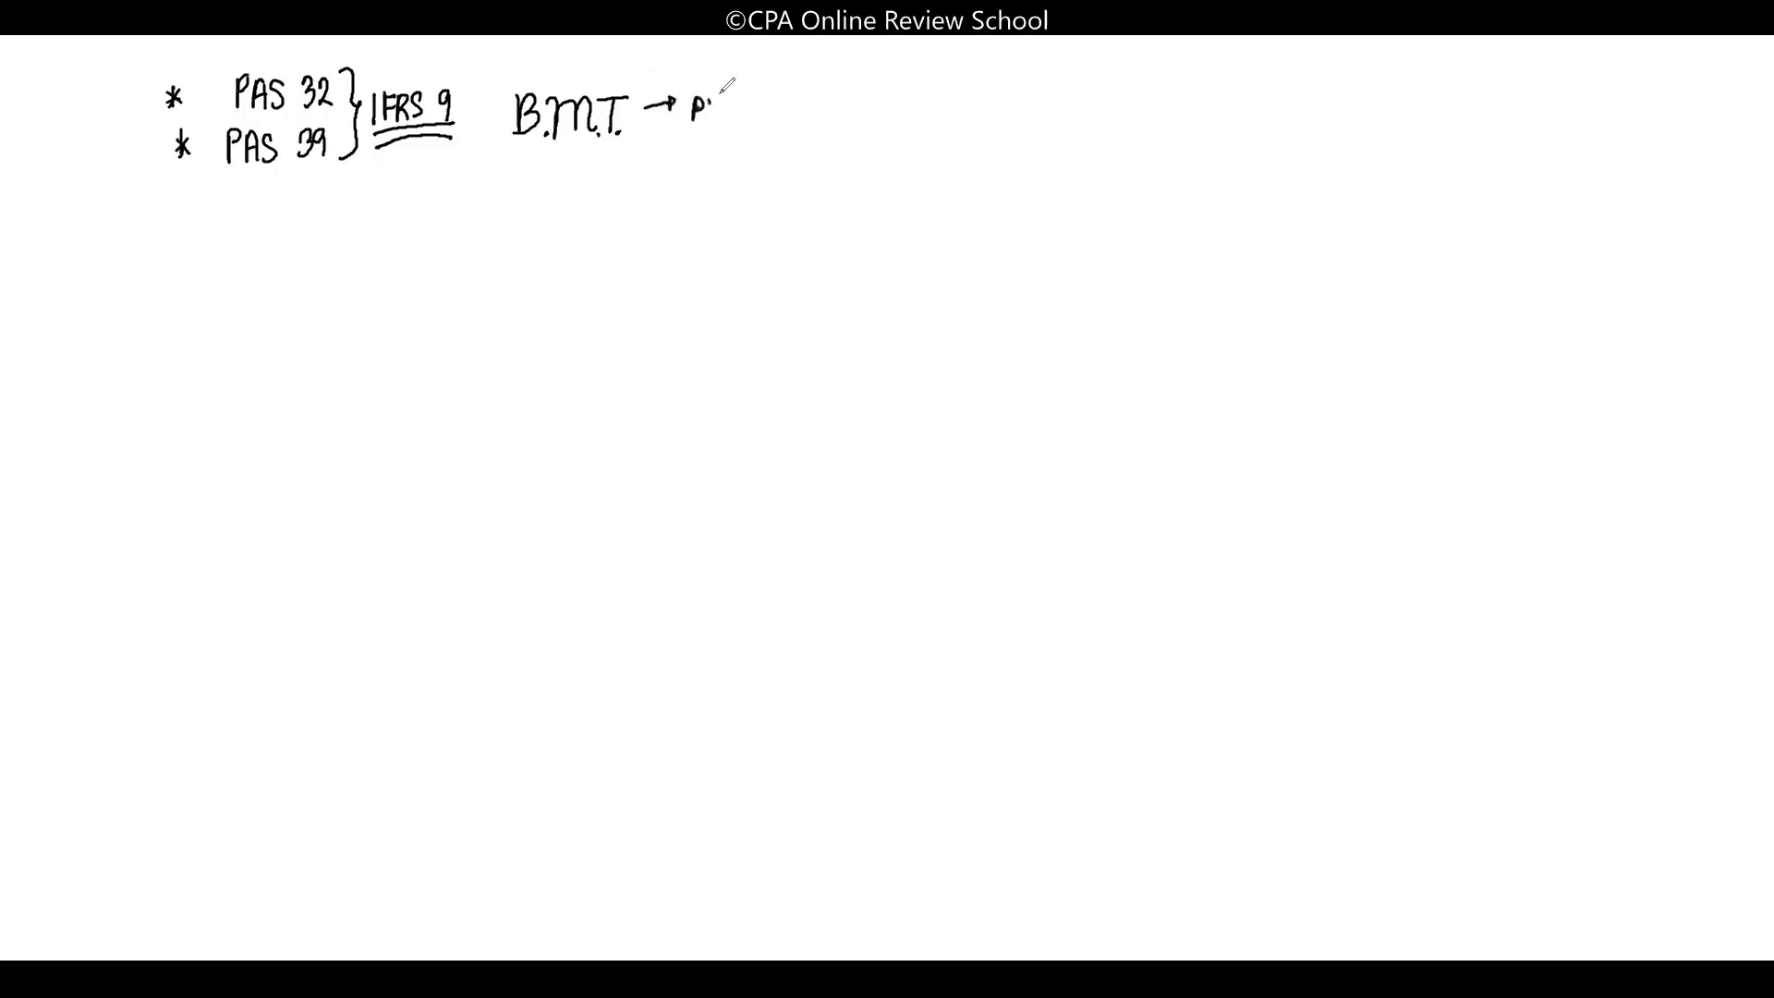
Write 'portfolio' at the tip of the arrow from B.M.T. and double-underline it
type("portfolio")
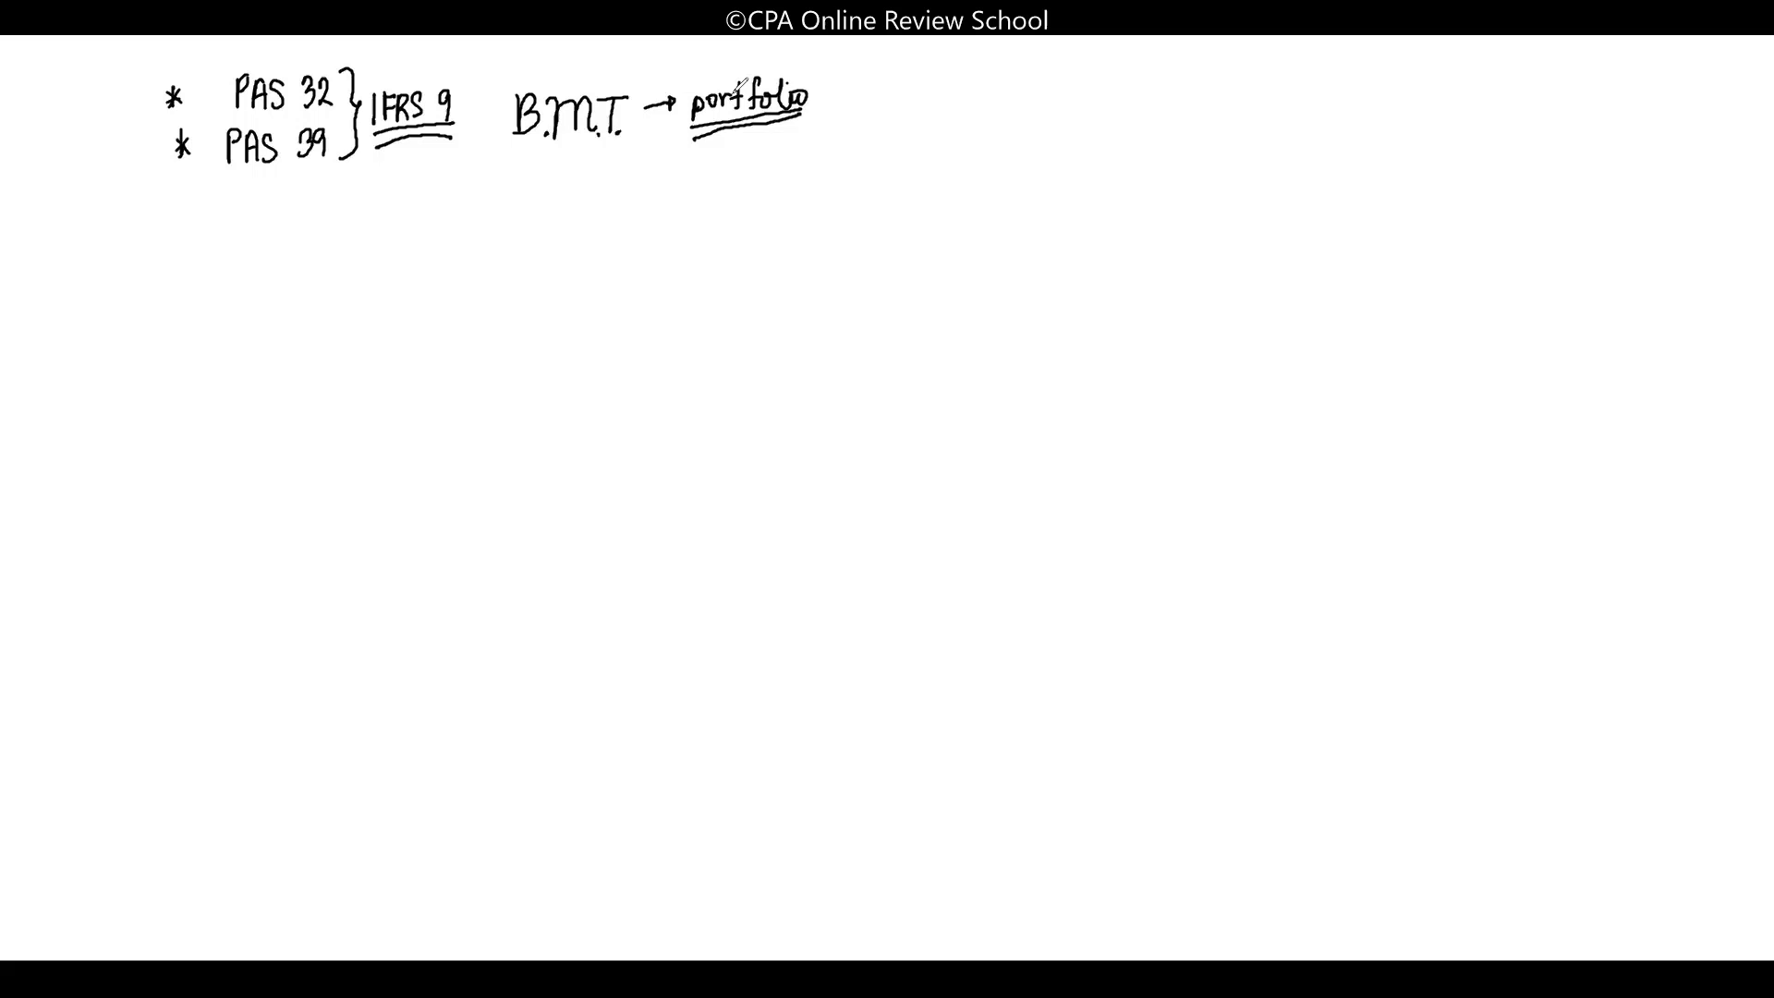
mouse_move(622, 538)
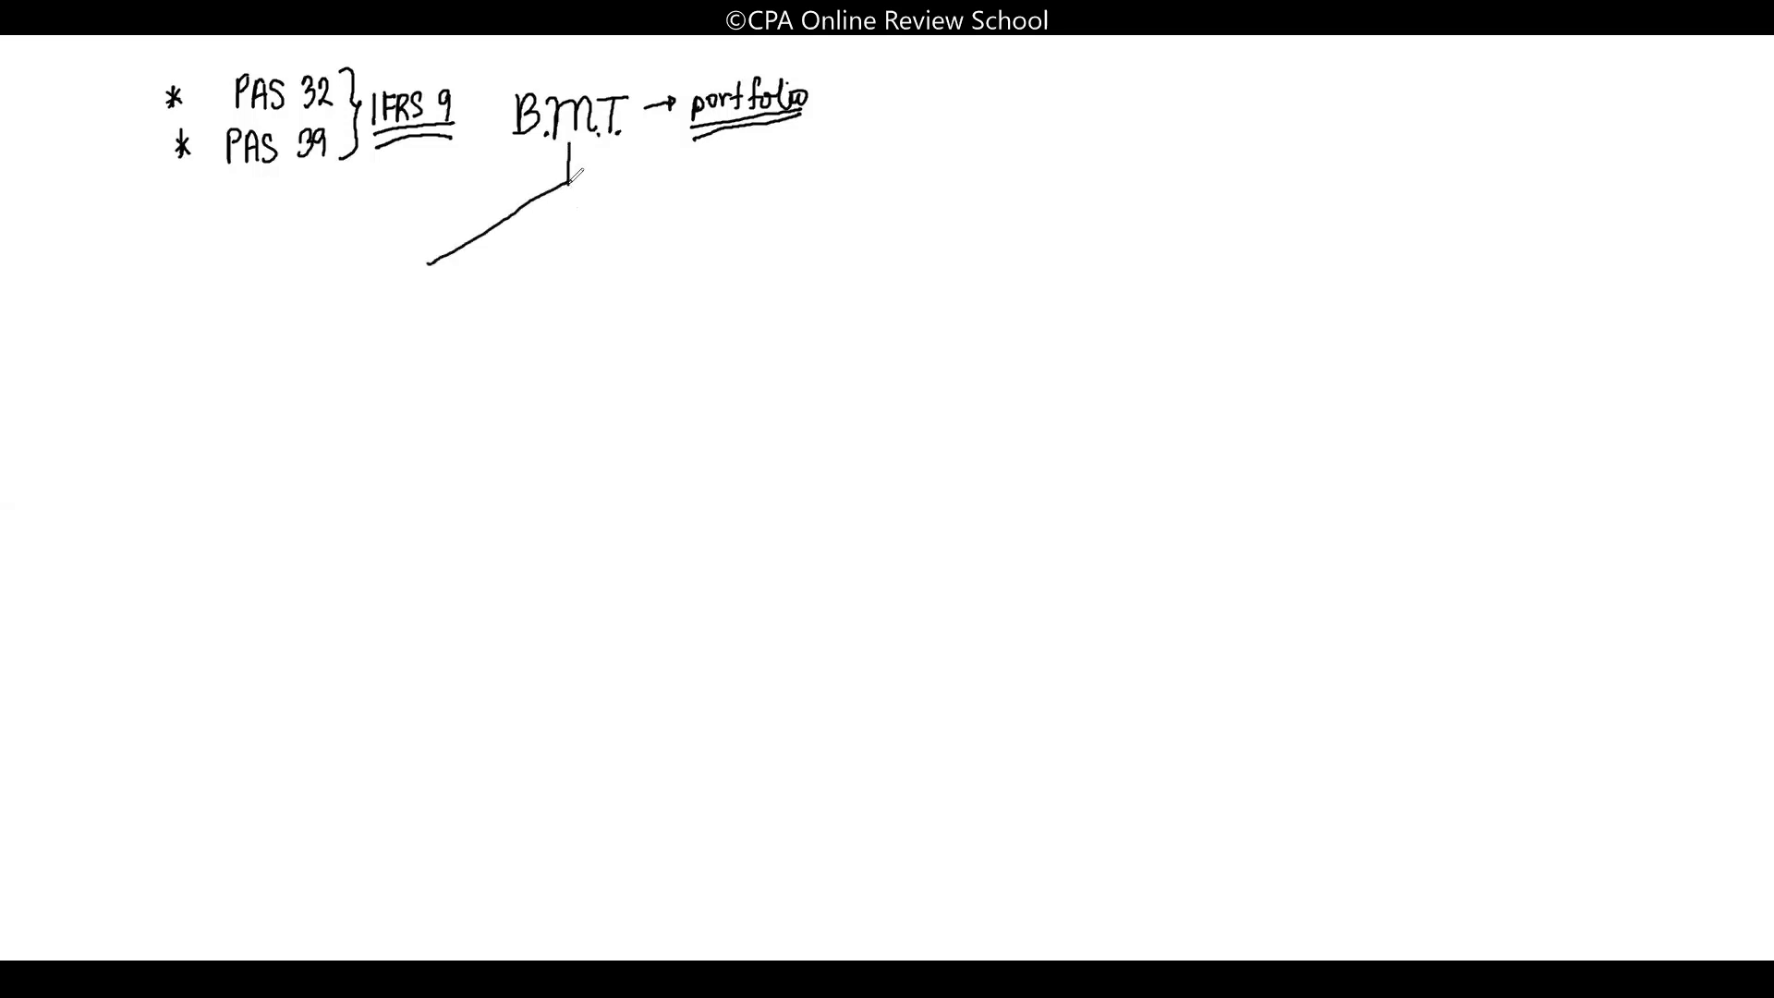
Draw three branches below B.M.T., write CCF on the left branch, and begin S.P.P.I
left_click_drag(572, 182, 707, 251)
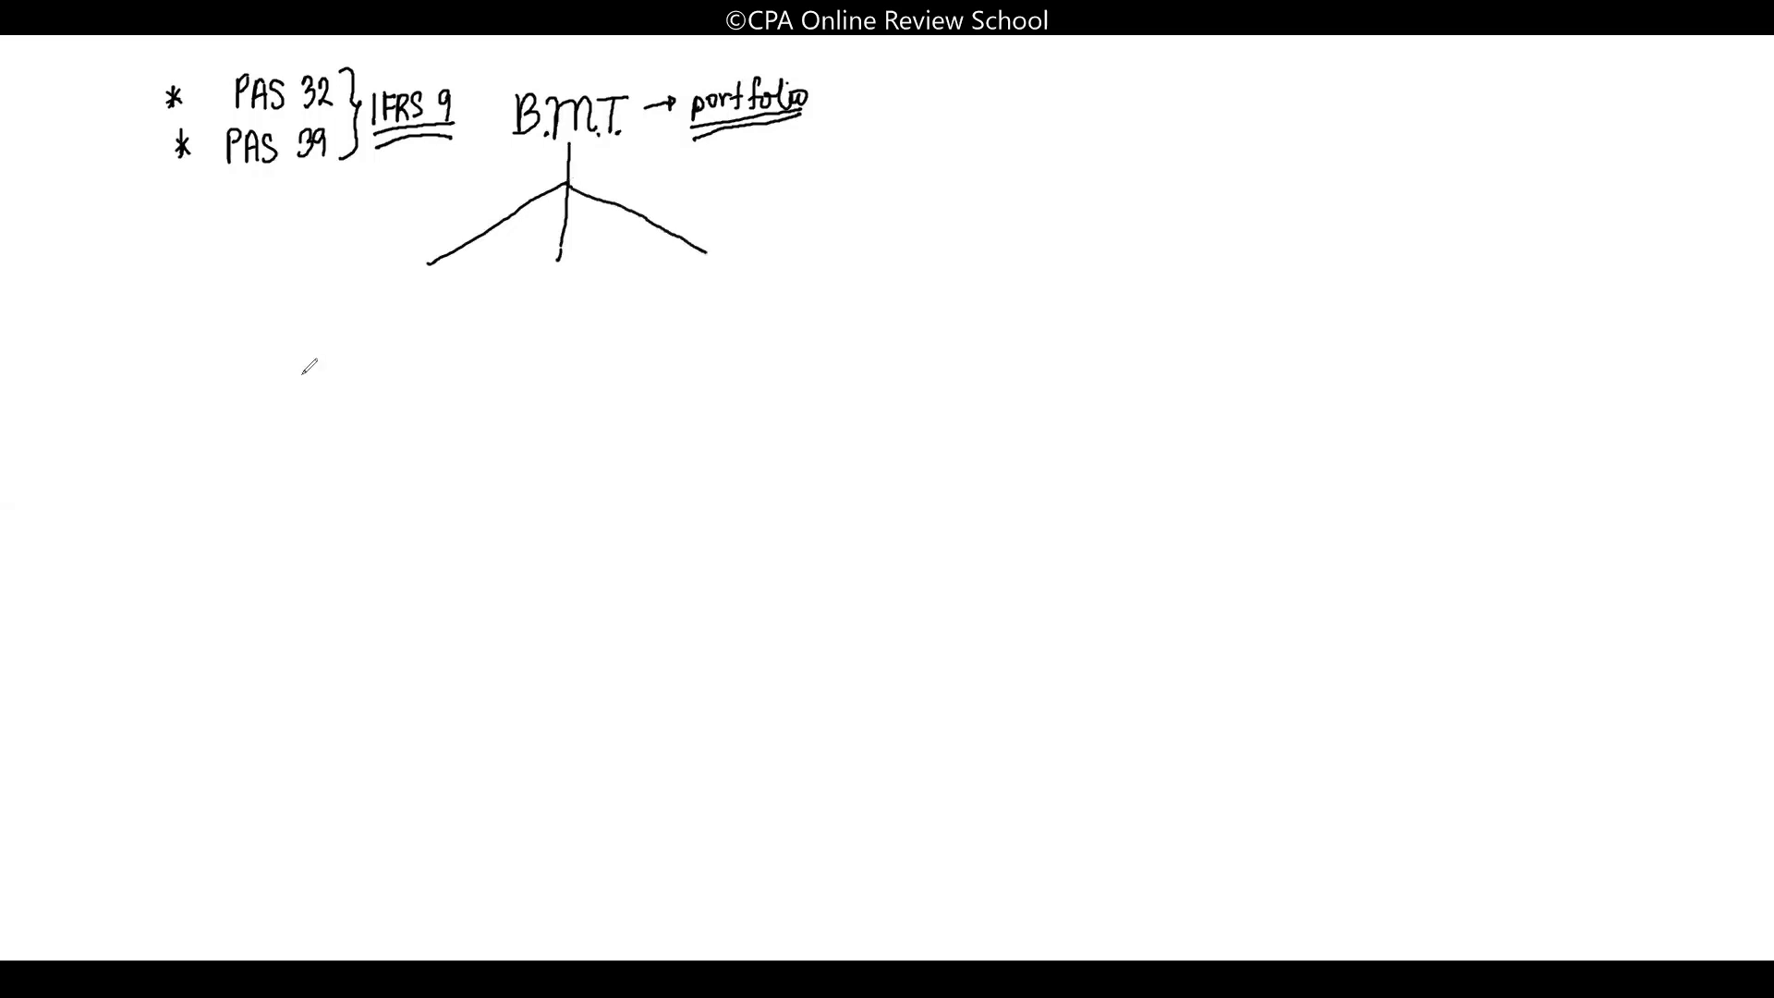
mouse_move(314, 258)
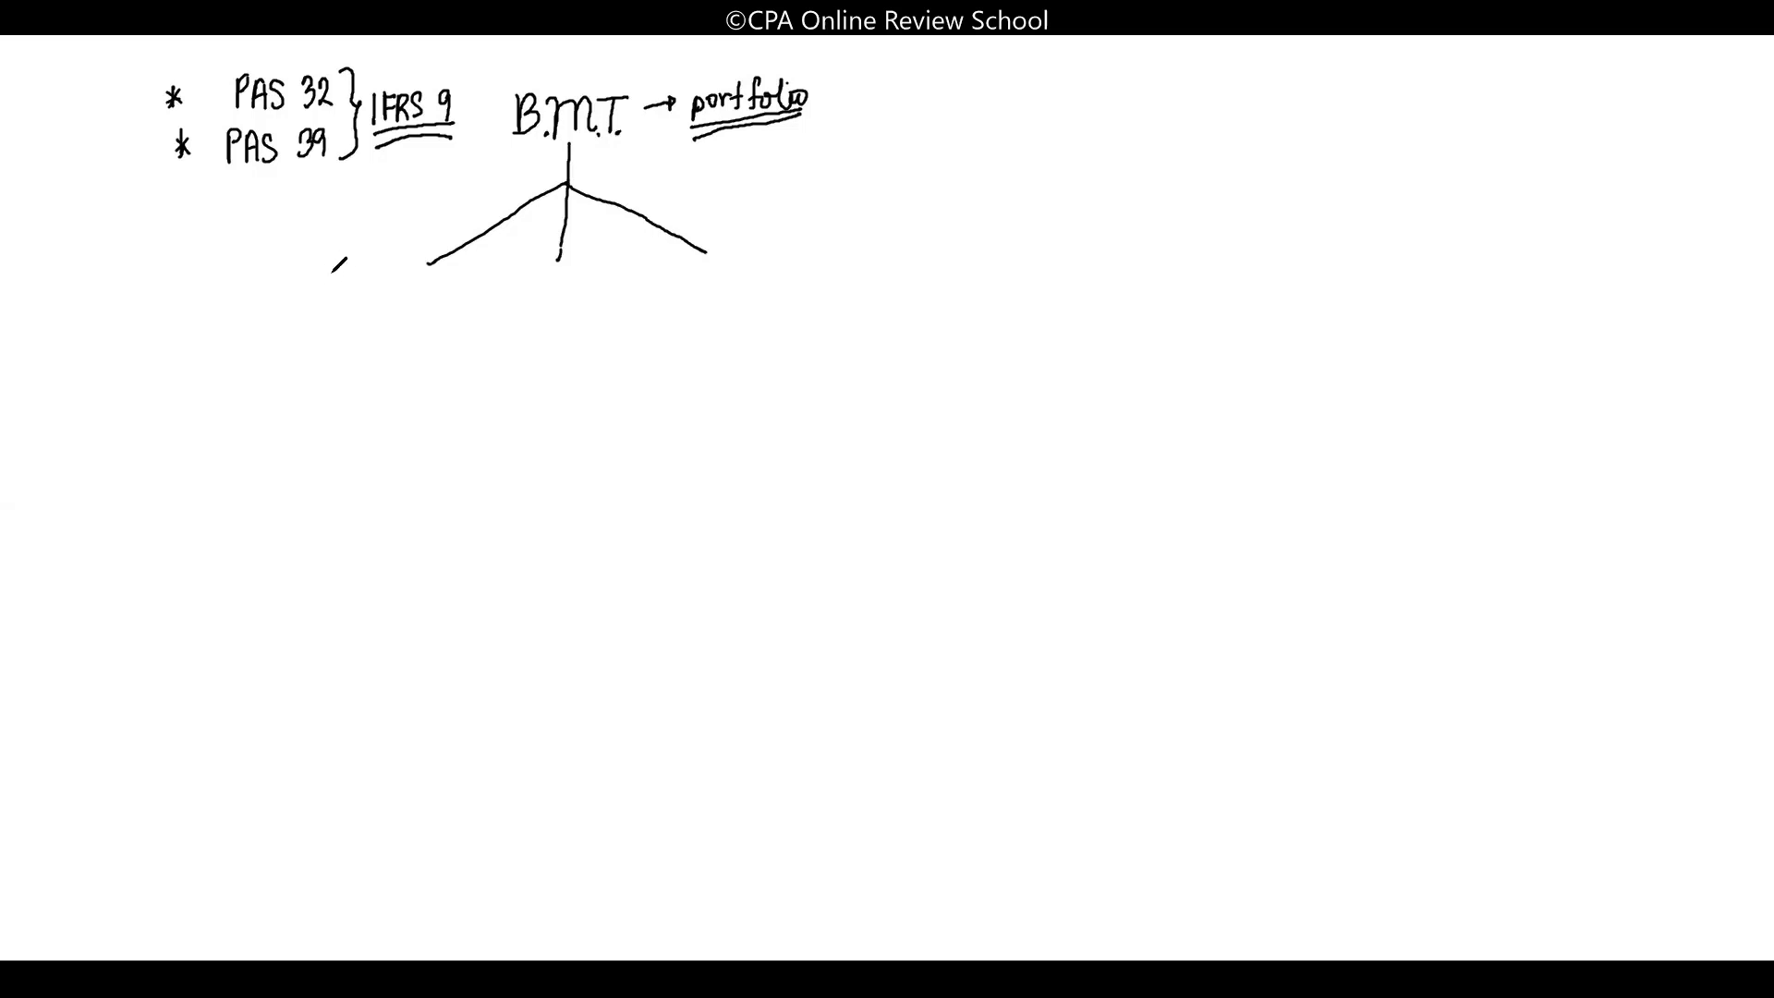
type("CCF")
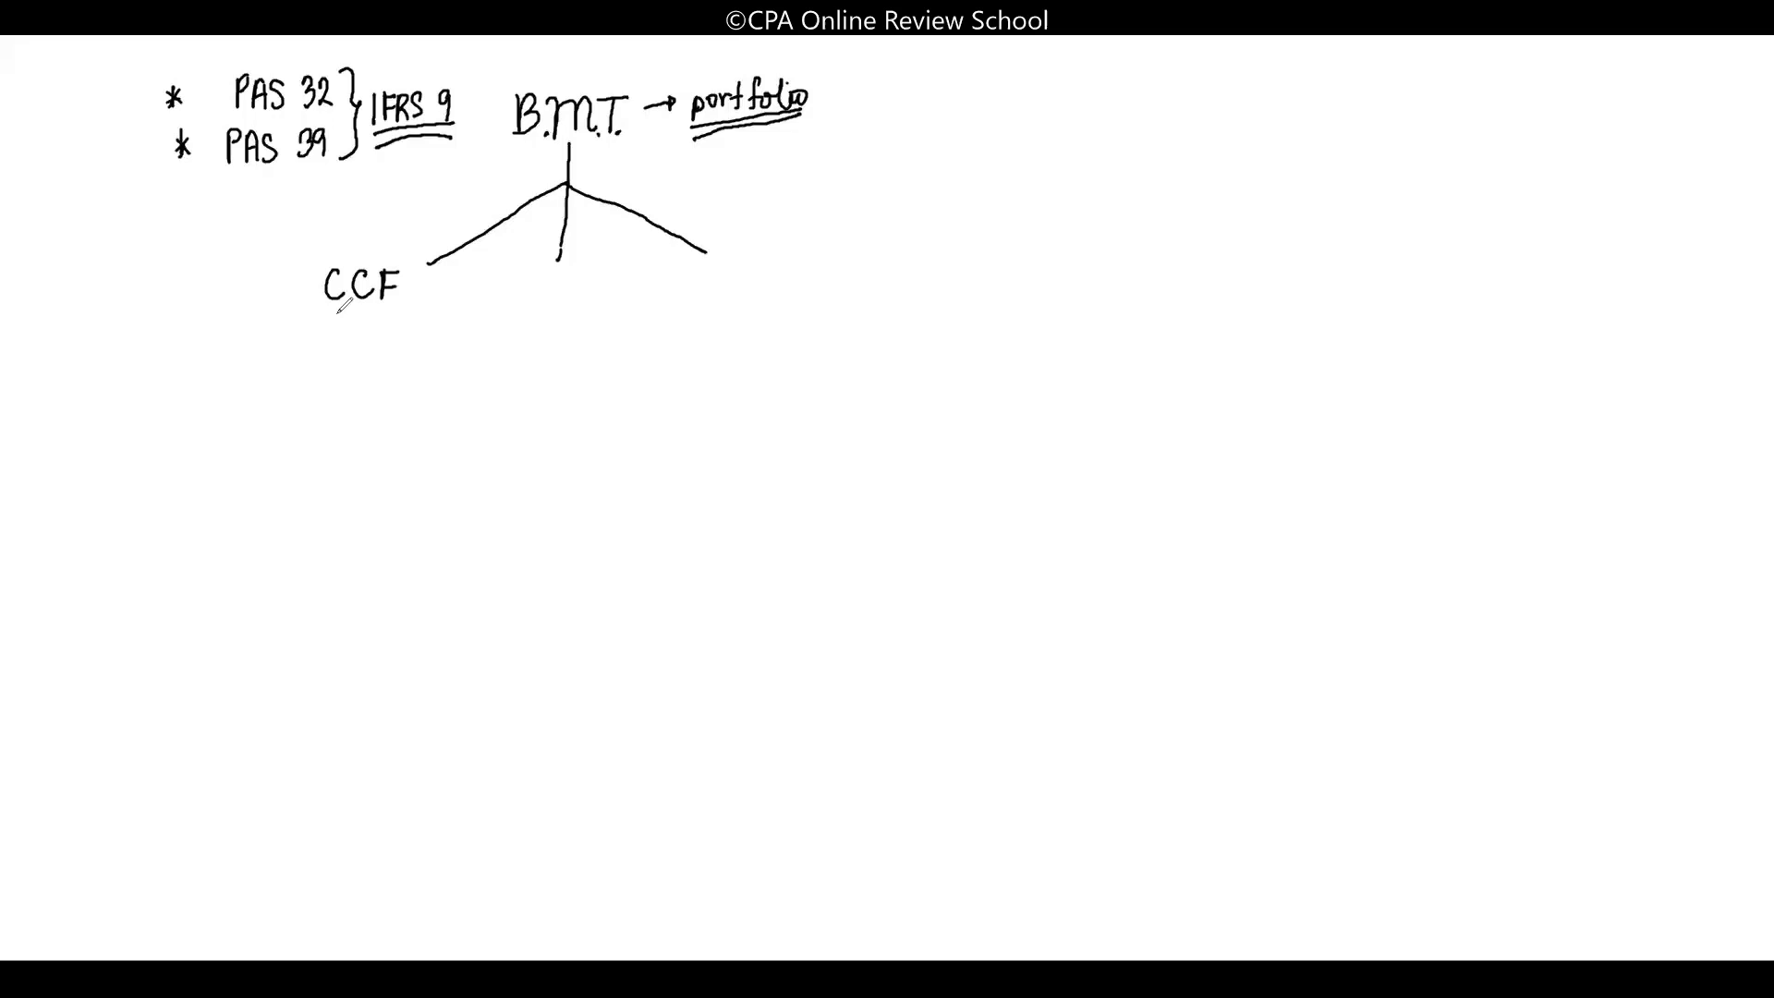
left_click(323, 322)
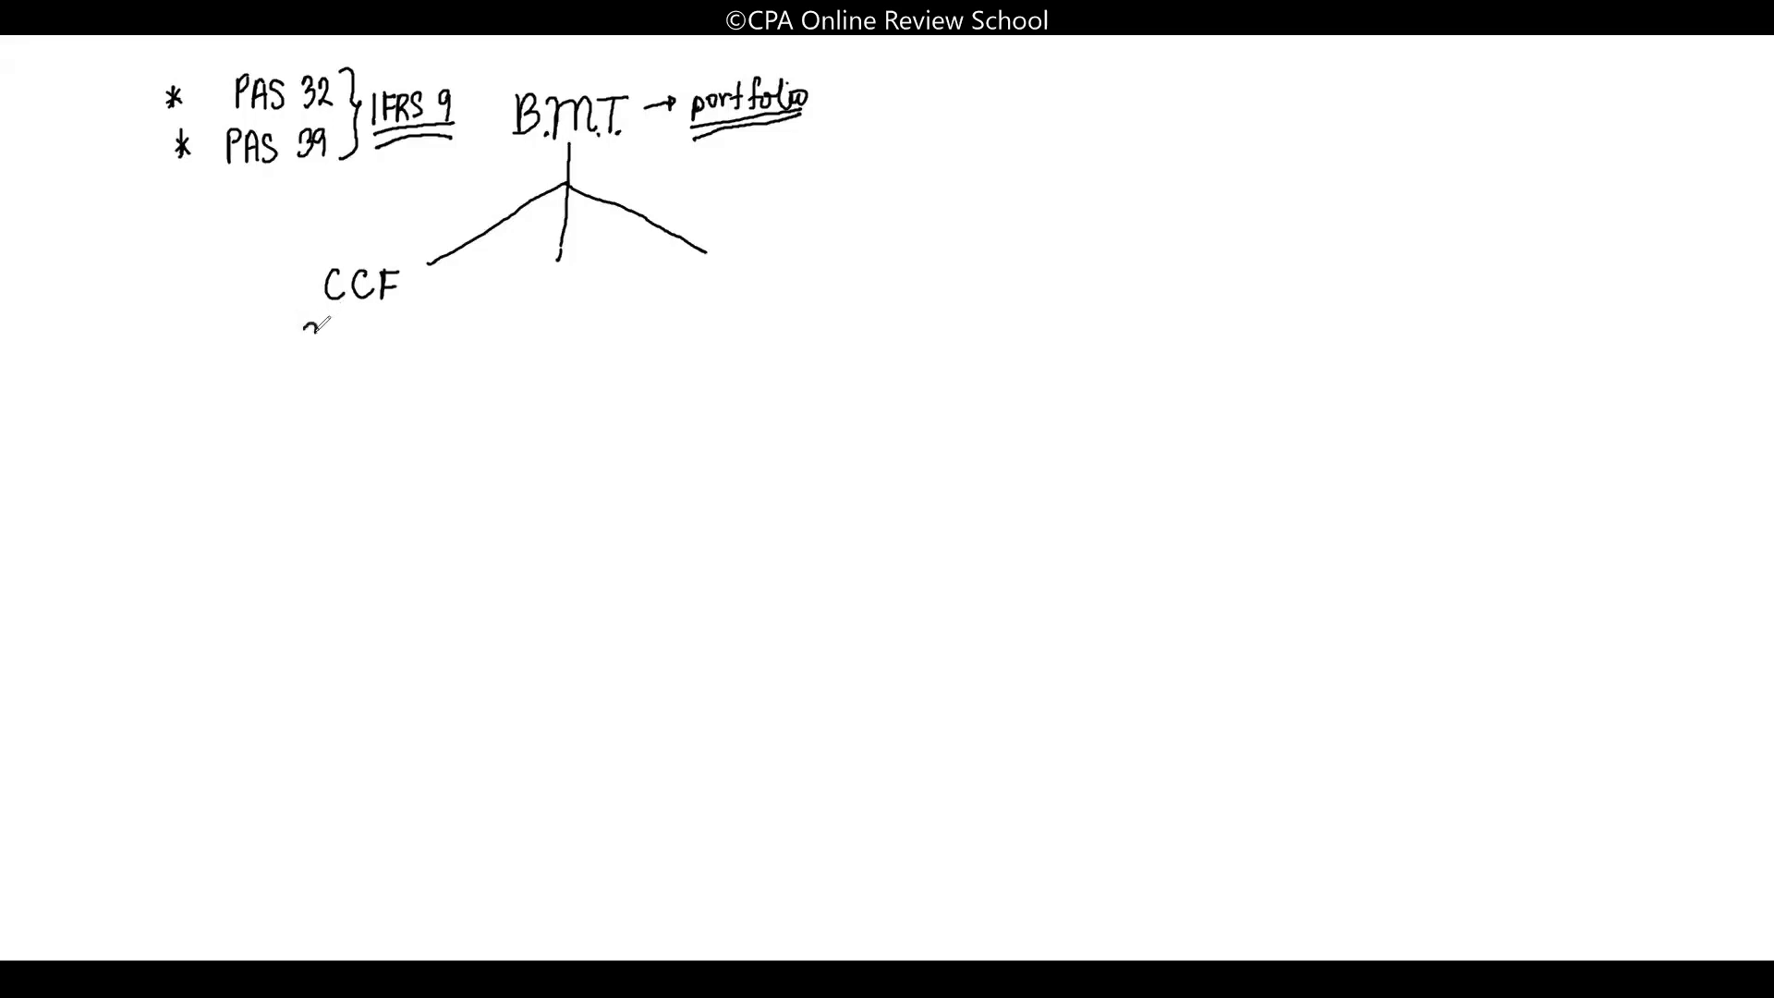
type("SPP")
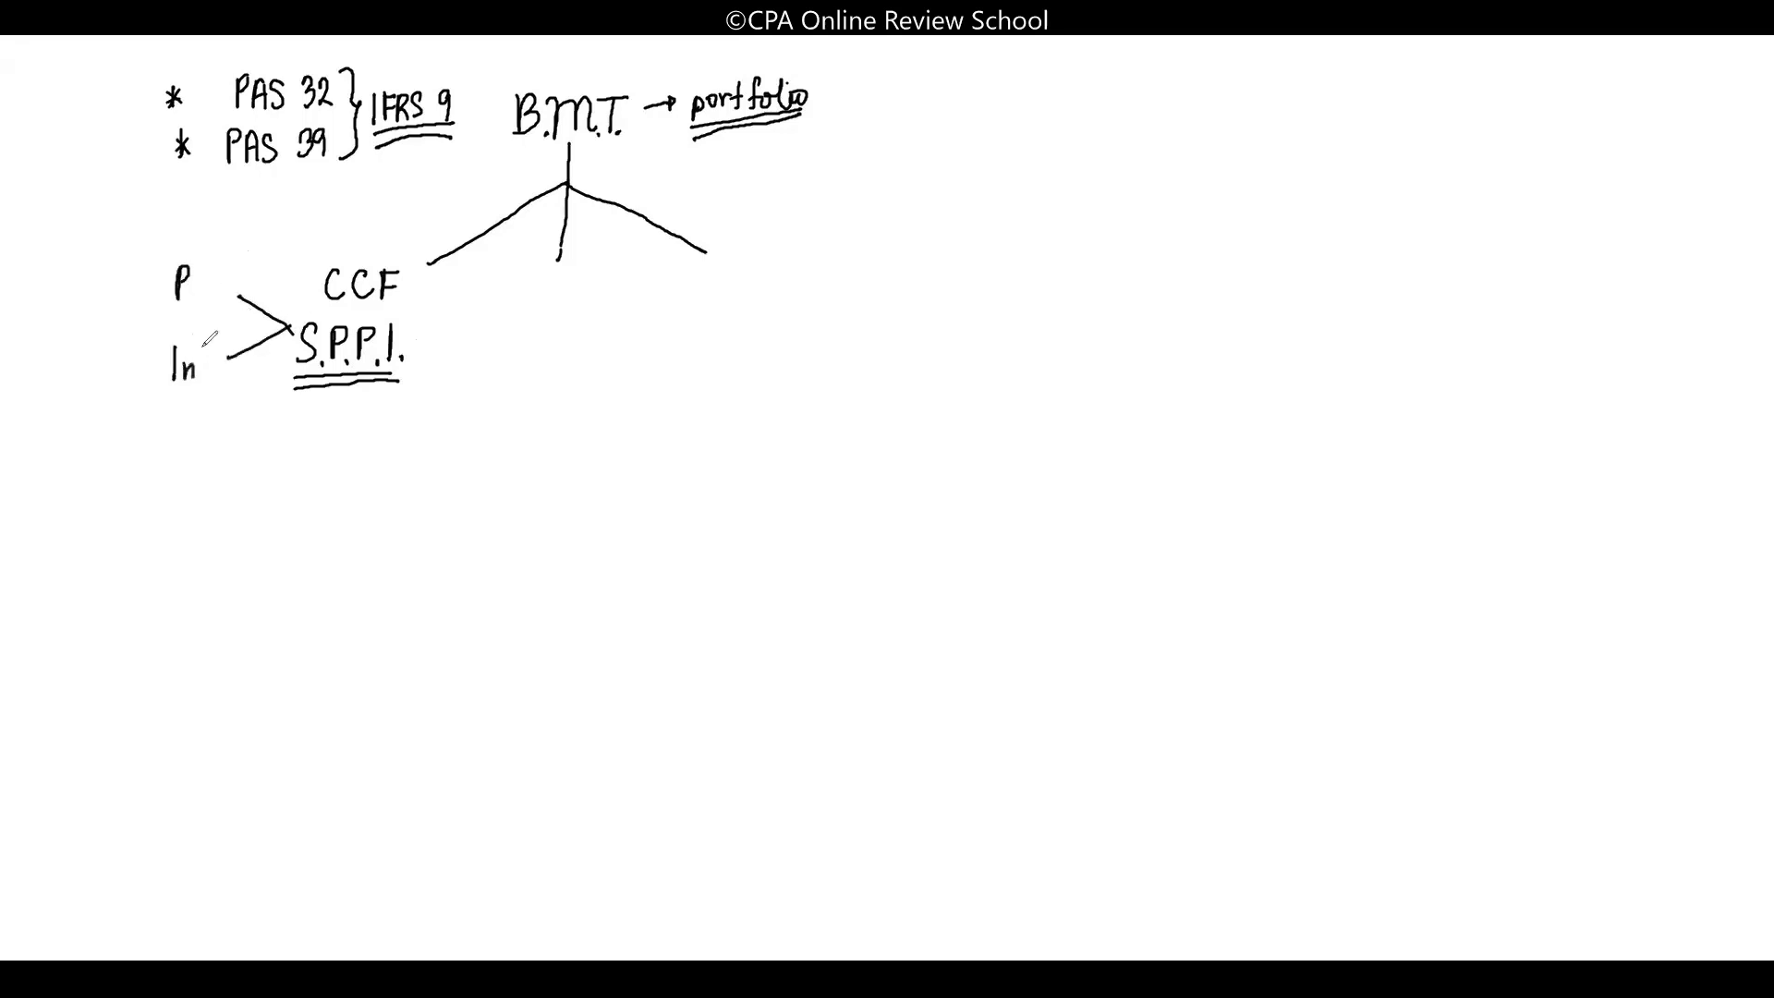
Extend In to Int., box the first C of CCF, and write sell on the middle branch
type("Int.")
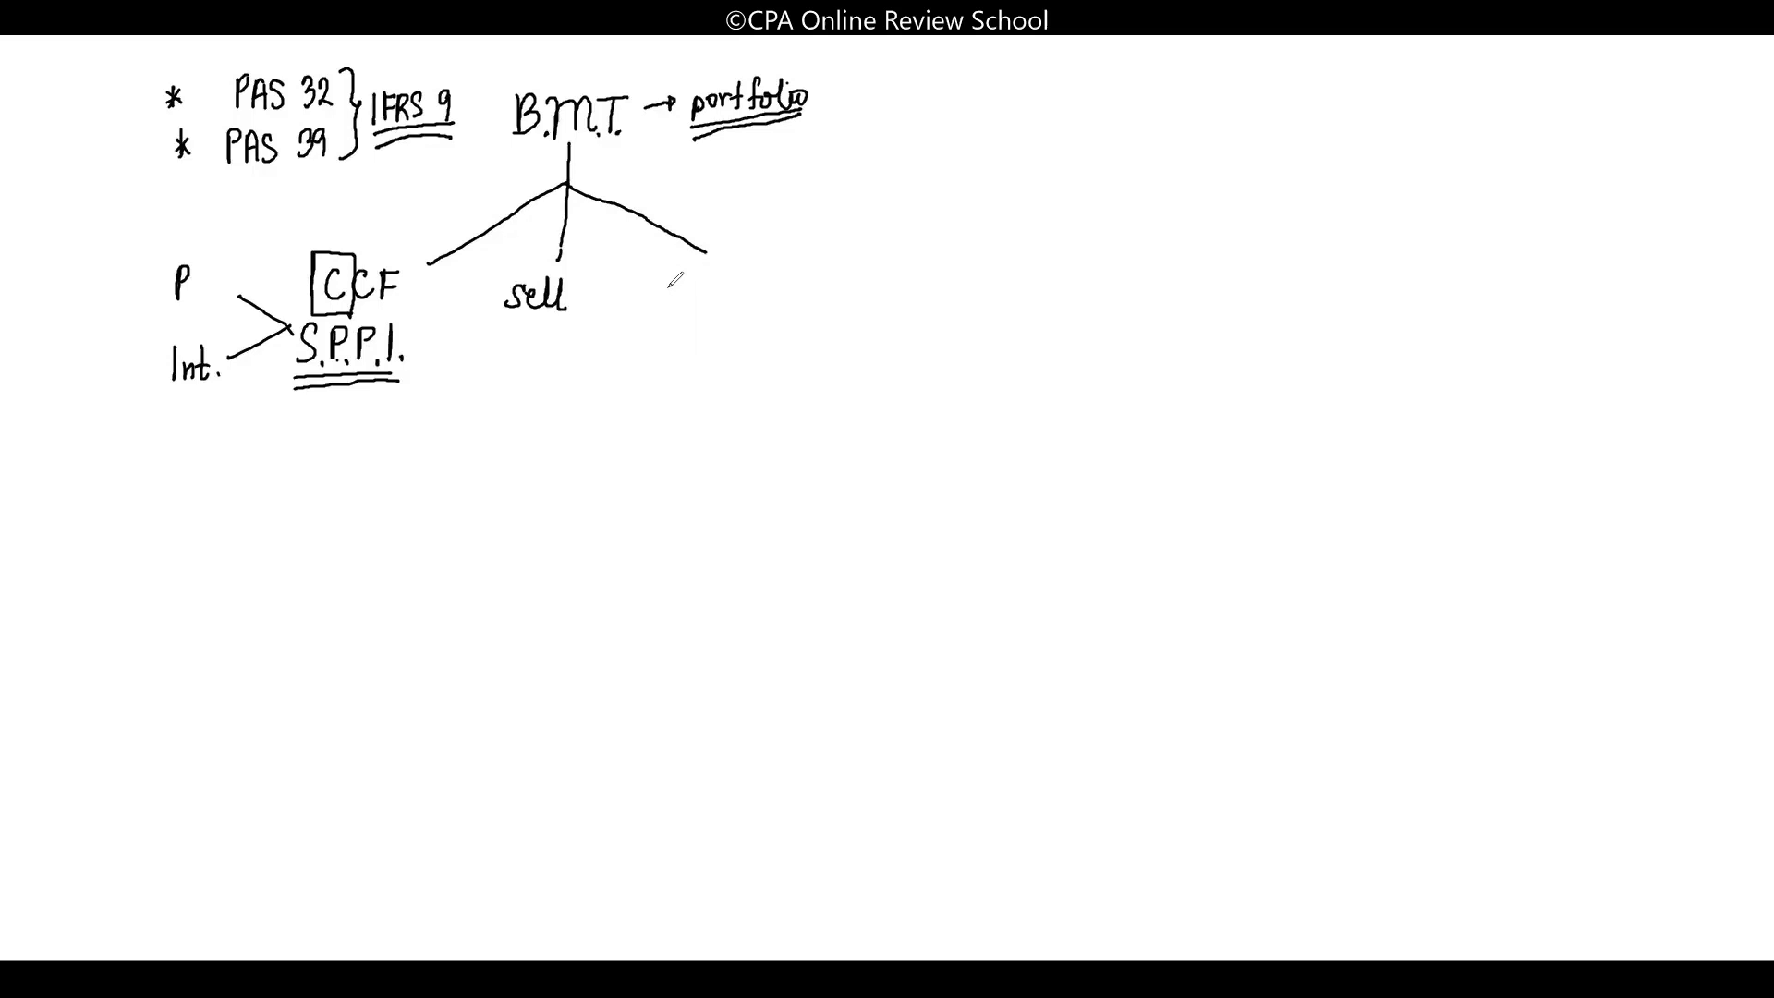
Write 'SPPI + sell' under the right branch and '(hold)' beneath S.P.P.I
type("SPPI")
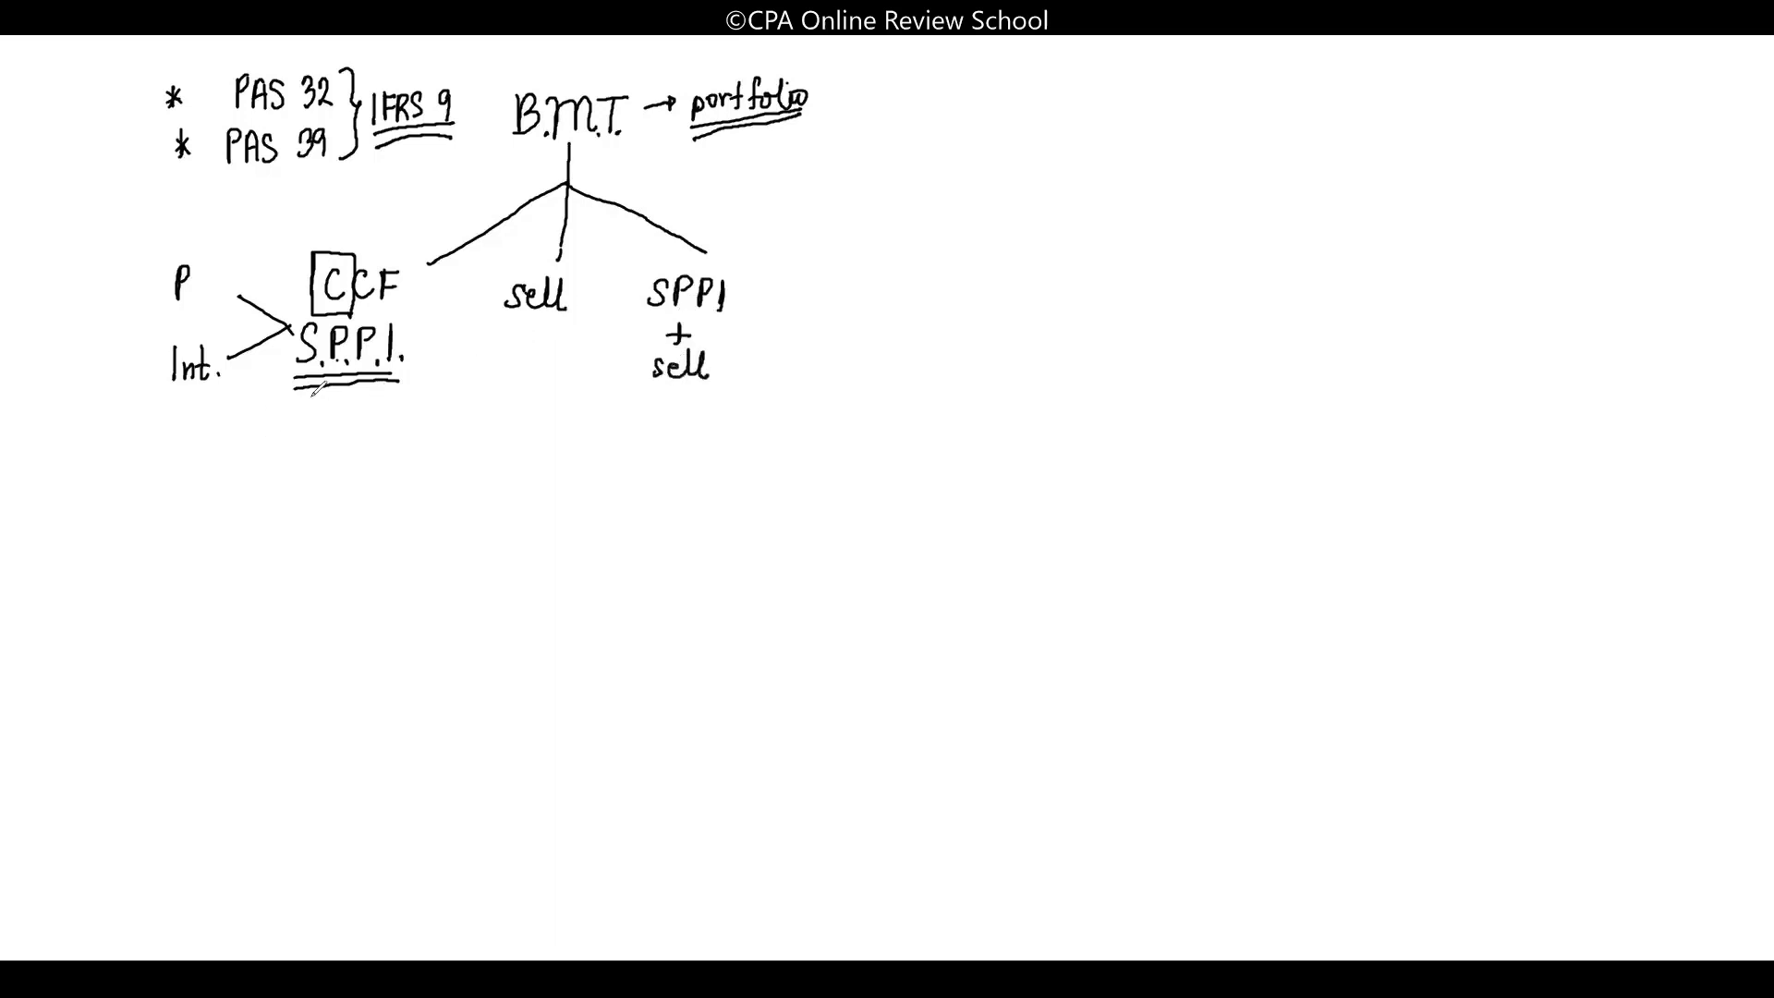
type("CF")
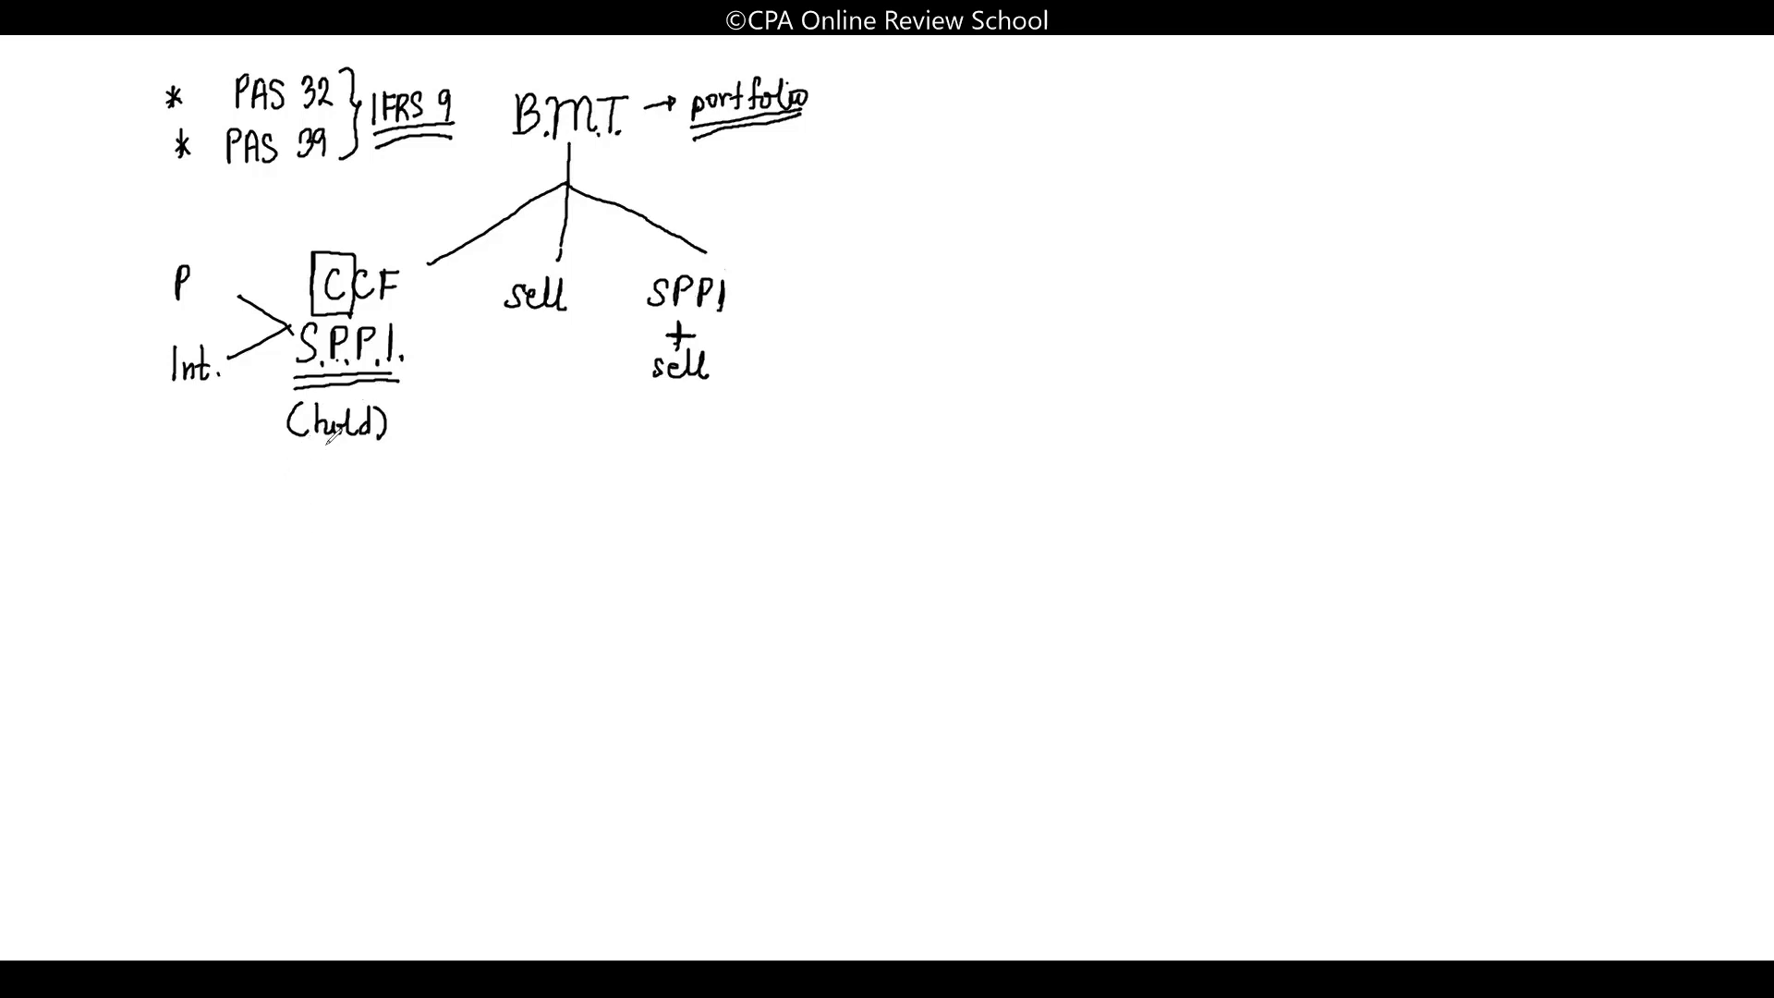
Draw downward arrows from each branch and label the left one (H-T-M) A/C
left_click_drag(333, 453, 331, 526)
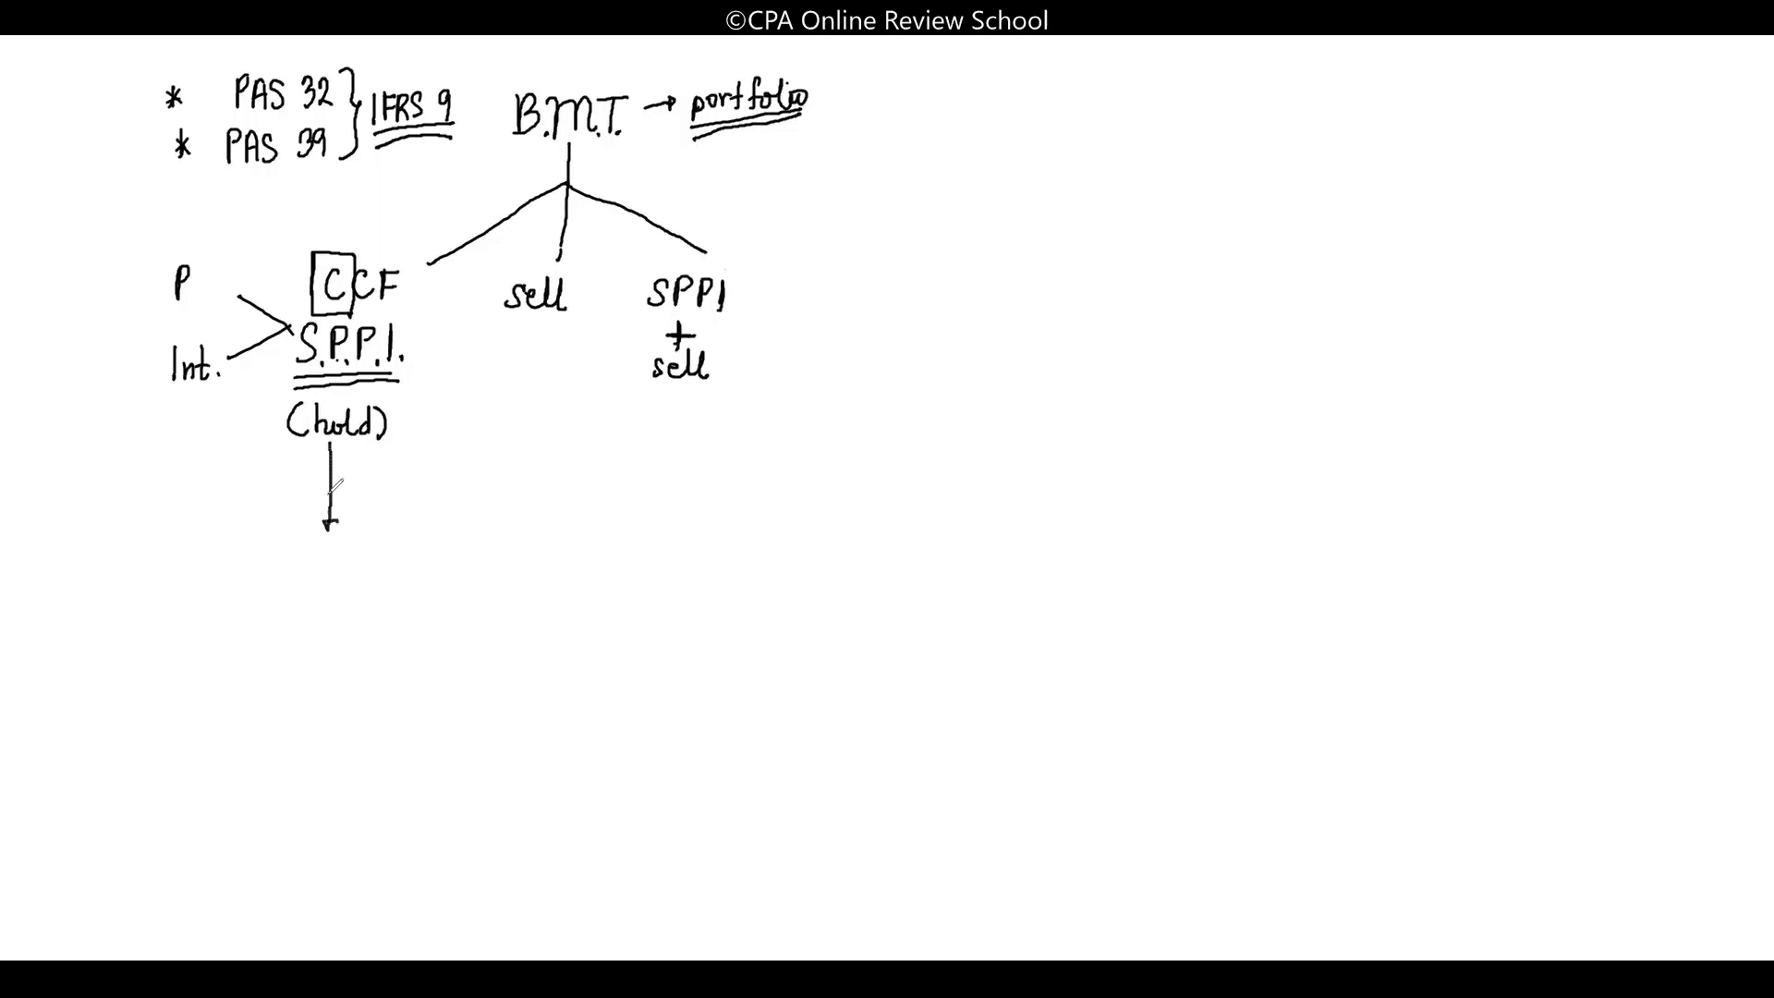
left_click_drag(543, 306, 541, 464)
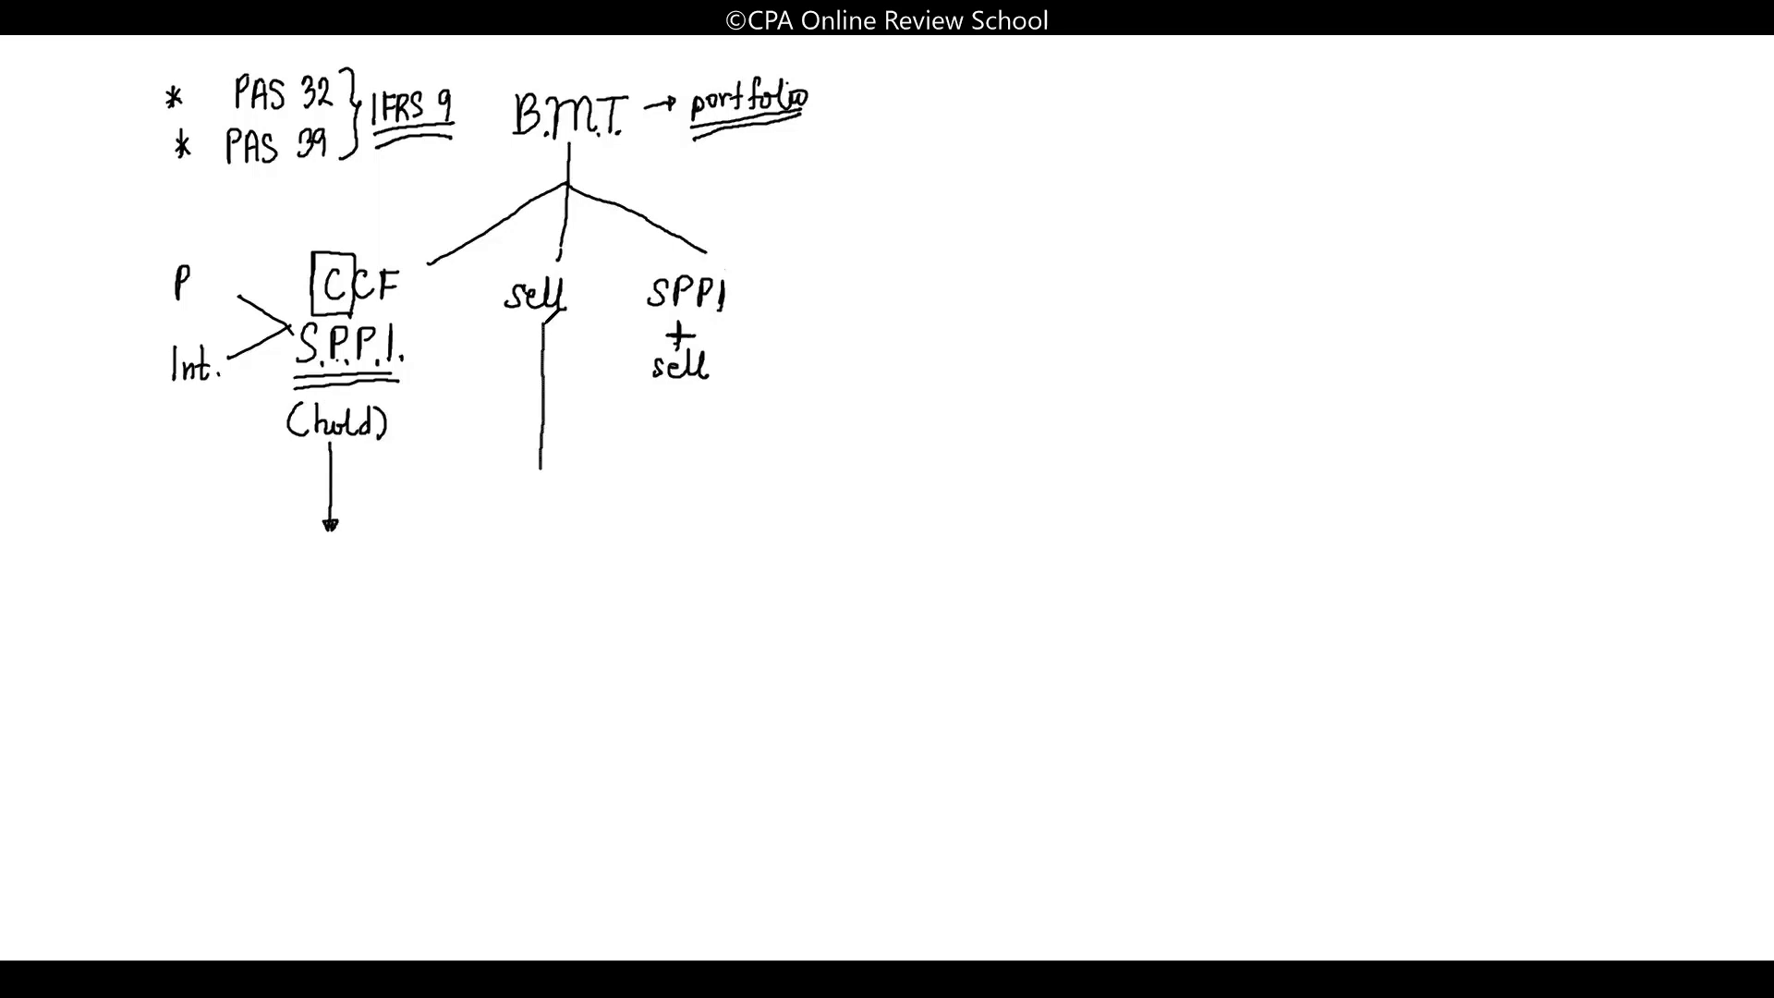
left_click_drag(540, 306, 539, 520)
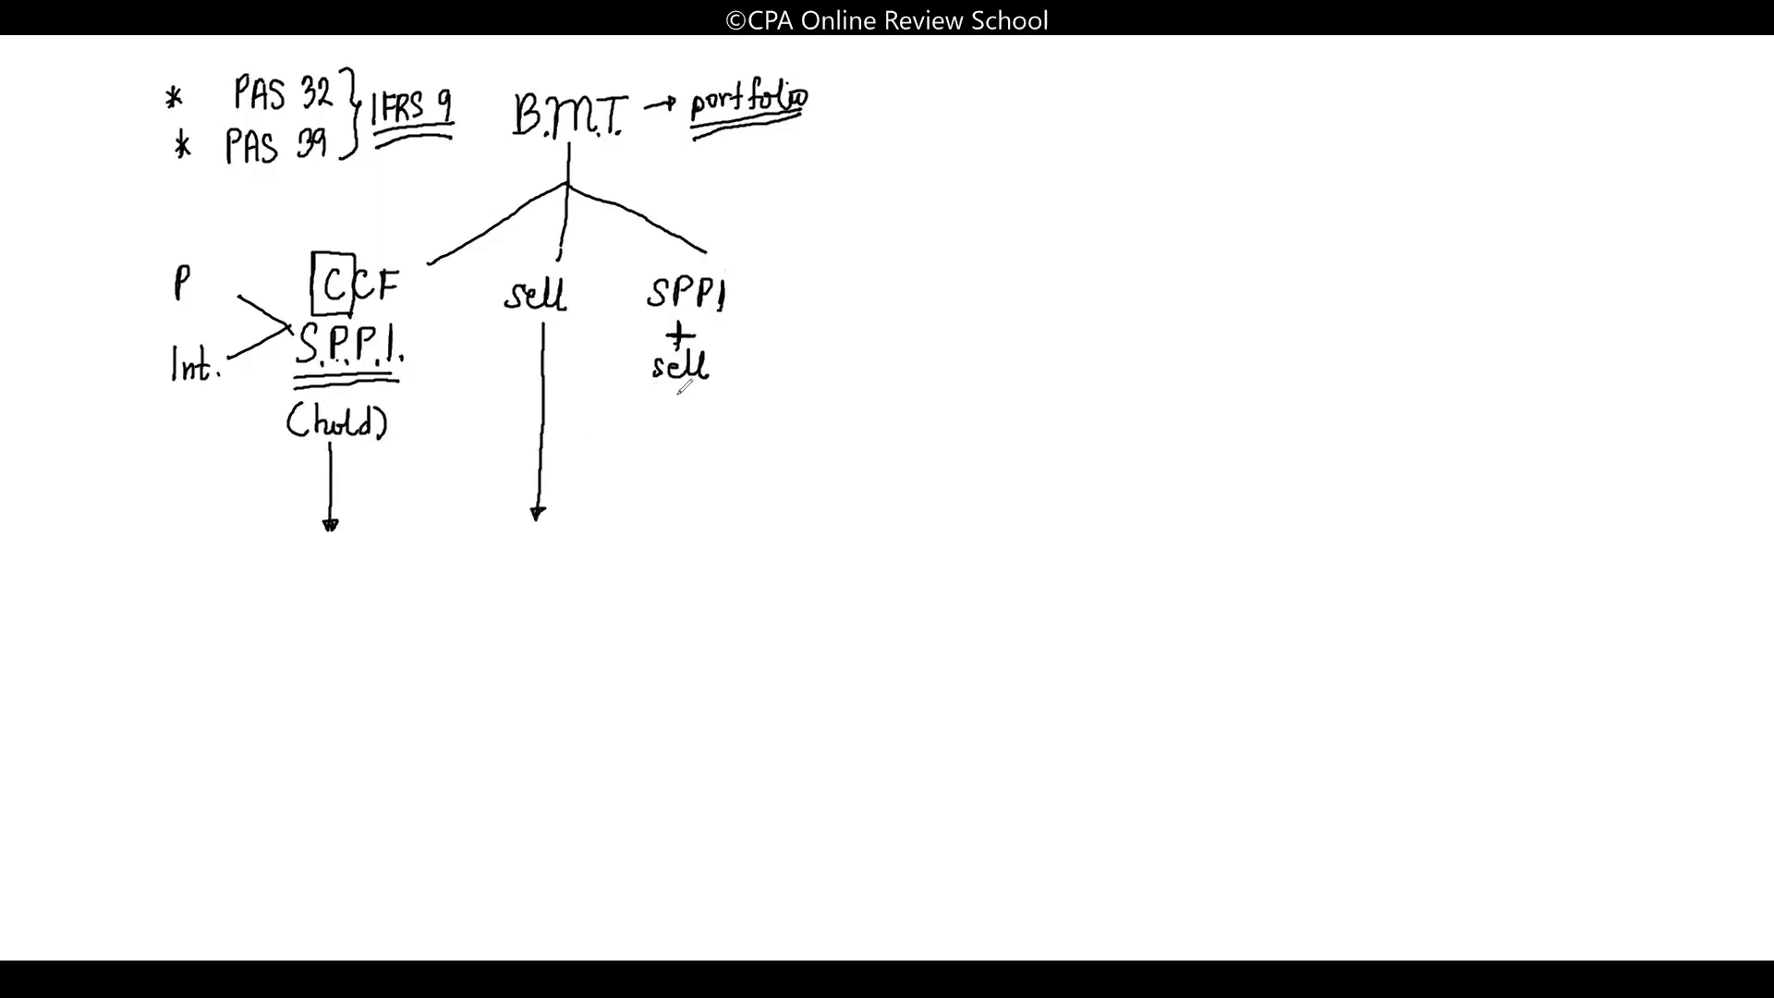
left_click_drag(680, 390, 682, 515)
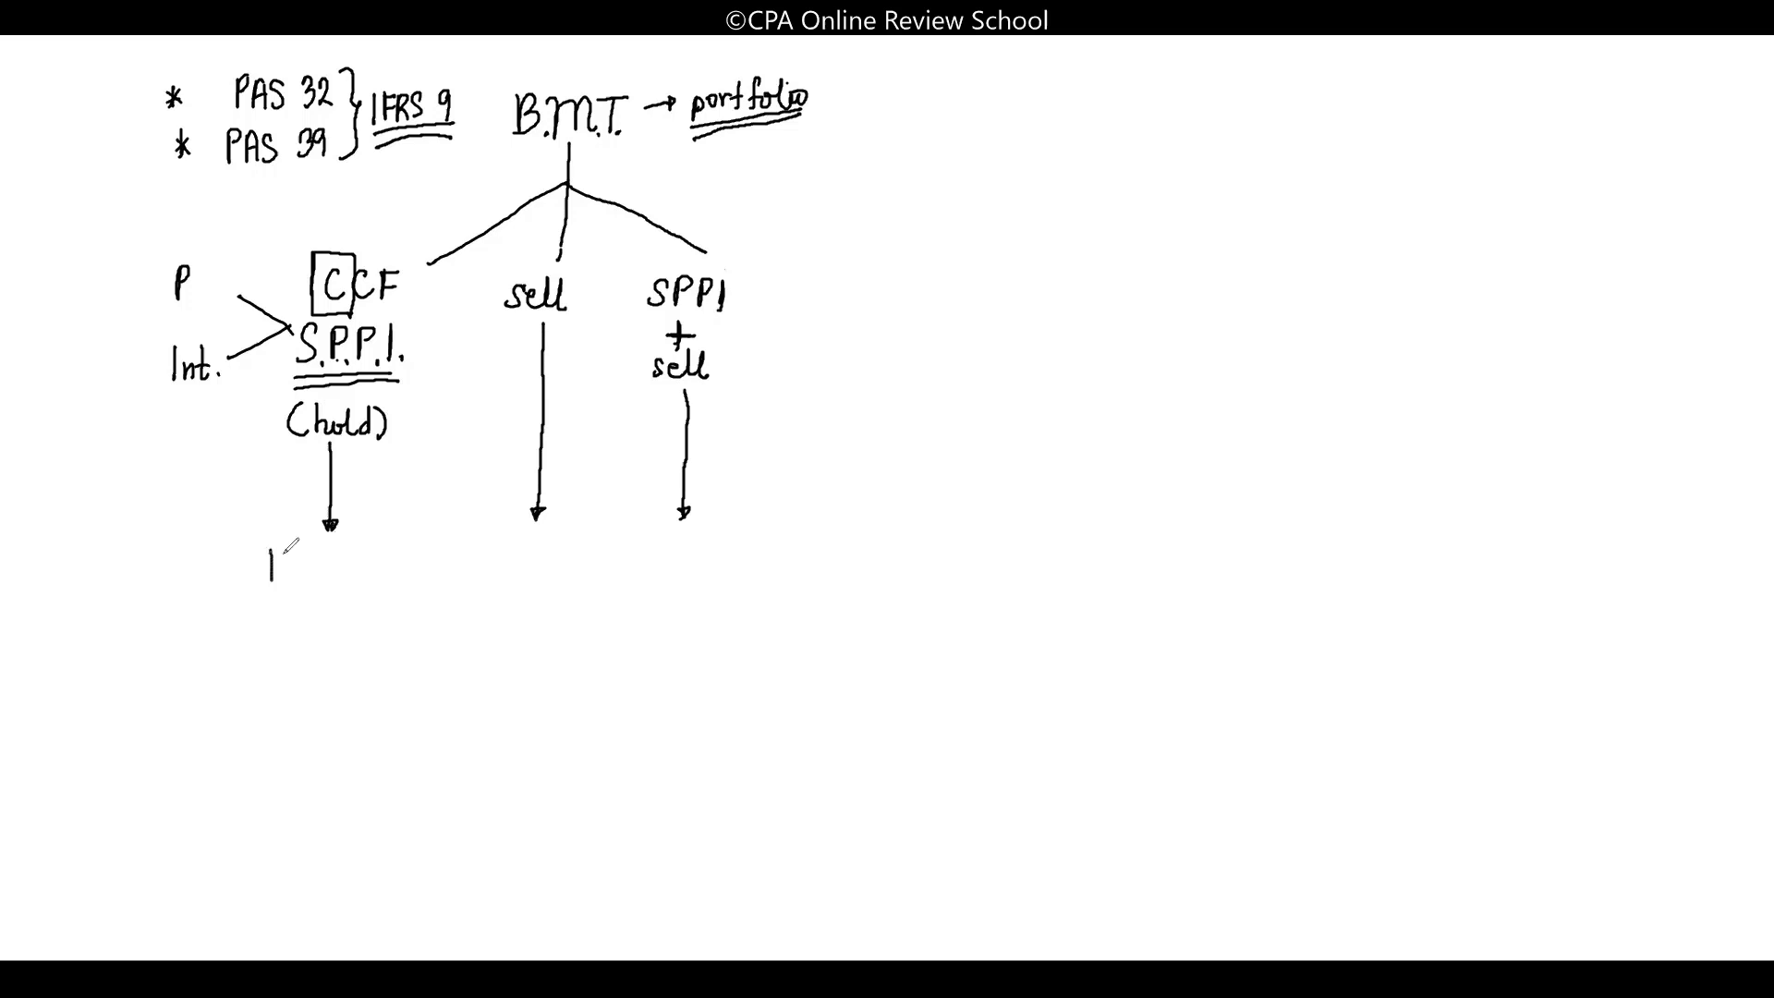
type("H-T.")
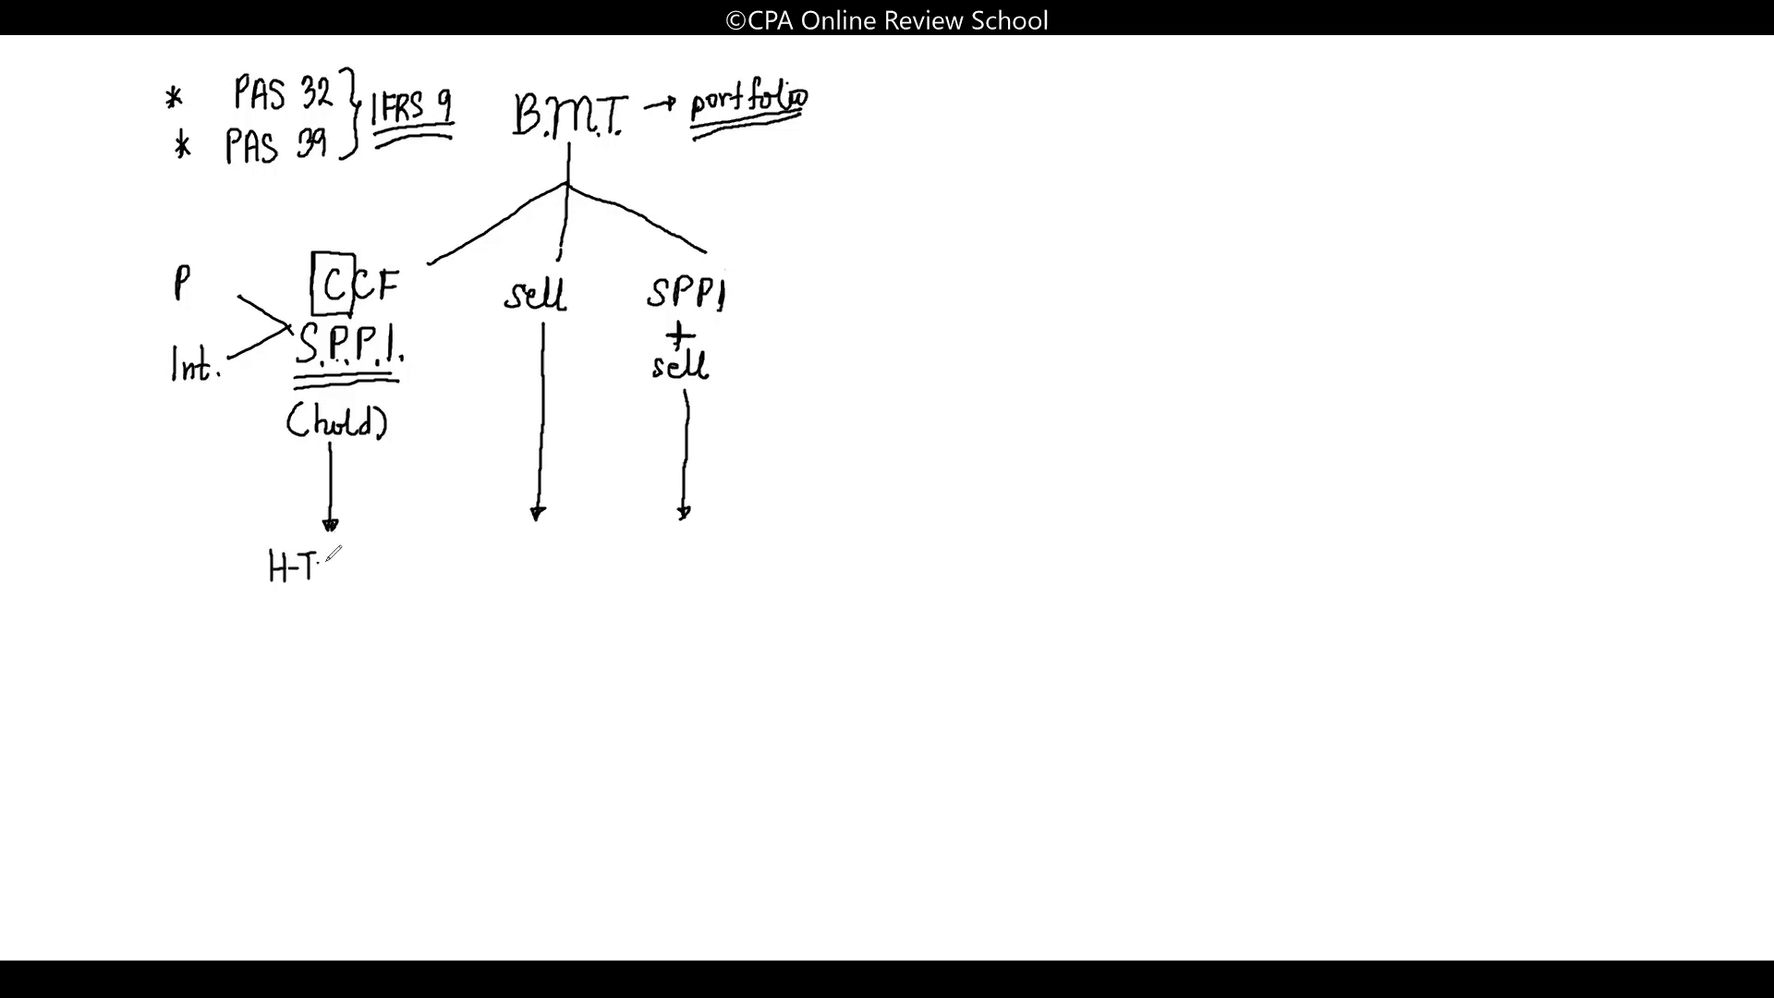
type("m)")
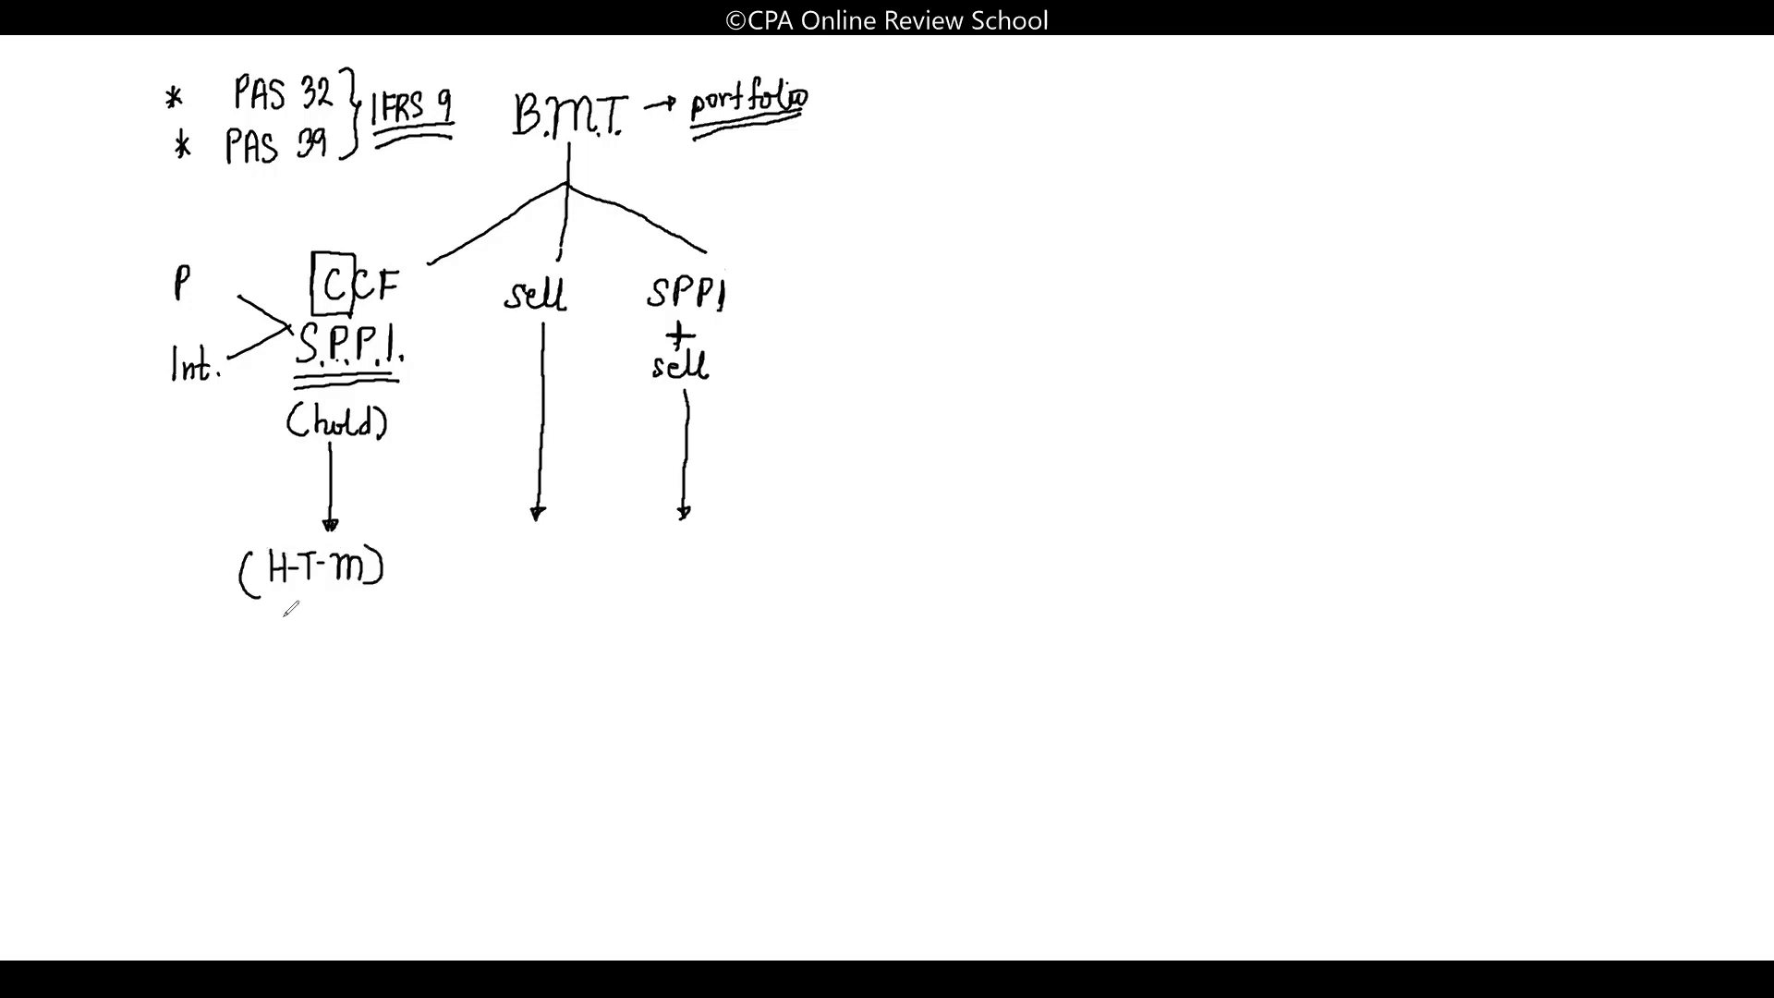
type("Al")
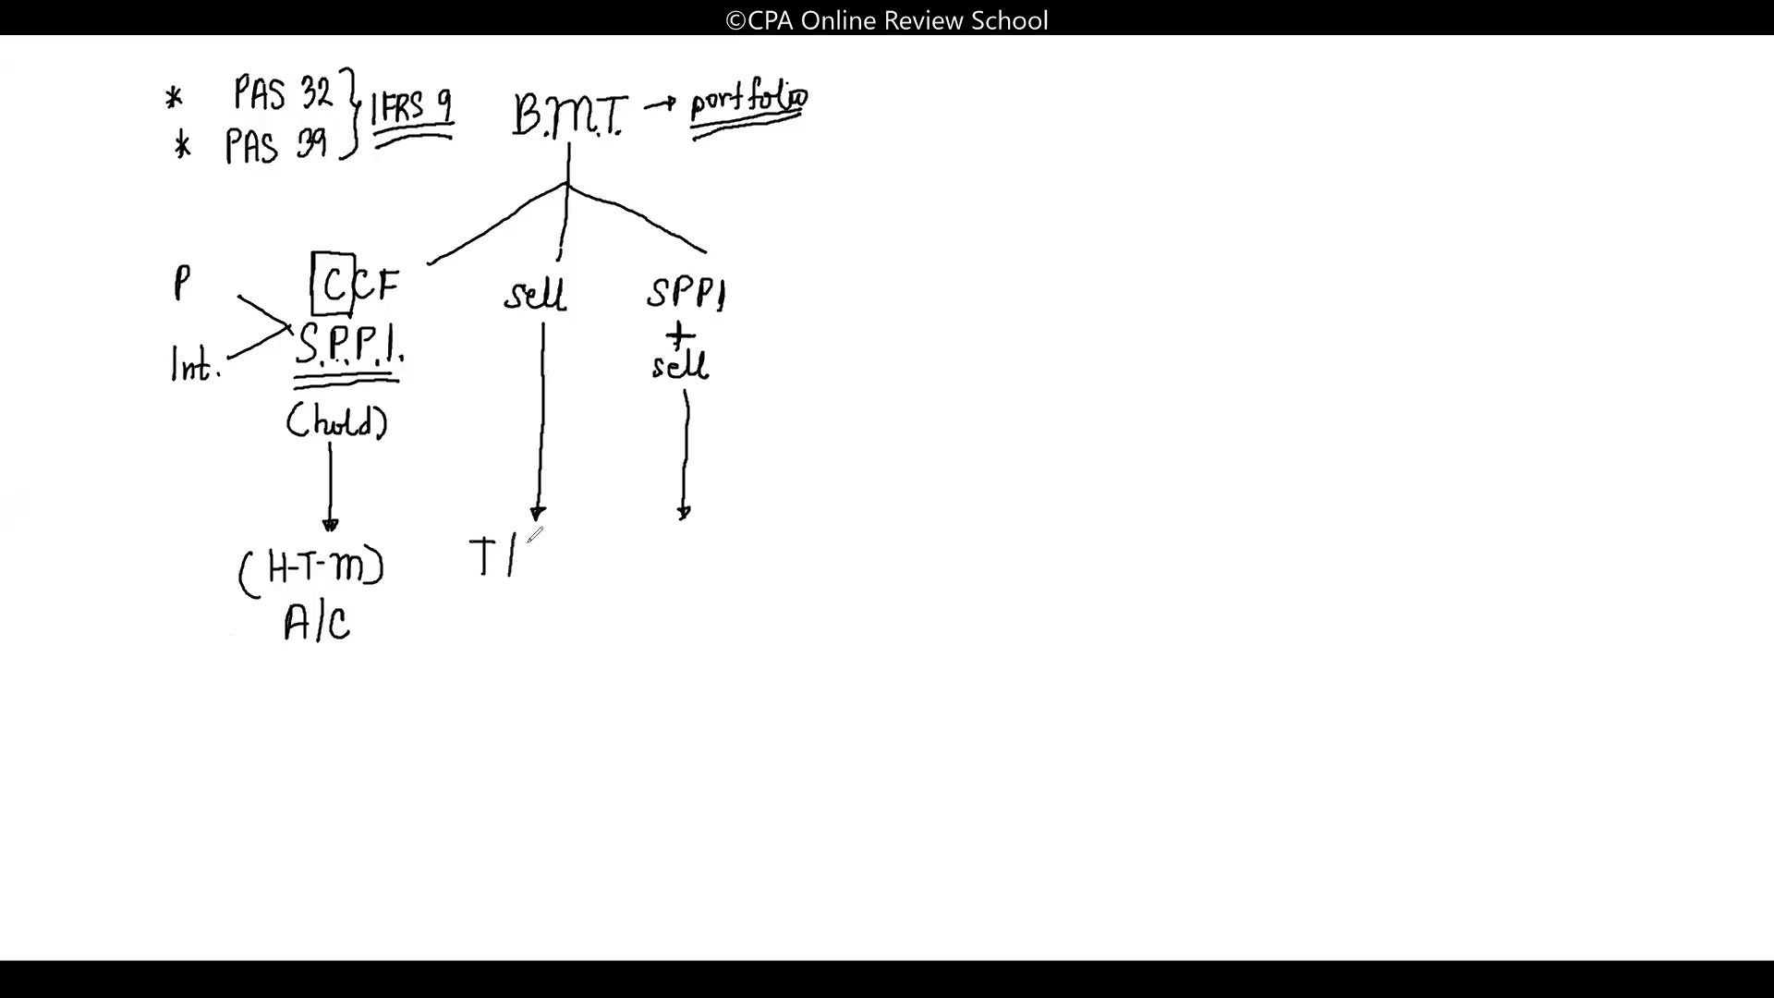
Label the middle arrow T/S (FVTP/L) and add (hold) beside SPPI + sell
type("S")
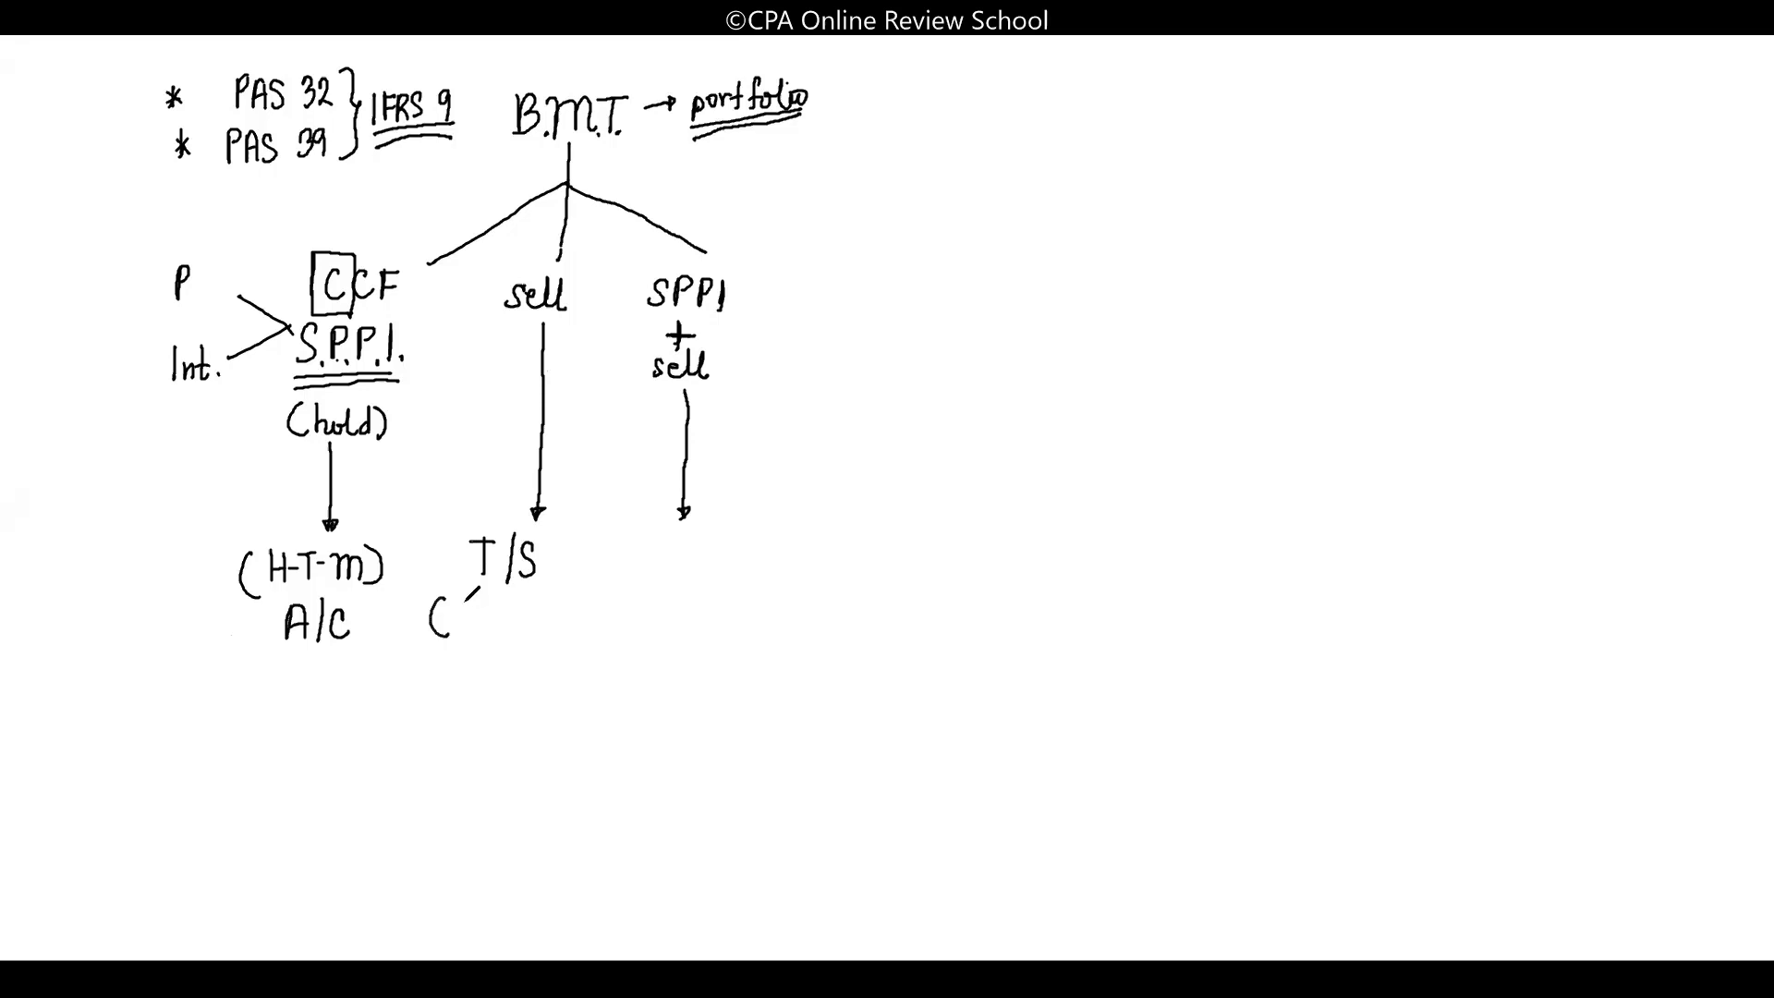
type("FVTP/l")
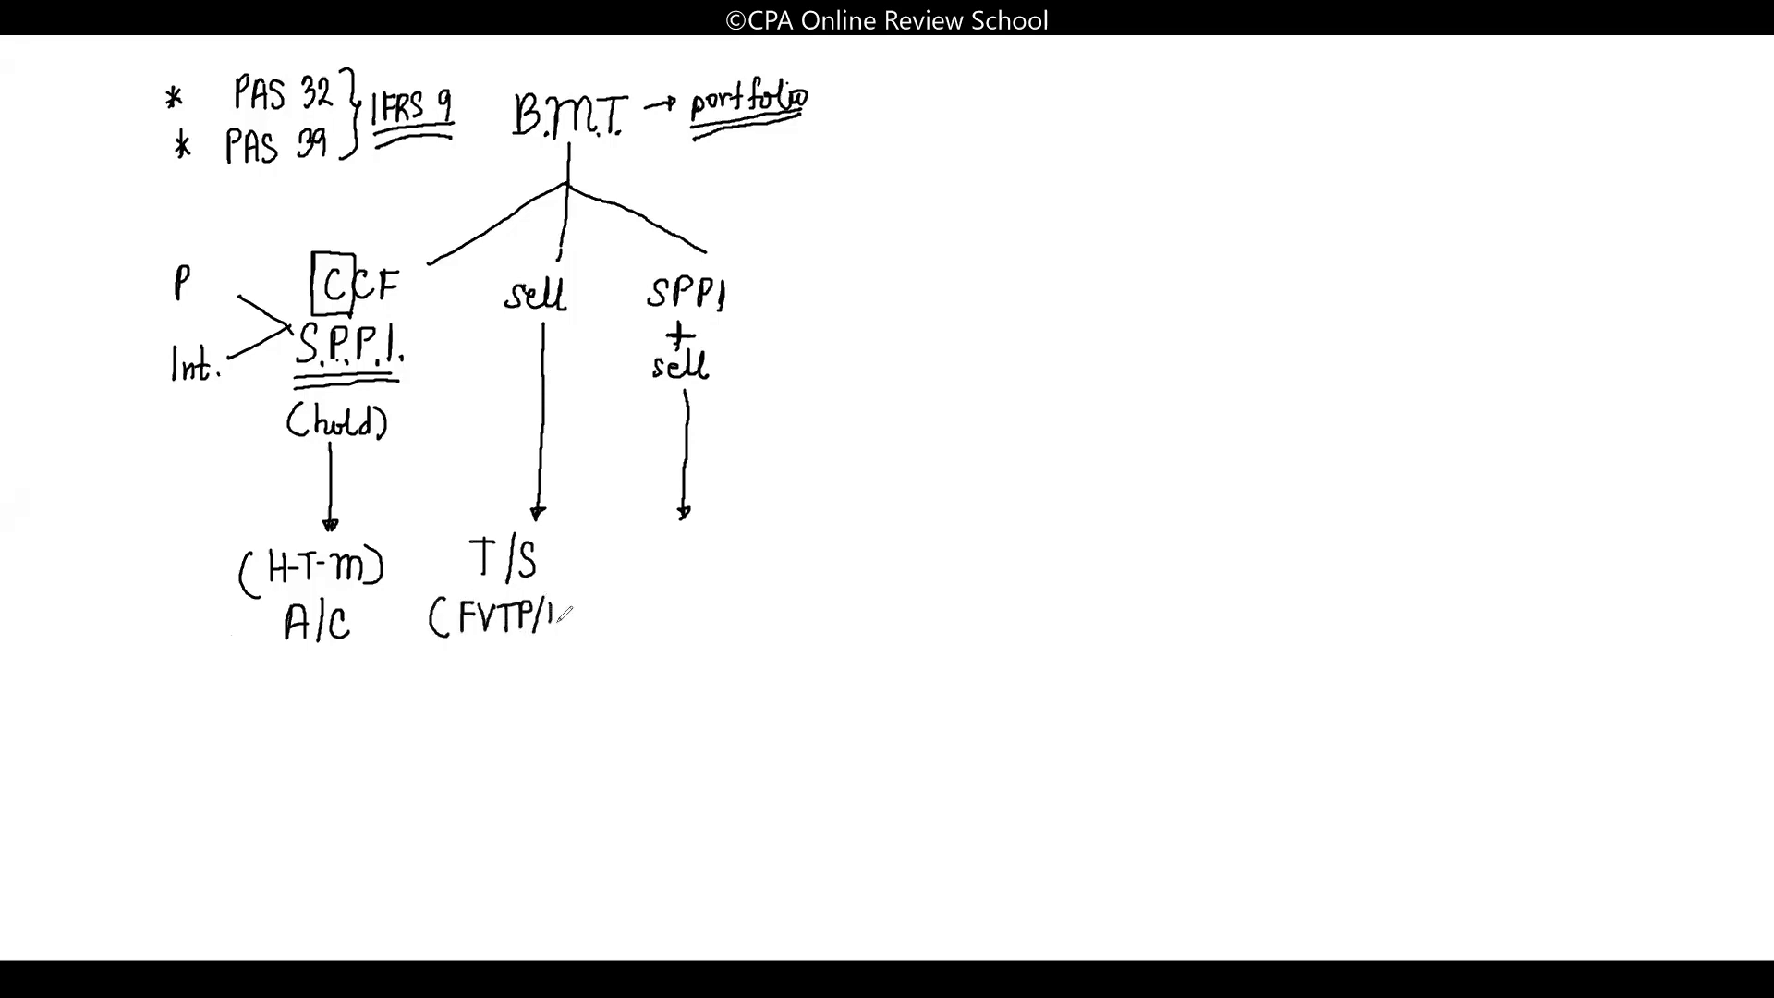
type("L)")
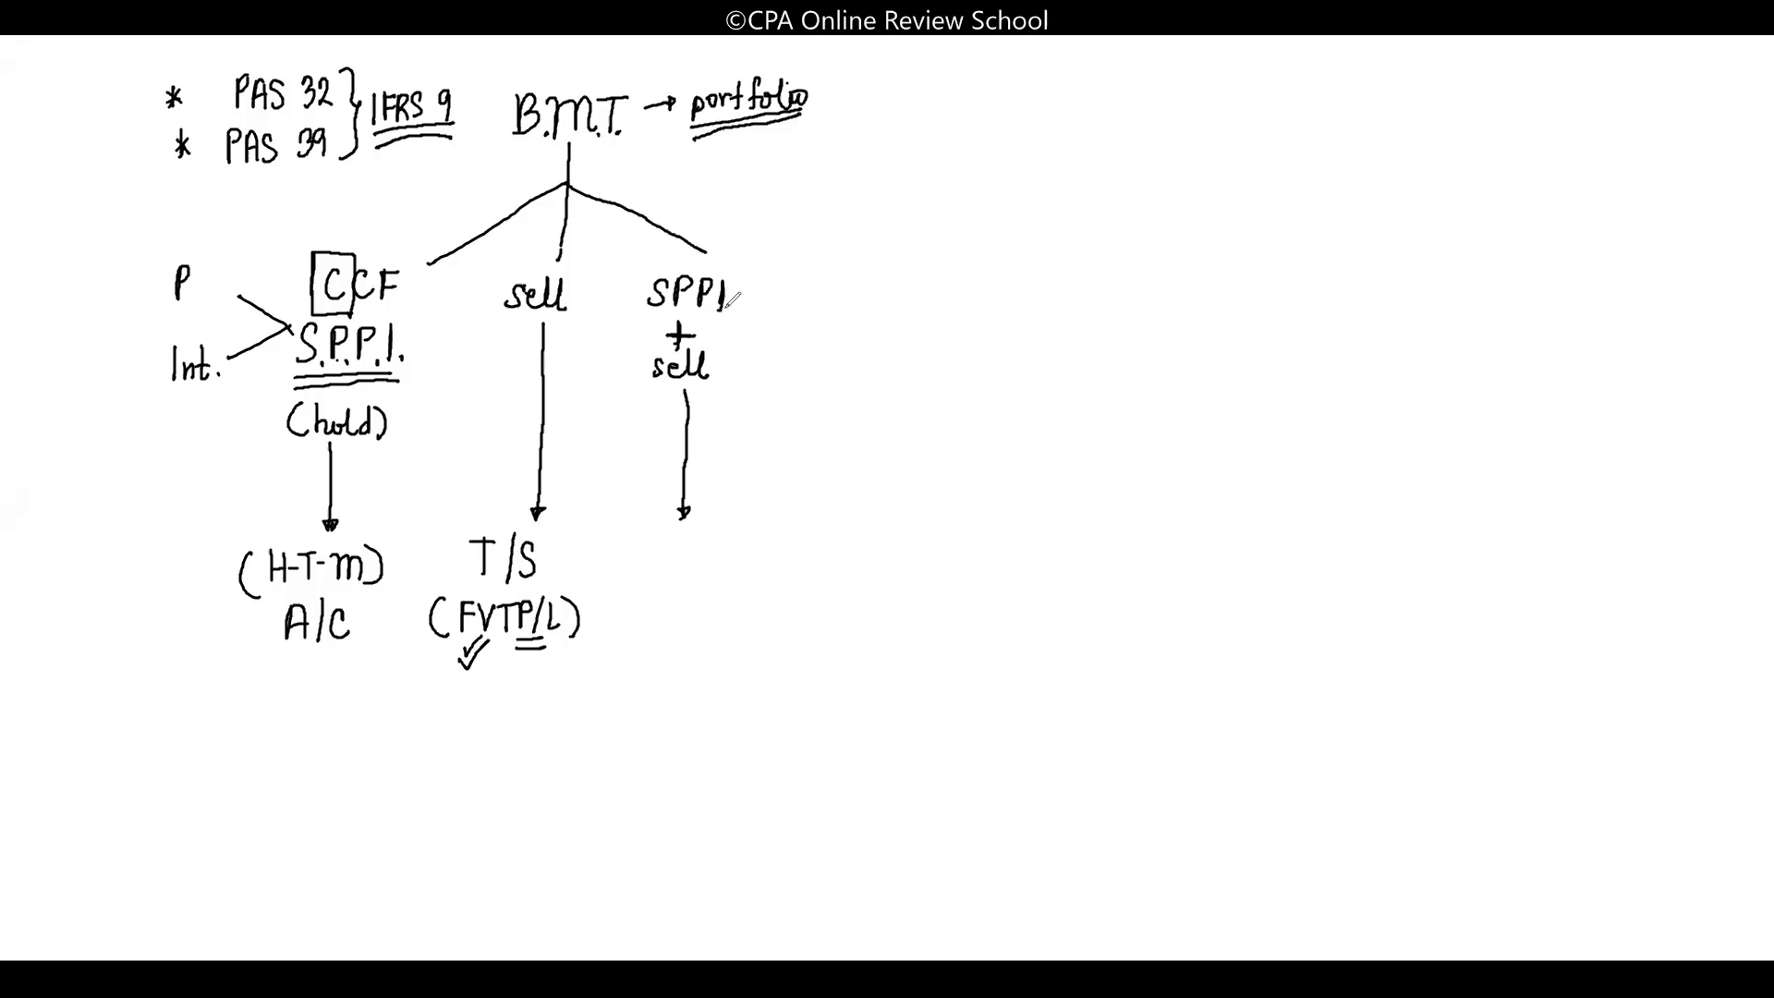
type("(h.")
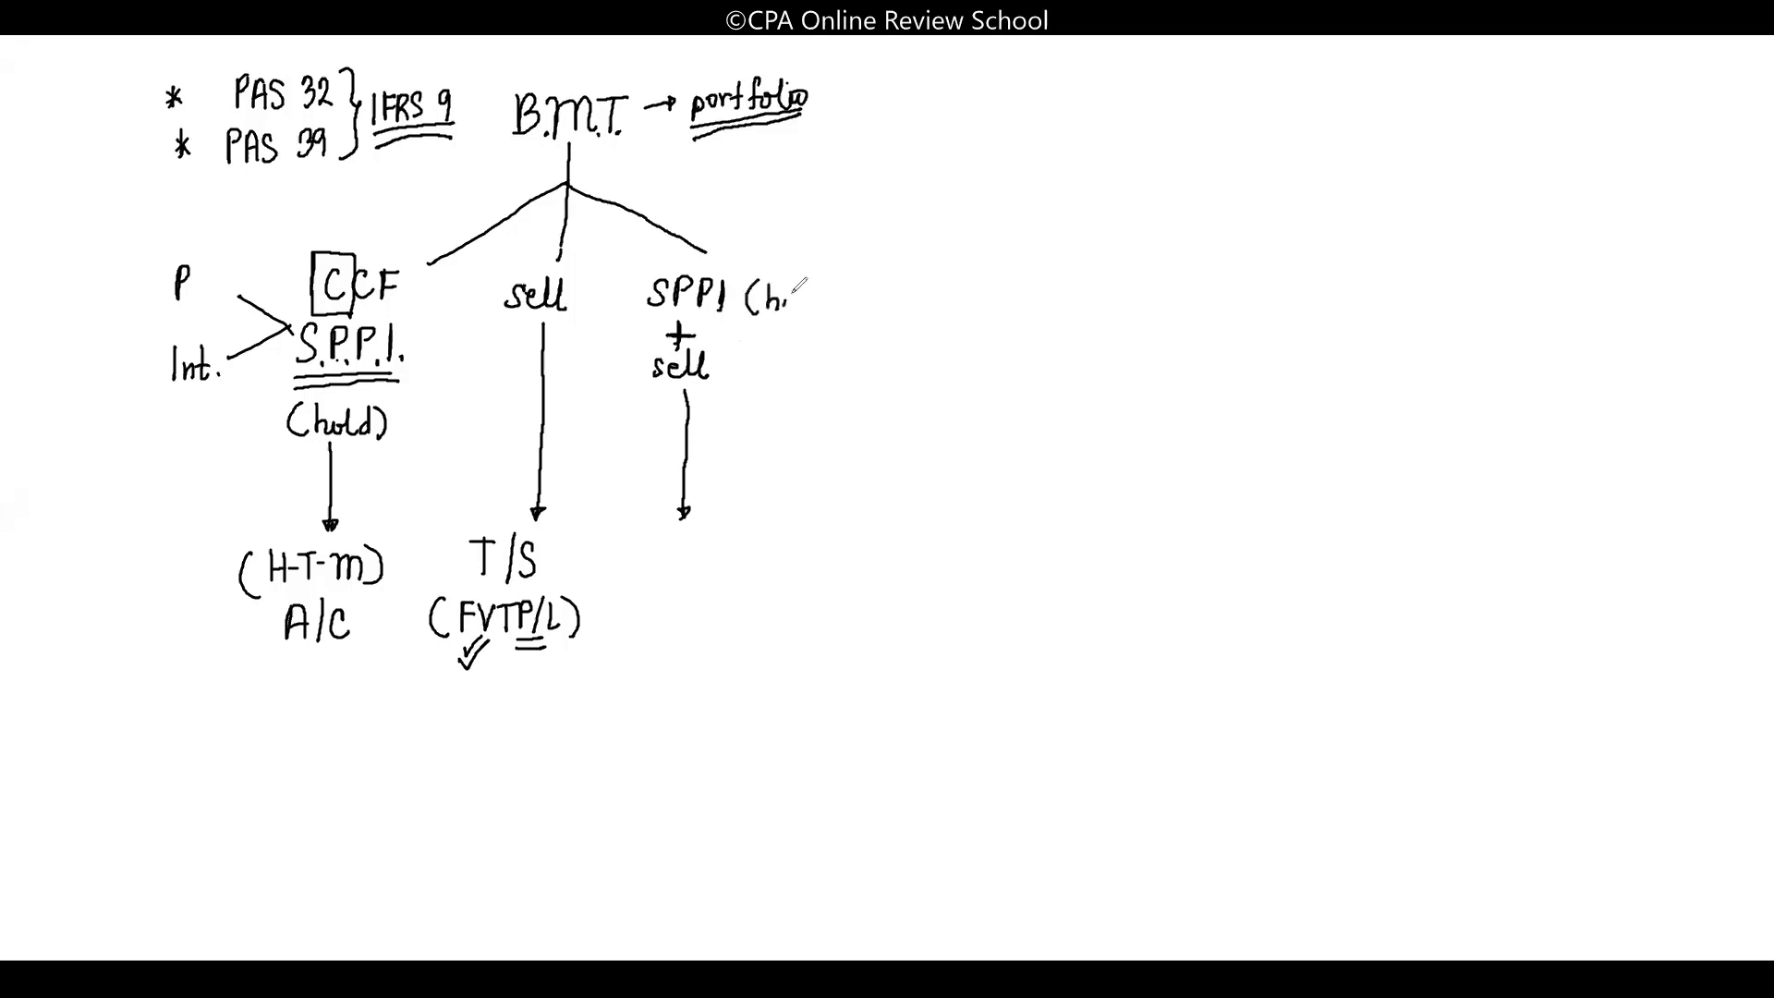
type("(hold)")
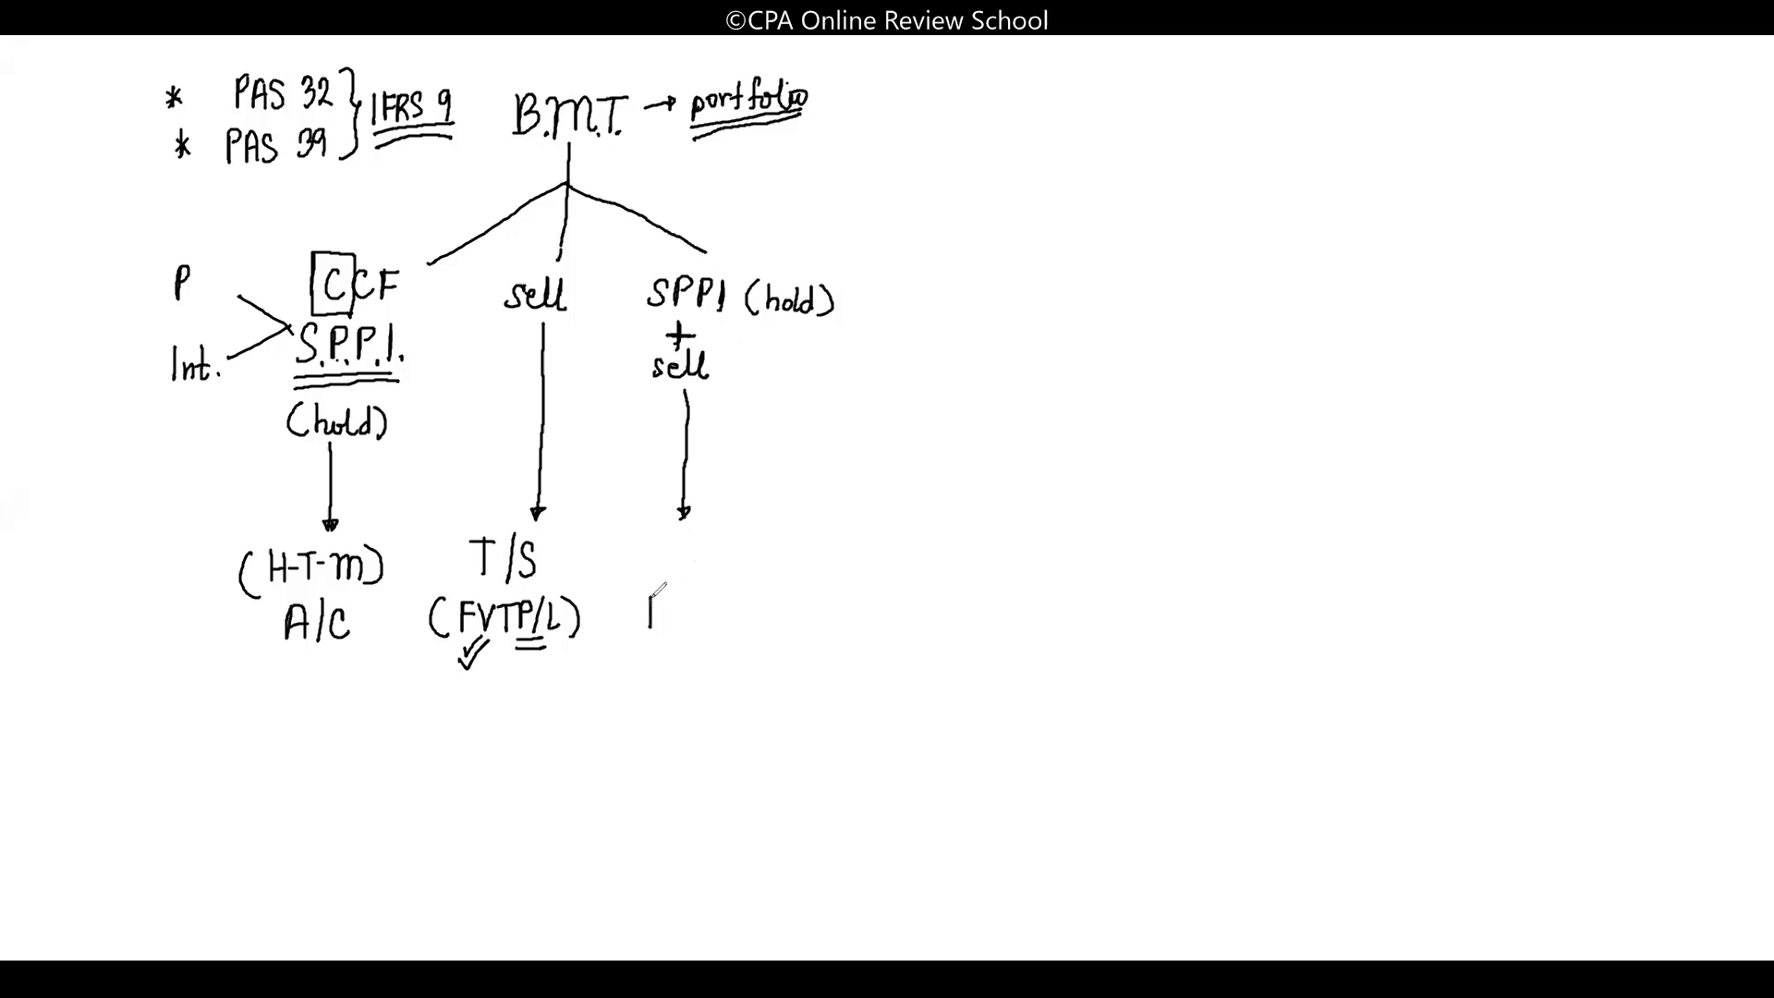
Write (AFS) FVTOCI under the right arrow, star H-T-M, T/S and AFS, and add a fourth branch
type("FVTn")
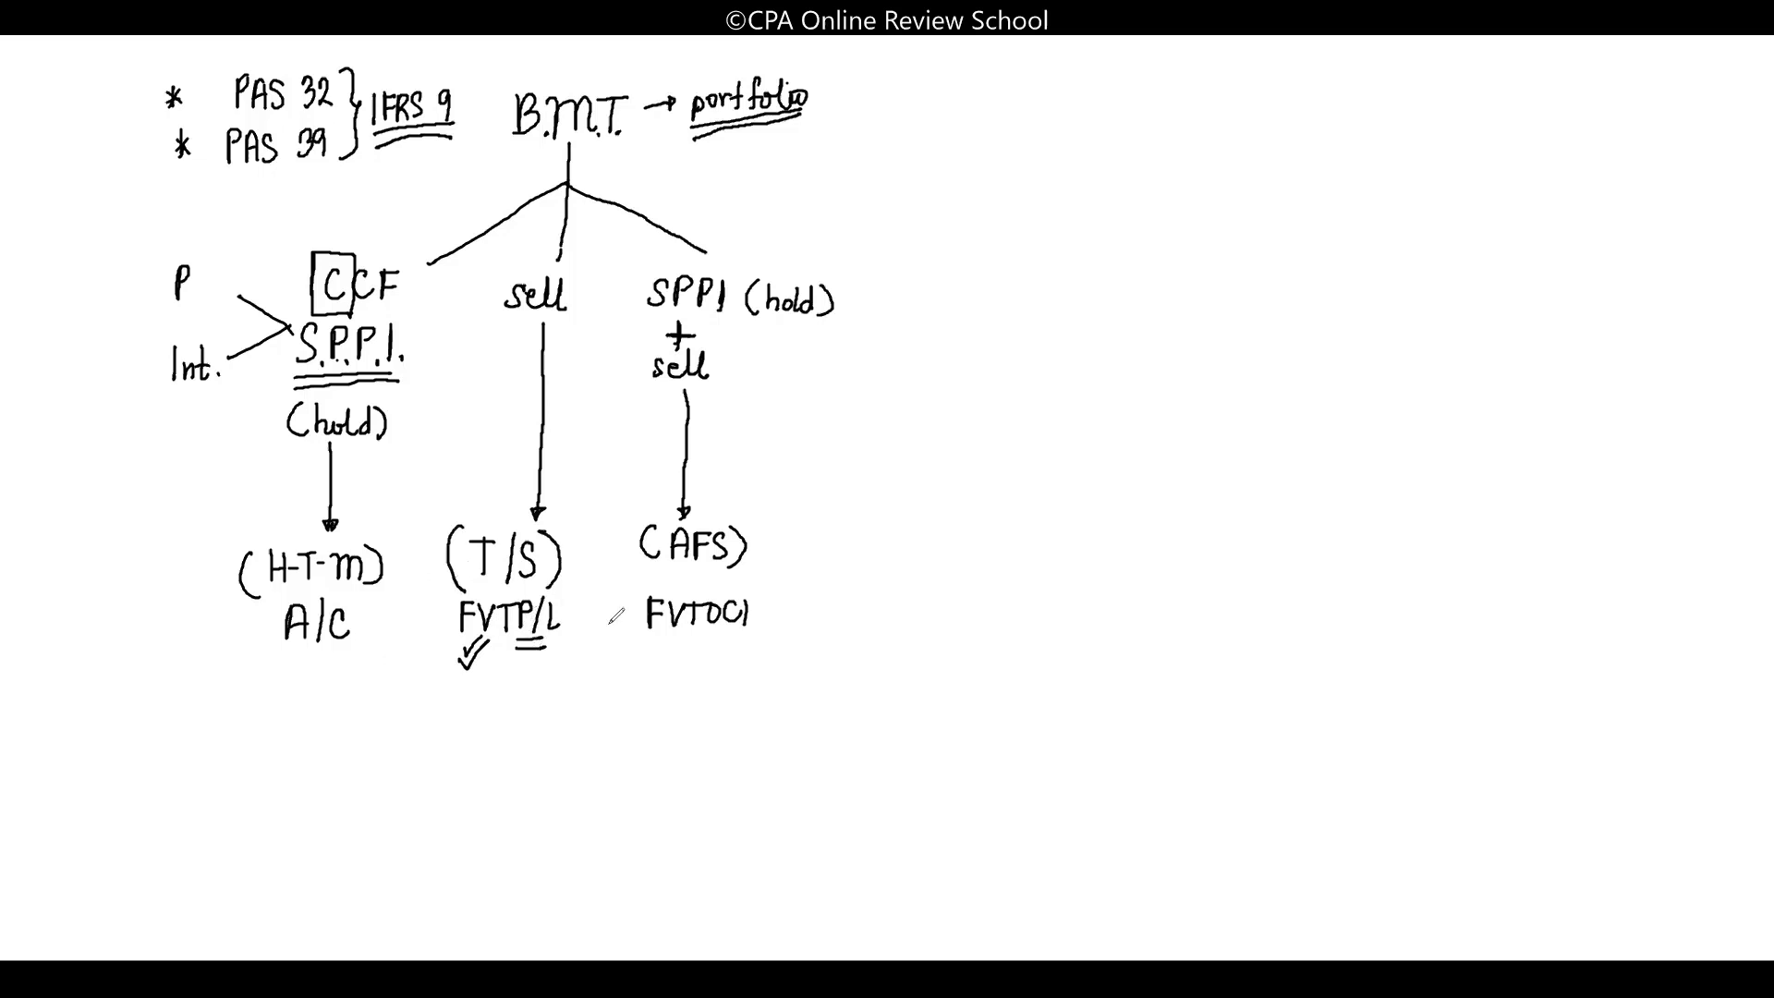
mouse_move(374, 520)
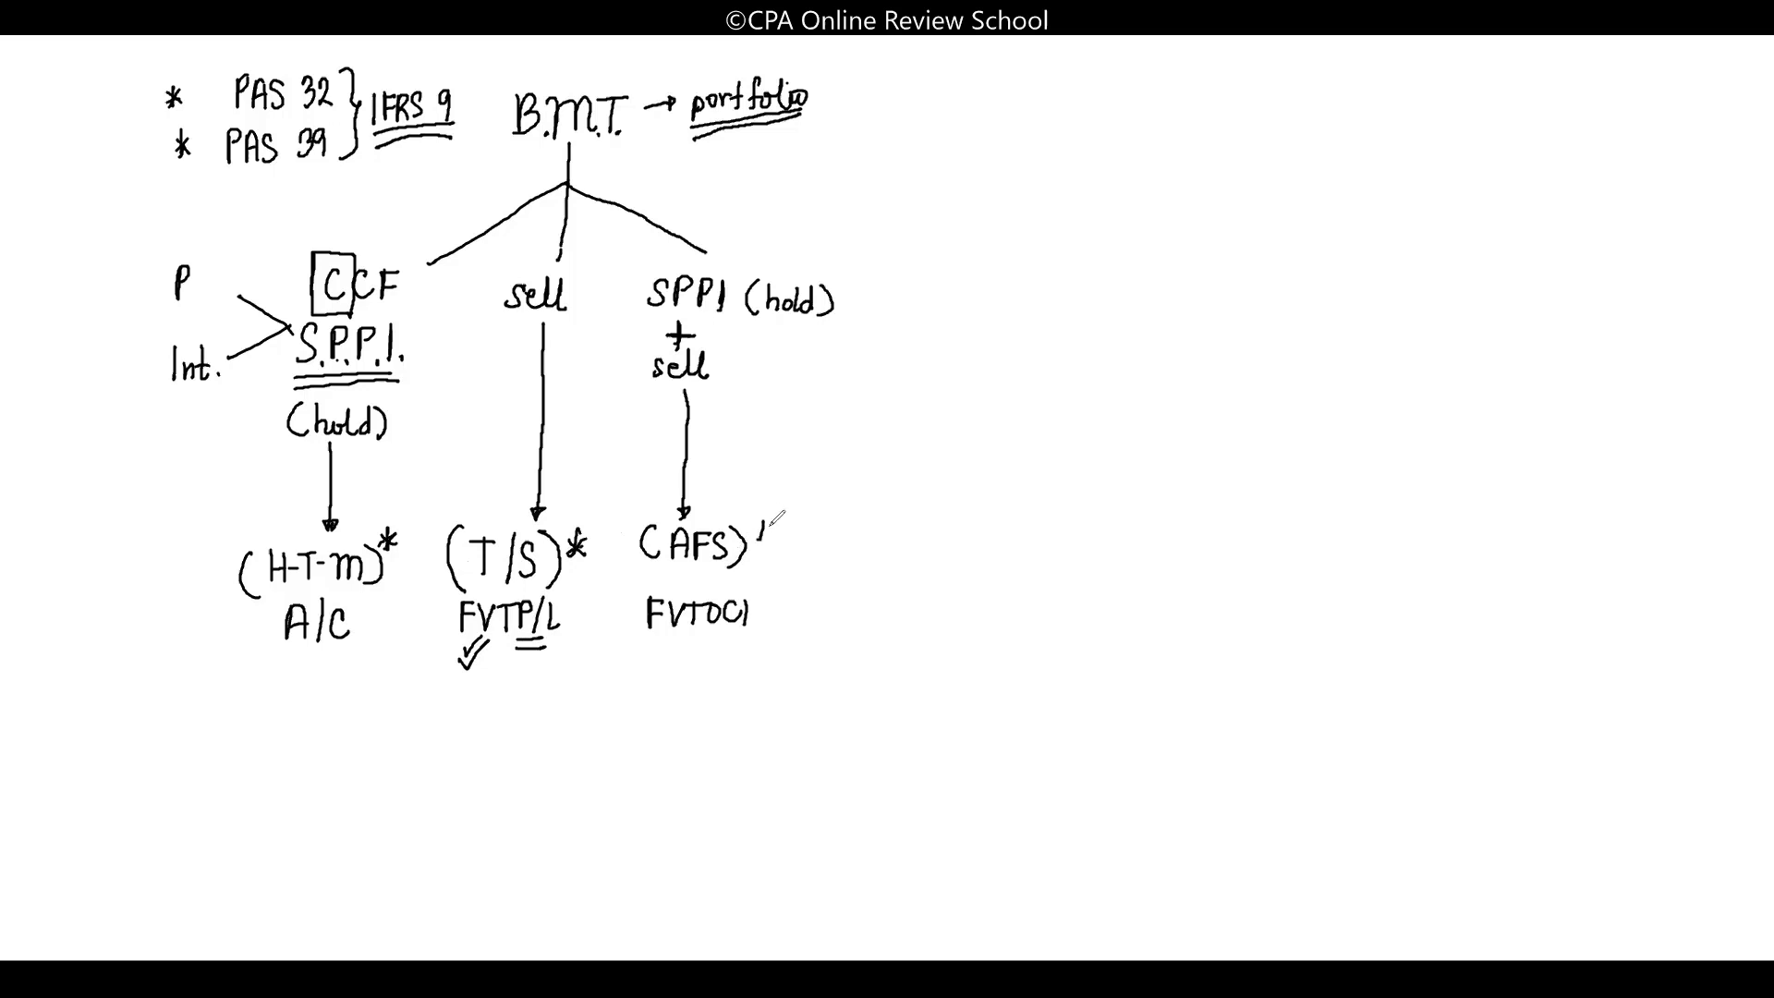
left_click(761, 533)
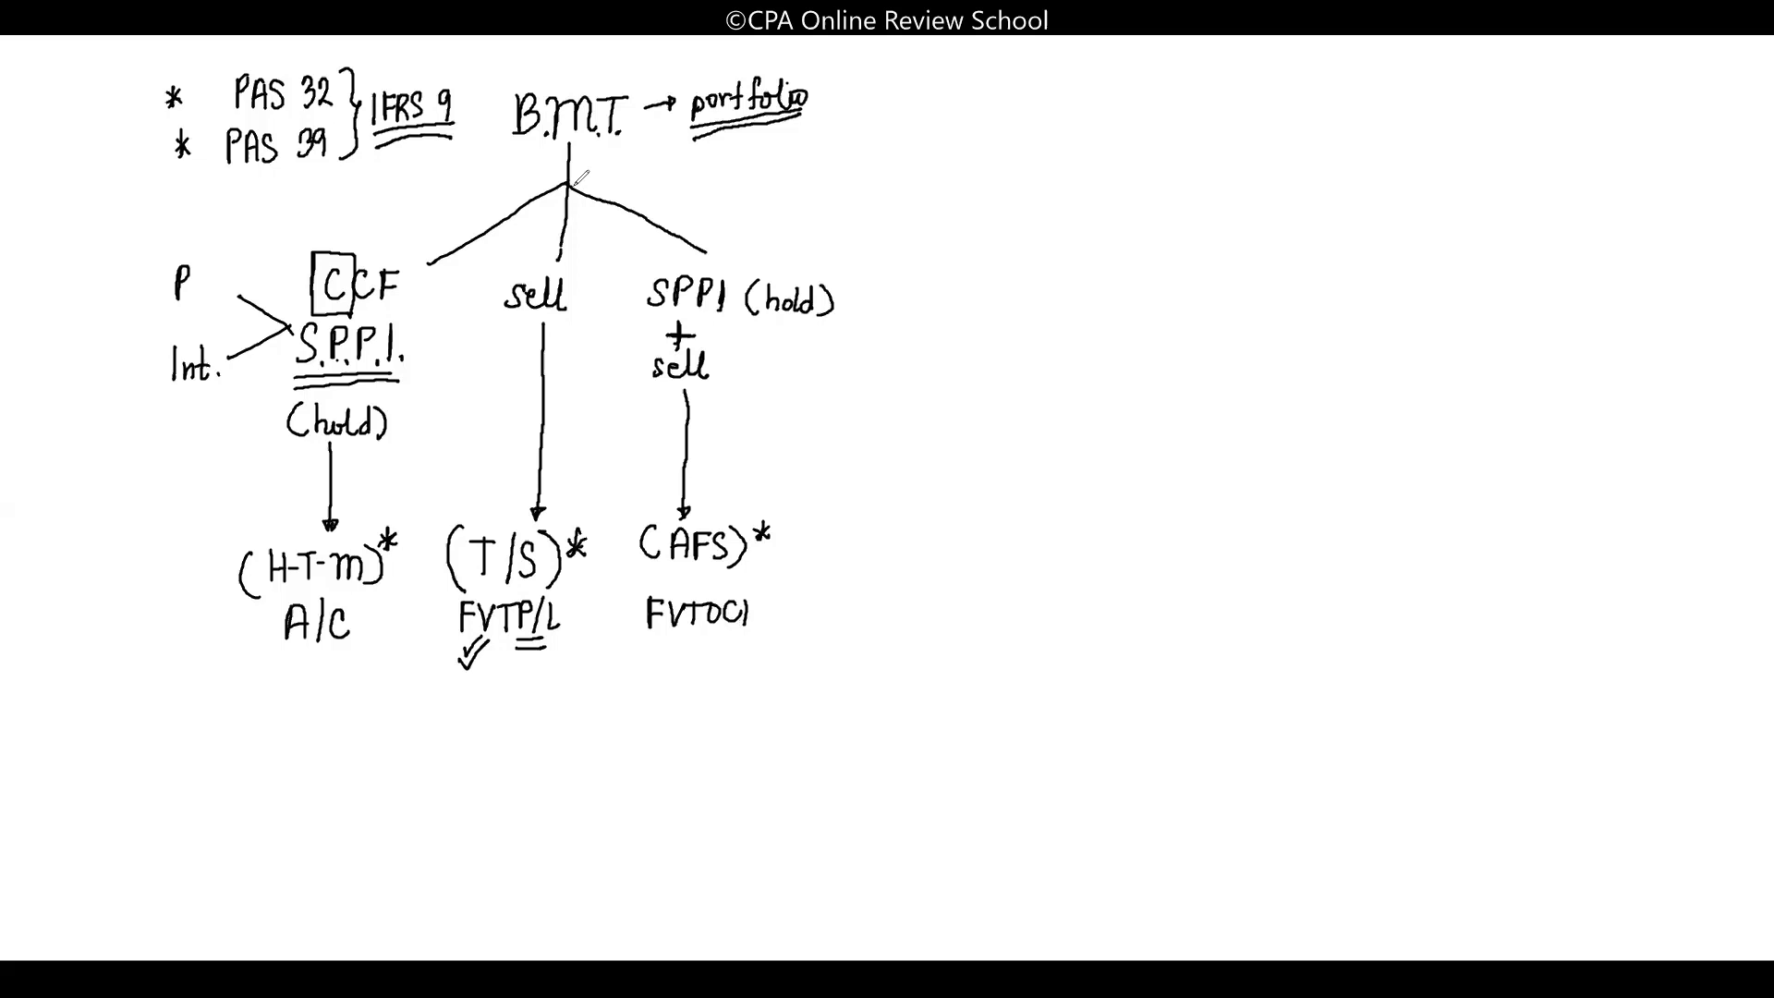
left_click_drag(575, 183, 761, 219)
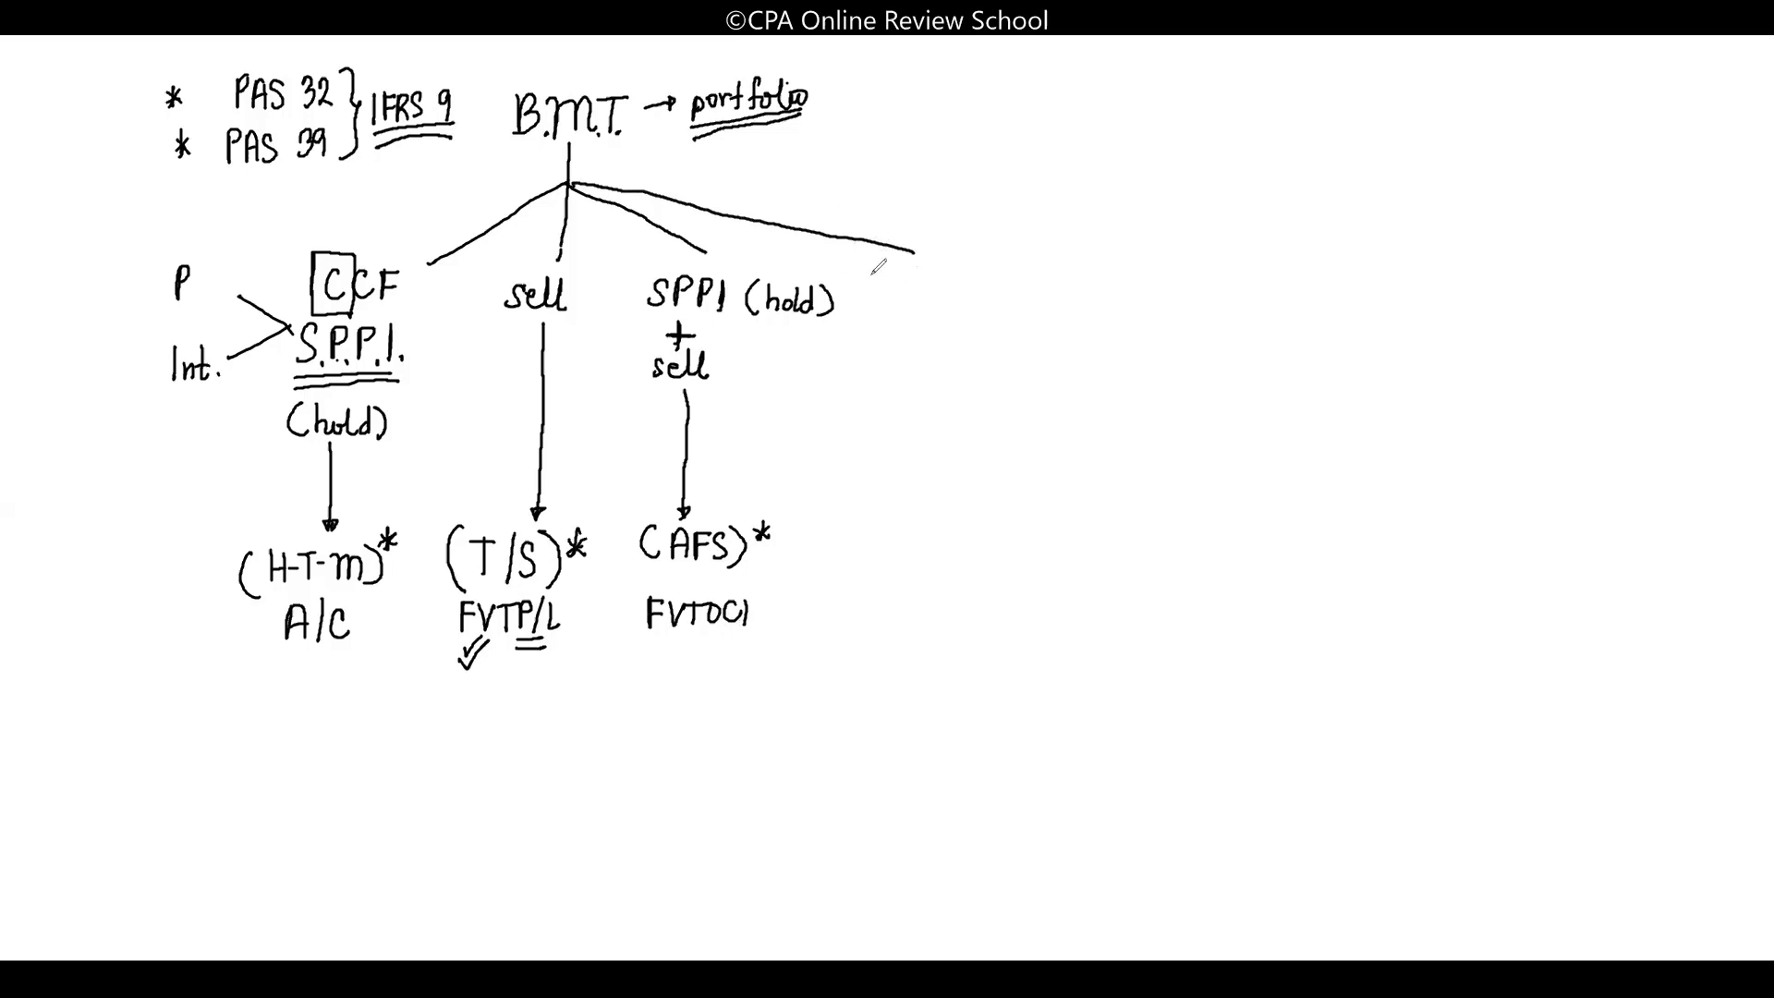
Label the fourth branch 'others', tick S.P.P.I., sell and SPPI (hold), and arrow down from others
type("ot")
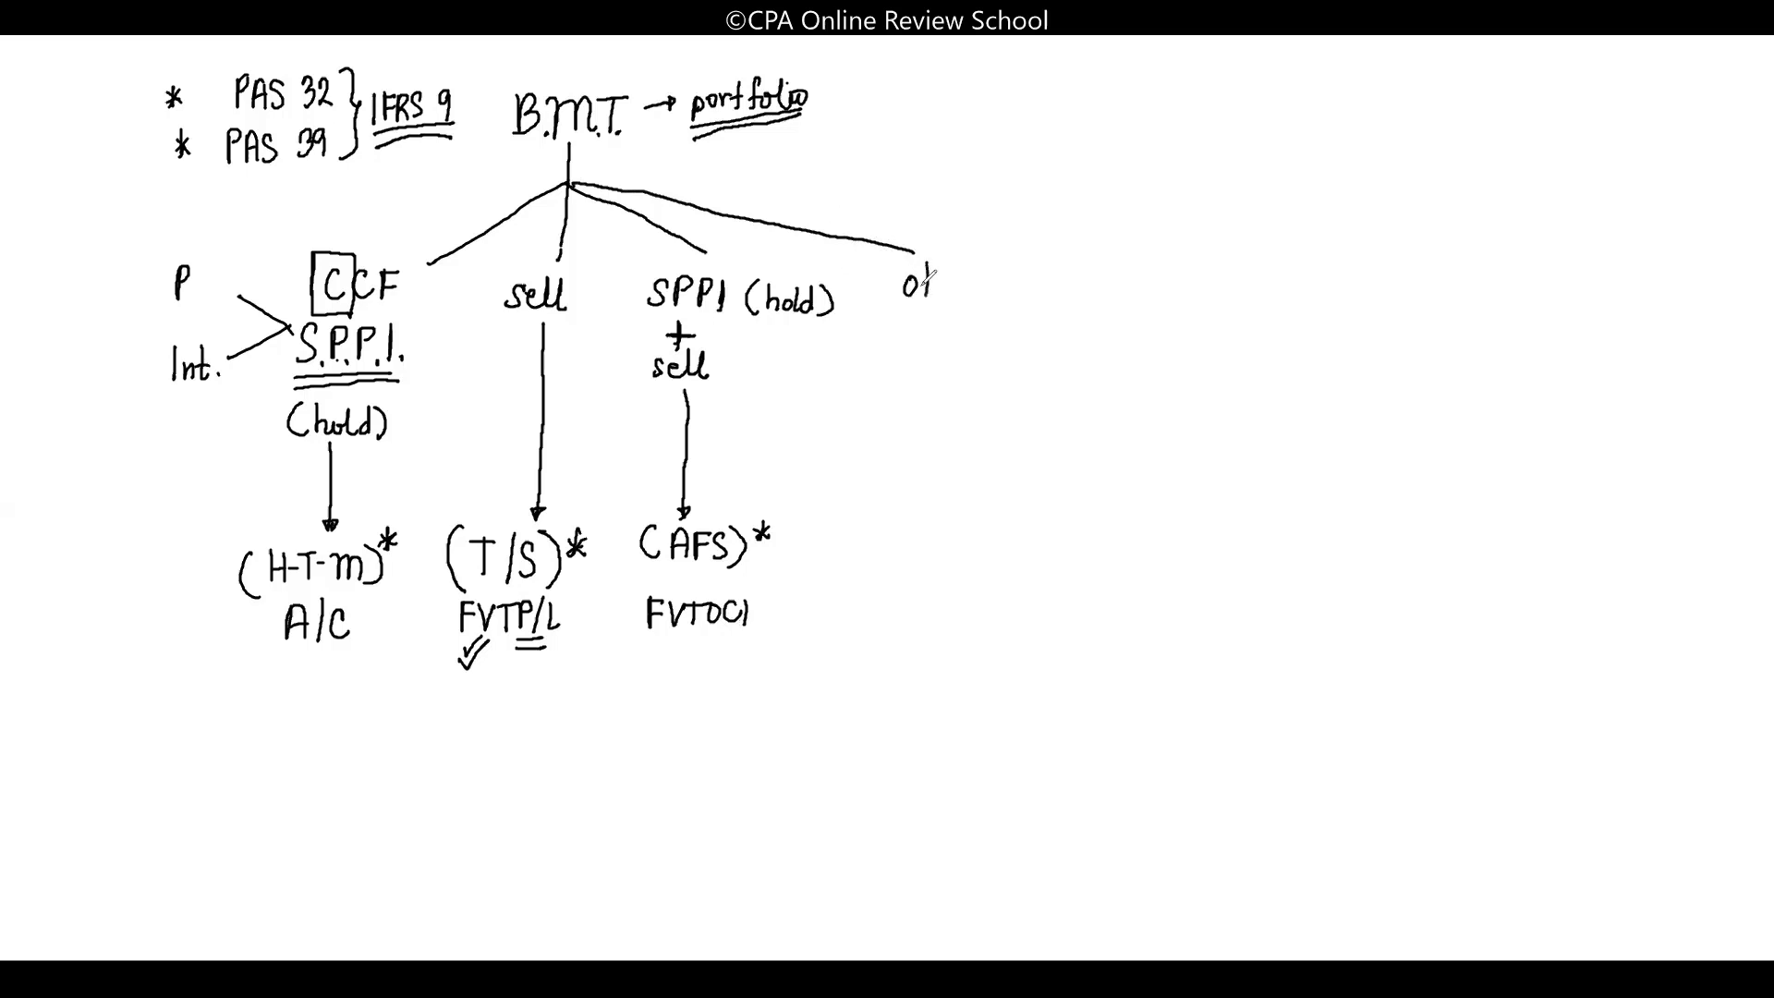
type("others\"")
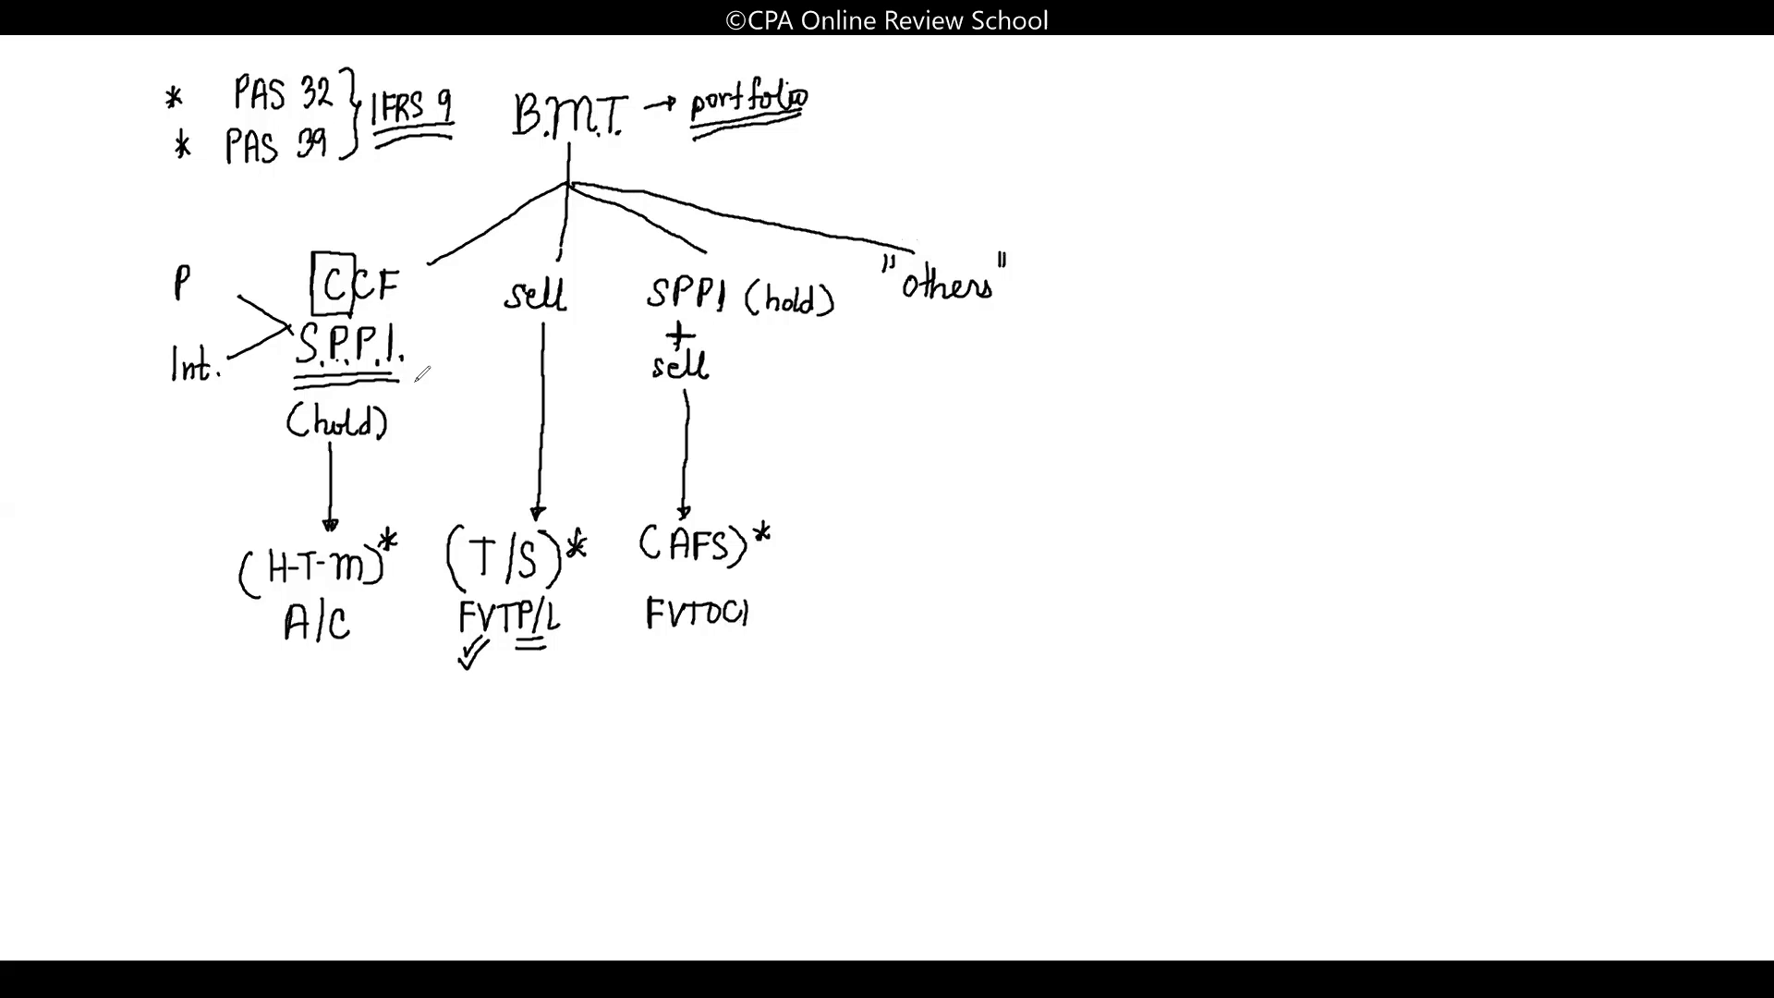
left_click_drag(424, 390, 442, 356)
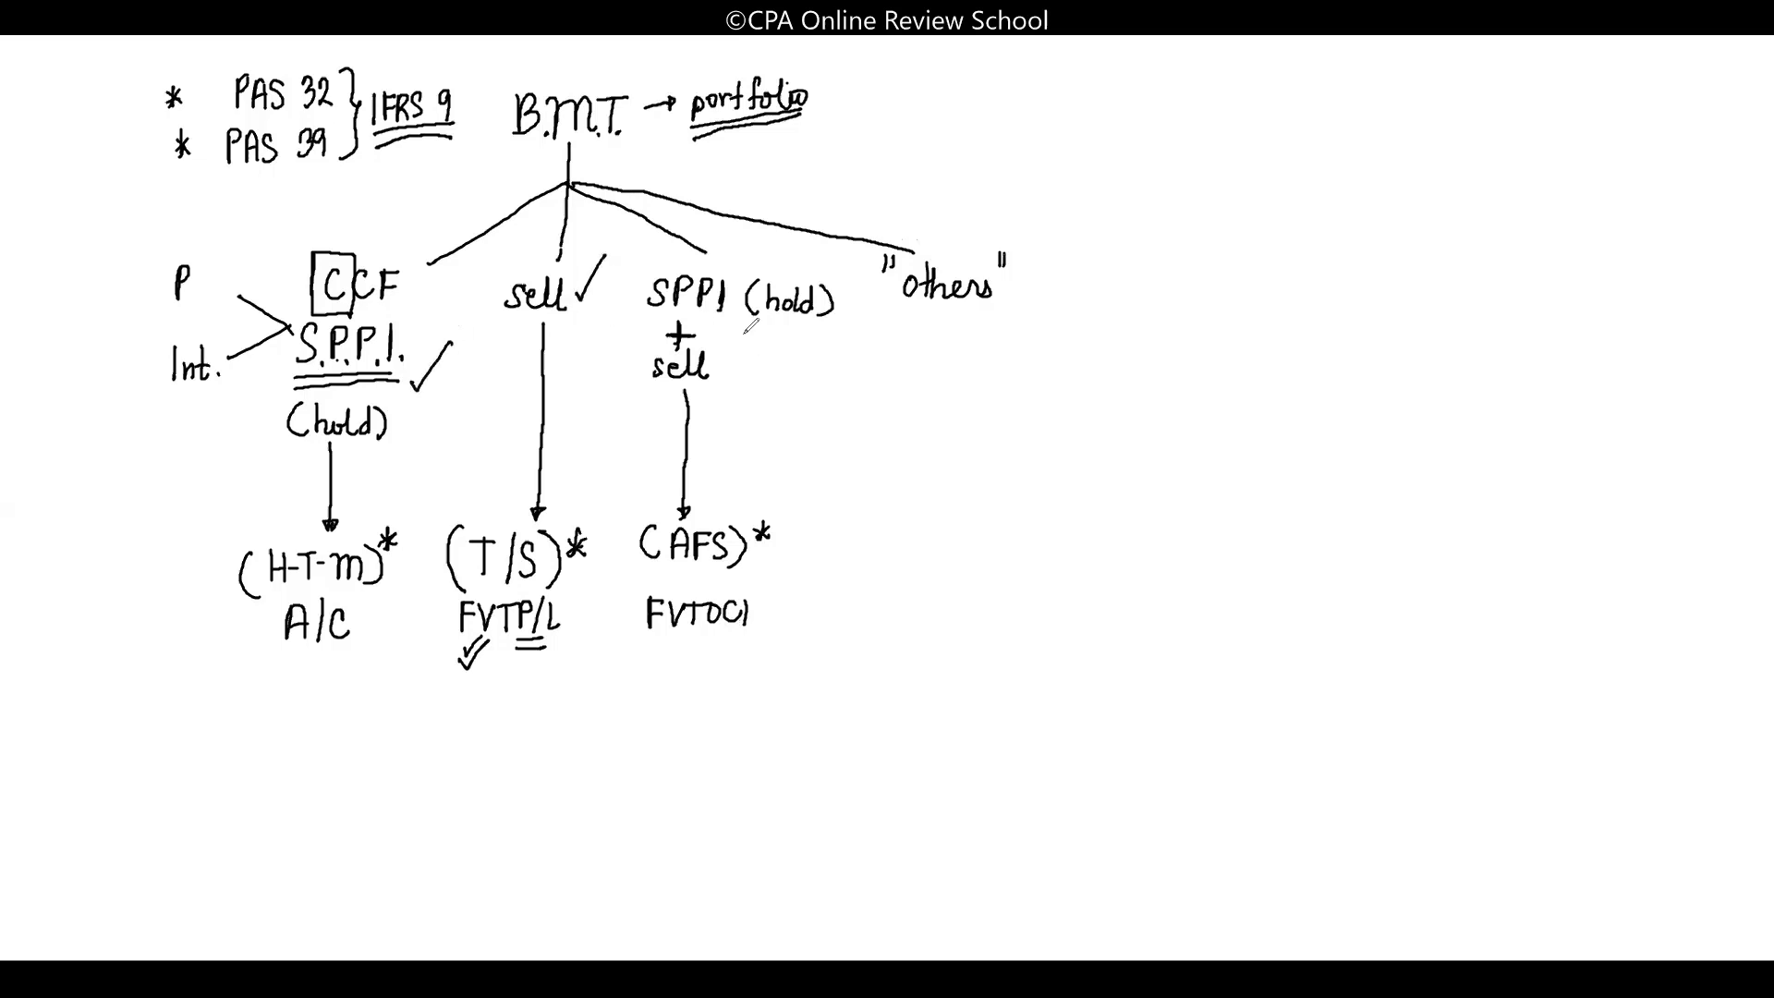
left_click_drag(747, 306, 764, 362)
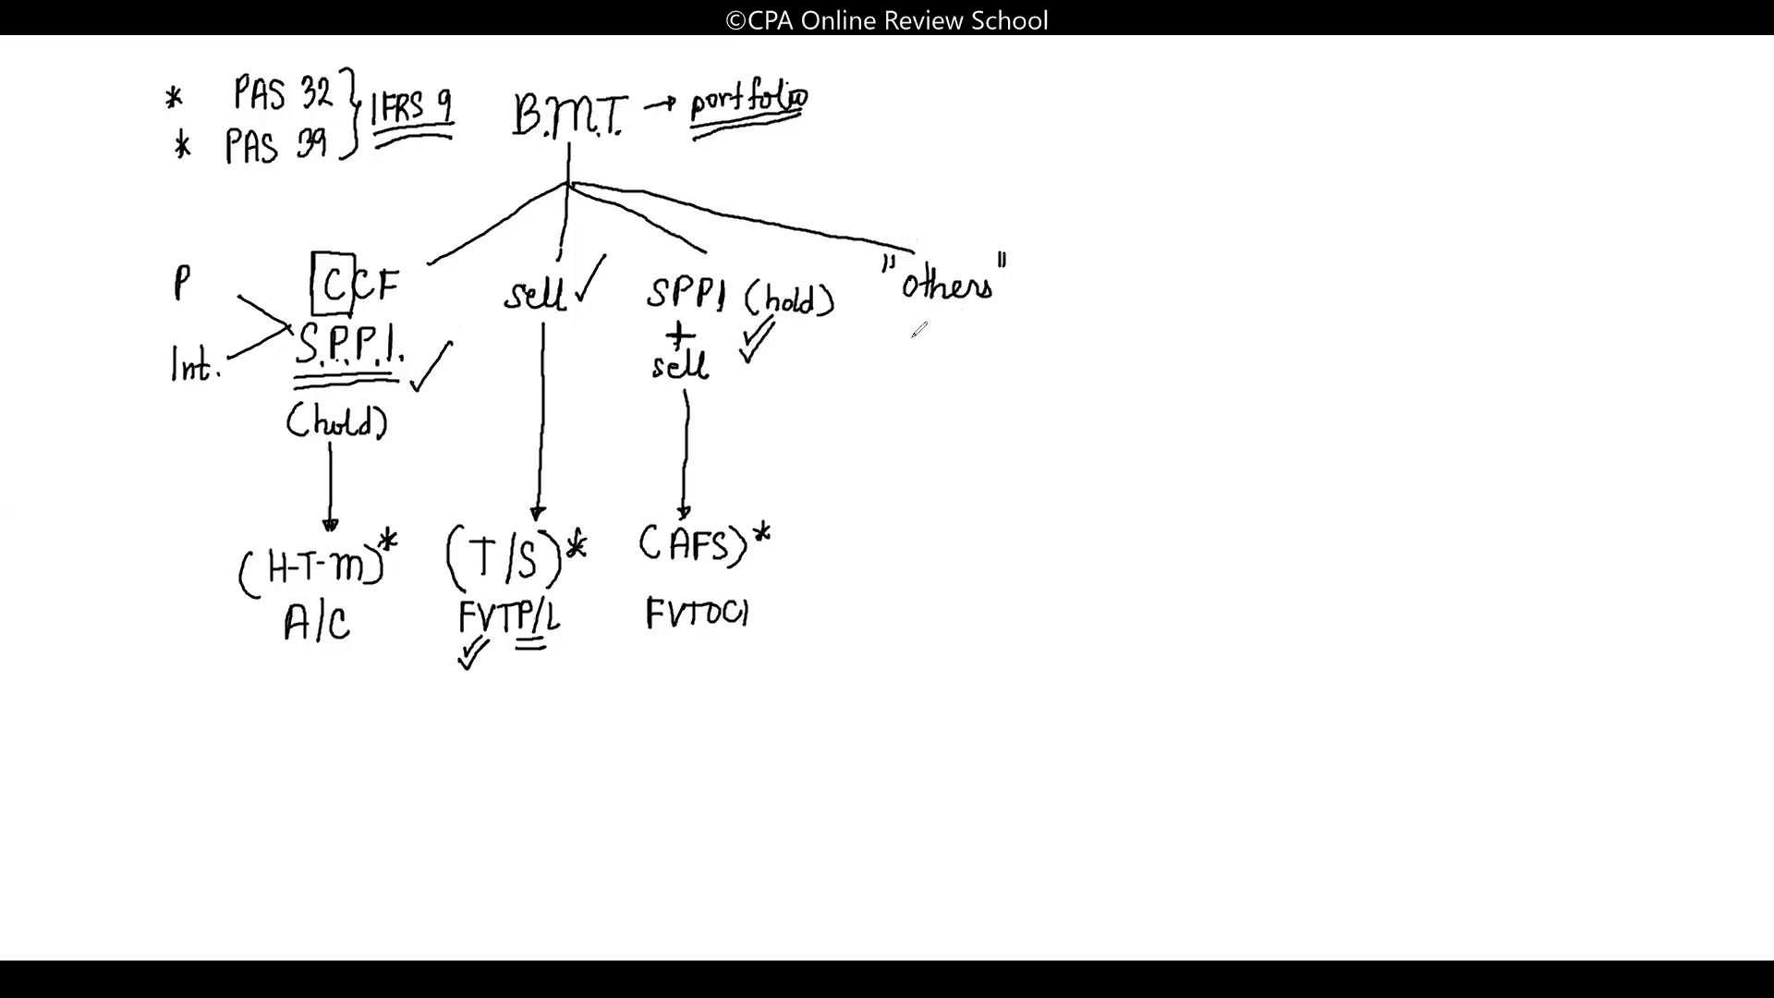
left_click_drag(944, 300, 945, 428)
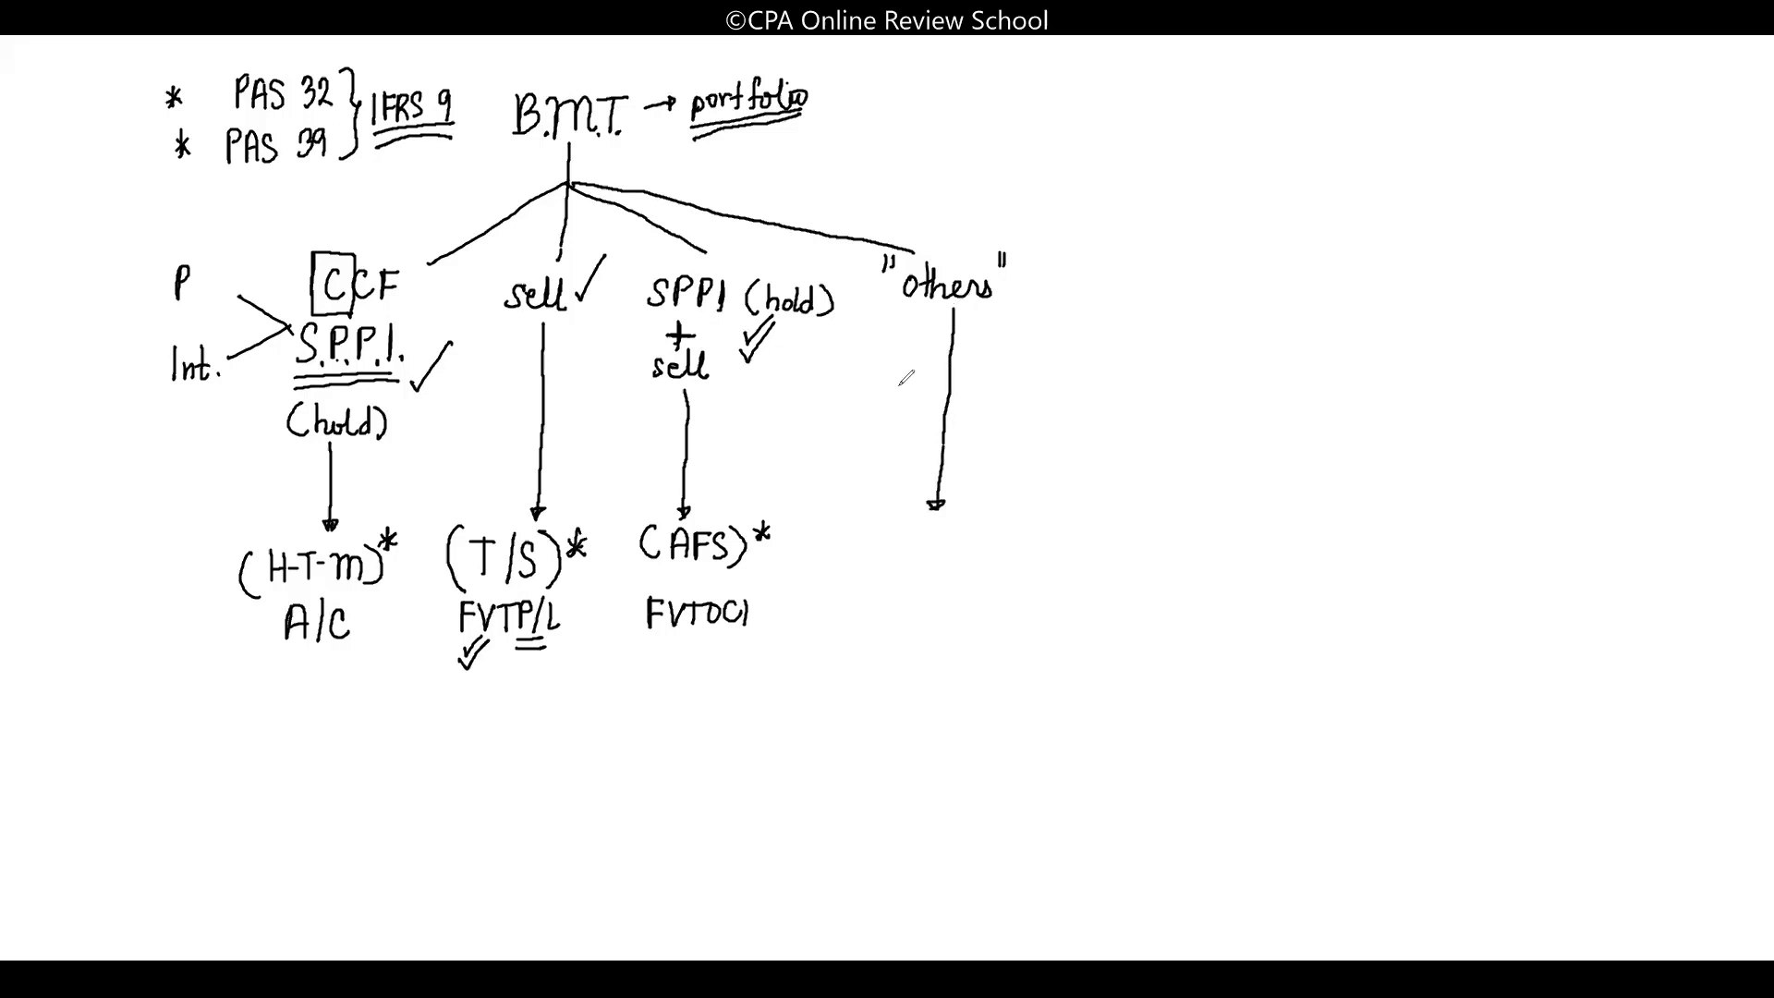
Write (FVO) on the others arrow leading to double-underlined FVOCI, then draw a second curved arrow
type("(FV")
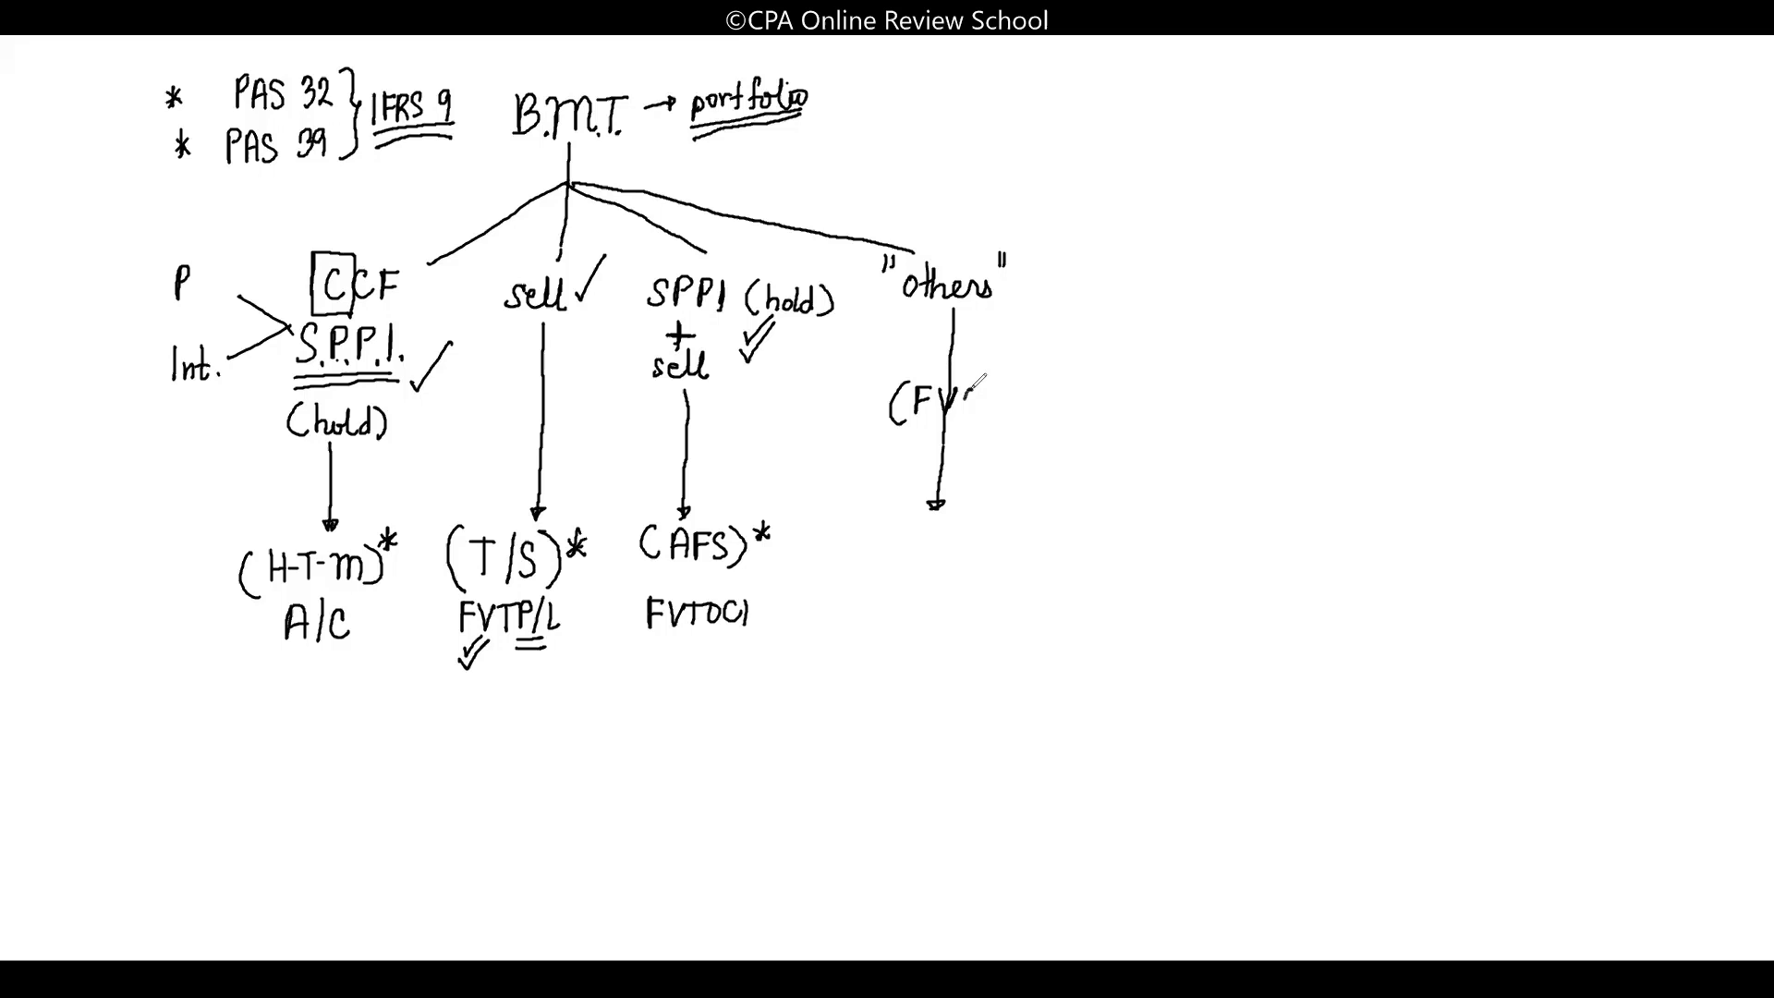
type("O)")
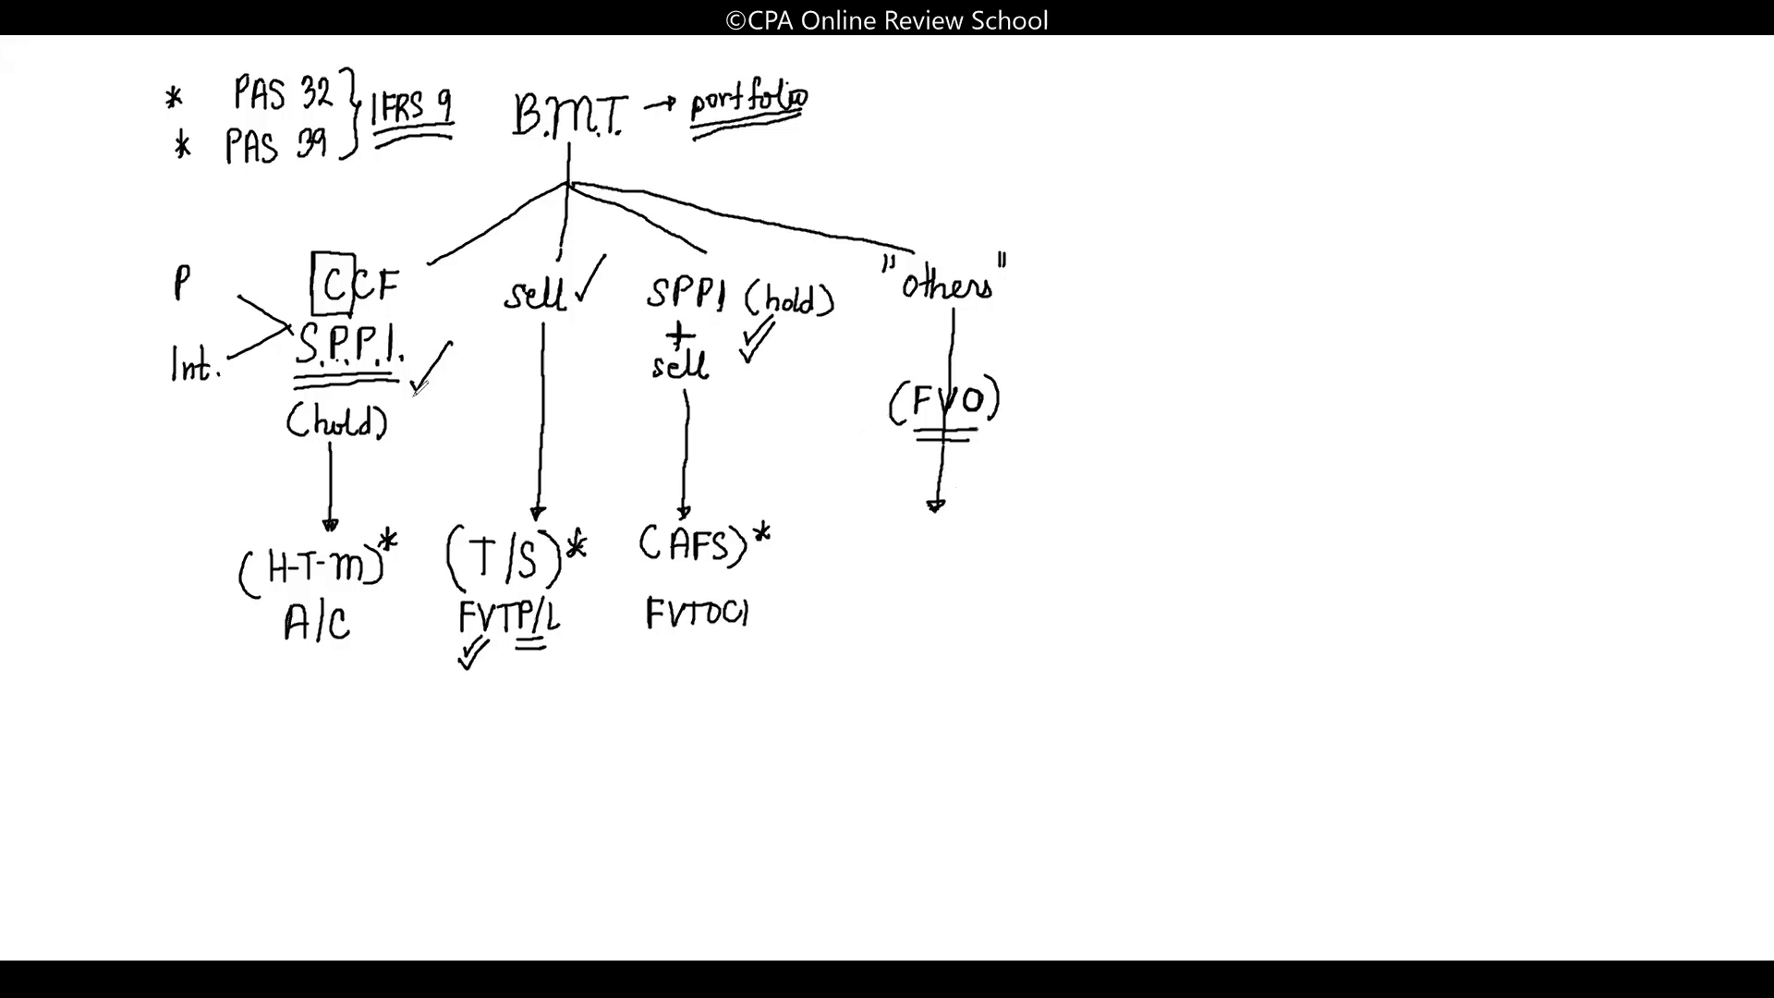
left_click_drag(417, 390, 447, 362)
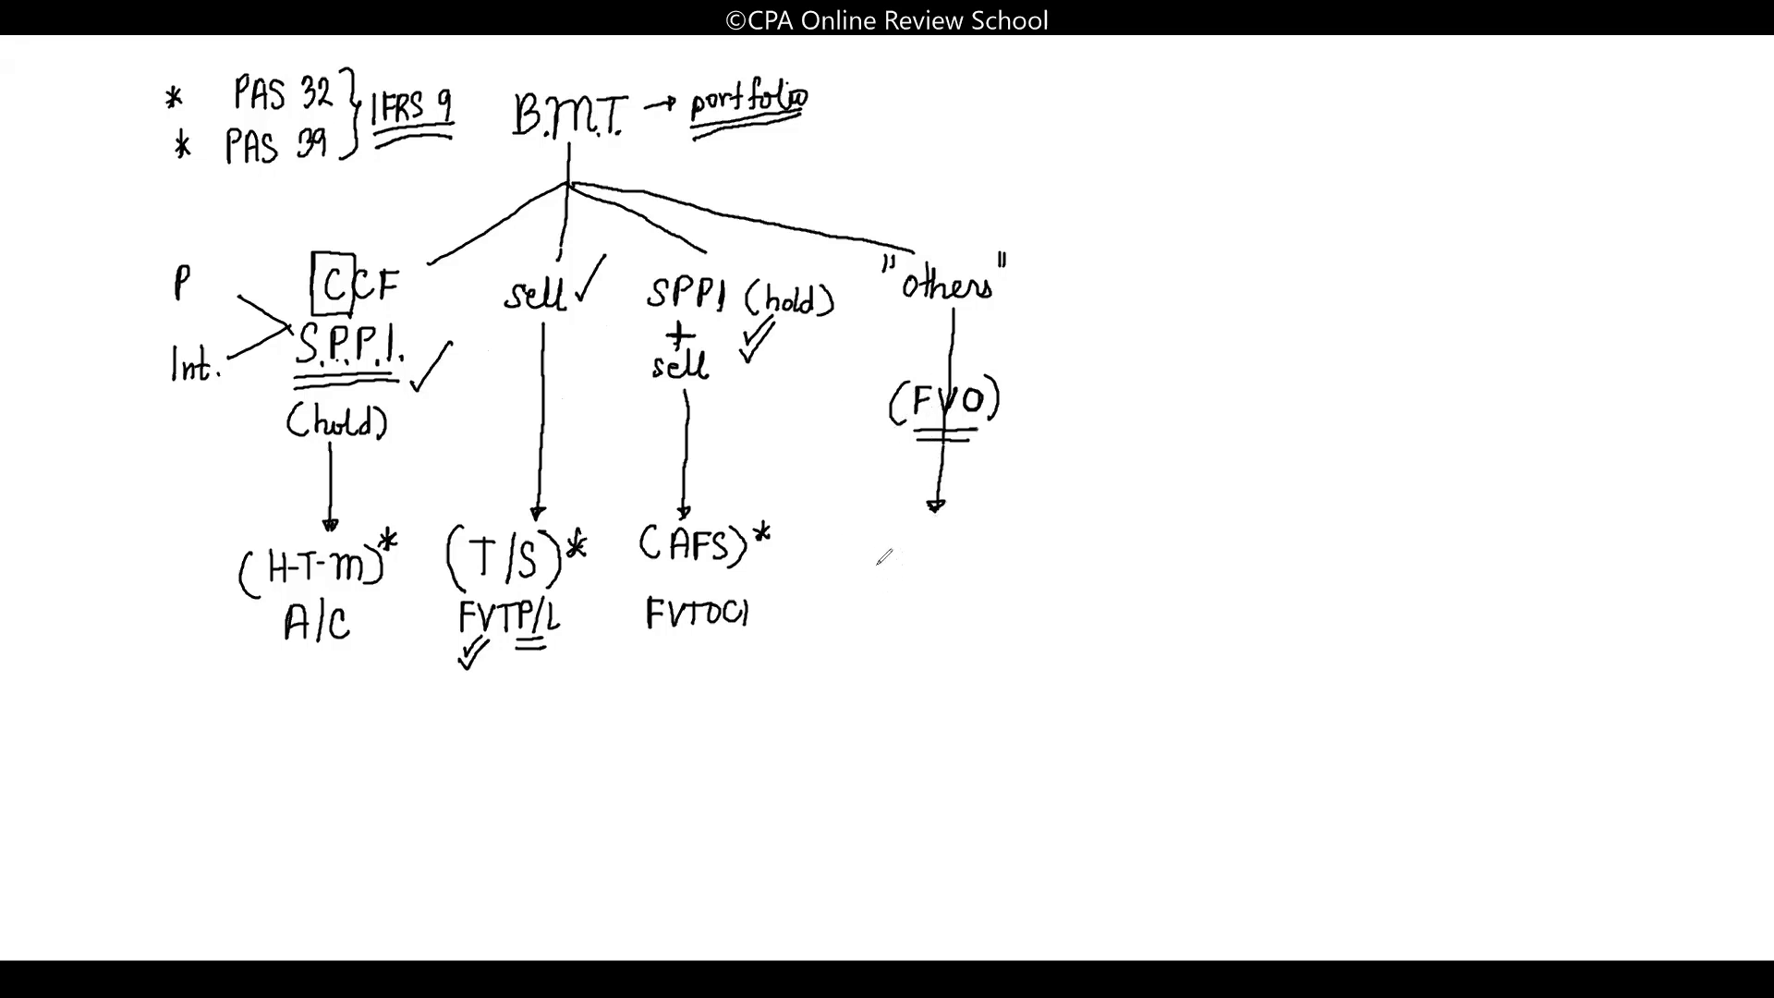
type("FVOCI")
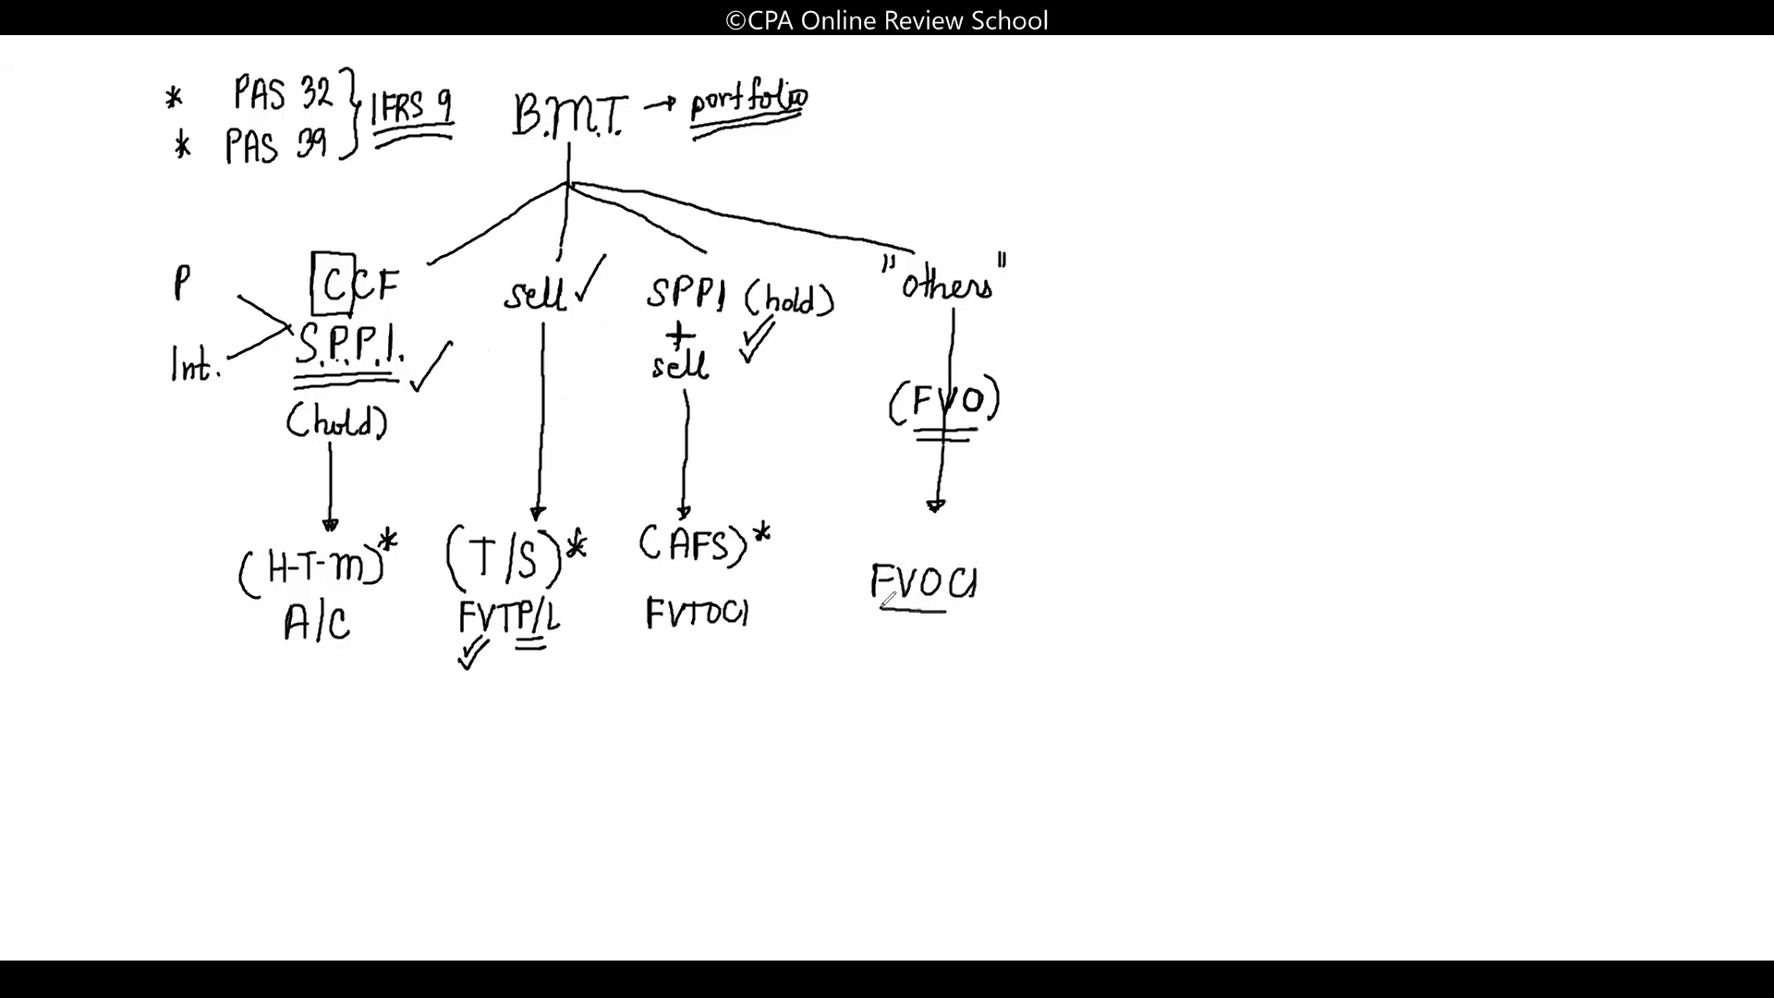
left_click_drag(877, 611, 973, 611)
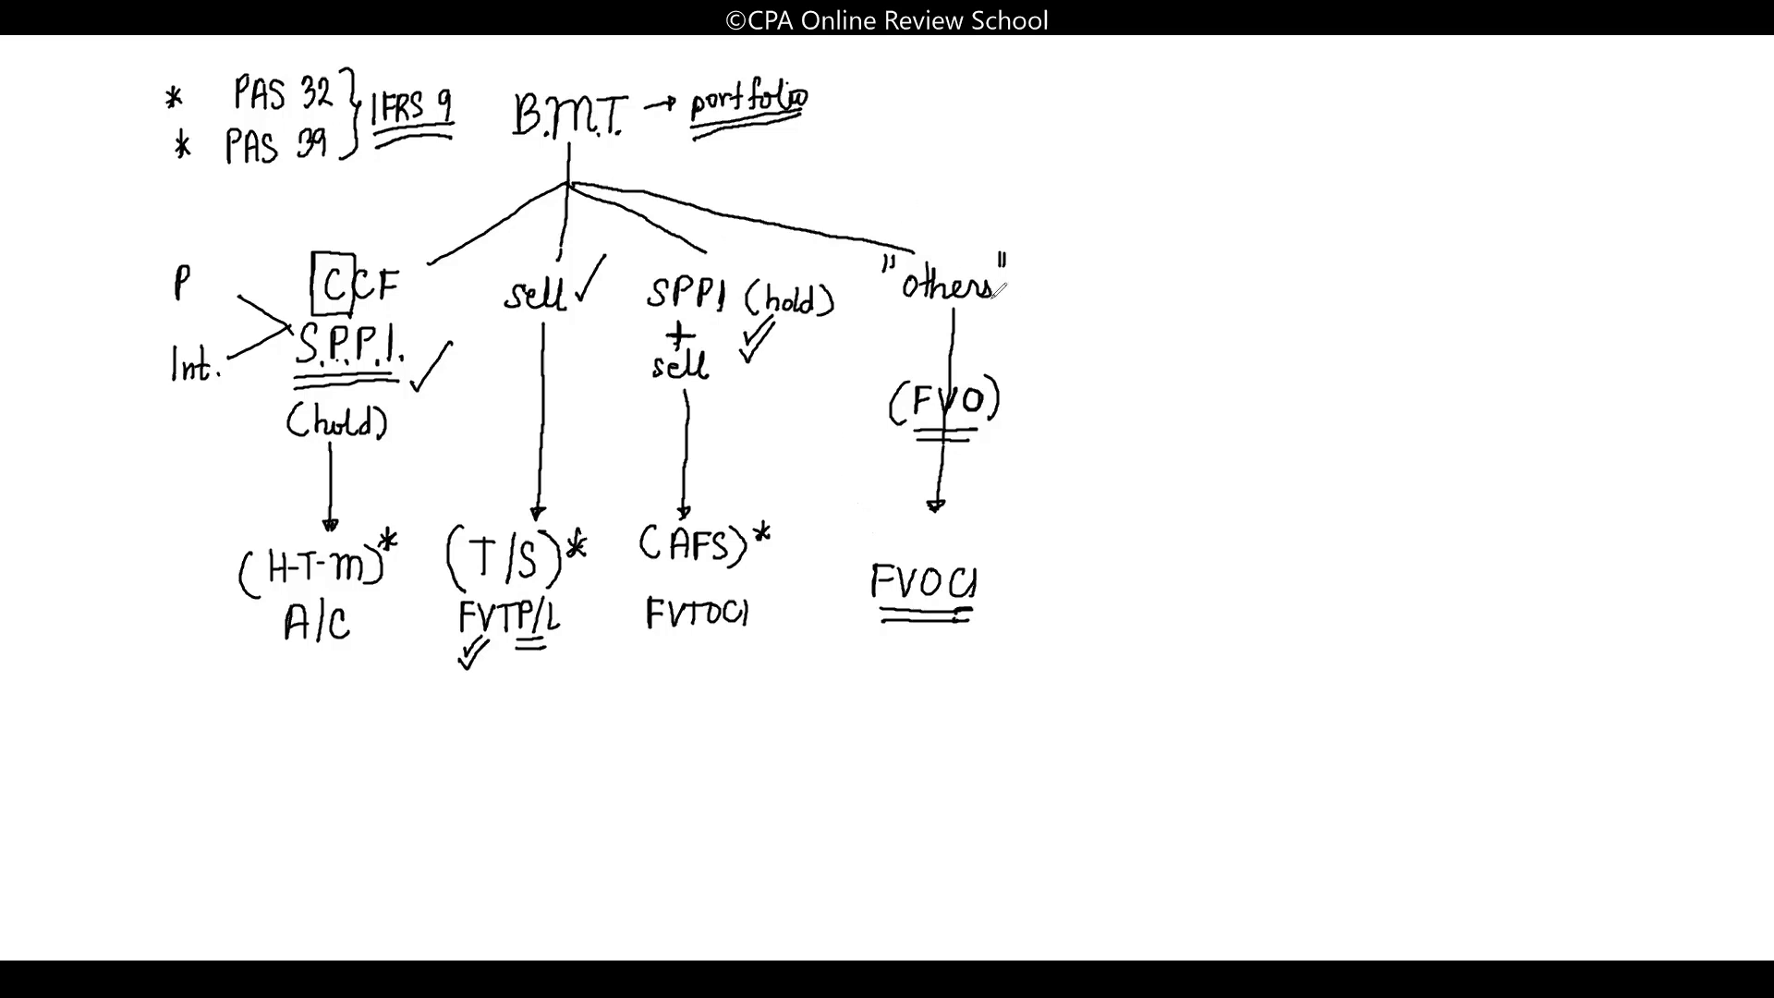
left_click_drag(997, 293, 1093, 487)
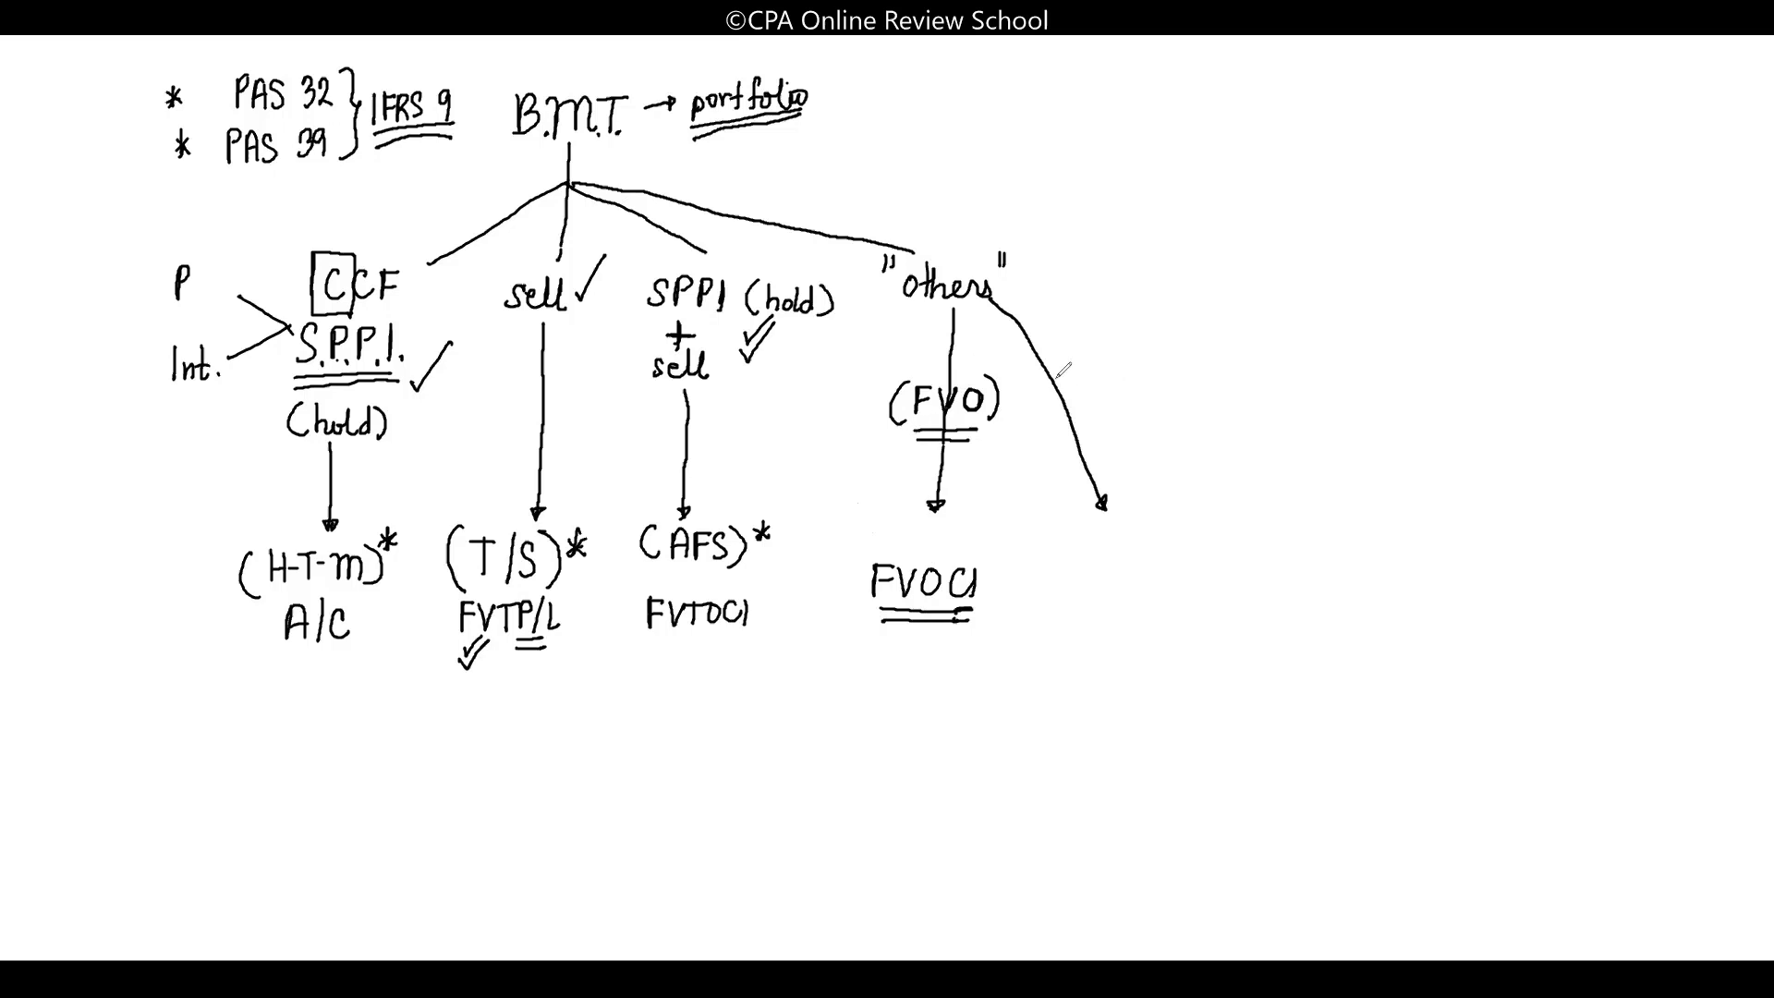
Label the curved arrow (FVO) to FVTP/L, adding (bonds) above FVOCI and (shares) above FVTP/L
type("(FVO")
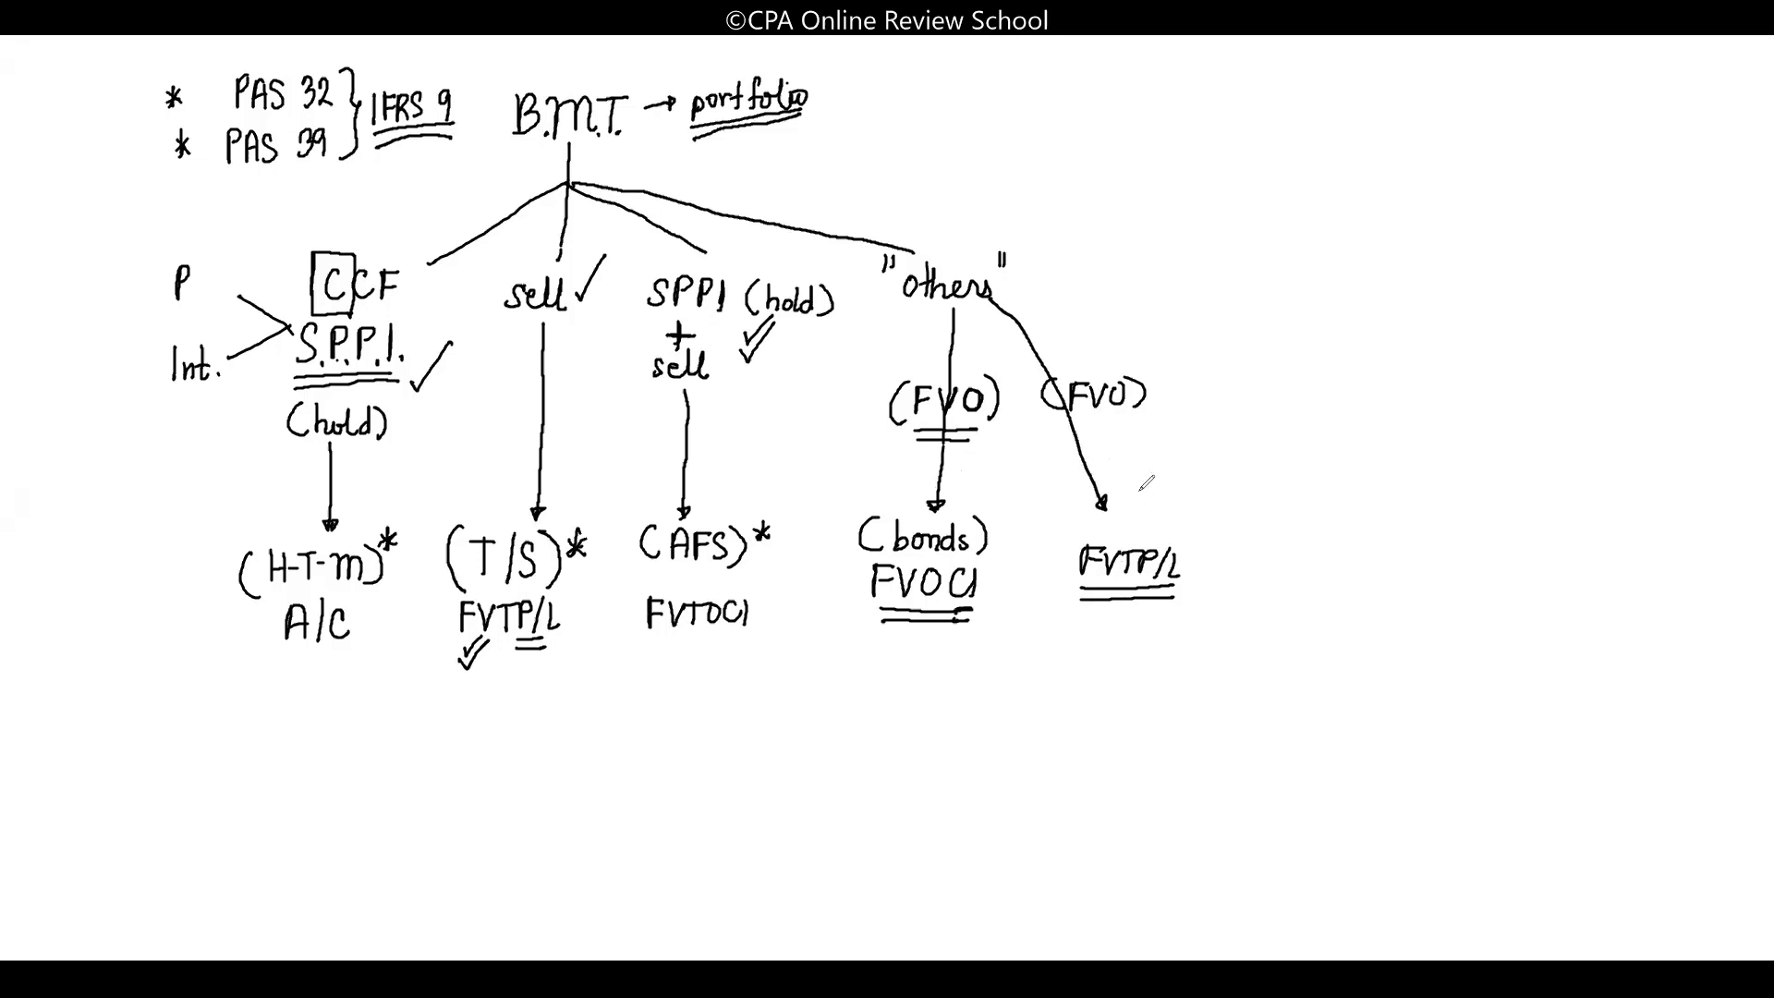
type("(sh")
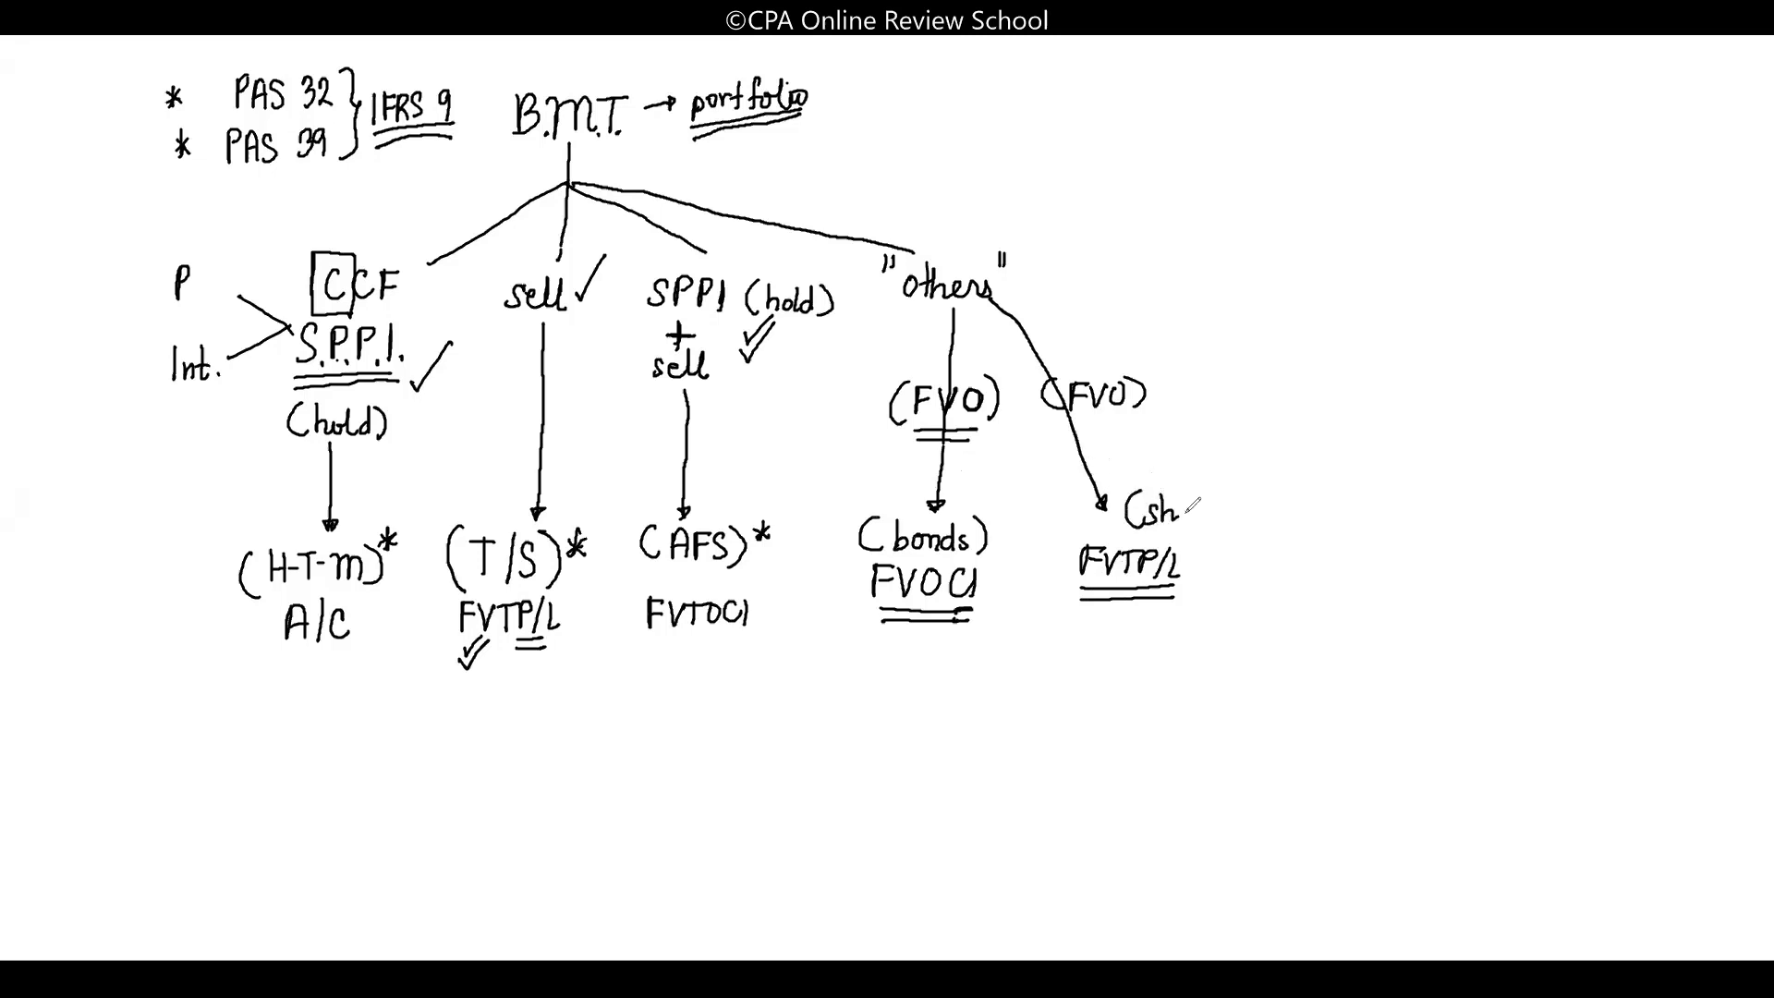
type("(shares)")
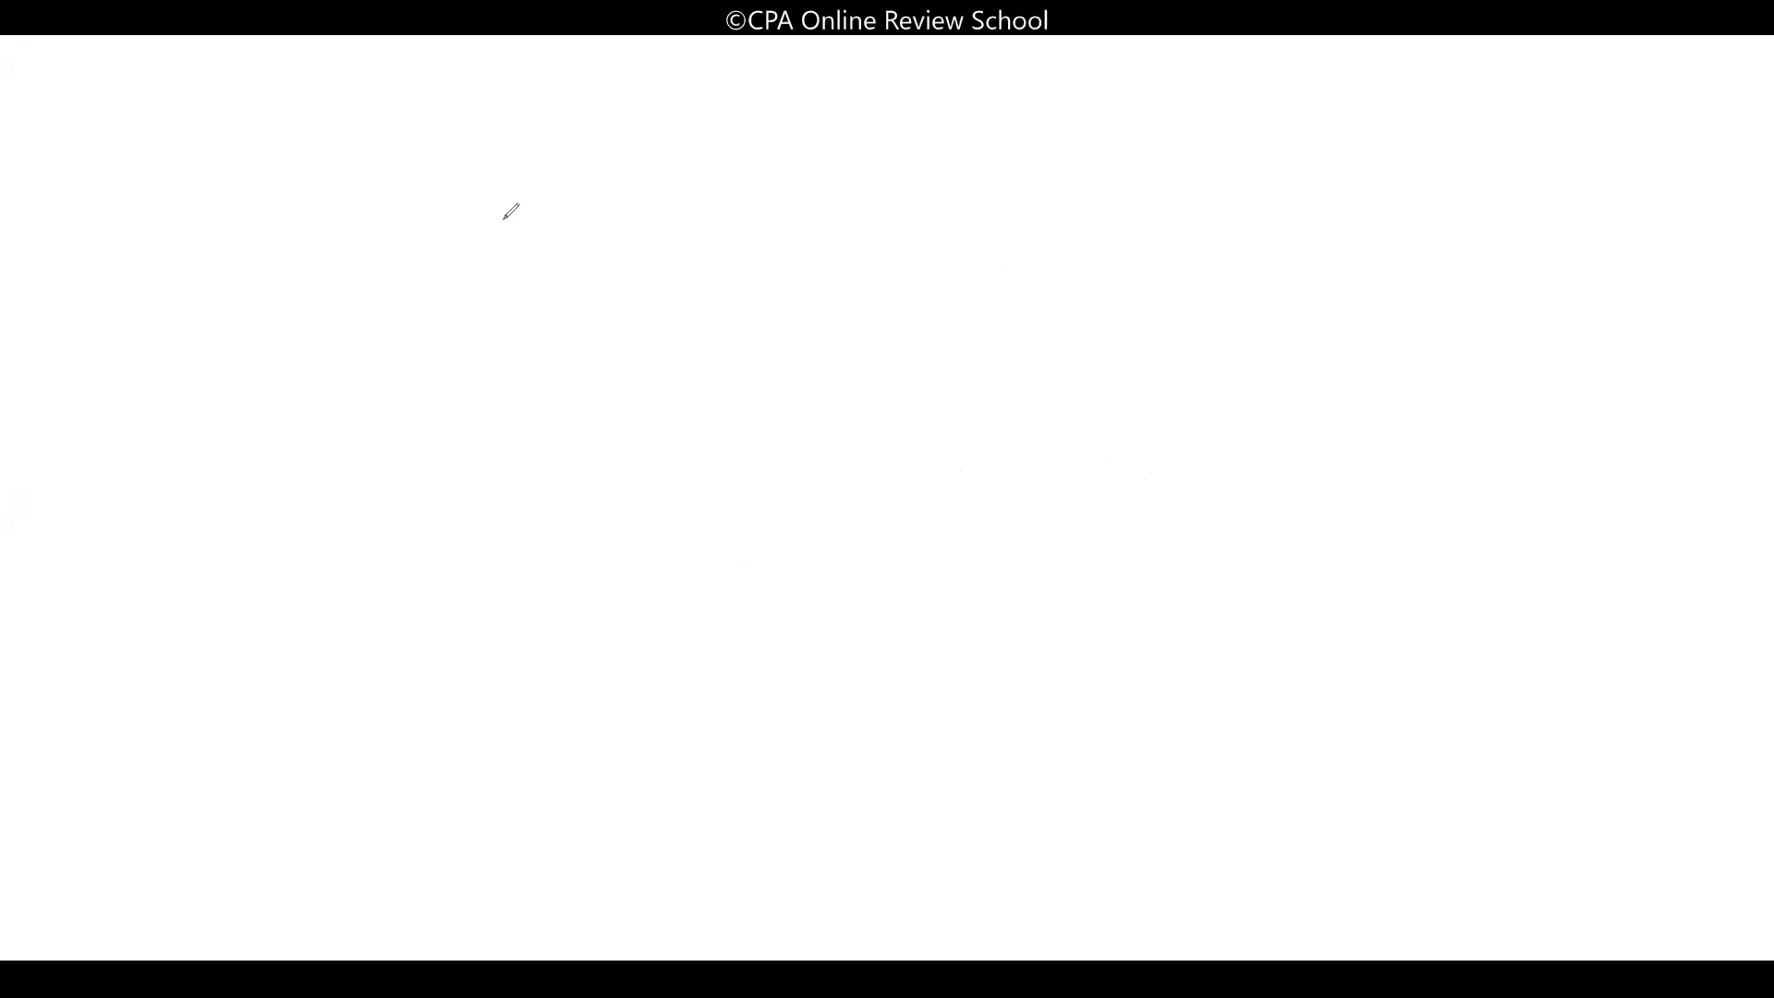
mouse_move(472, 106)
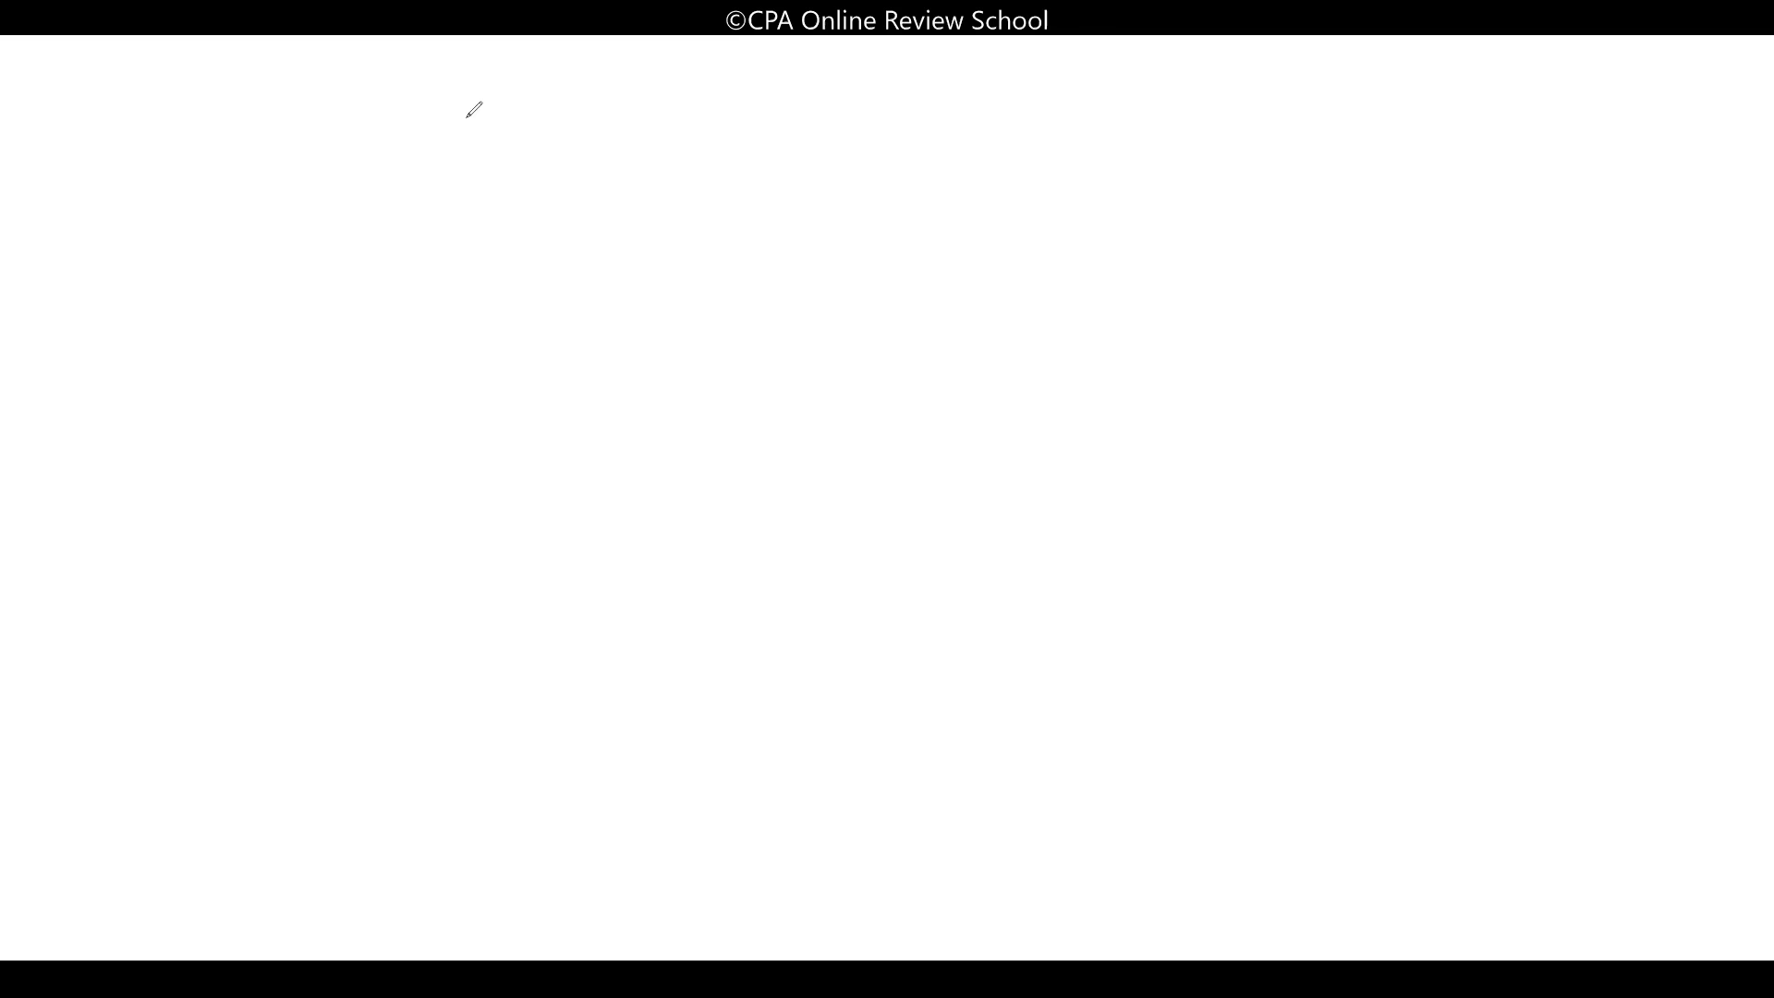
mouse_move(484, 120)
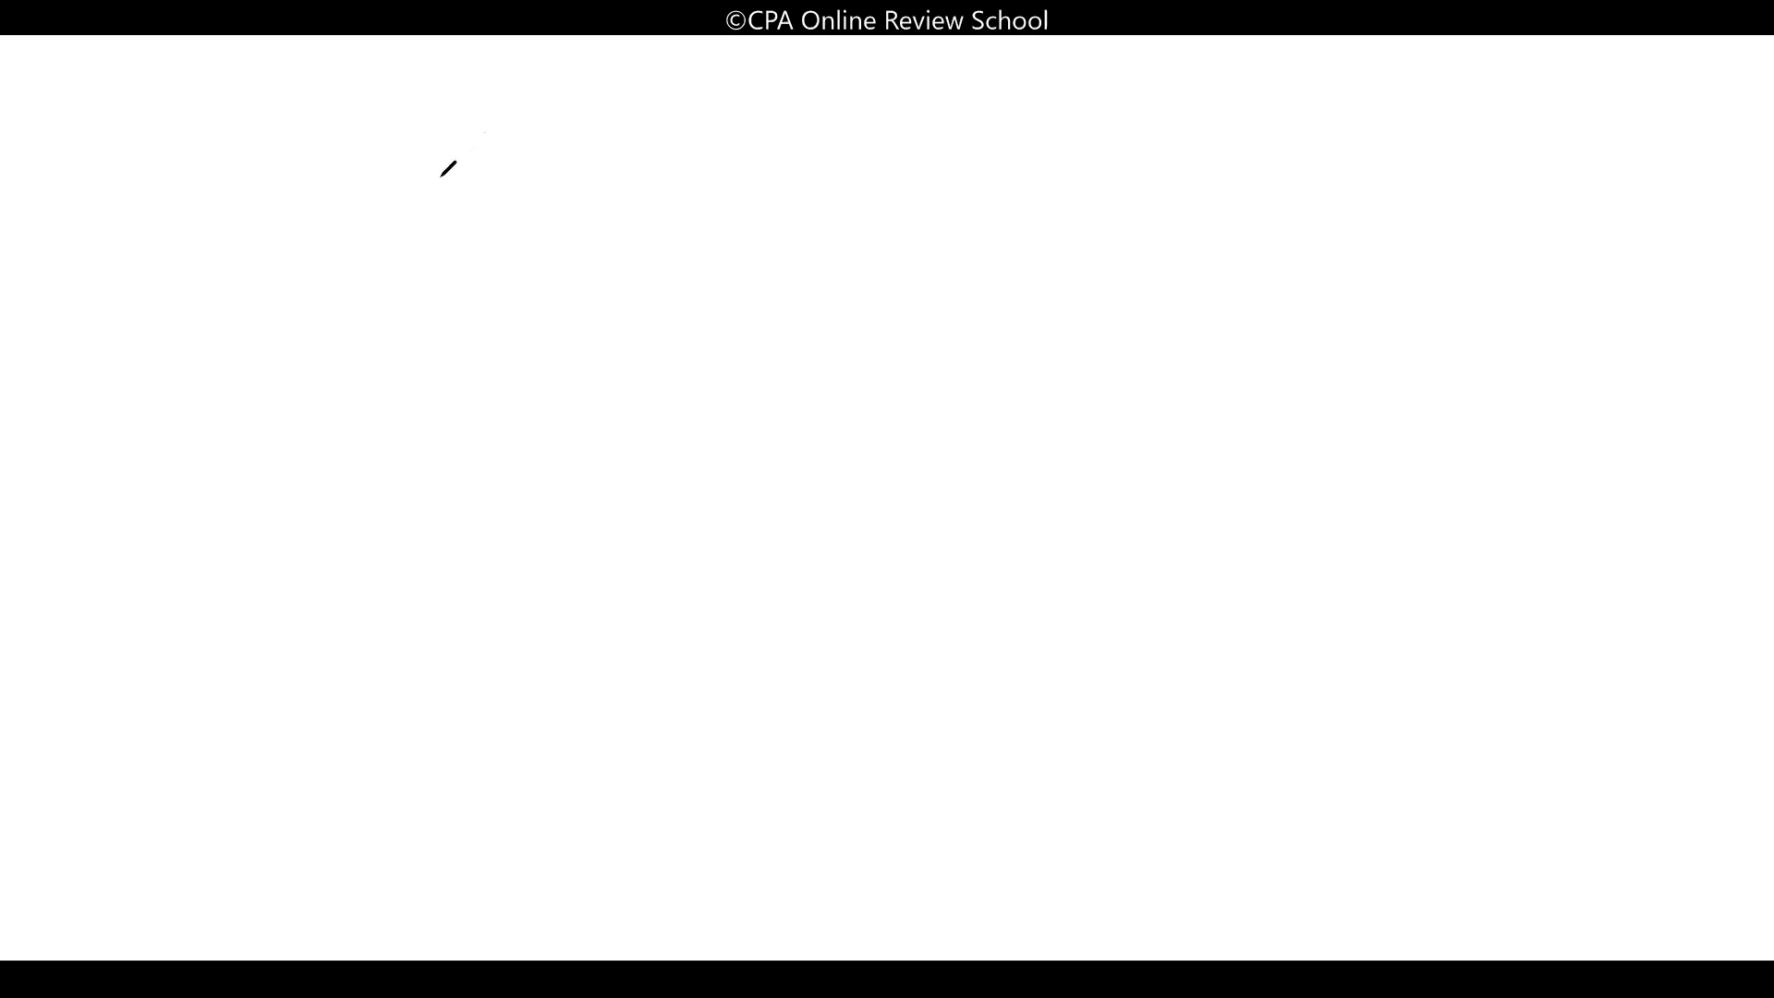
mouse_move(439, 175)
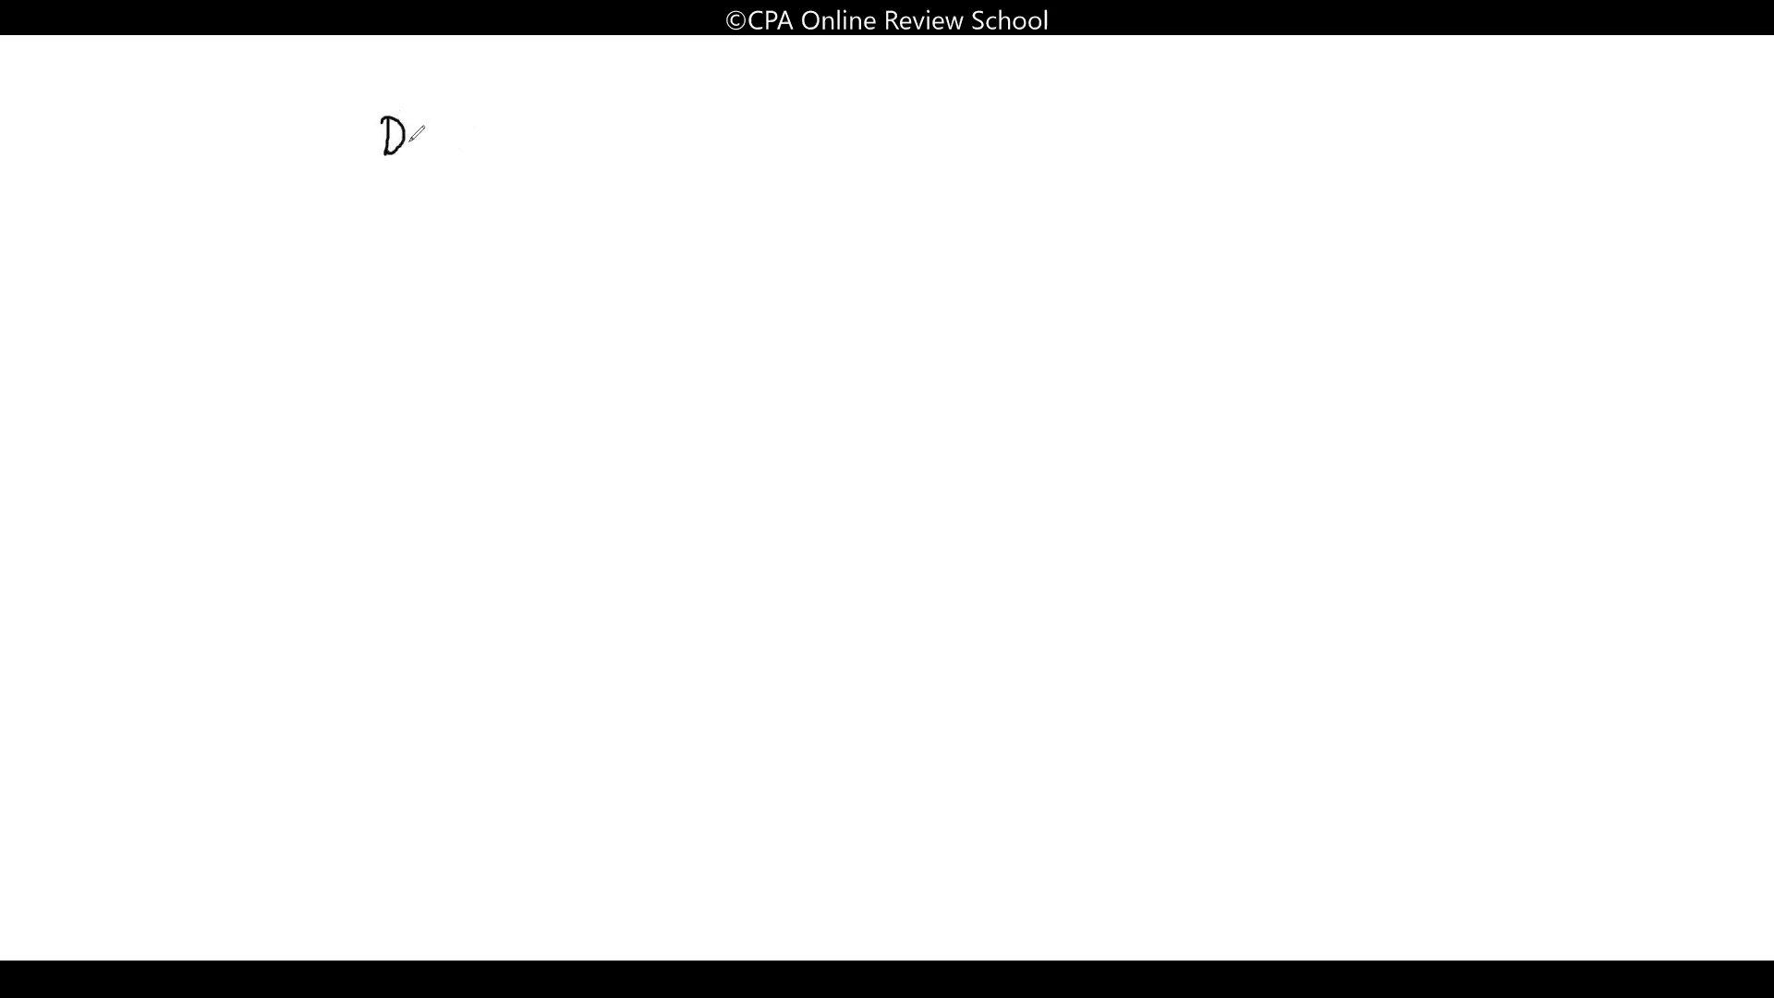
Handwrite 'Debt (Bonds)' with '(bondholder)' and '(Cr./Investor)' on the lines below
type("ebt (B")
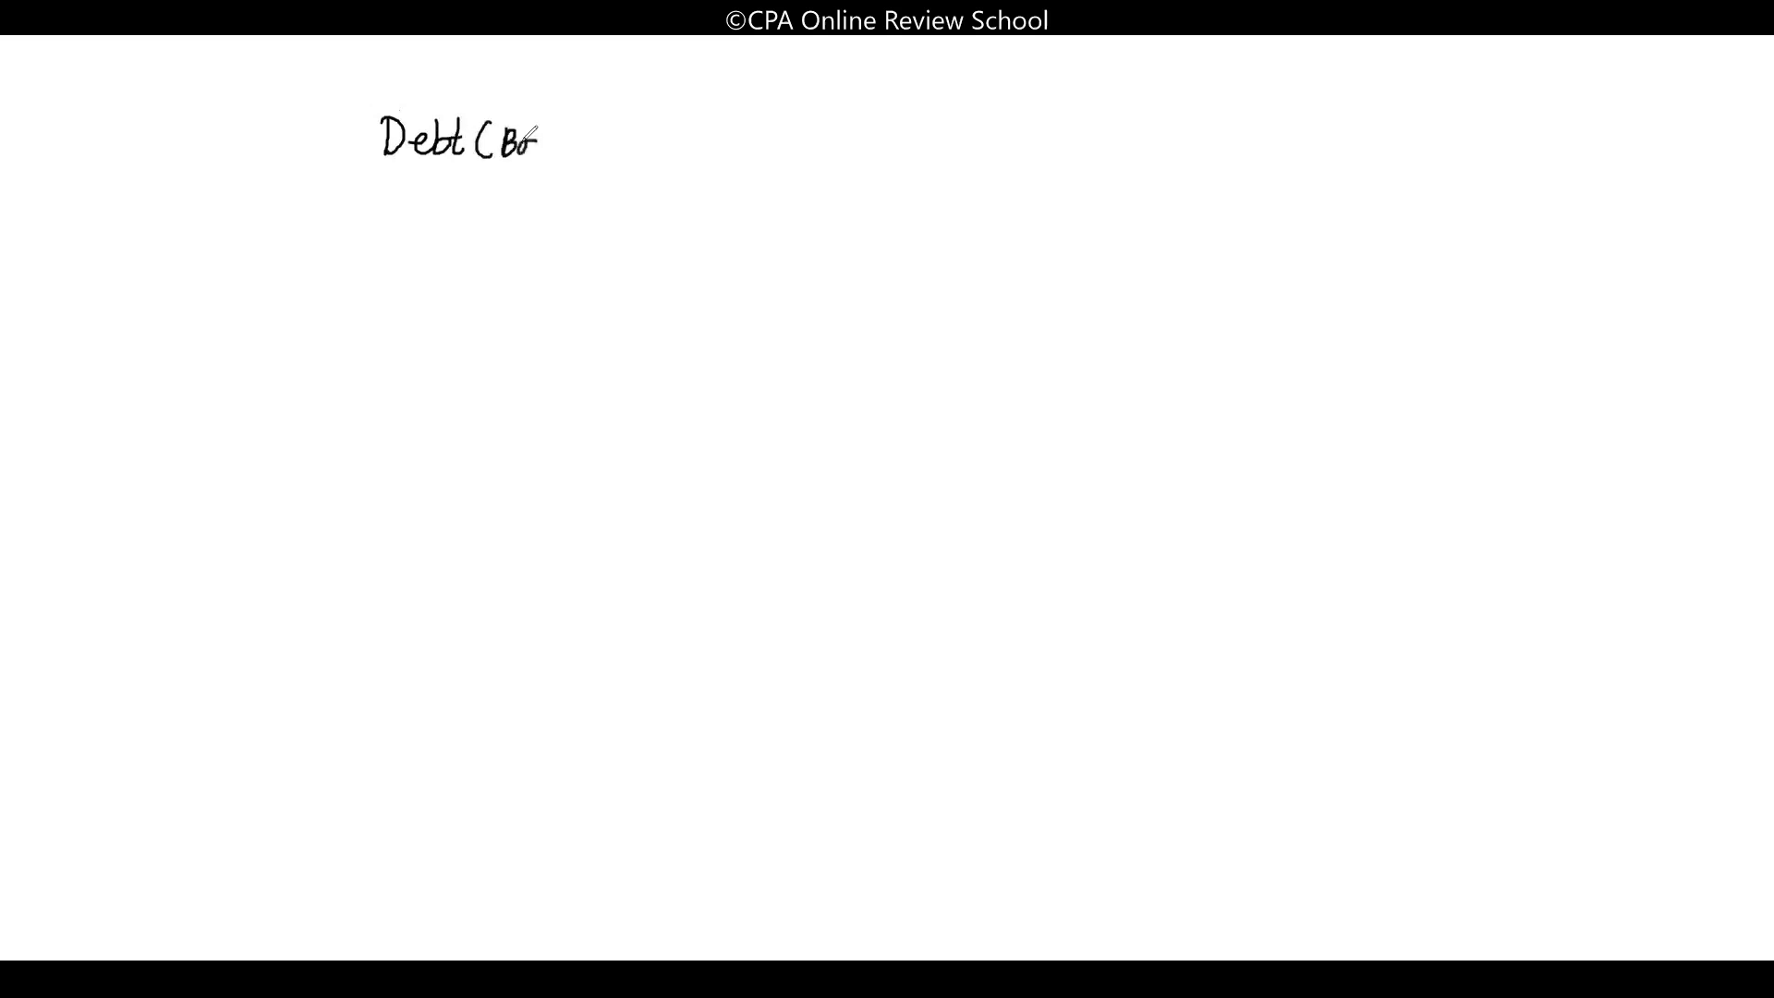
type("onds)")
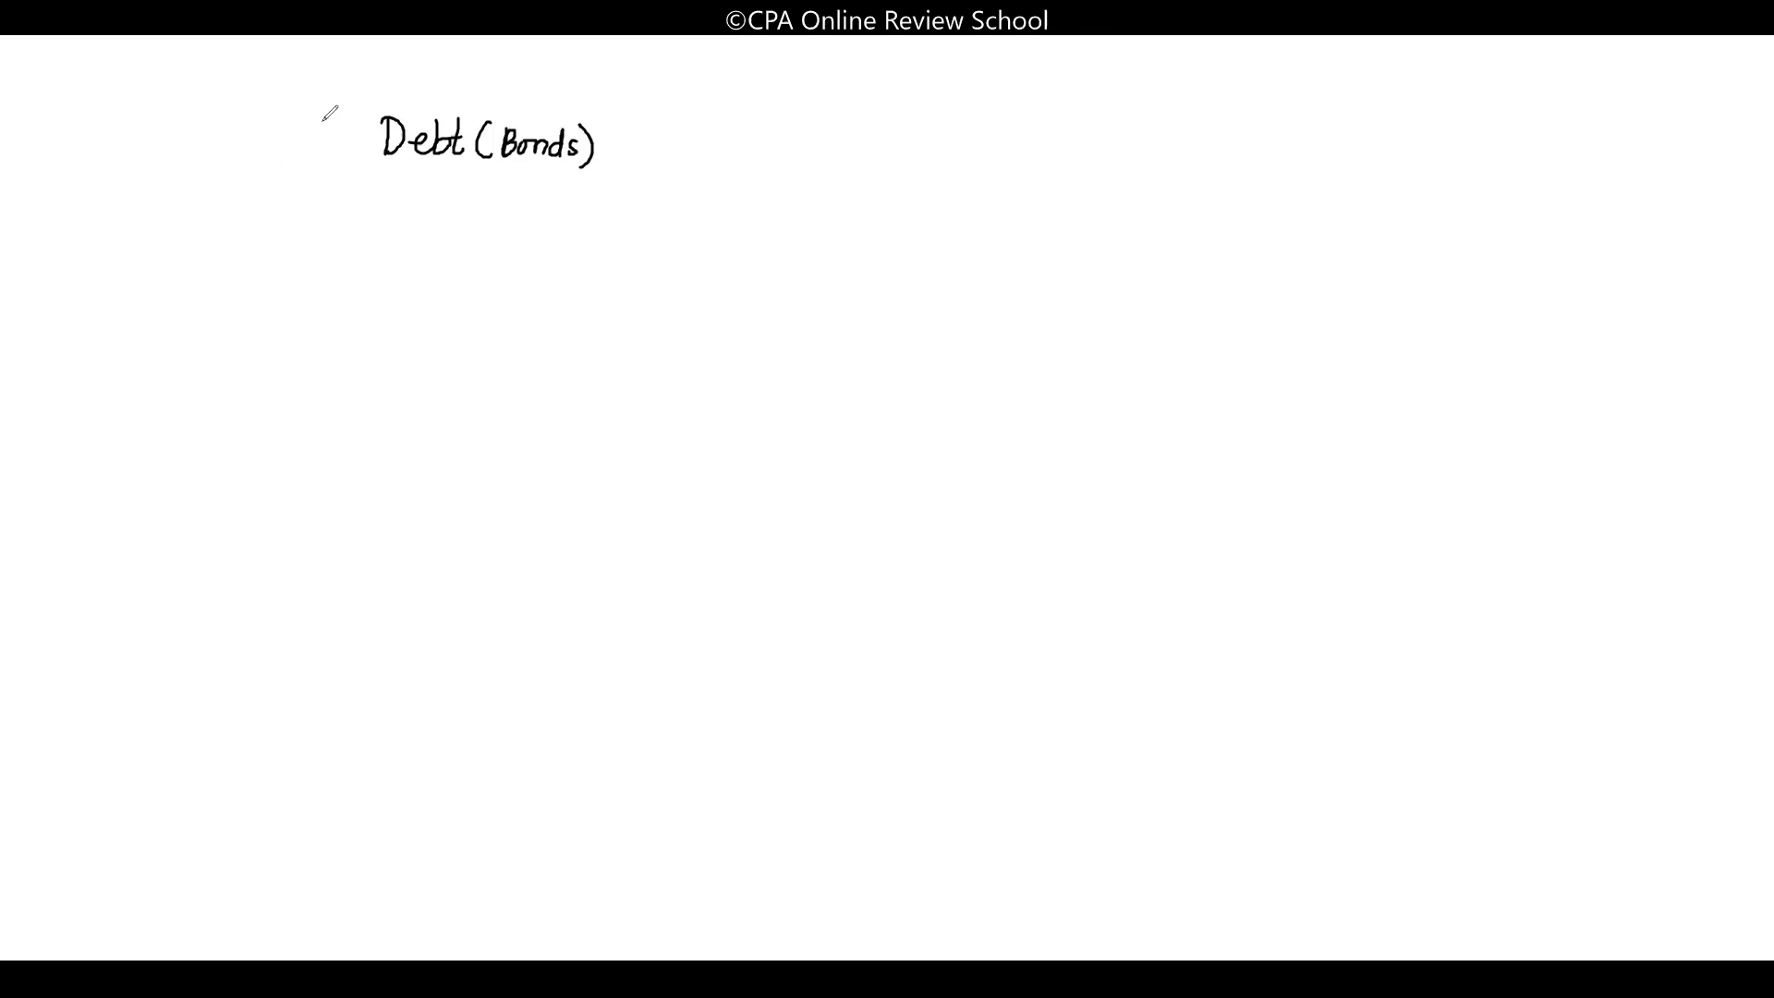
mouse_move(282, 121)
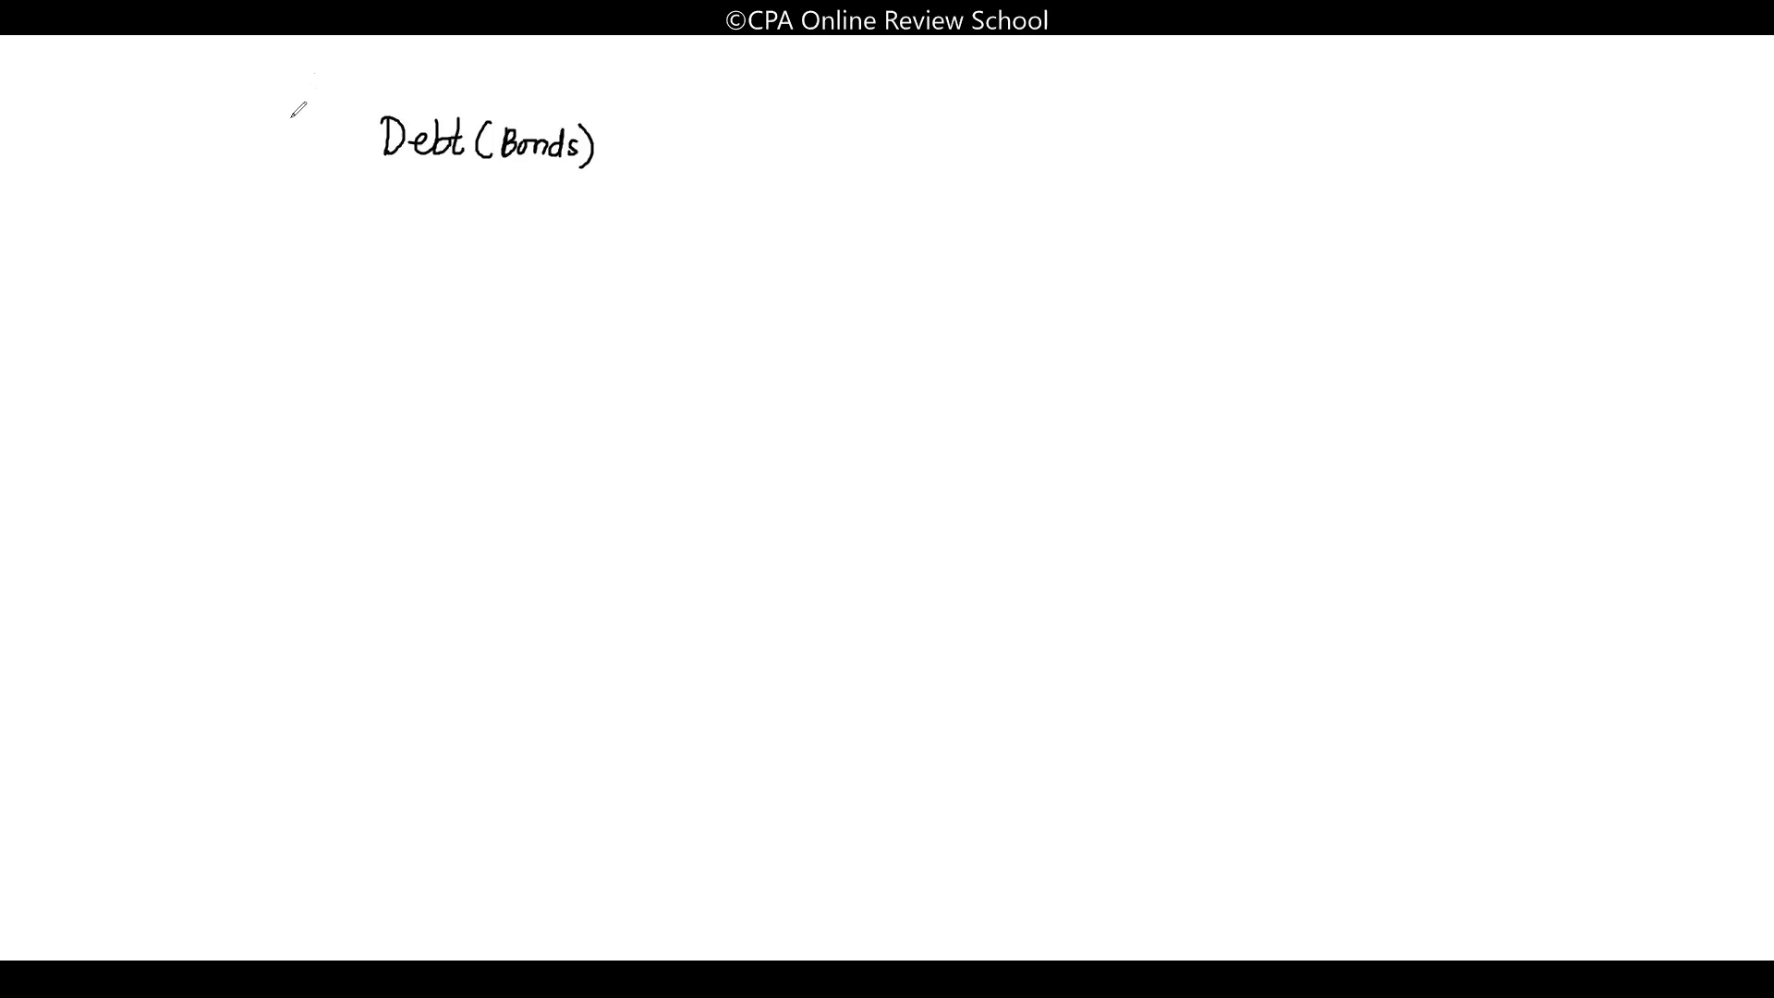
mouse_move(290, 120)
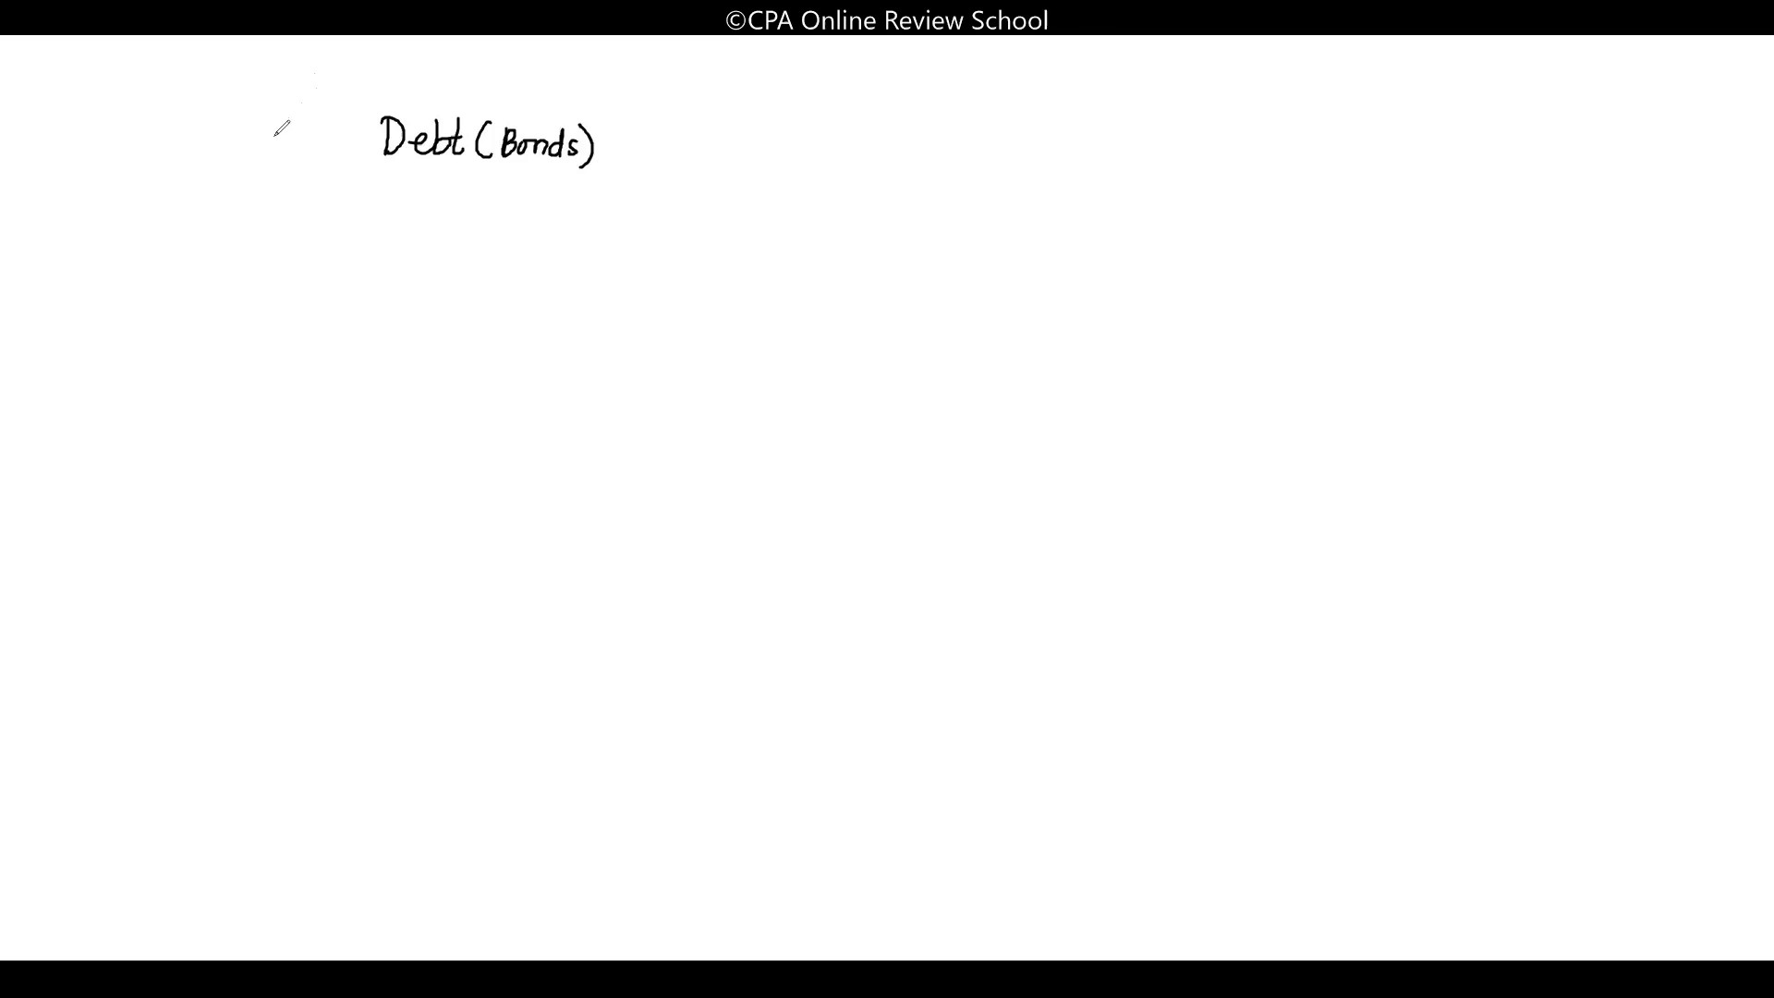
mouse_move(362, 119)
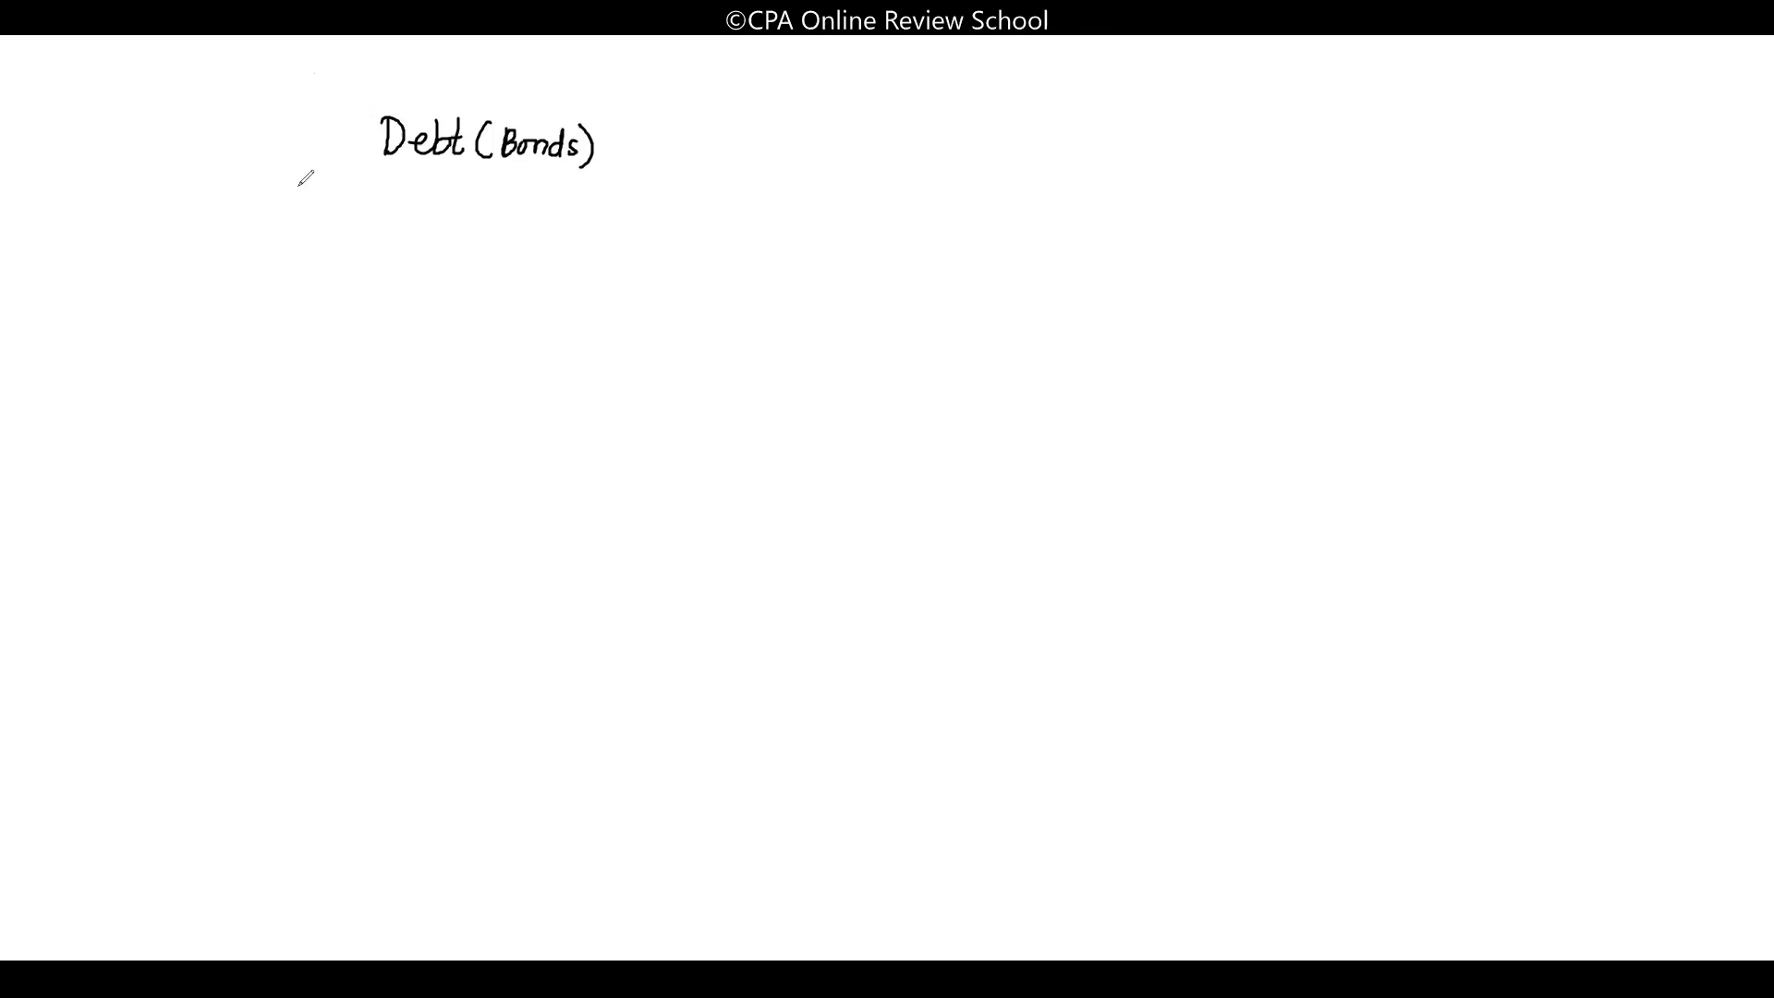
mouse_move(252, 161)
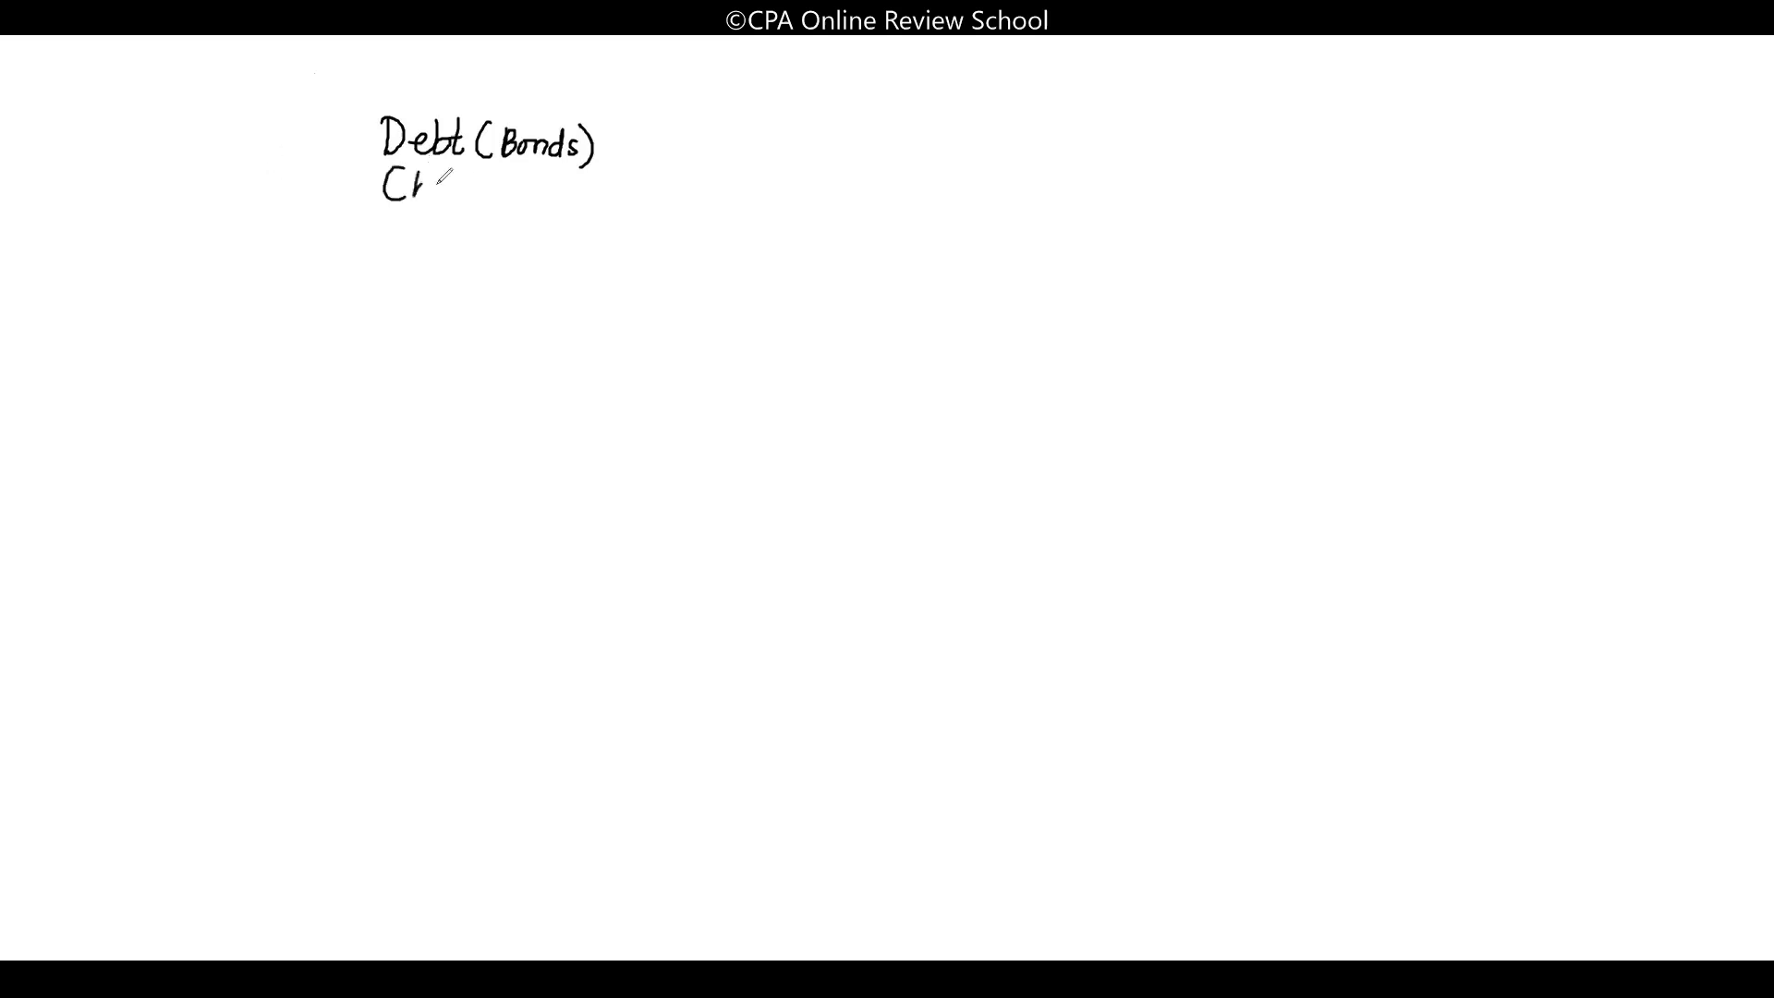
type("bondholder)")
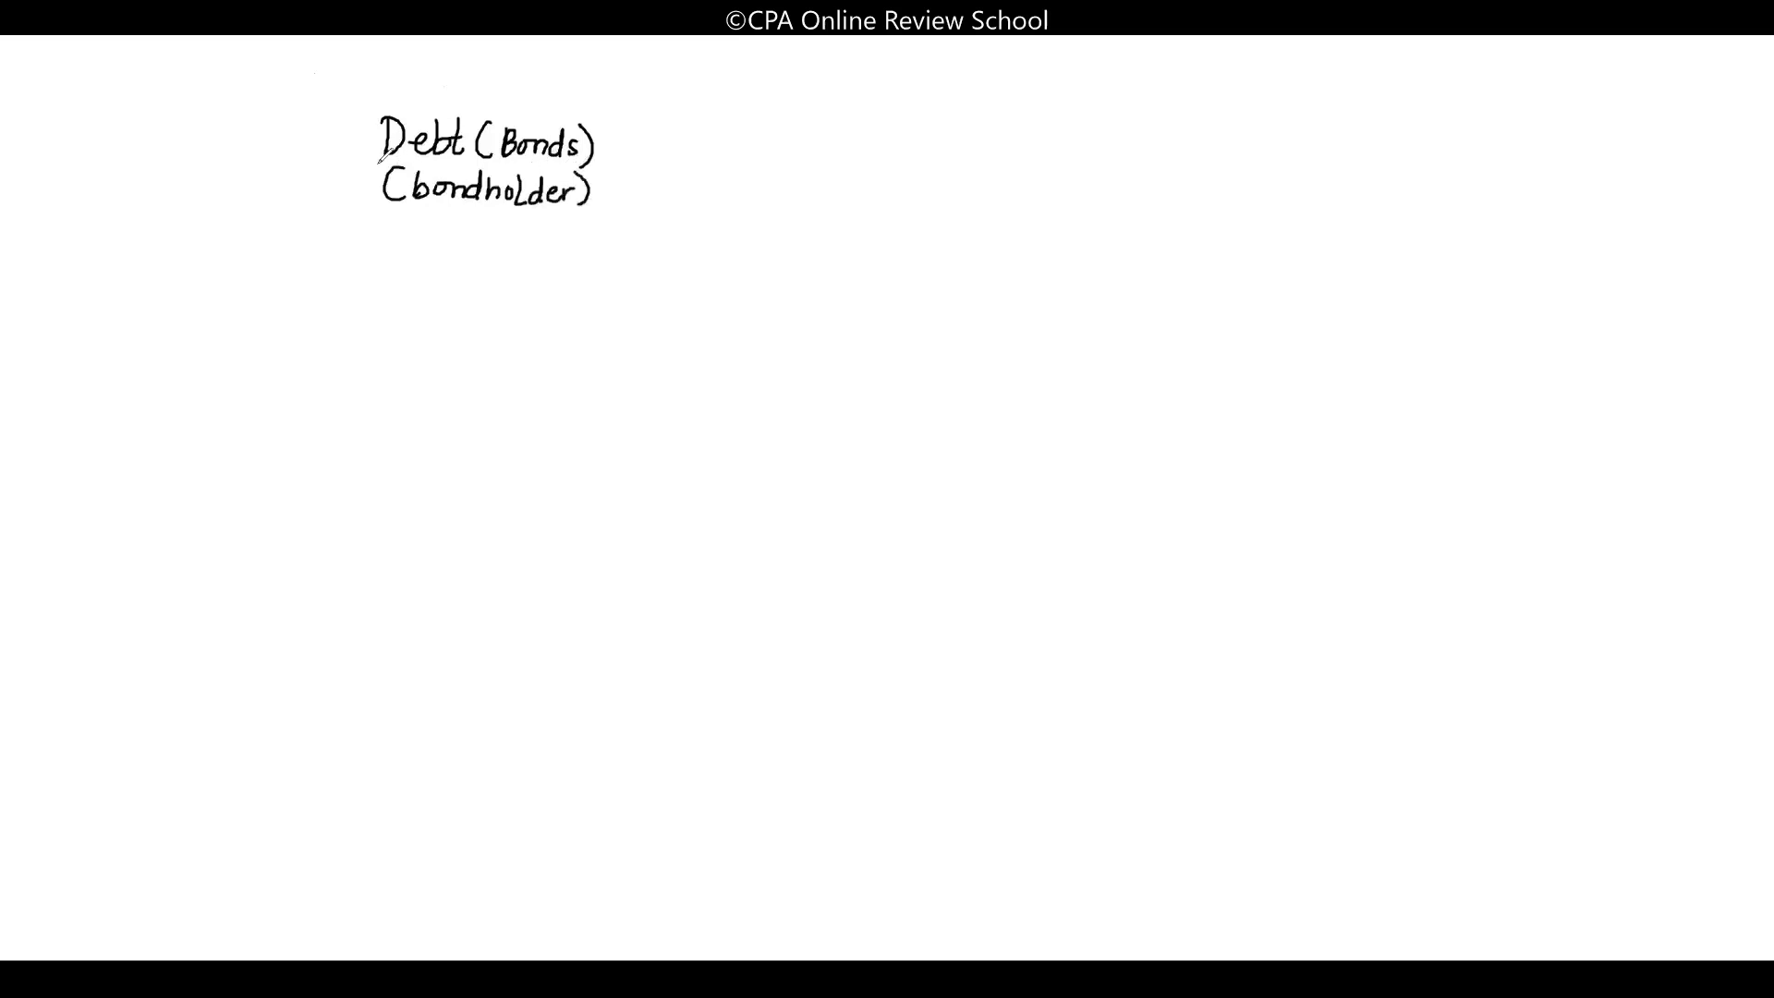
mouse_move(294, 155)
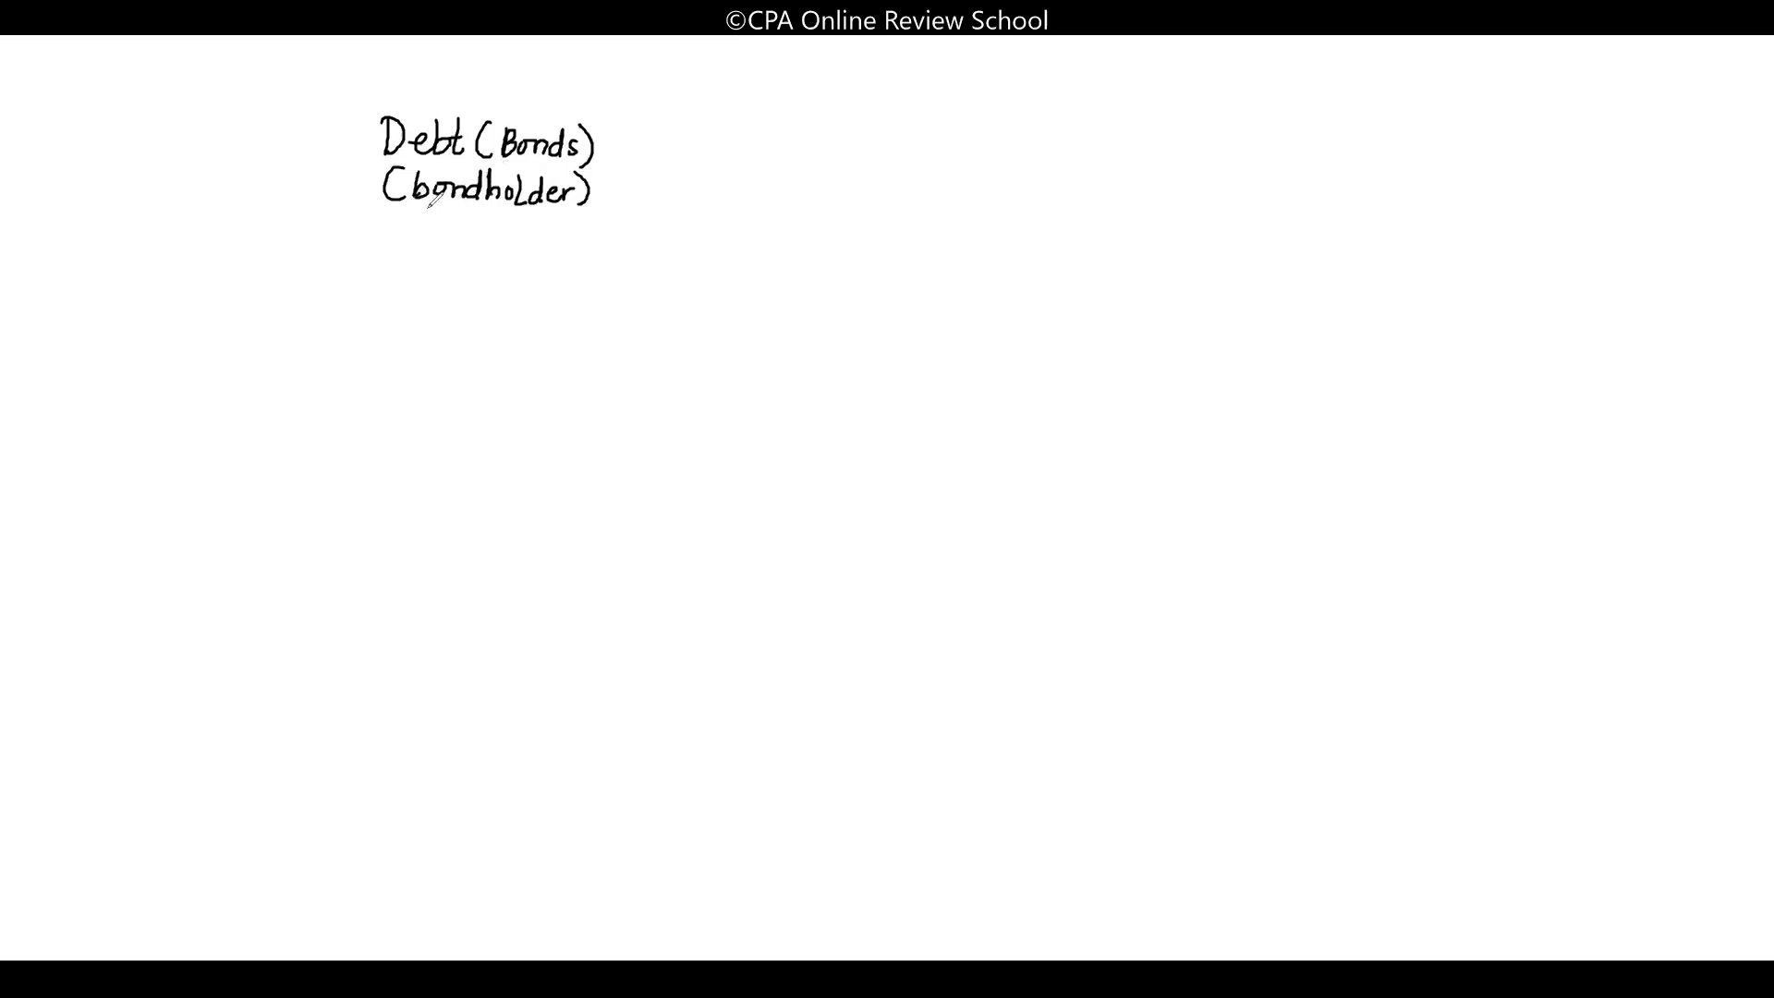
type("(Cr. /Inve")
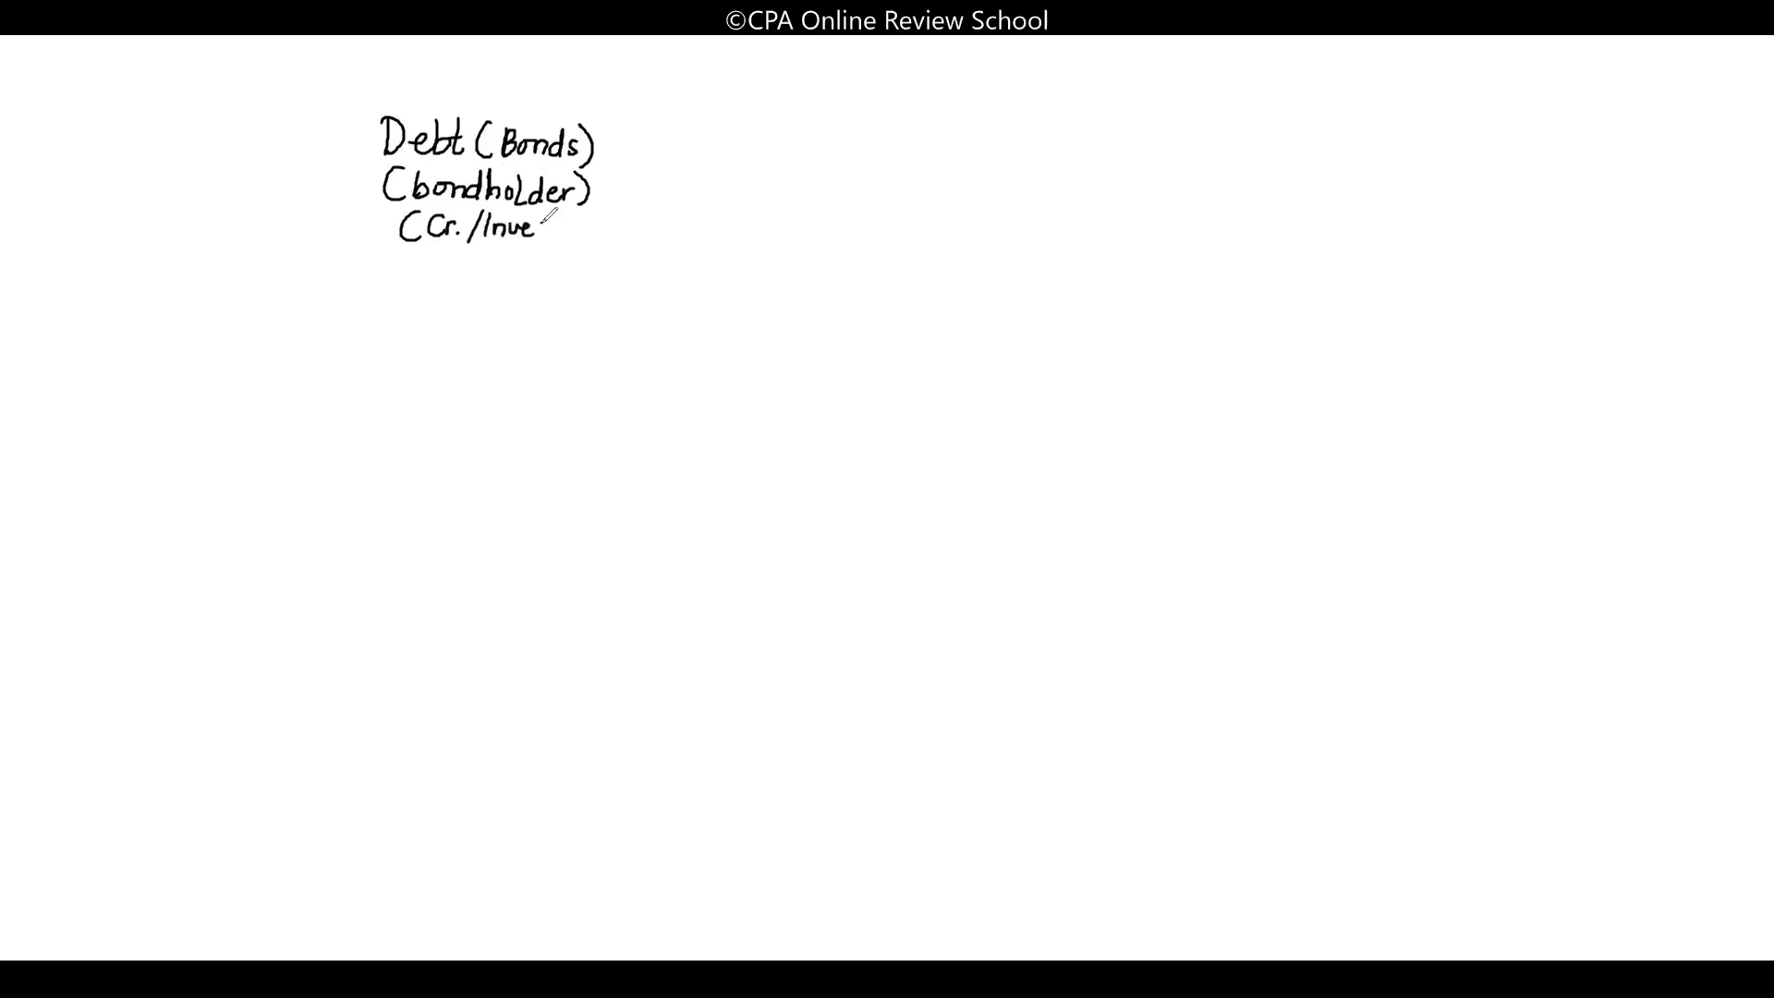
type("stor")
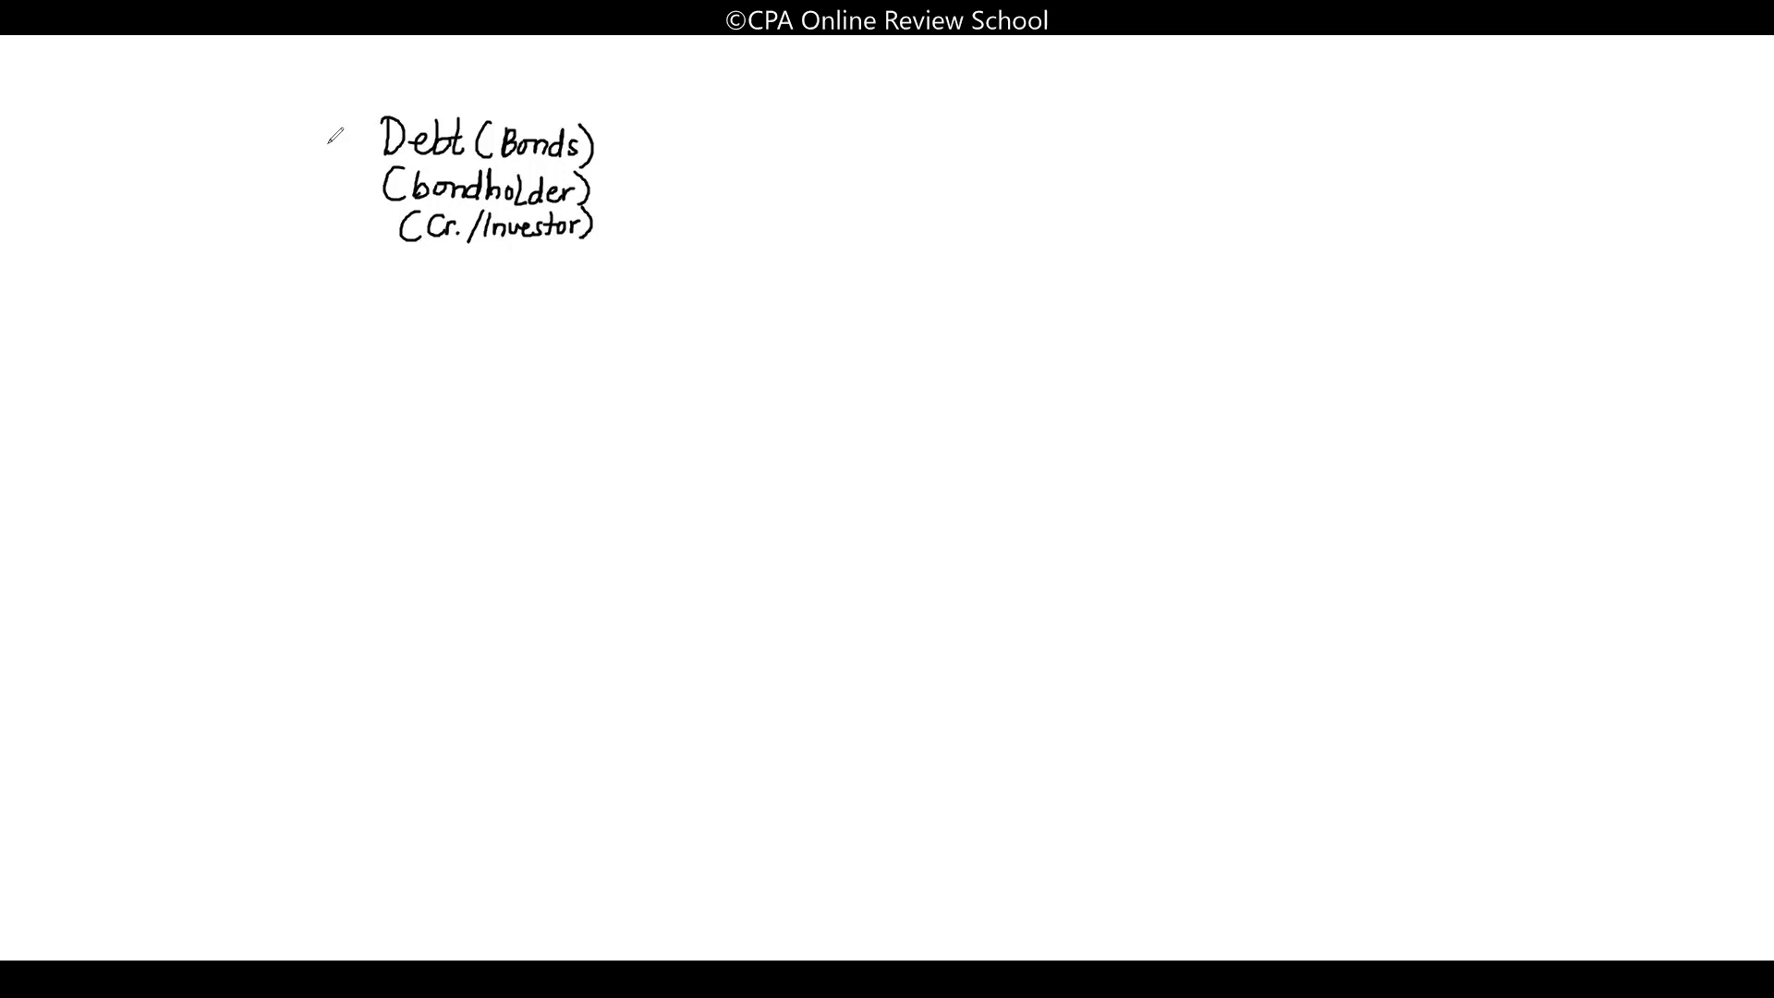
mouse_move(339, 127)
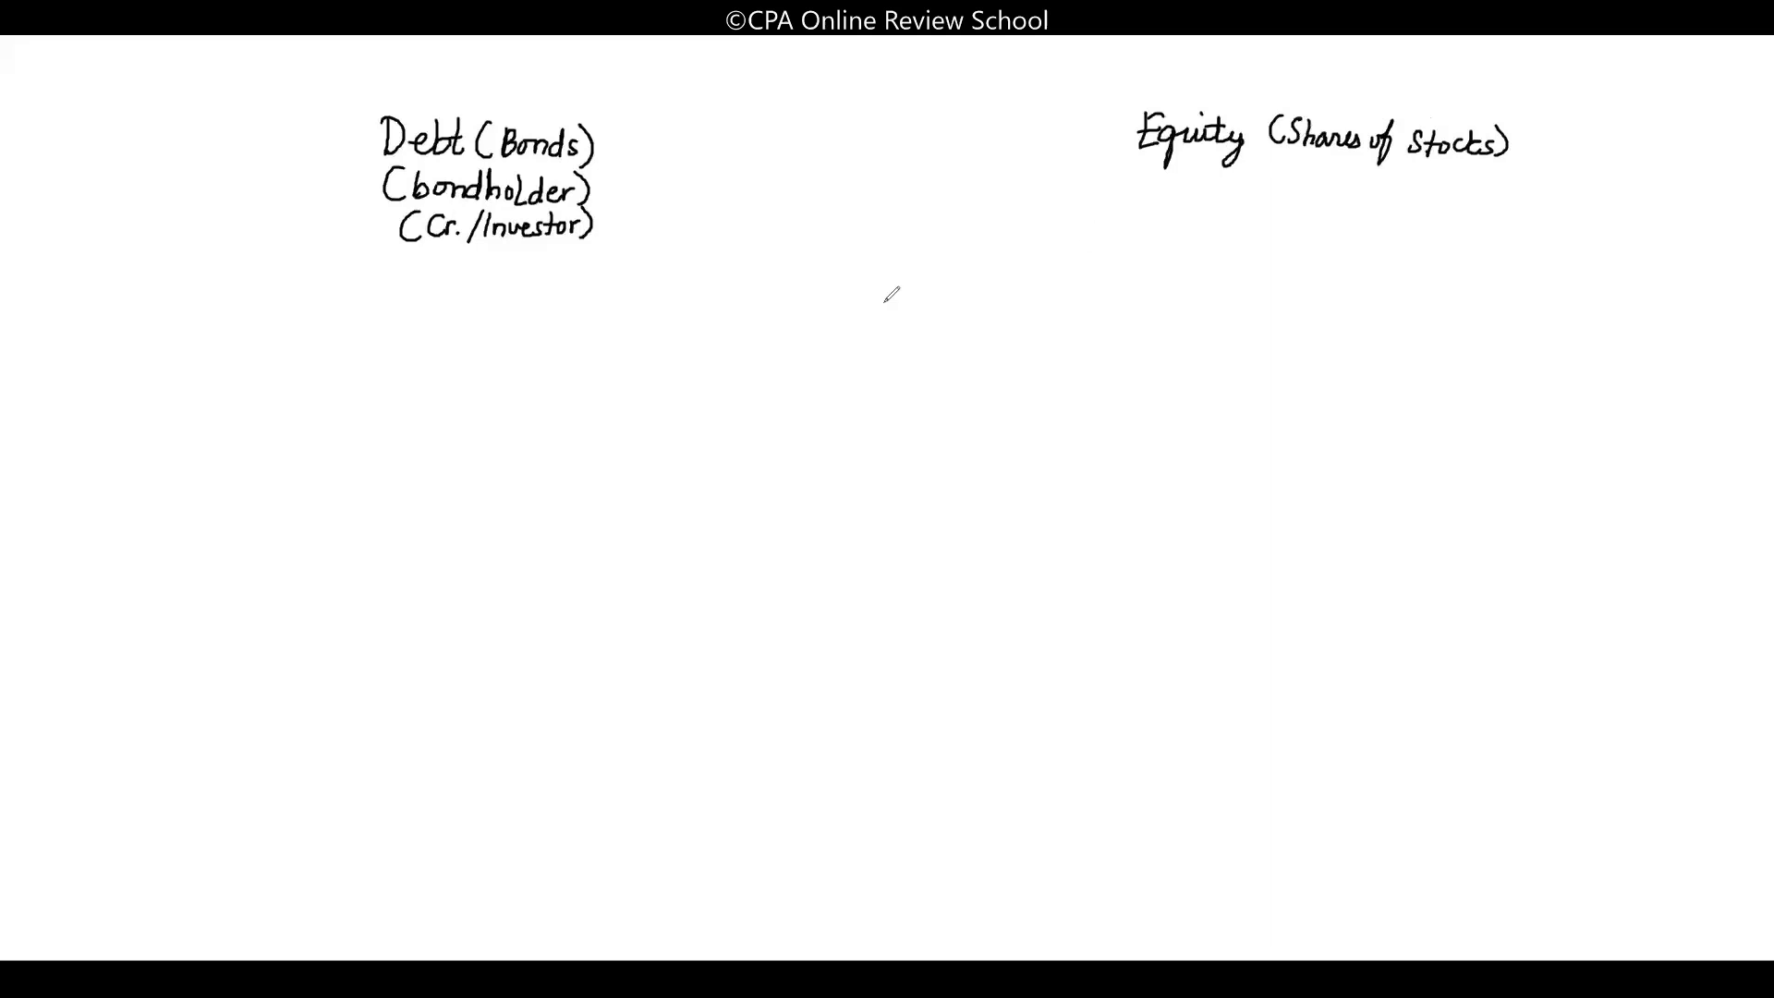
mouse_move(964, 233)
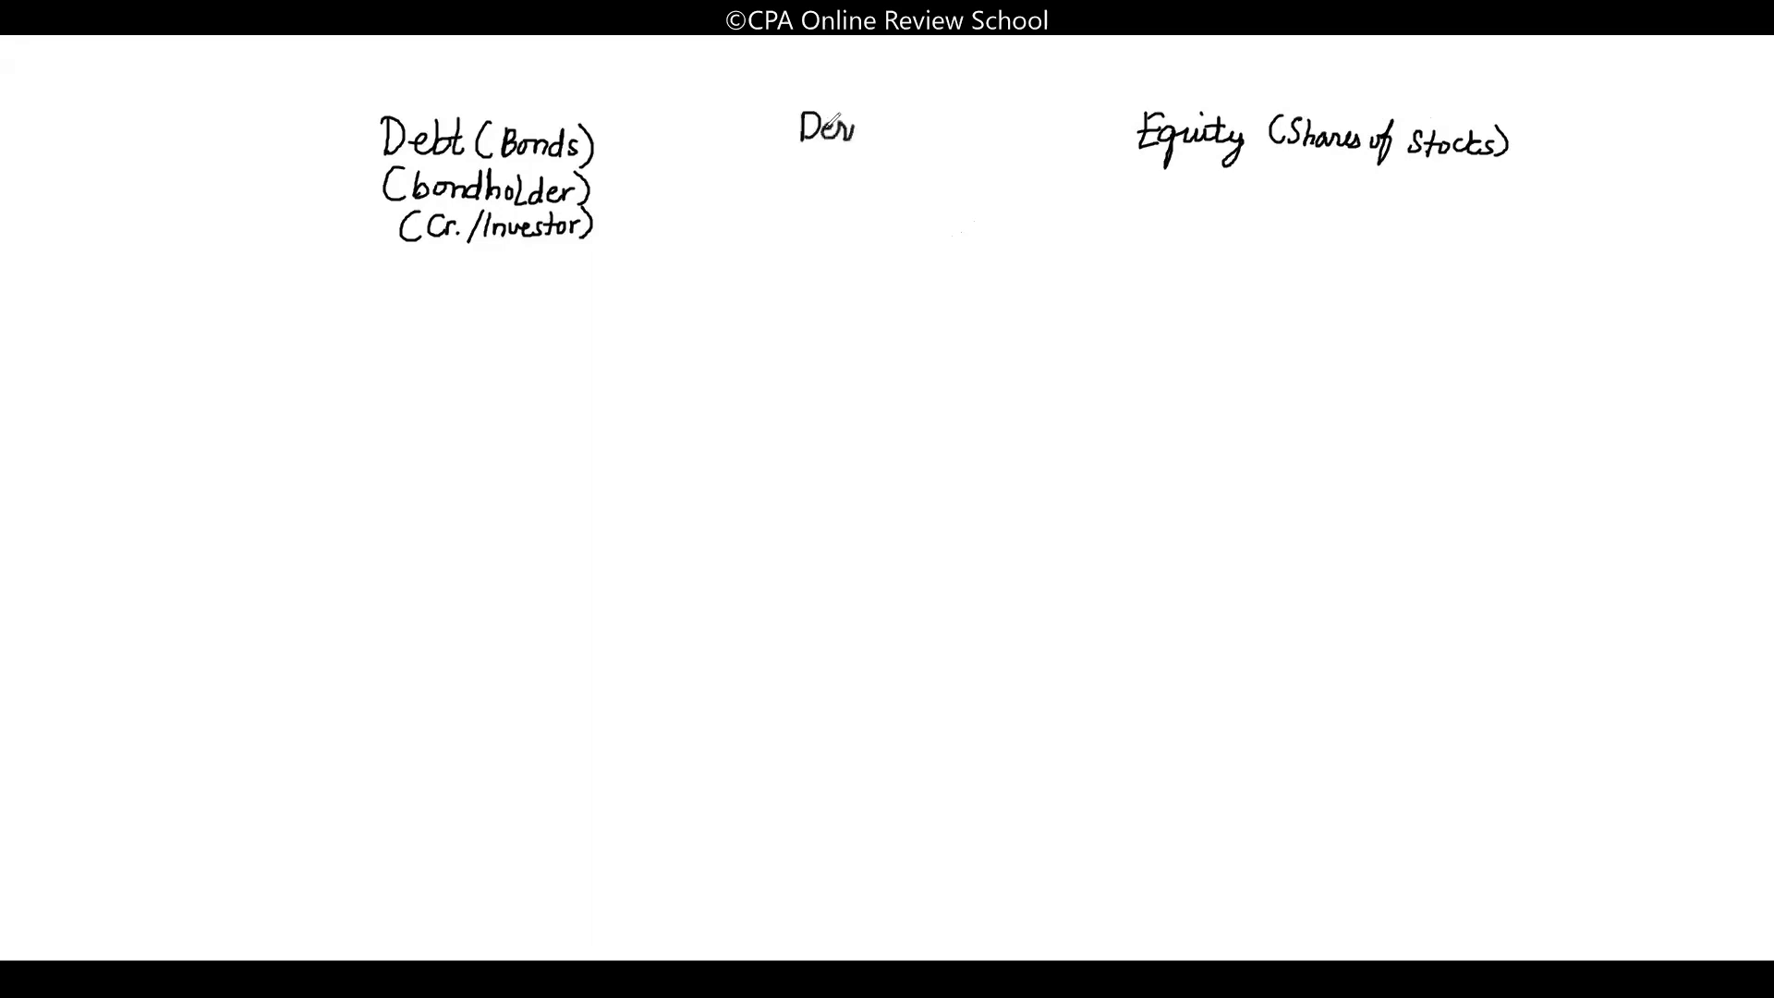
Handwrite the middle heading 'Derivative/s' with the note 'financial assets'
type("Derivative")
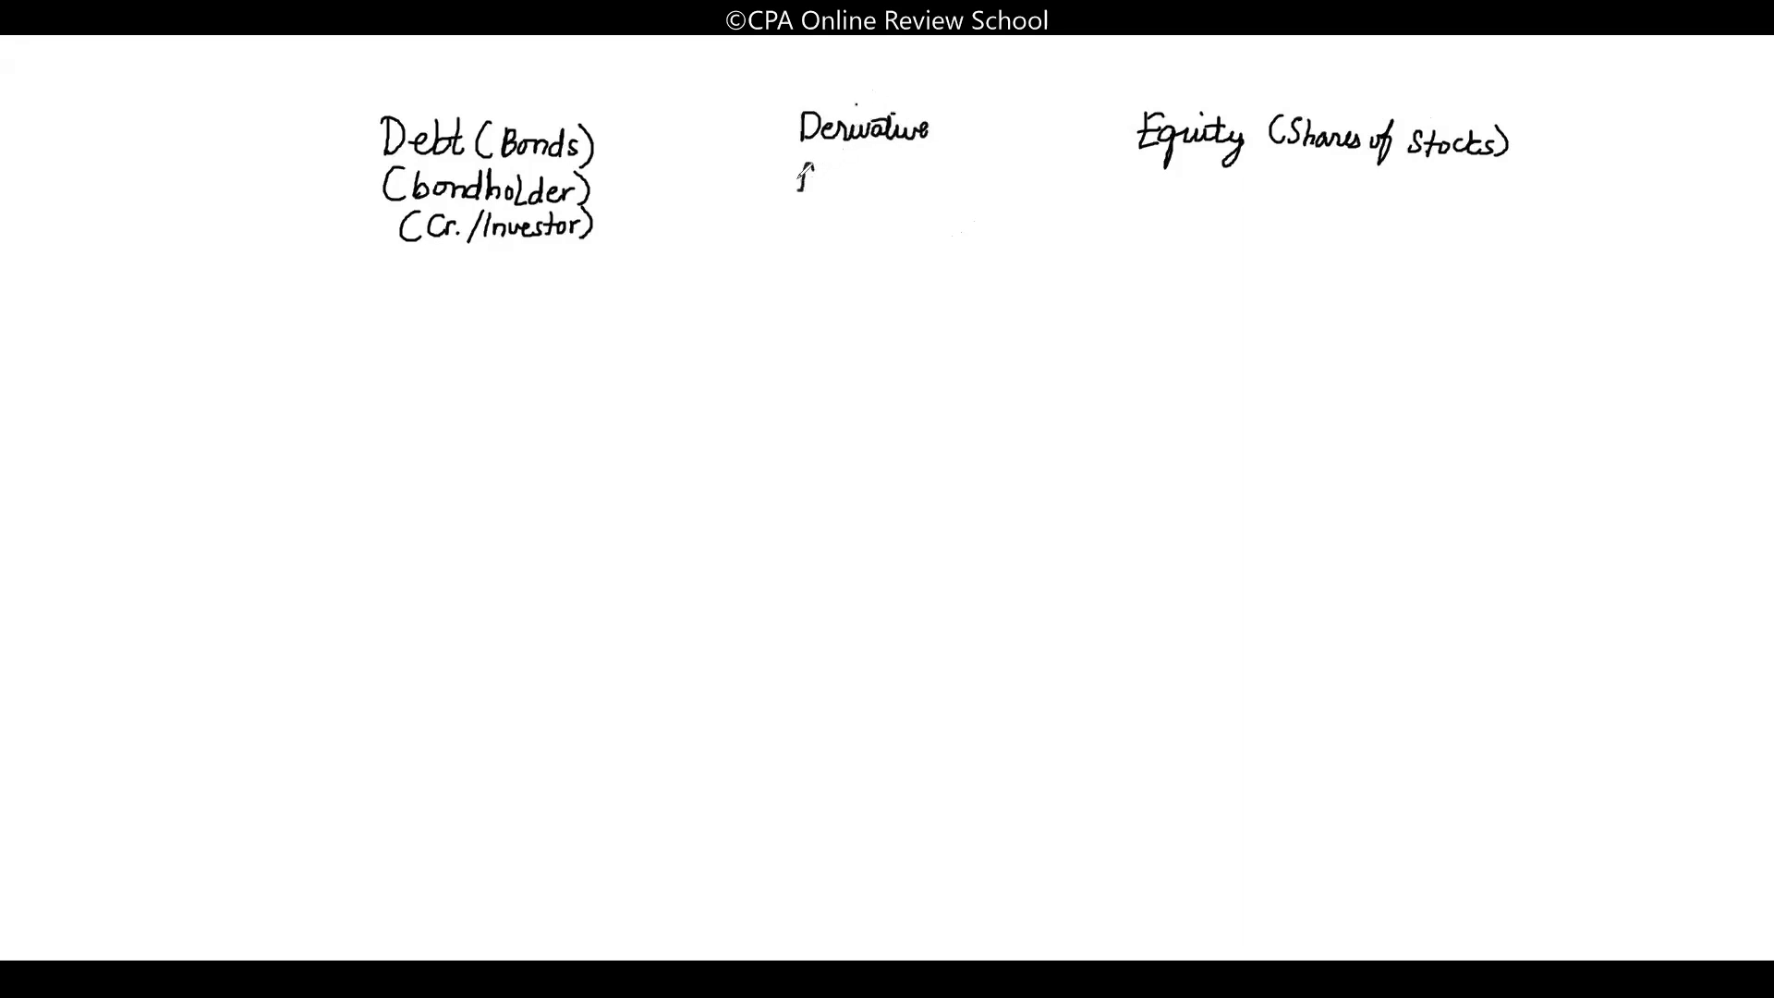
type("financial")
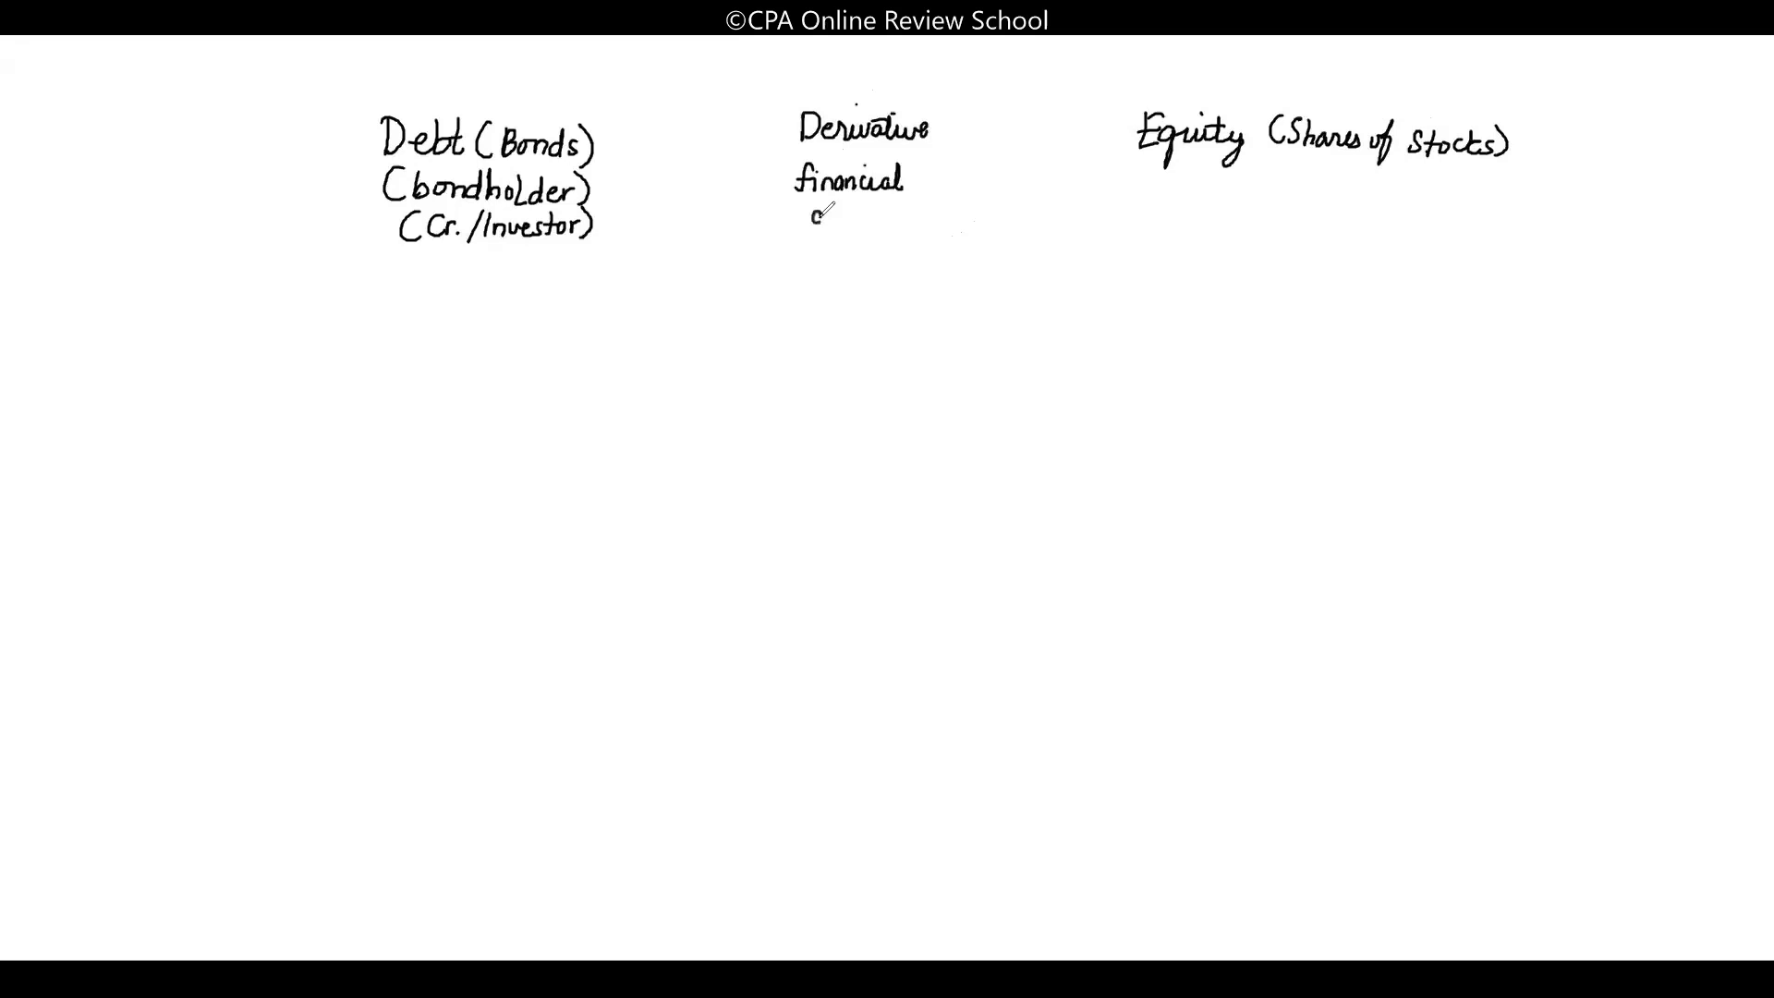
type("assets")
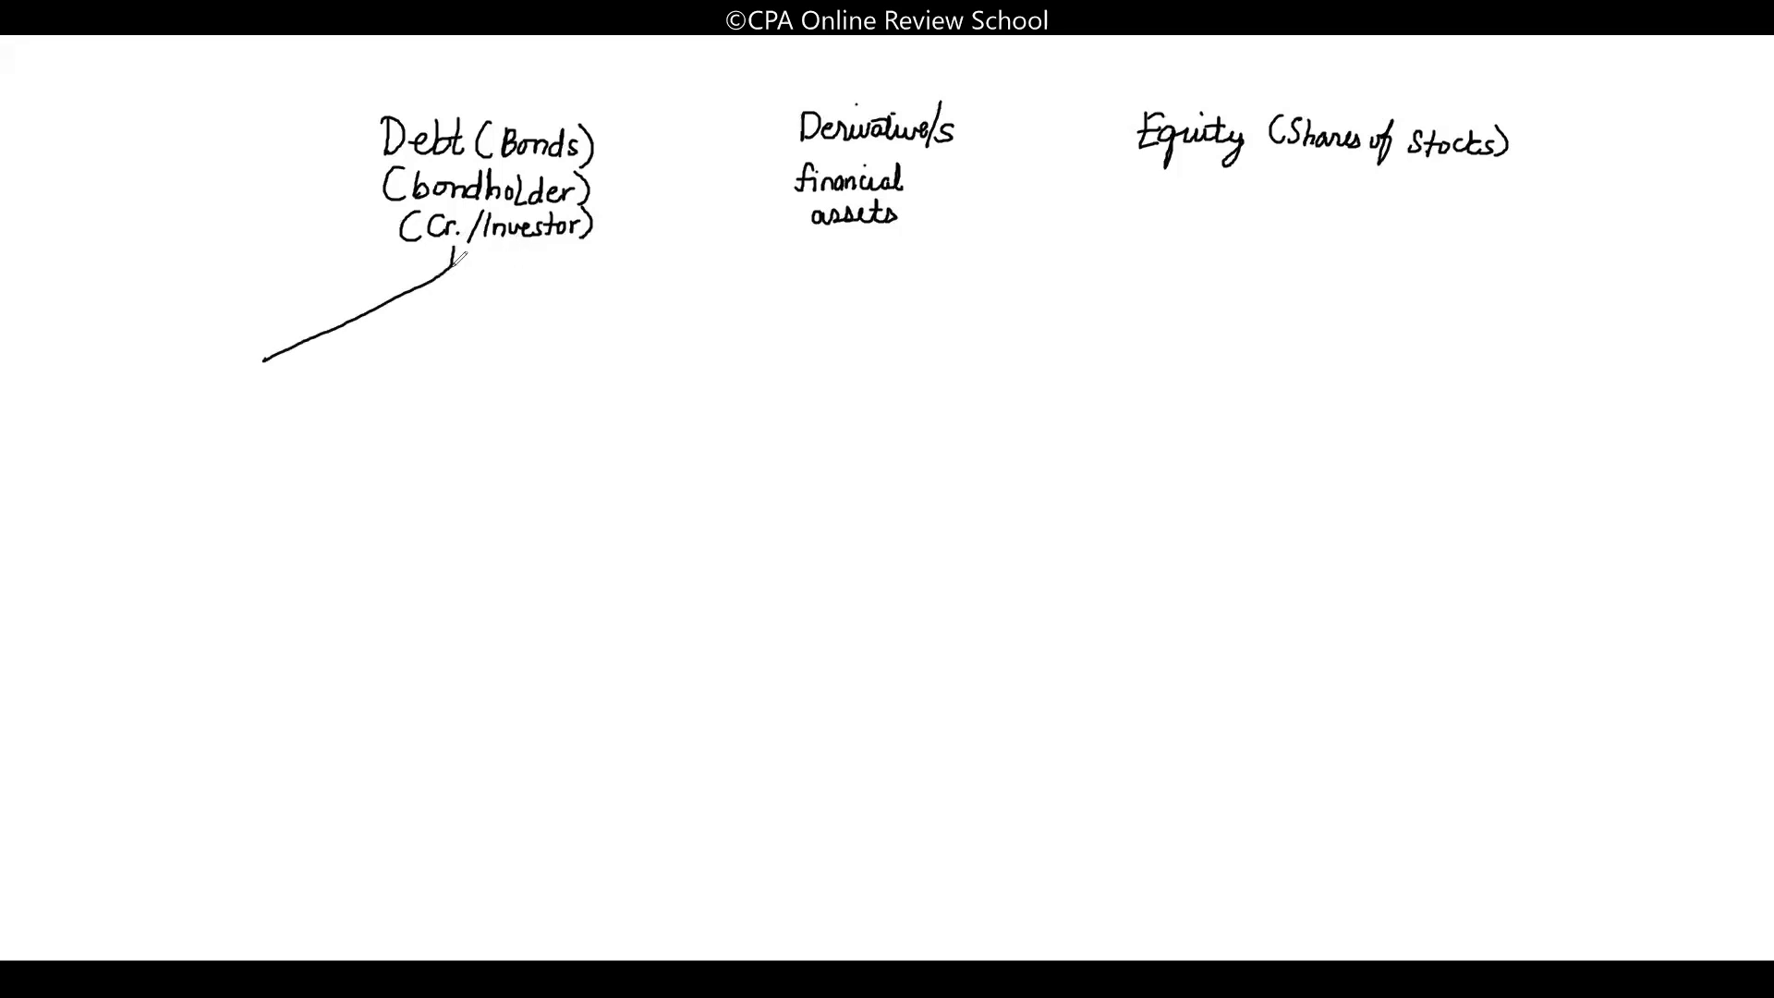
Draw branch lines under Debt and write 'solely CCF S.P.P.I.' with an arrow to A/C
left_click_drag(453, 260, 594, 329)
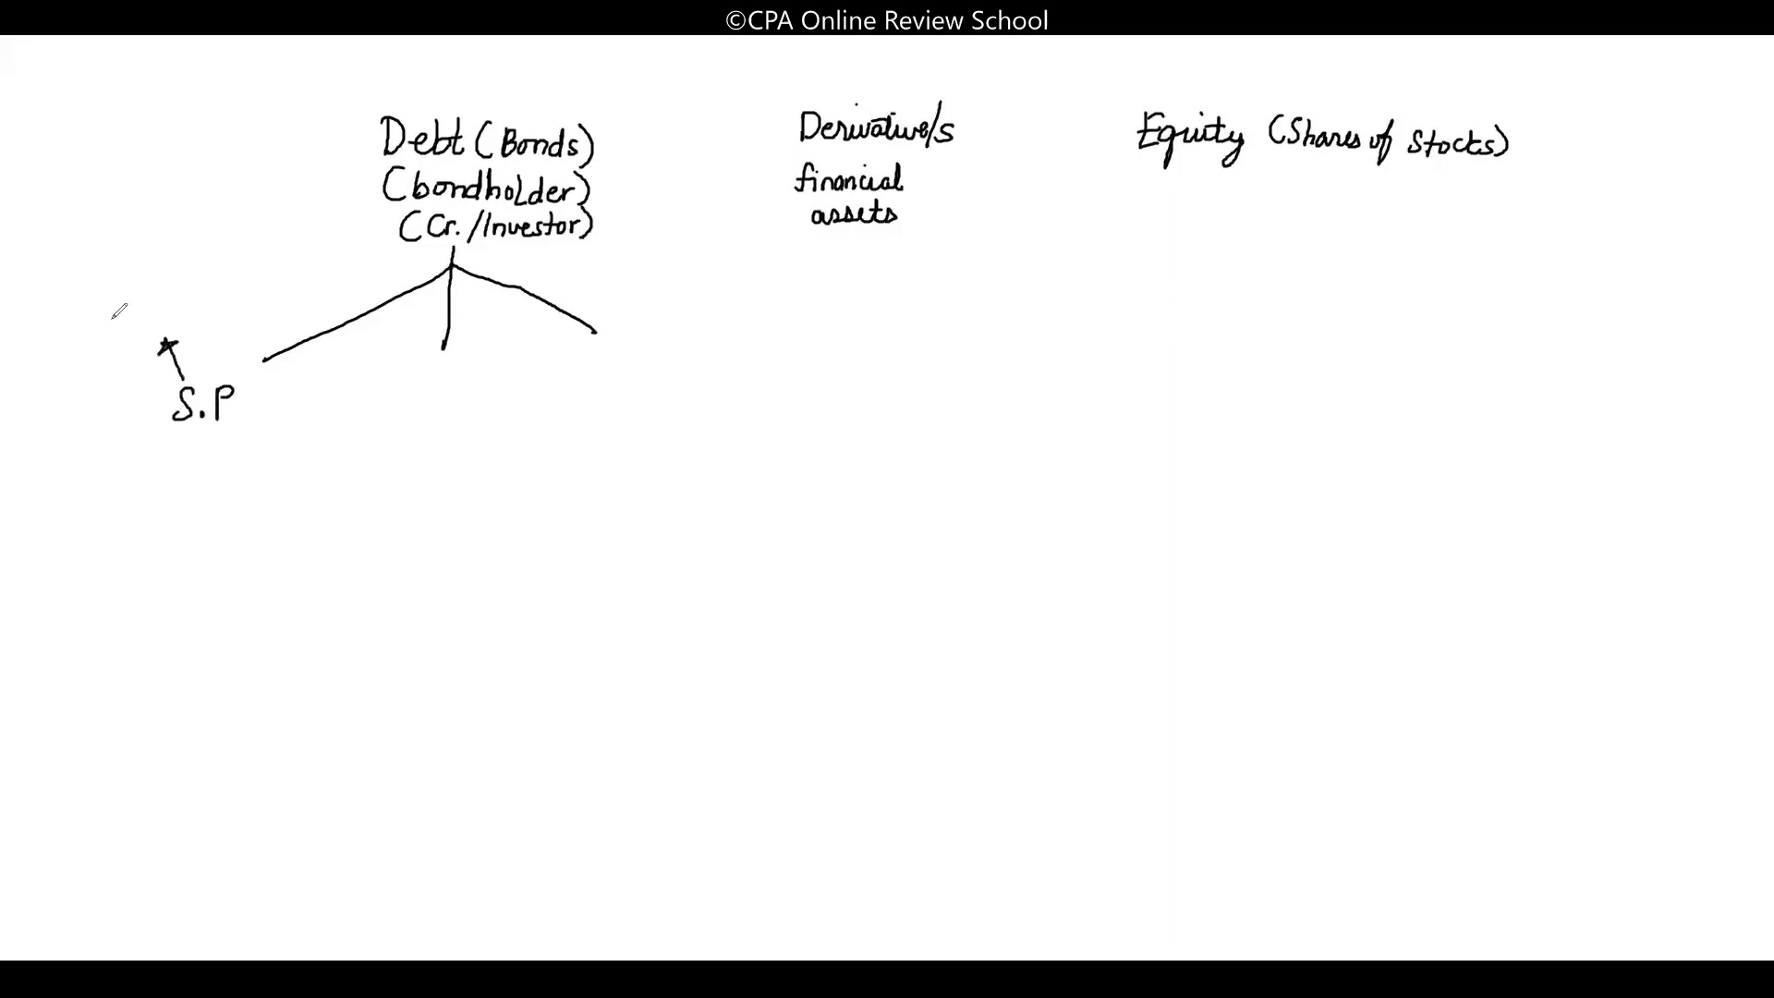
type("solely")
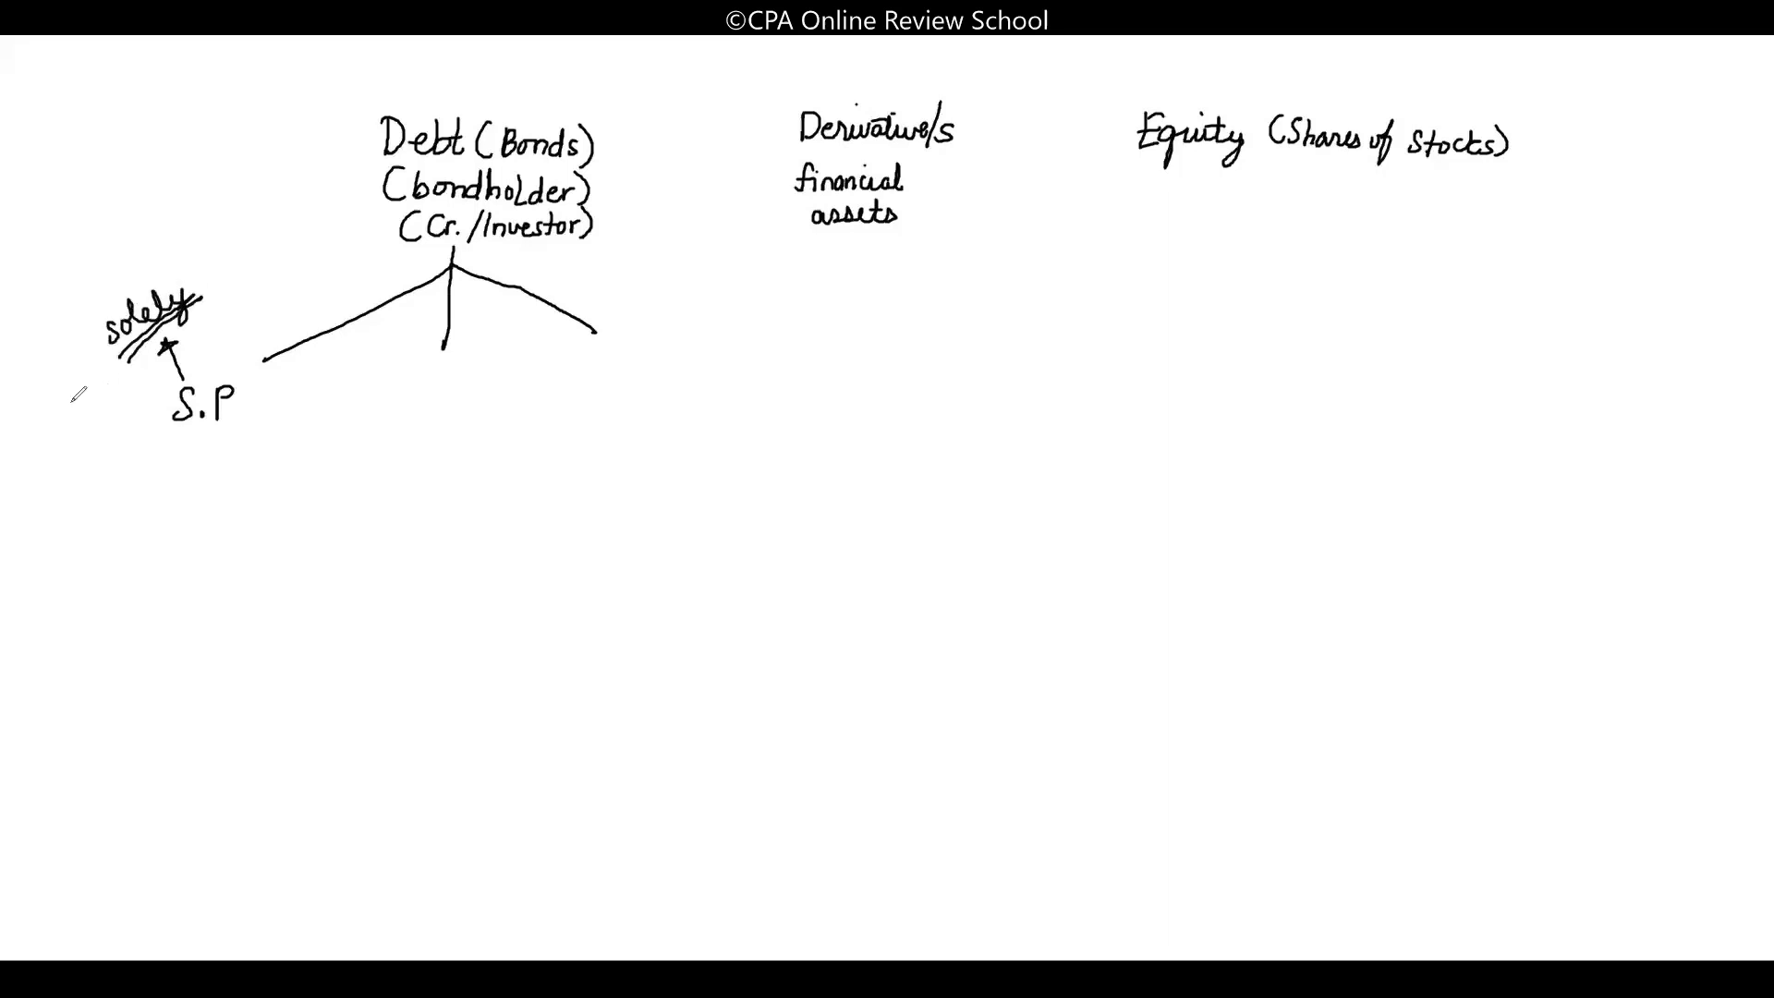
type("CCF")
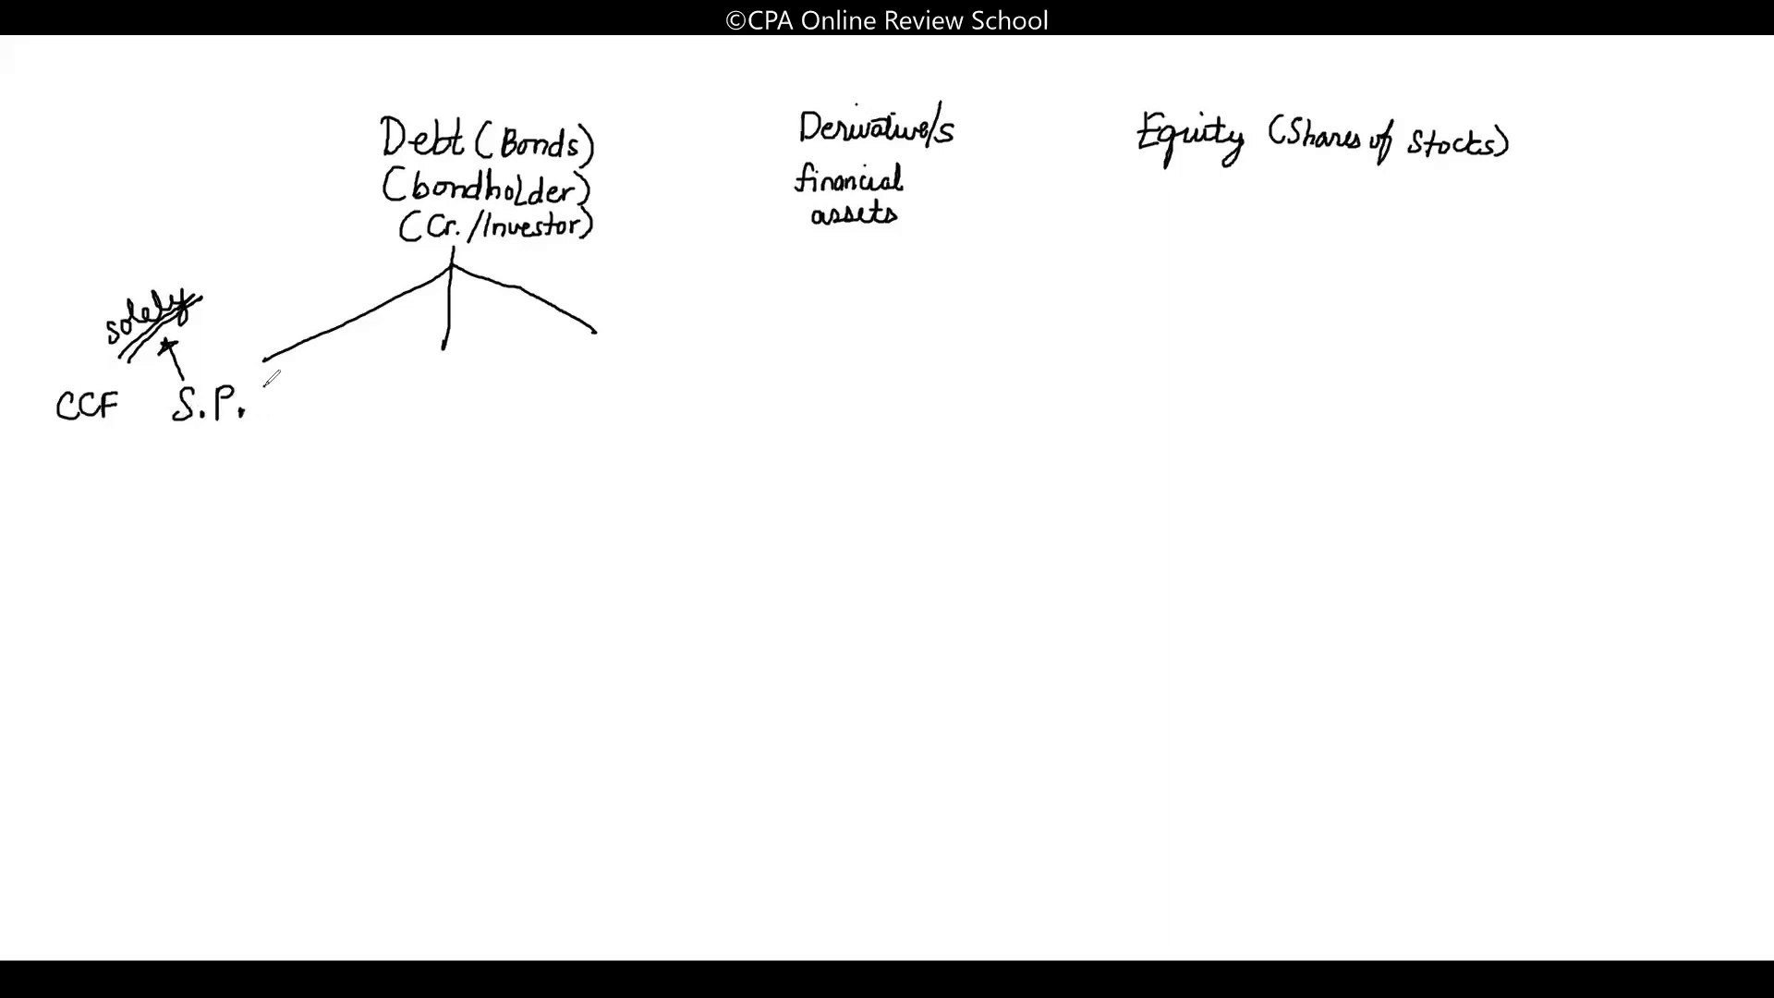
type("P.I.")
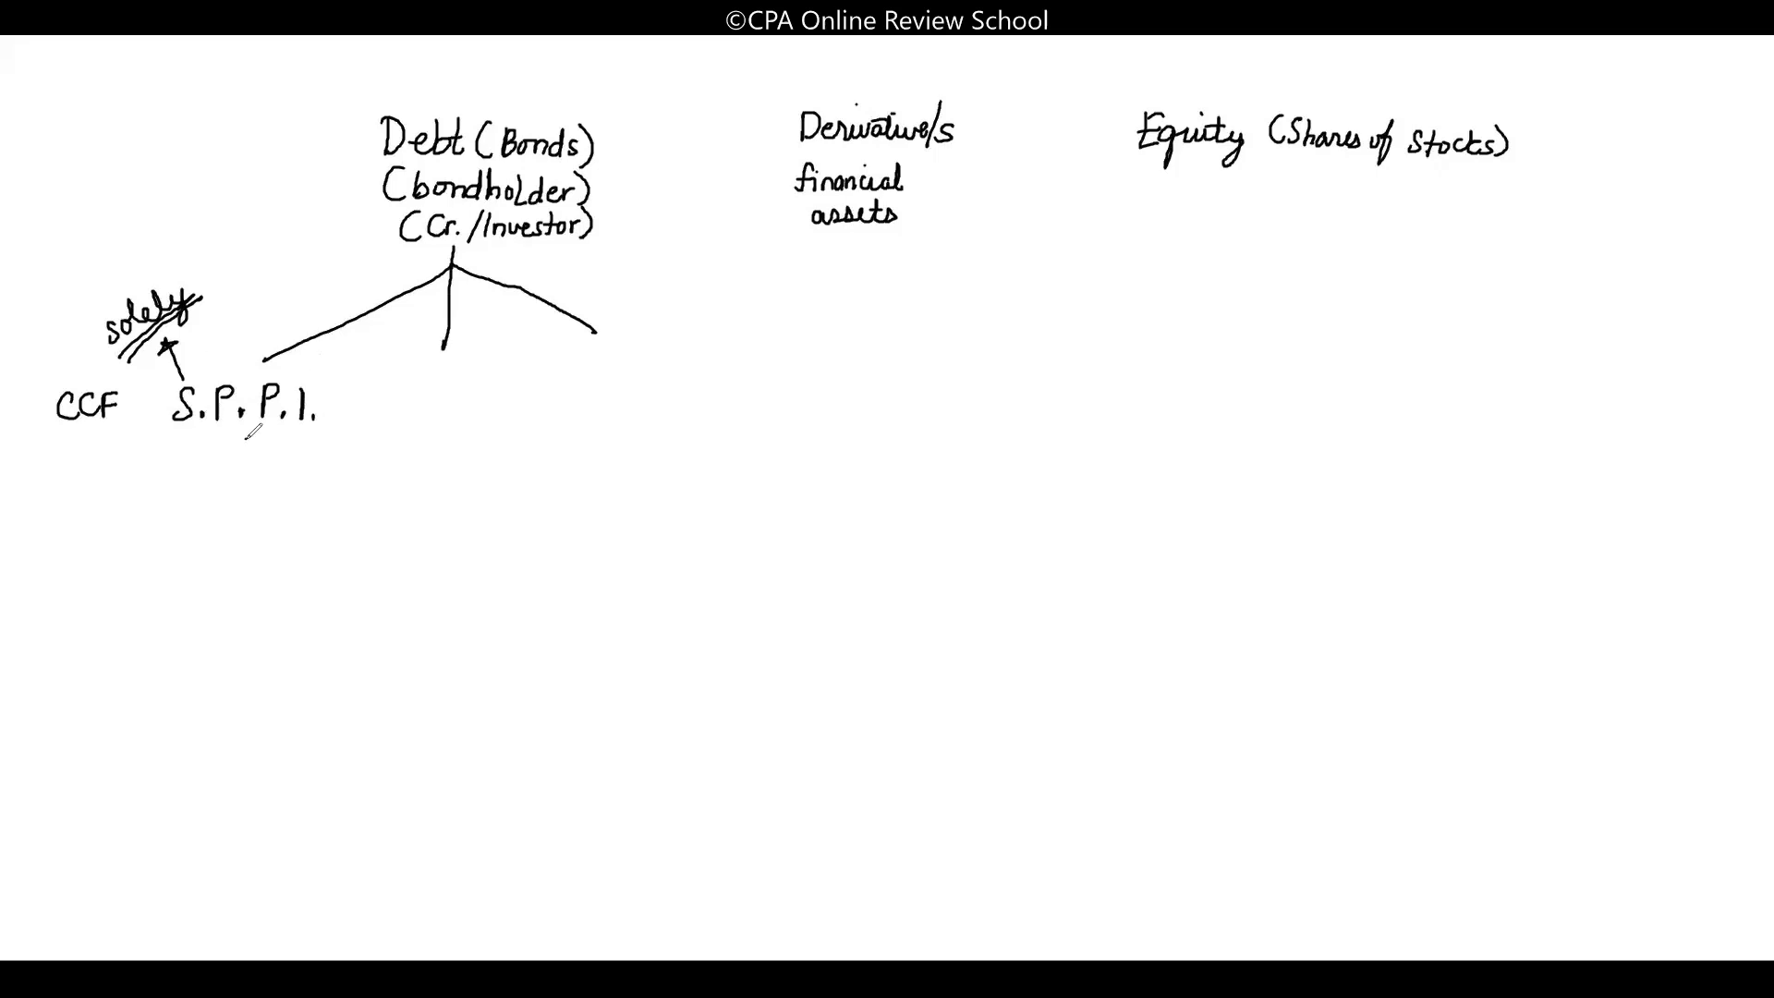
left_click_drag(248, 435, 238, 481)
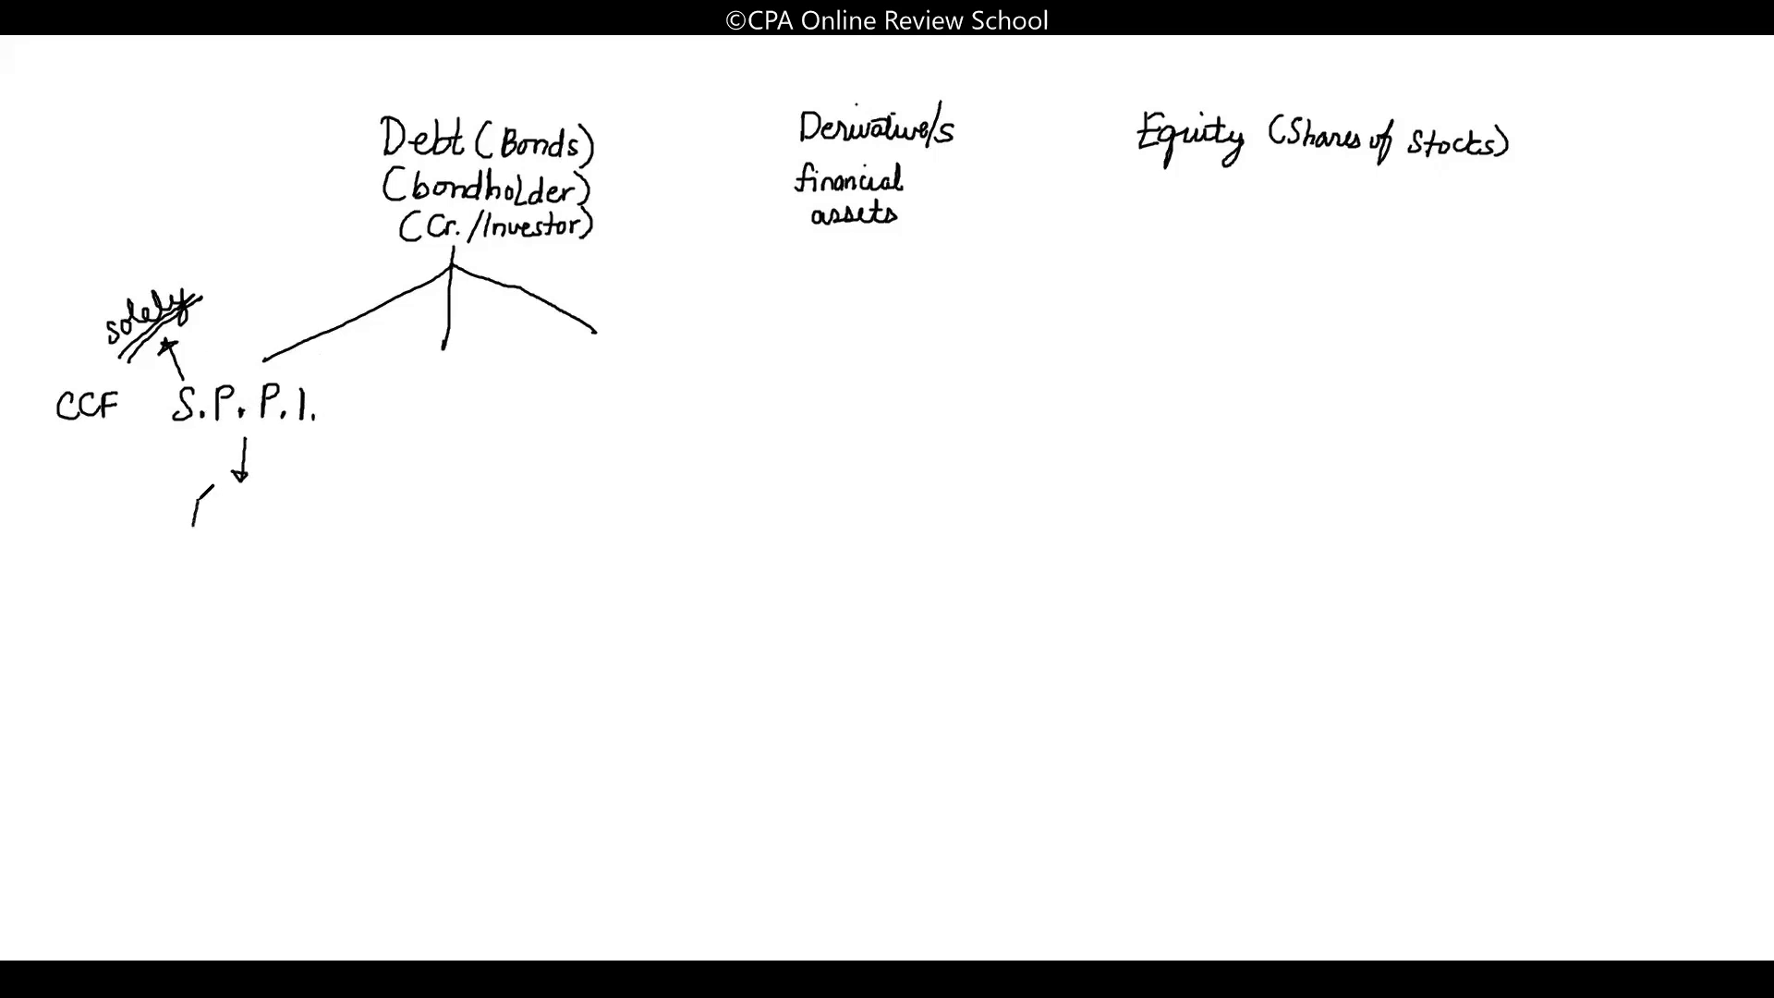
type("A/C")
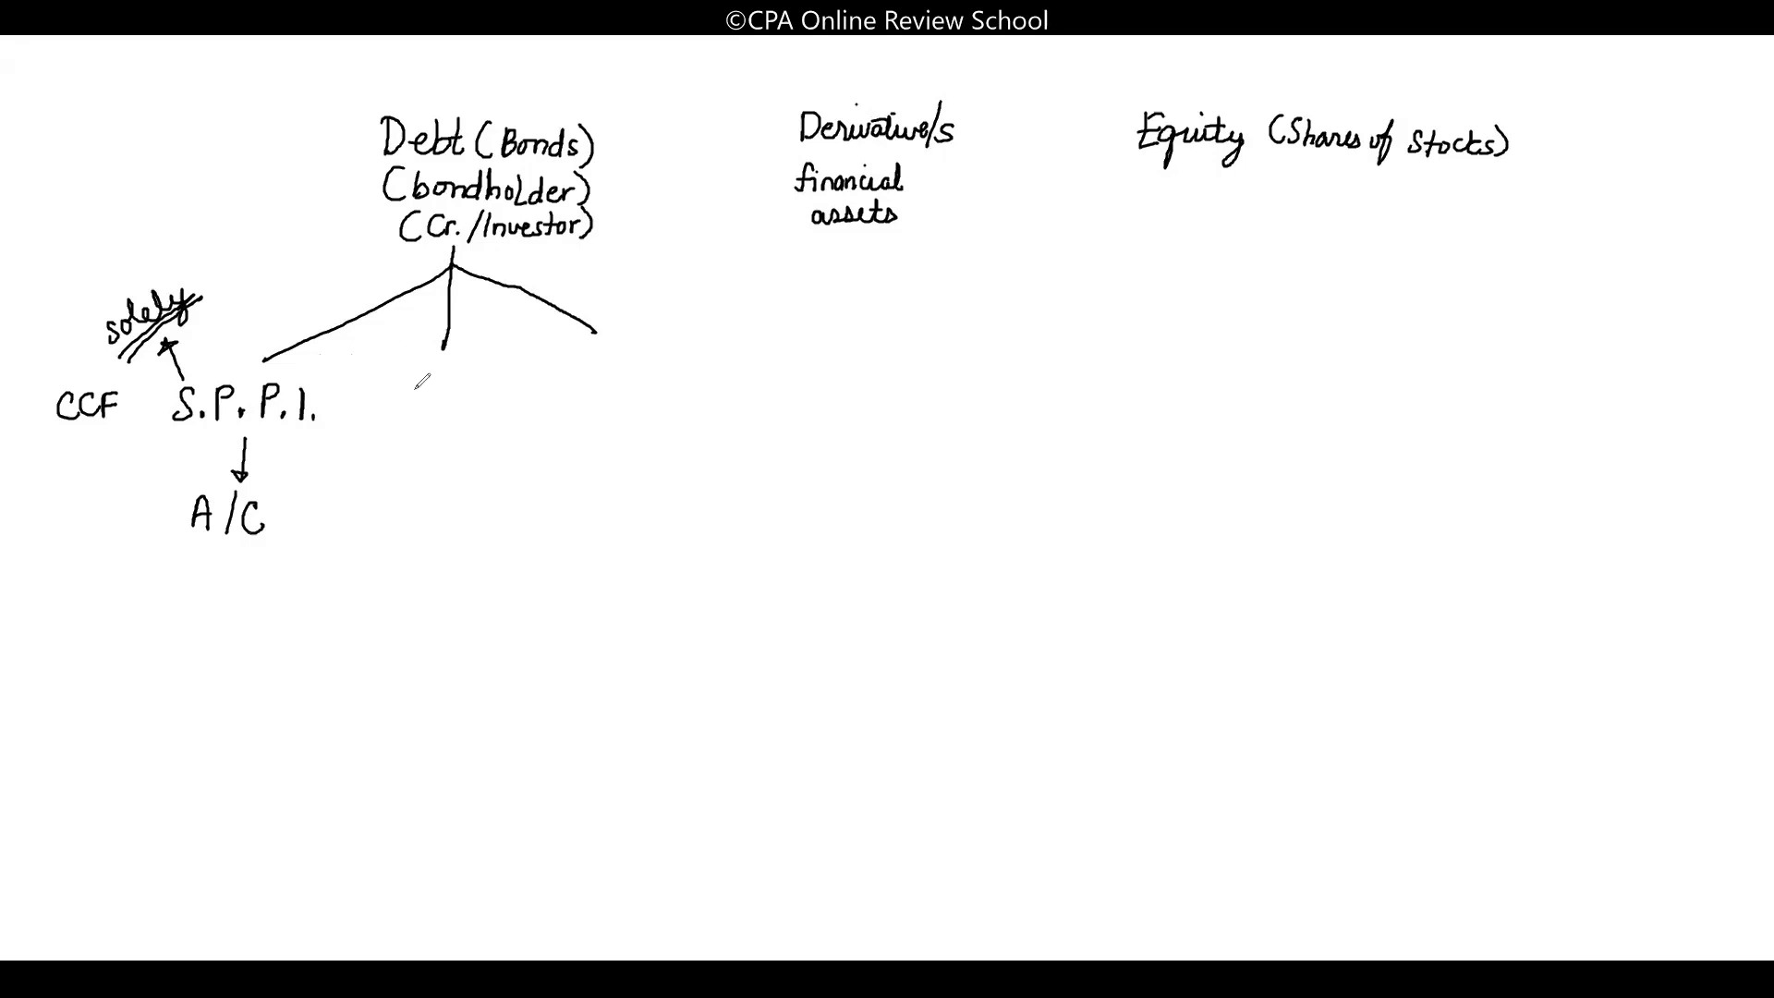
Write 'sell' leading to FVTP/L and 'hold & sell' with an arrow to FVTOCI
type("sell")
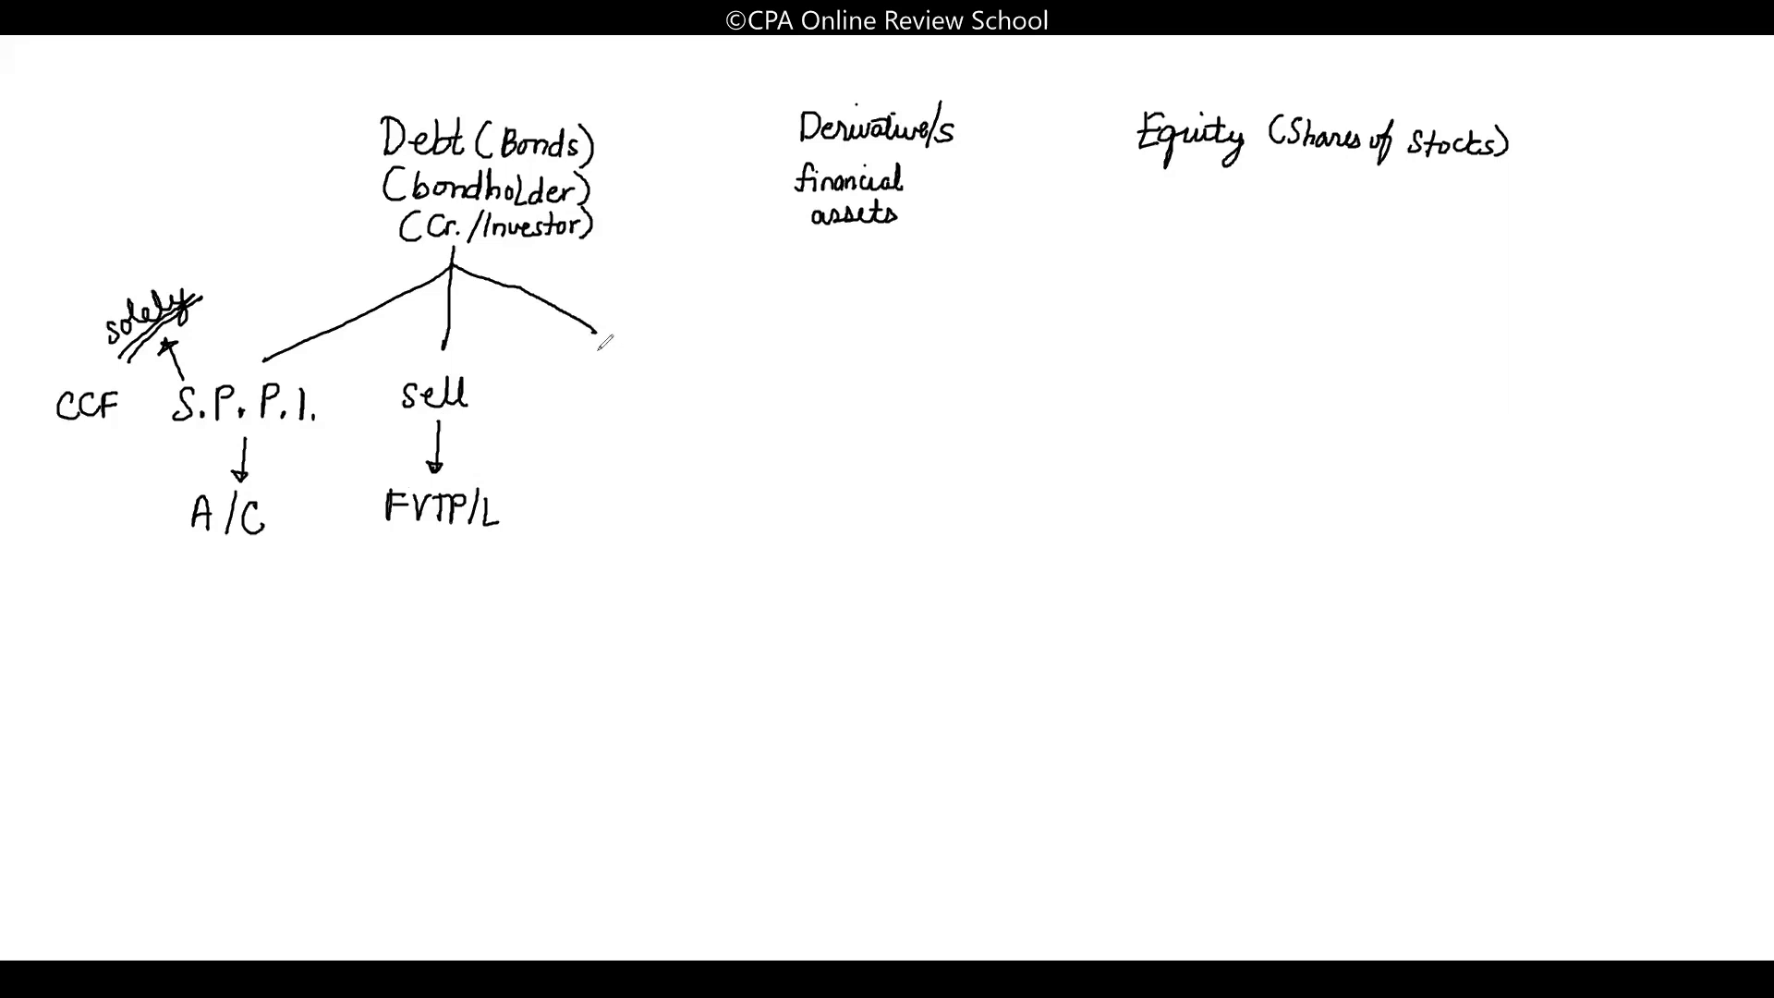
type("hold &")
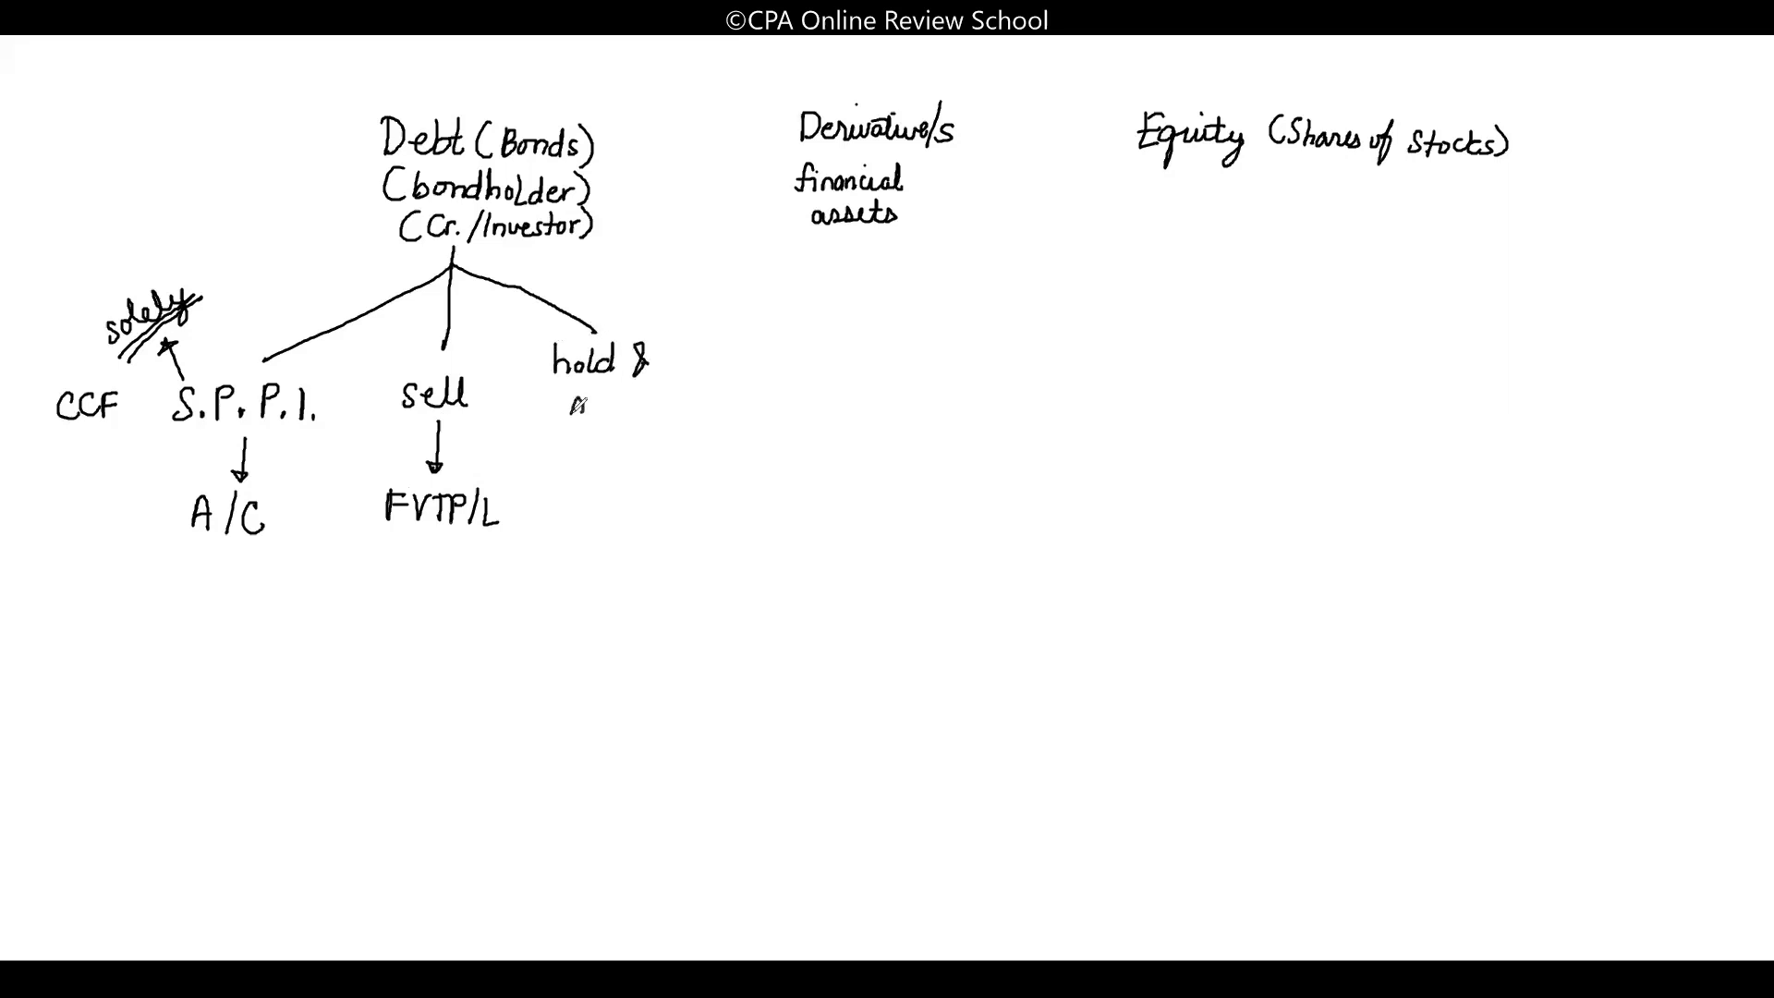
type("sell")
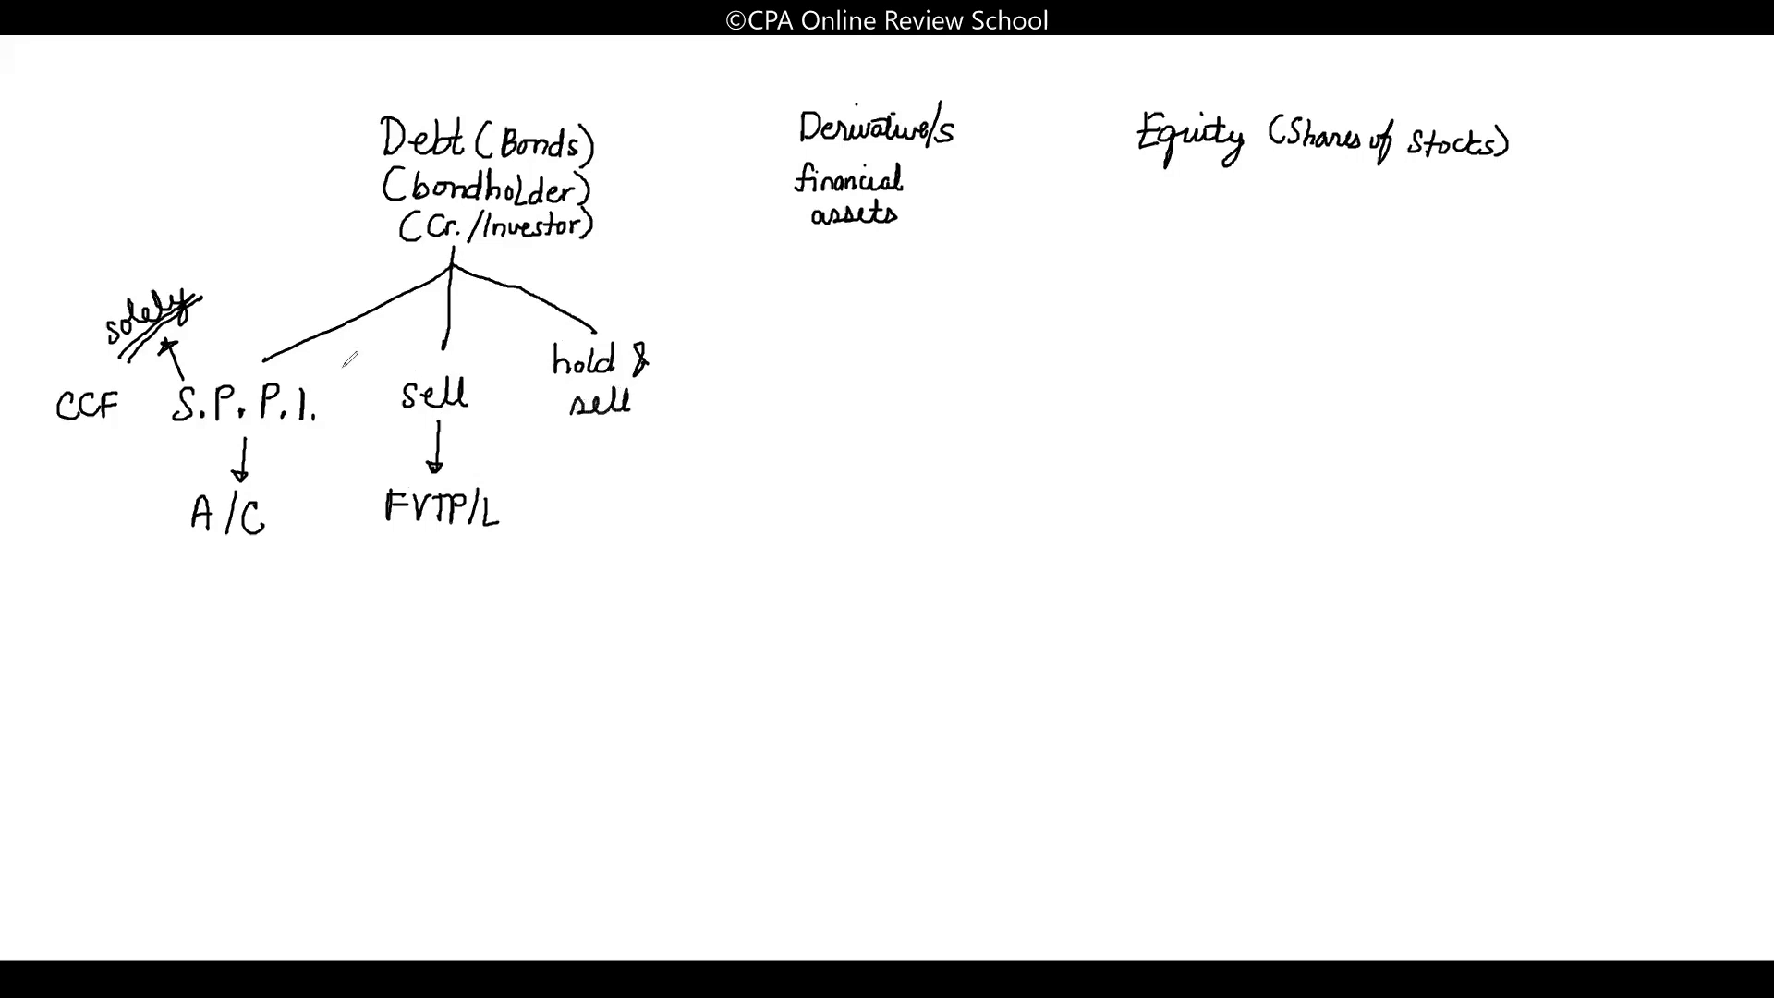
left_click_drag(617, 424, 614, 469)
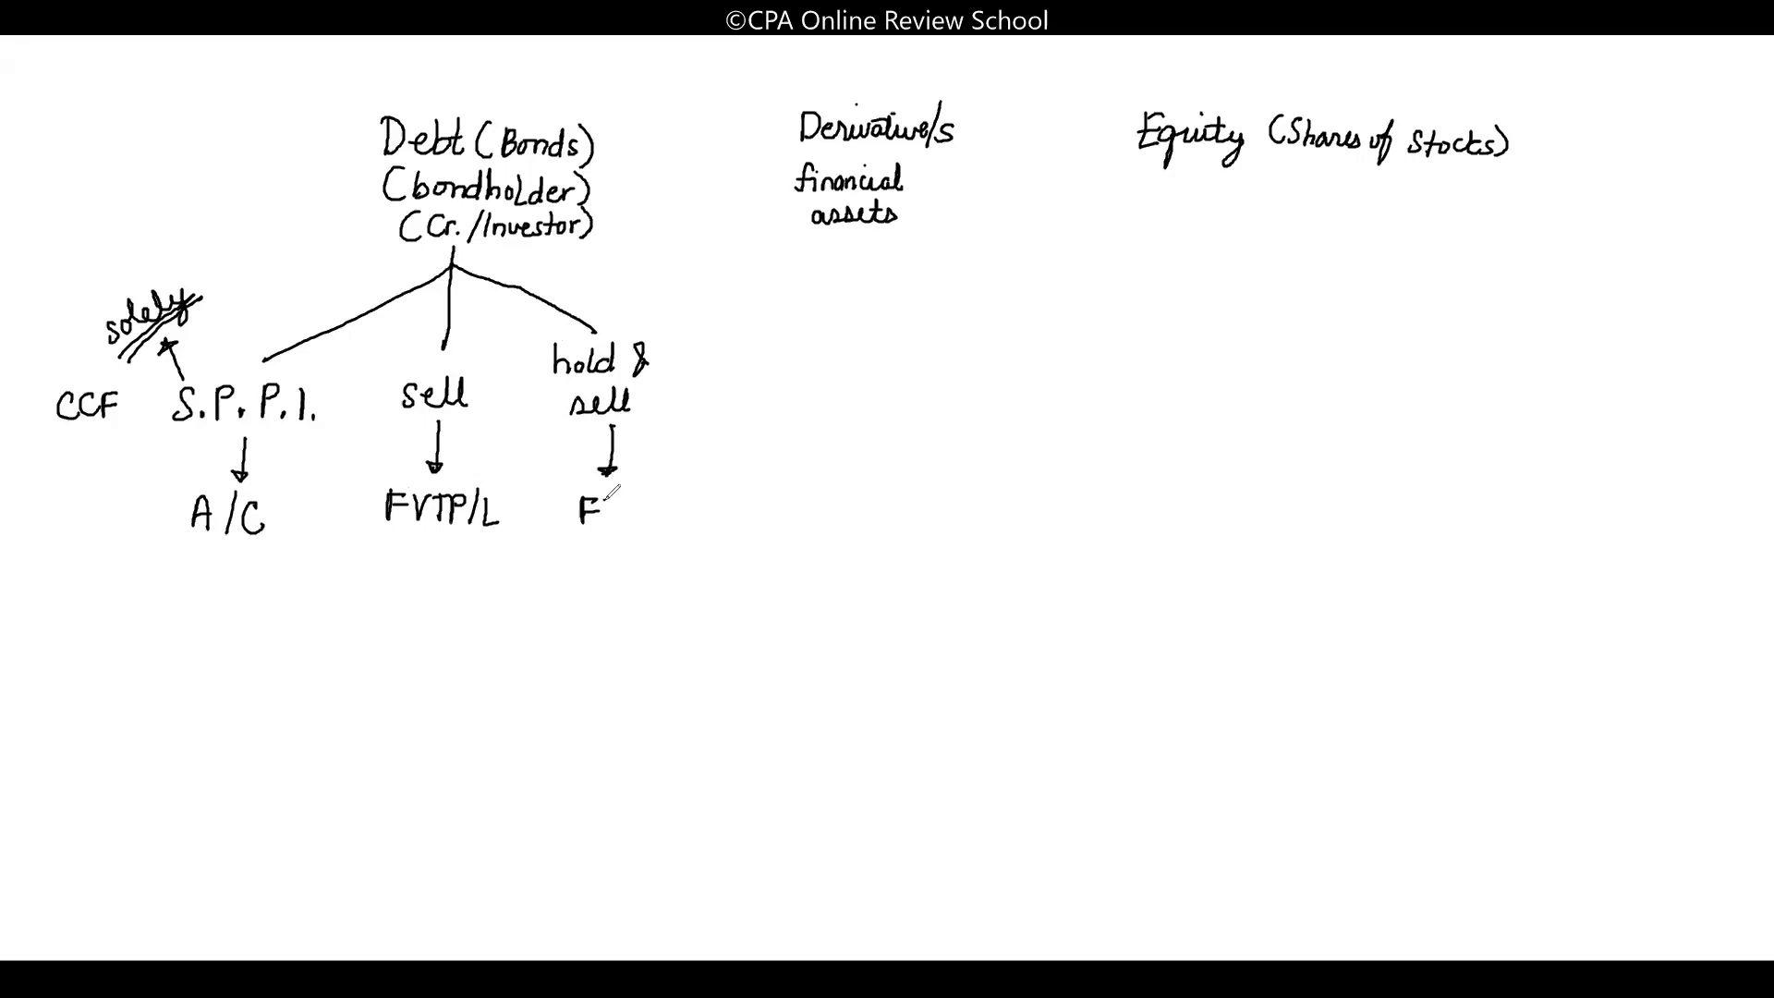
type("VTOCI")
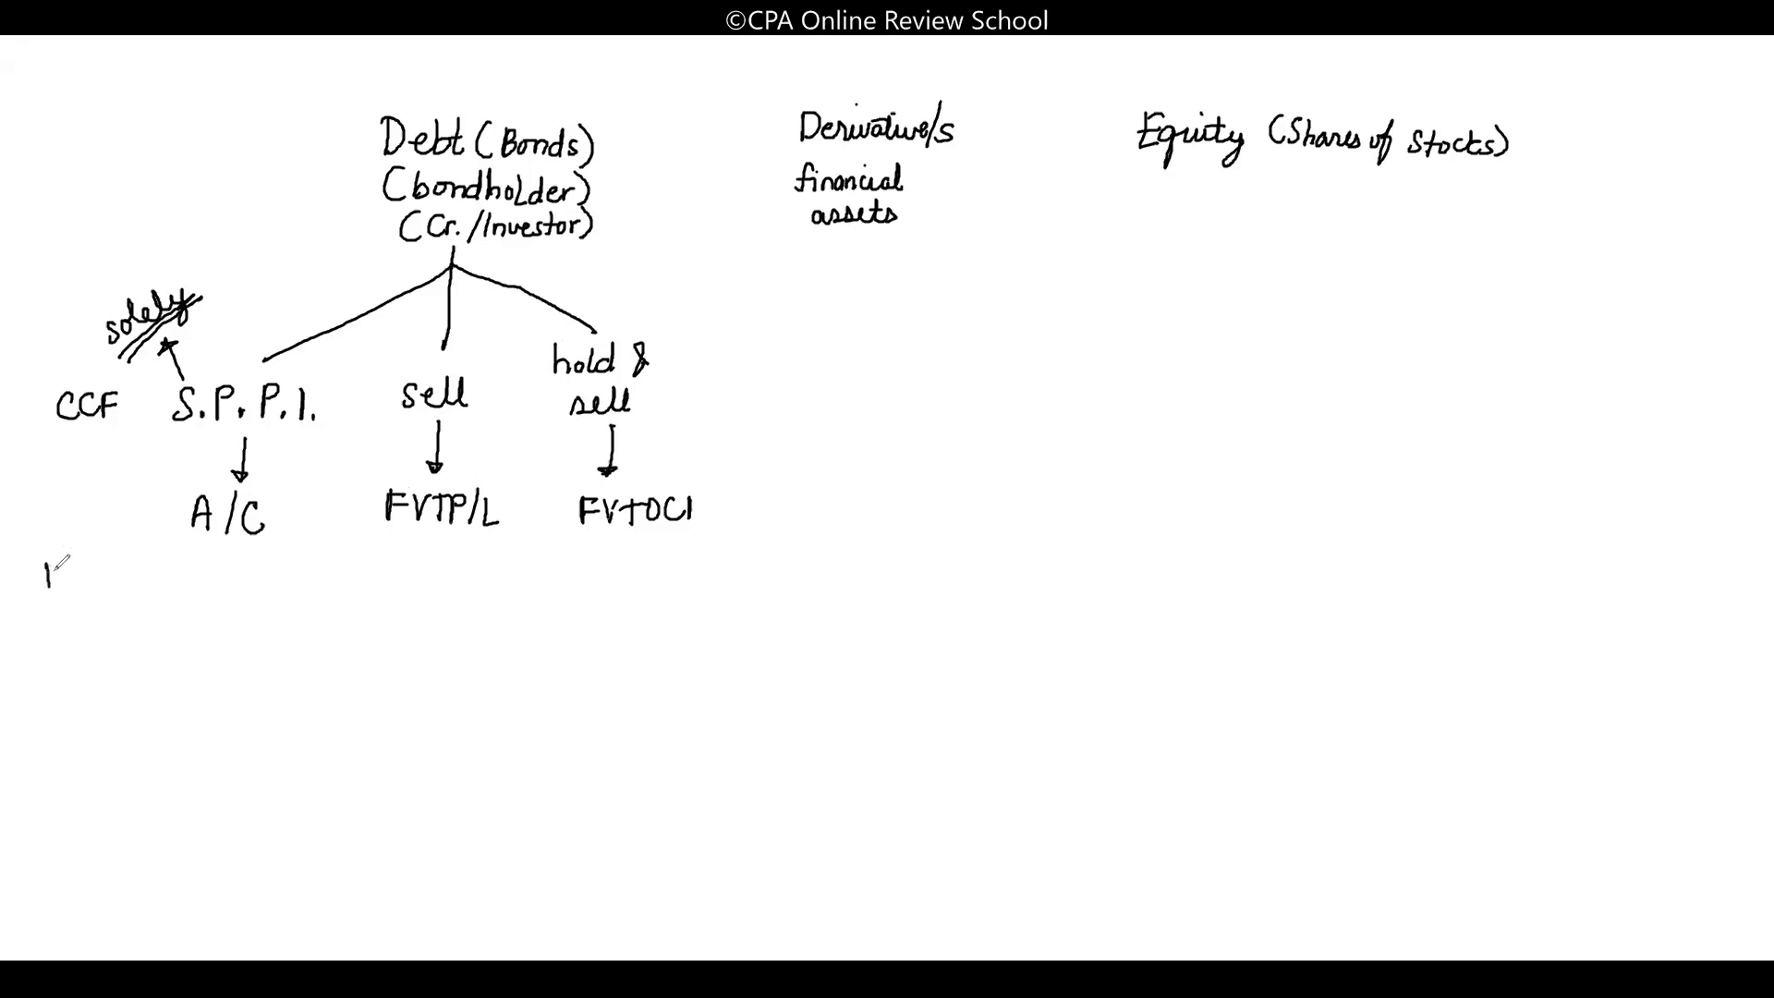
Handwrite 'I/m: fv + DACs' under the A/C branch
type("/m:")
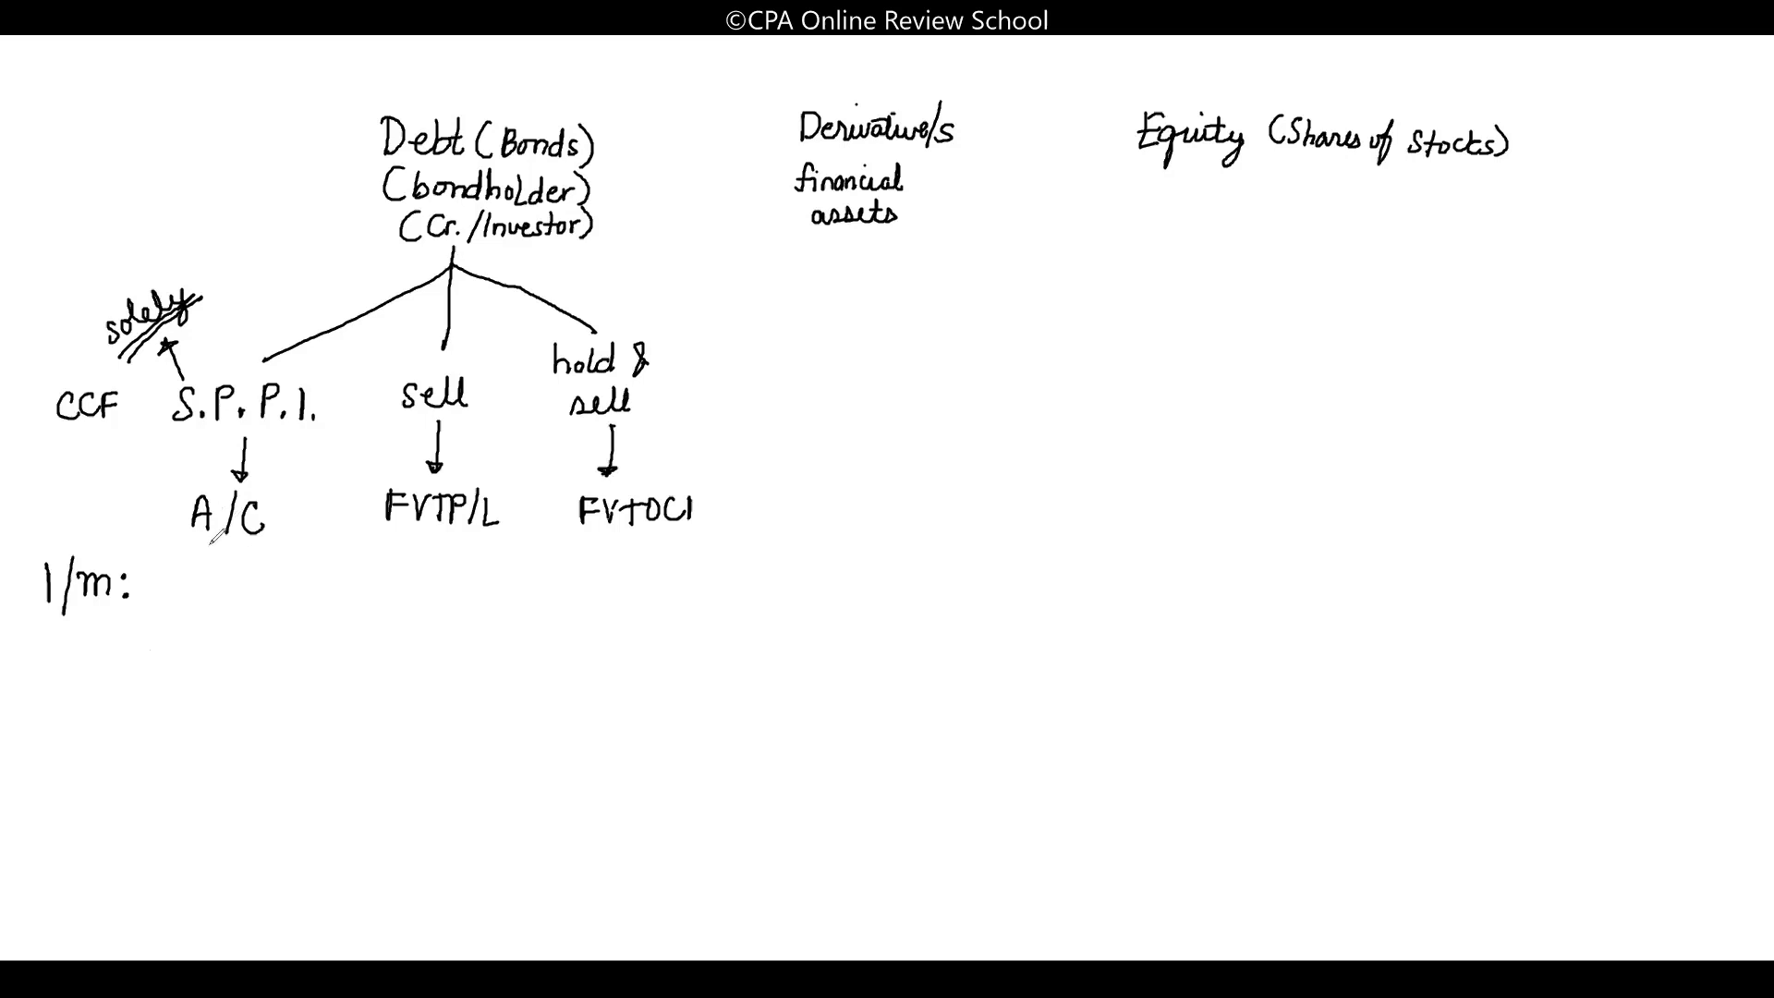
left_click_drag(187, 565, 210, 532)
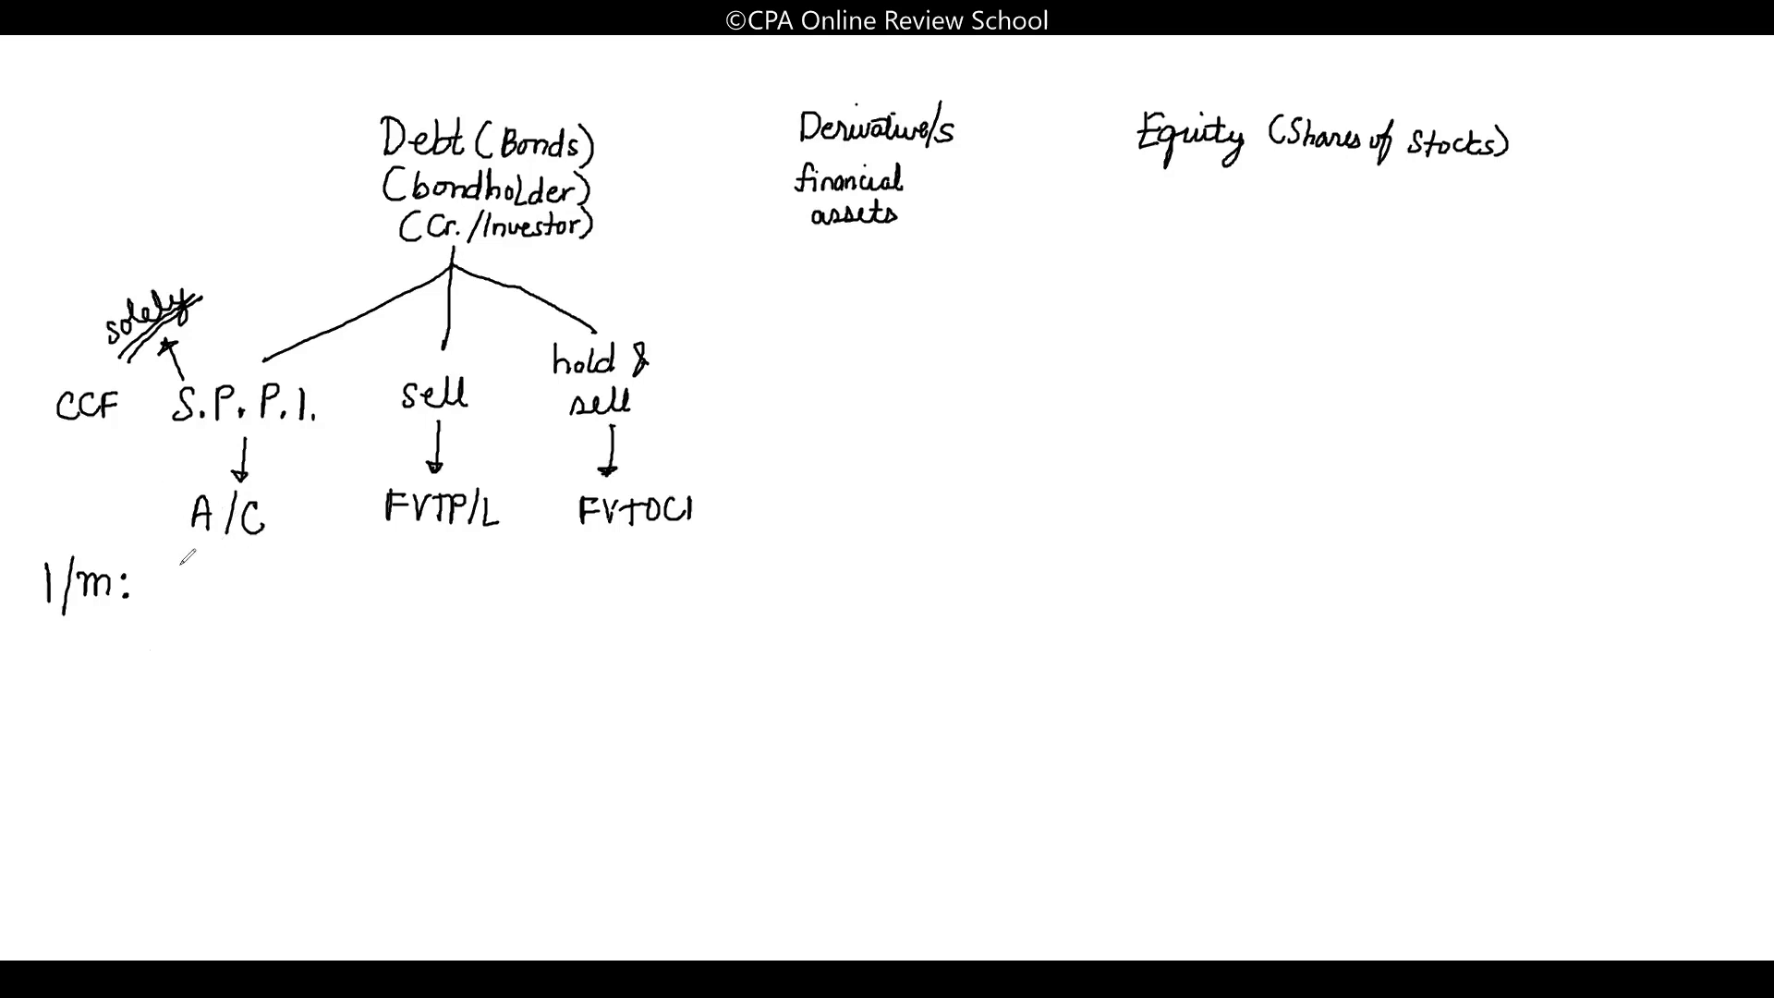
type("fv+")
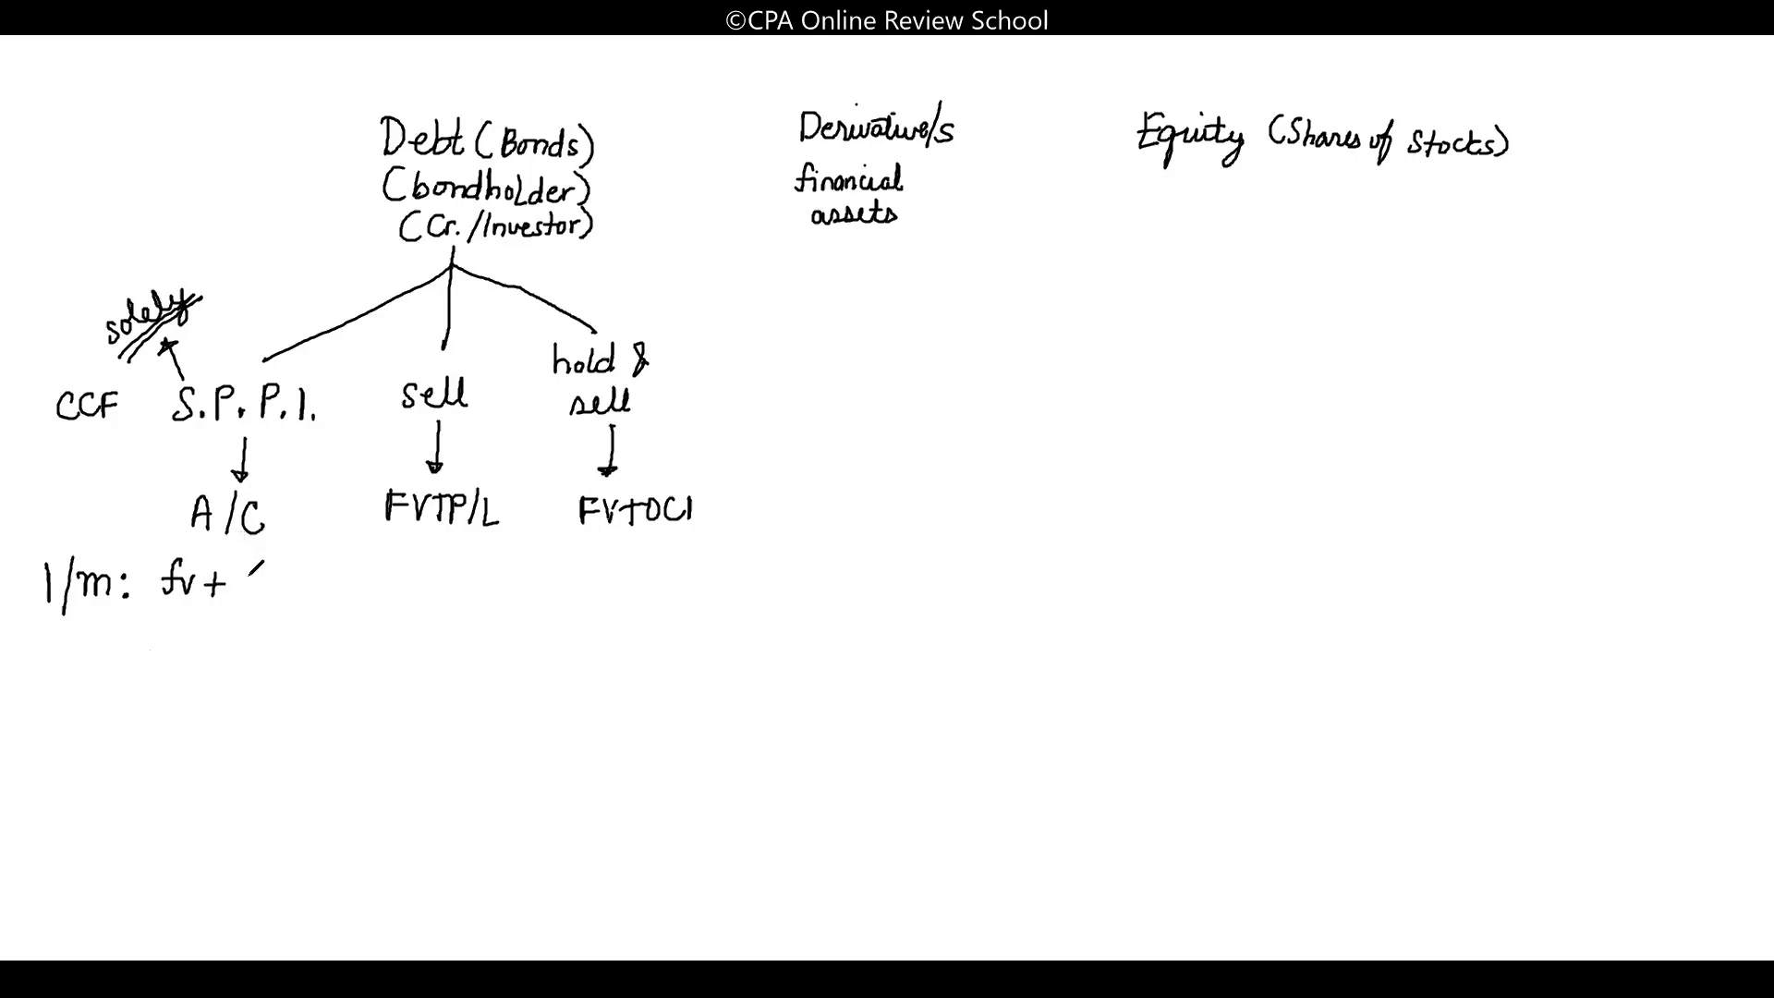
type("DP")
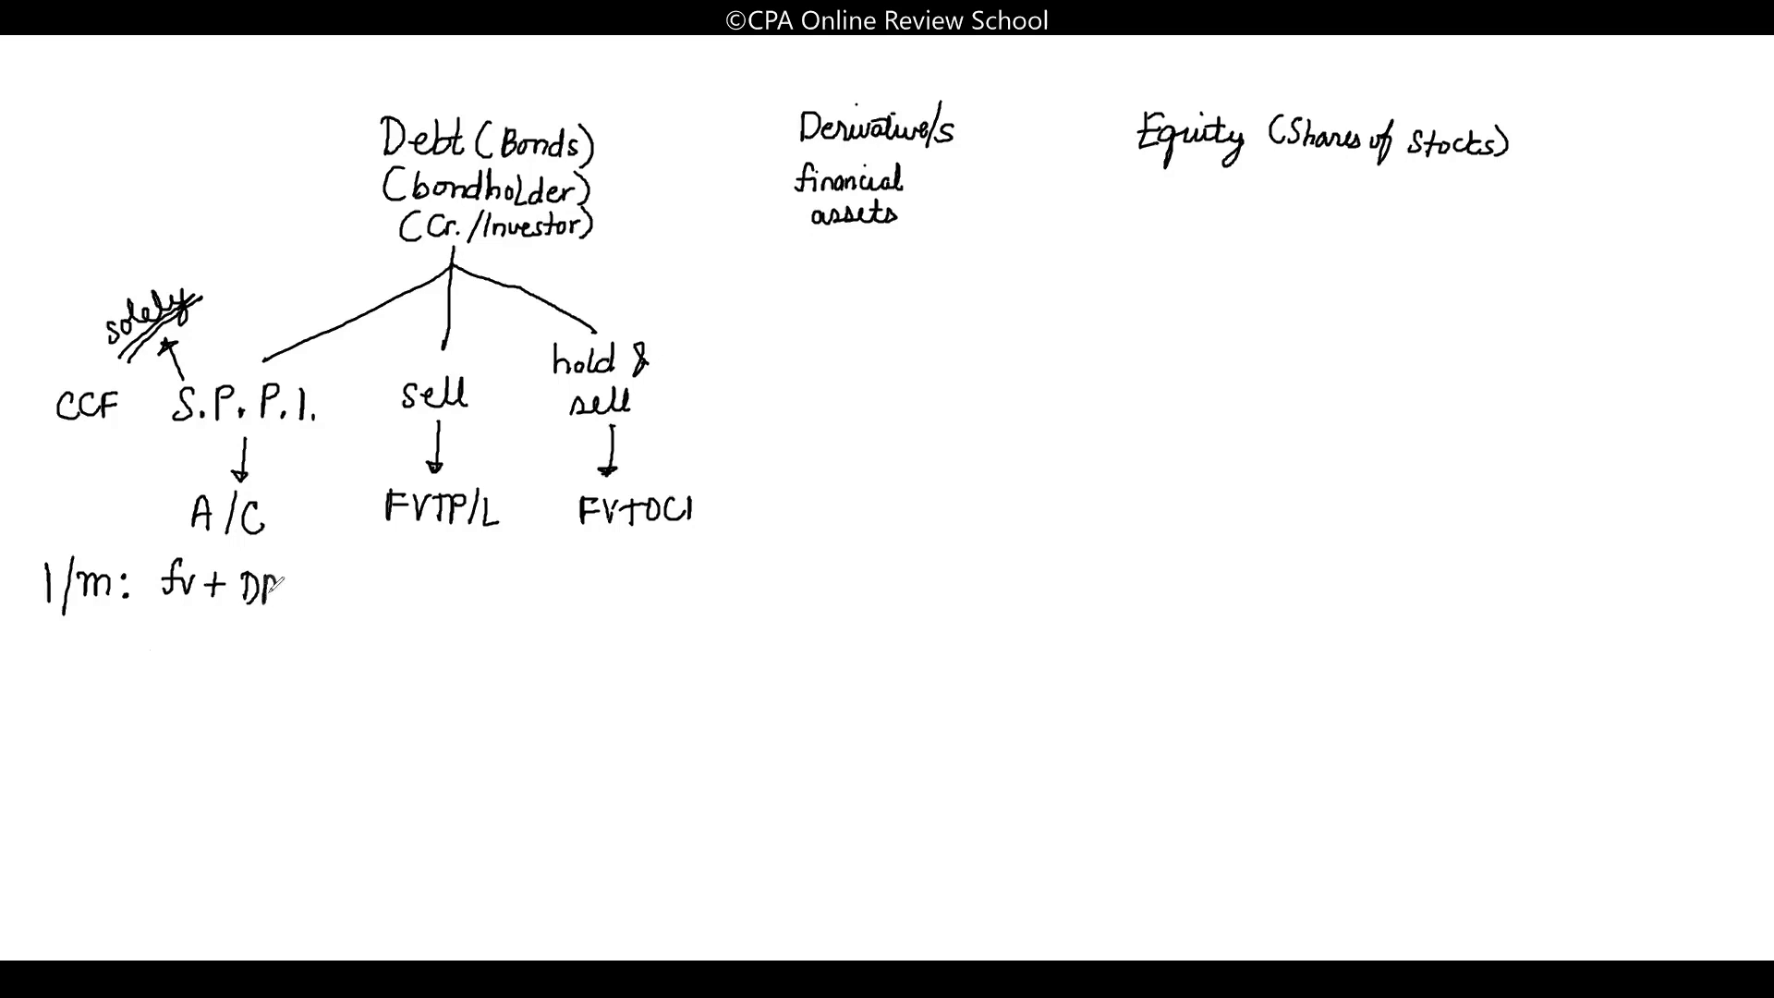
type("AC")
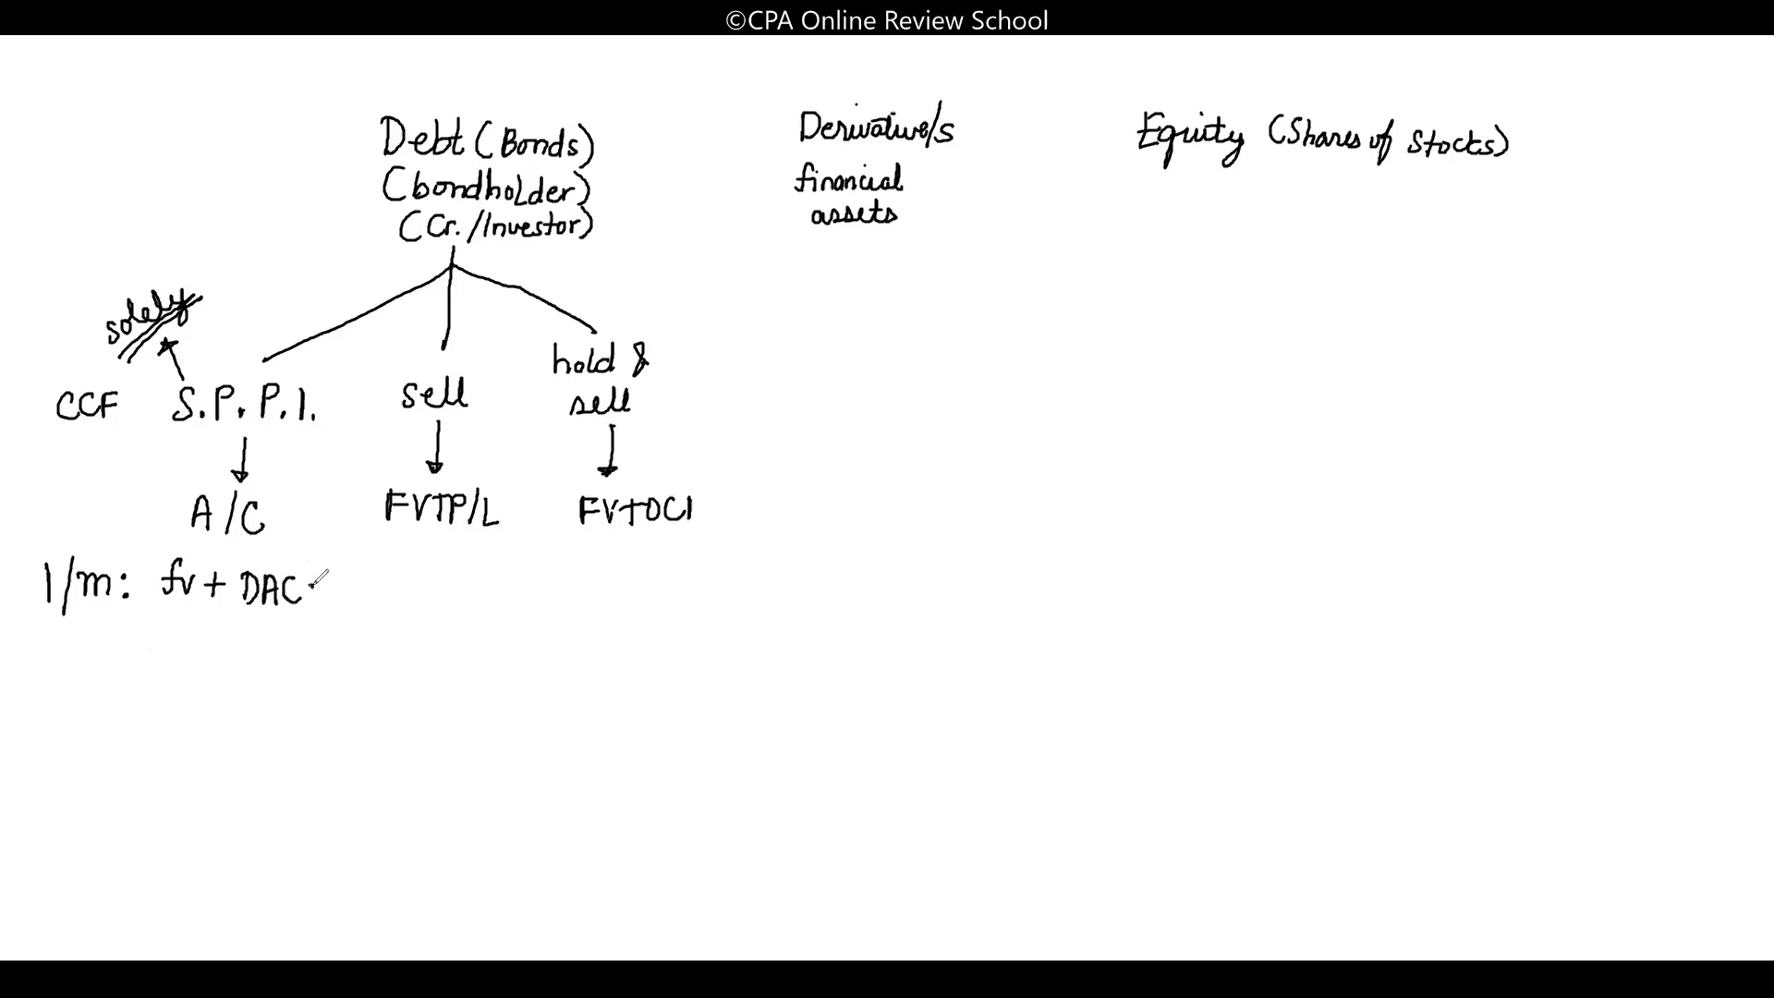
type("s")
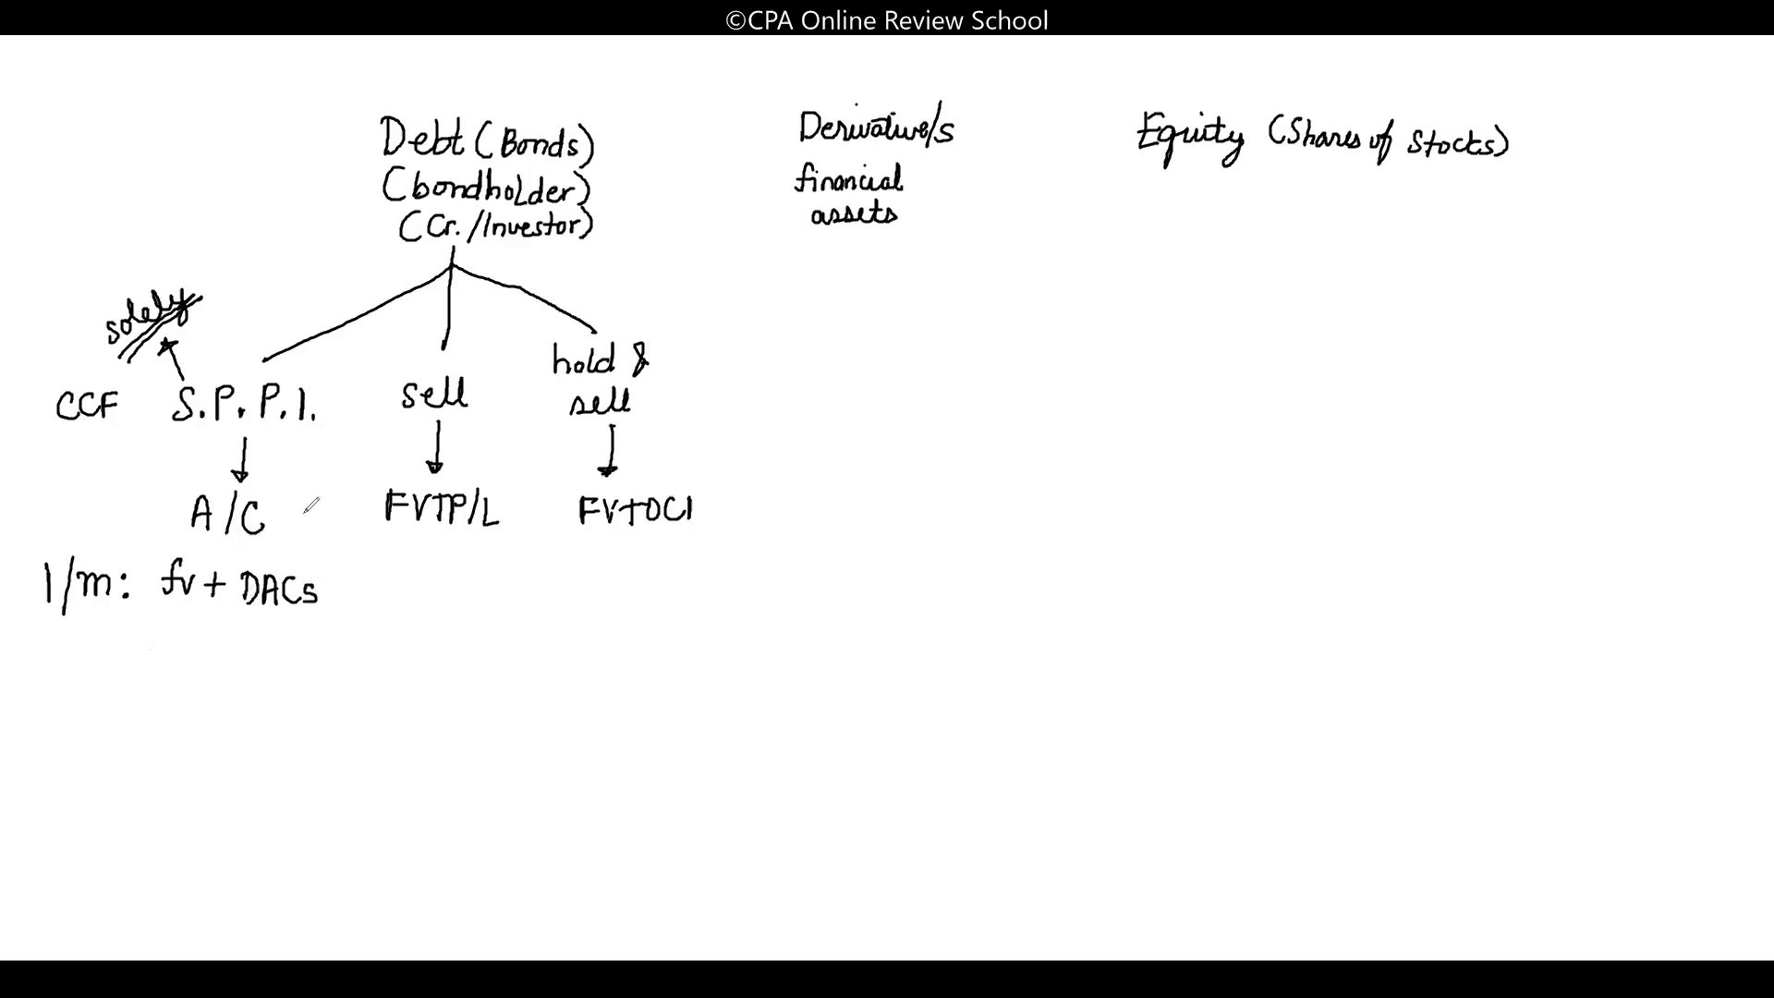
mouse_move(494, 808)
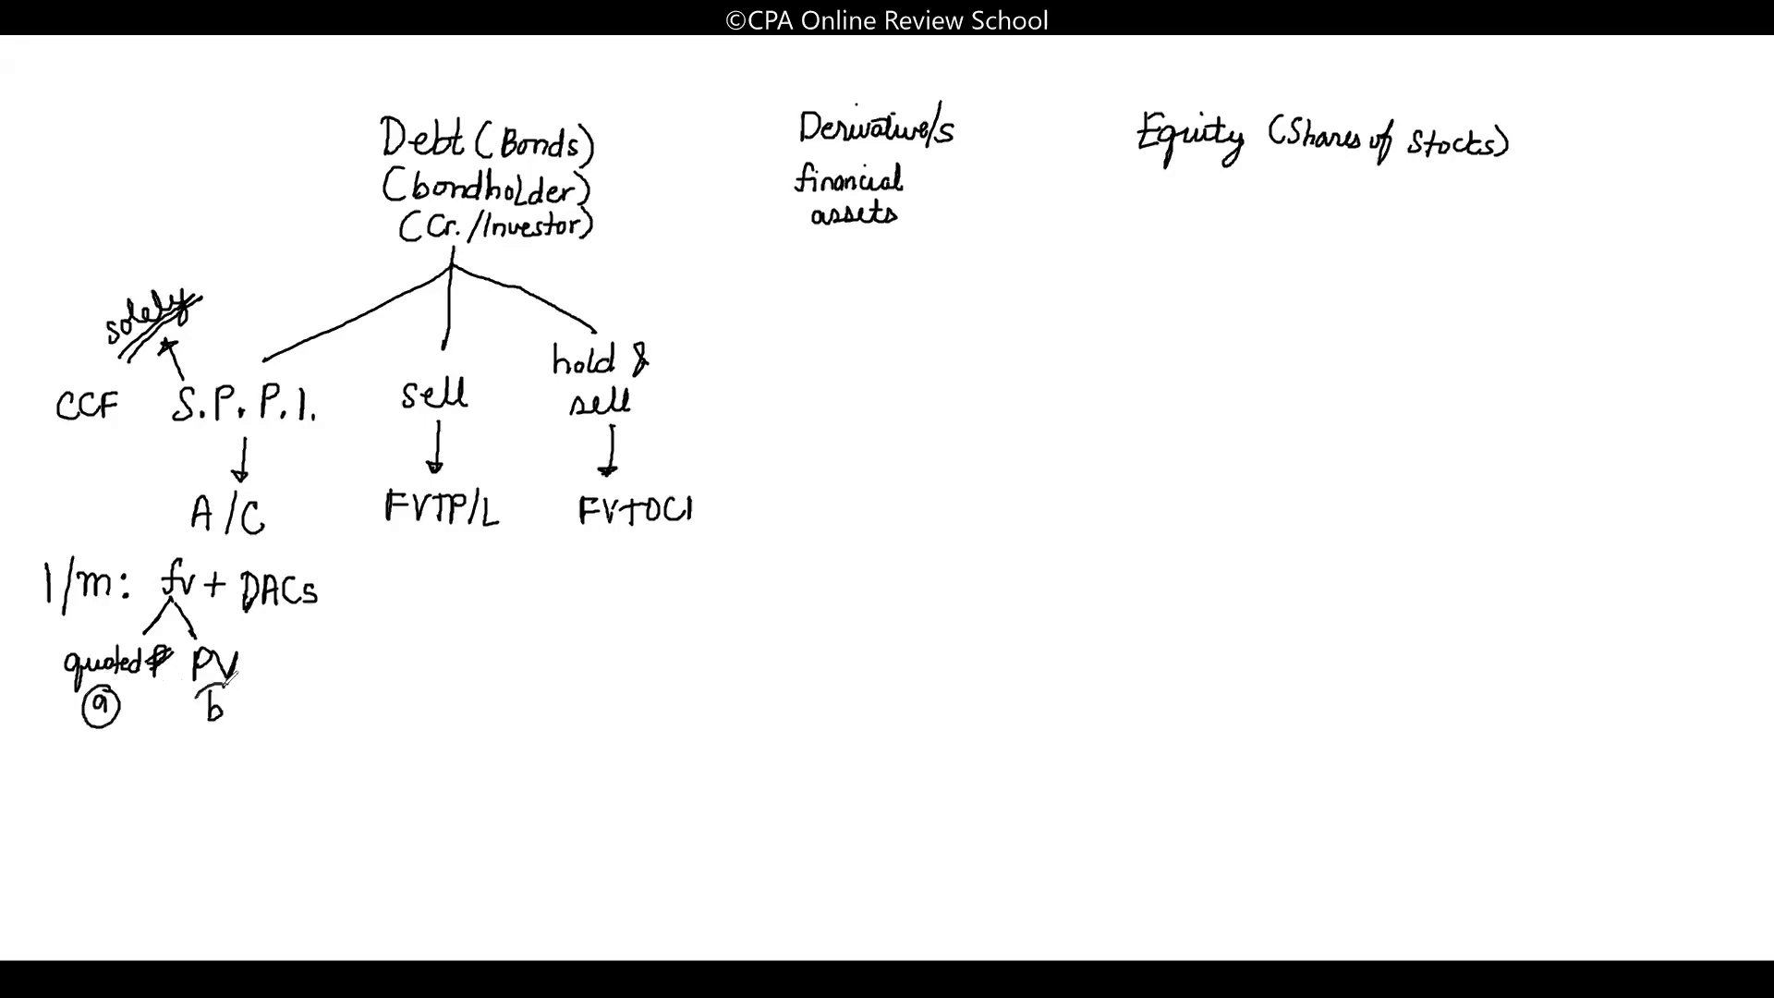
Circle the letter b under PV
left_click_drag(203, 696, 226, 713)
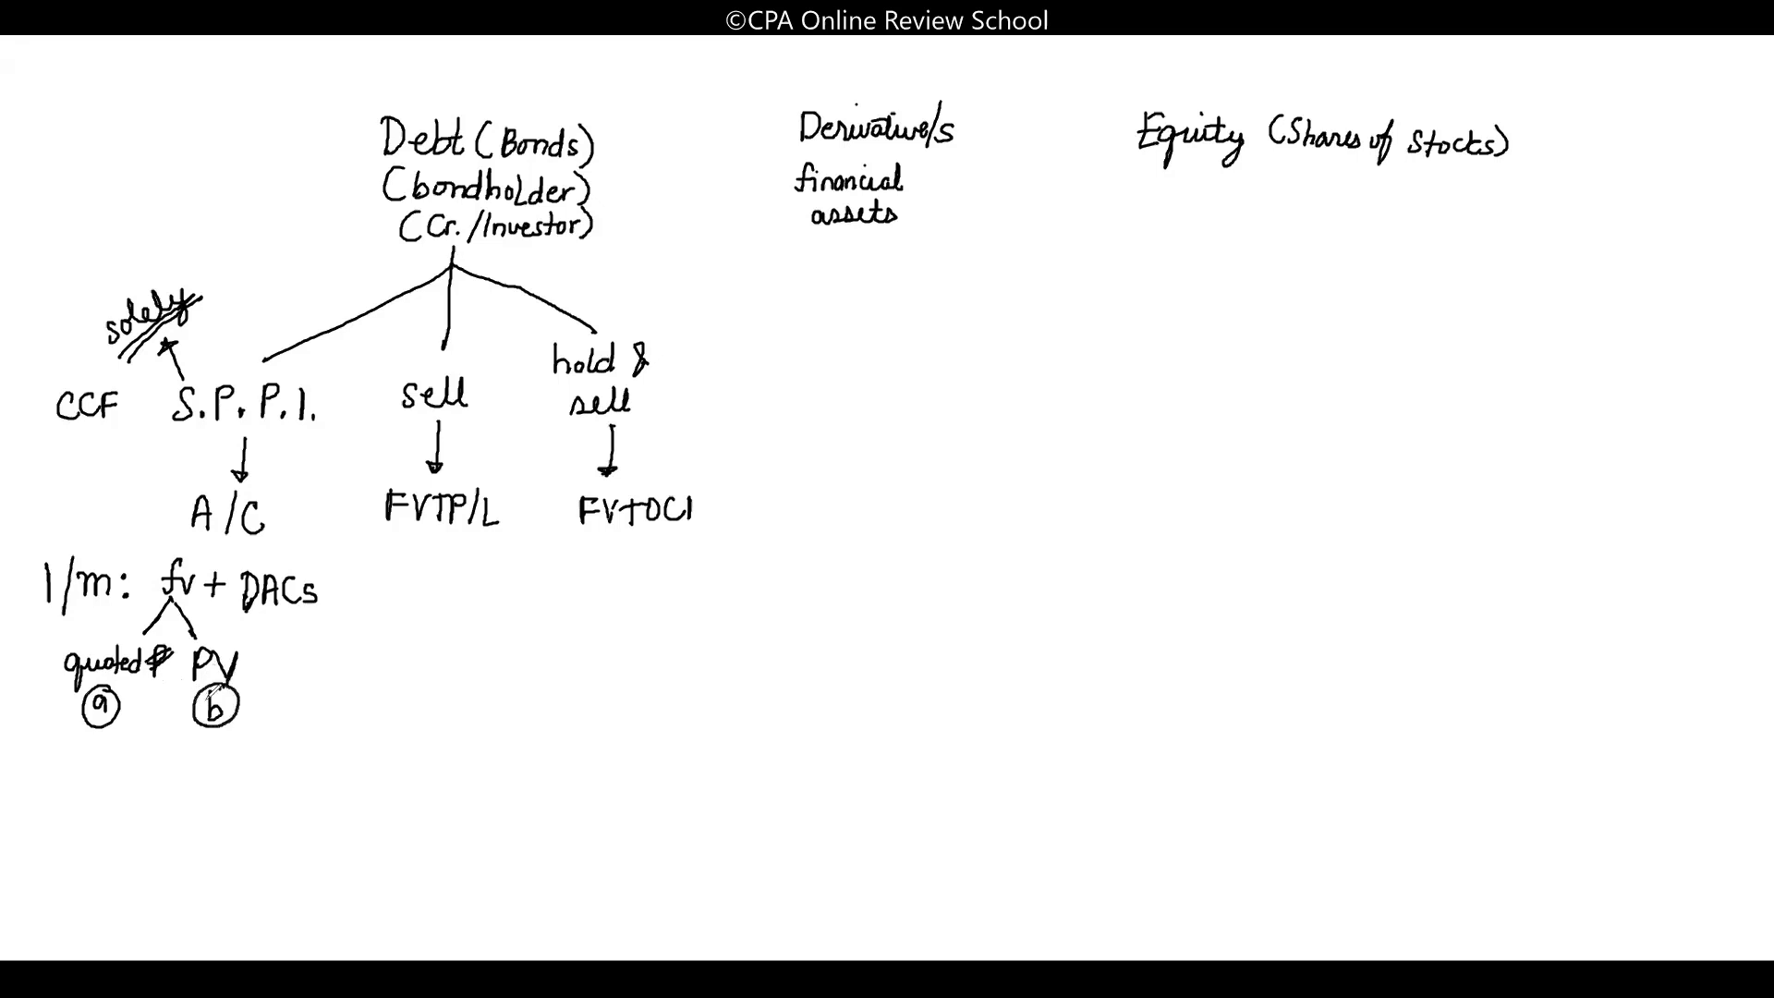
left_click(221, 662)
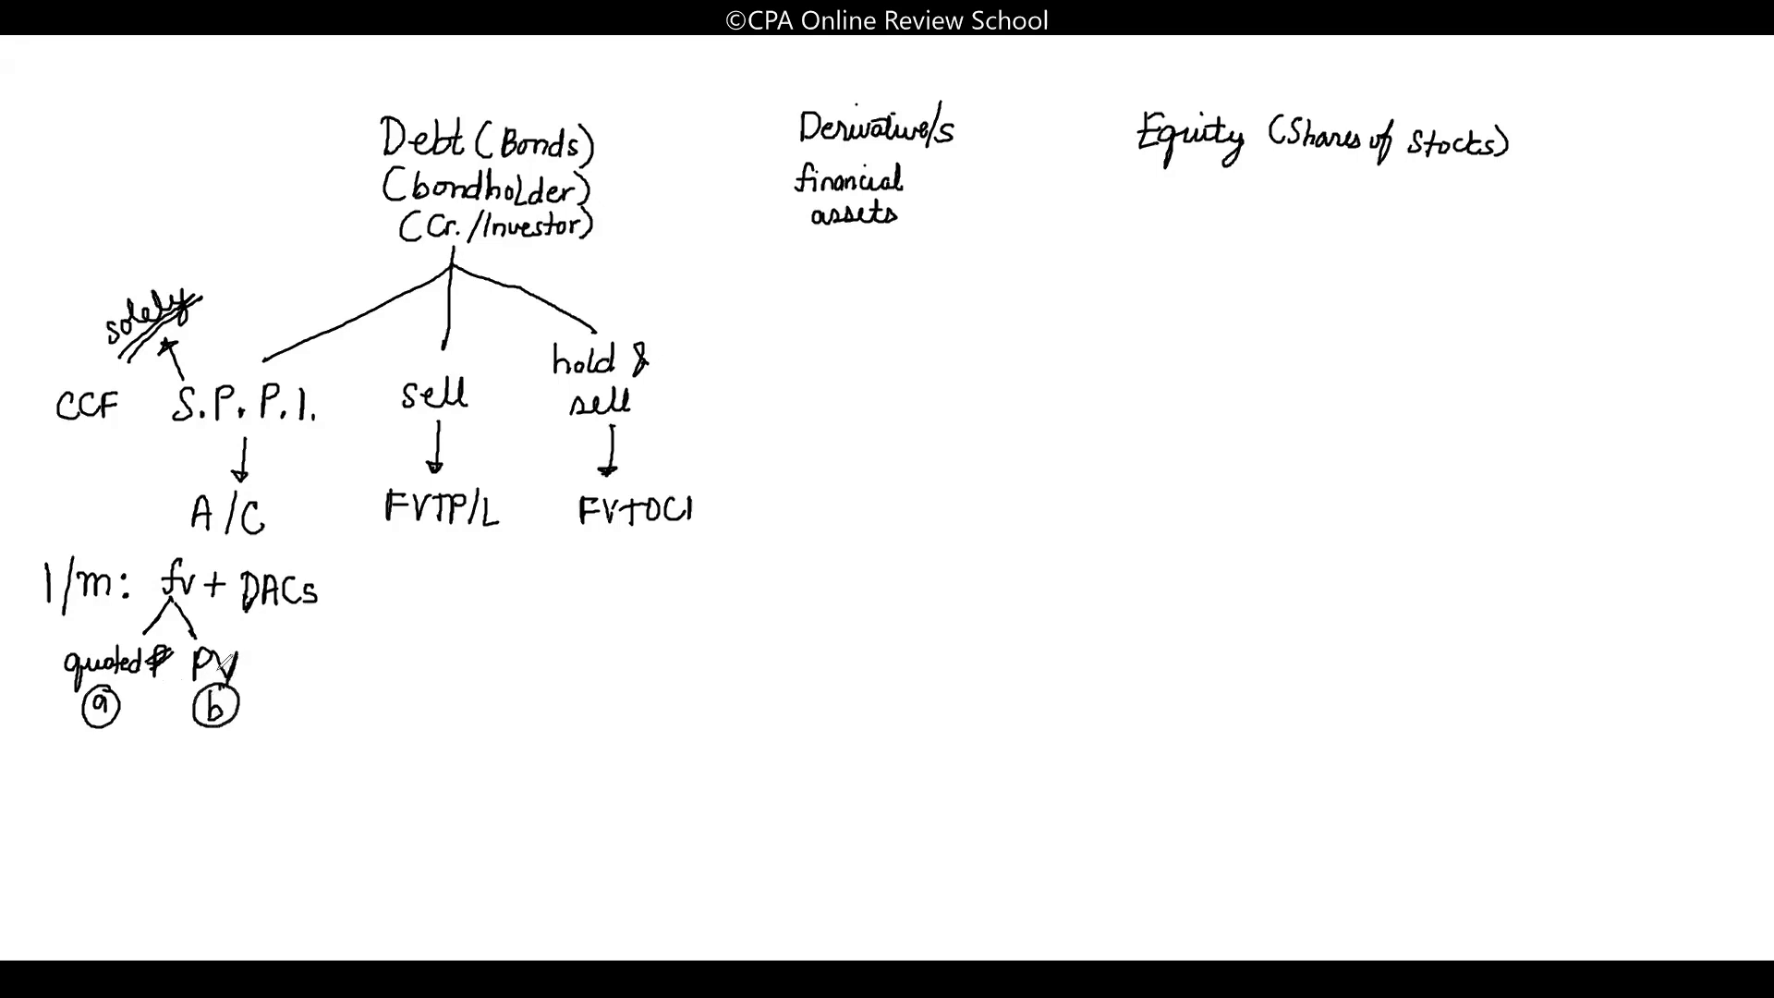